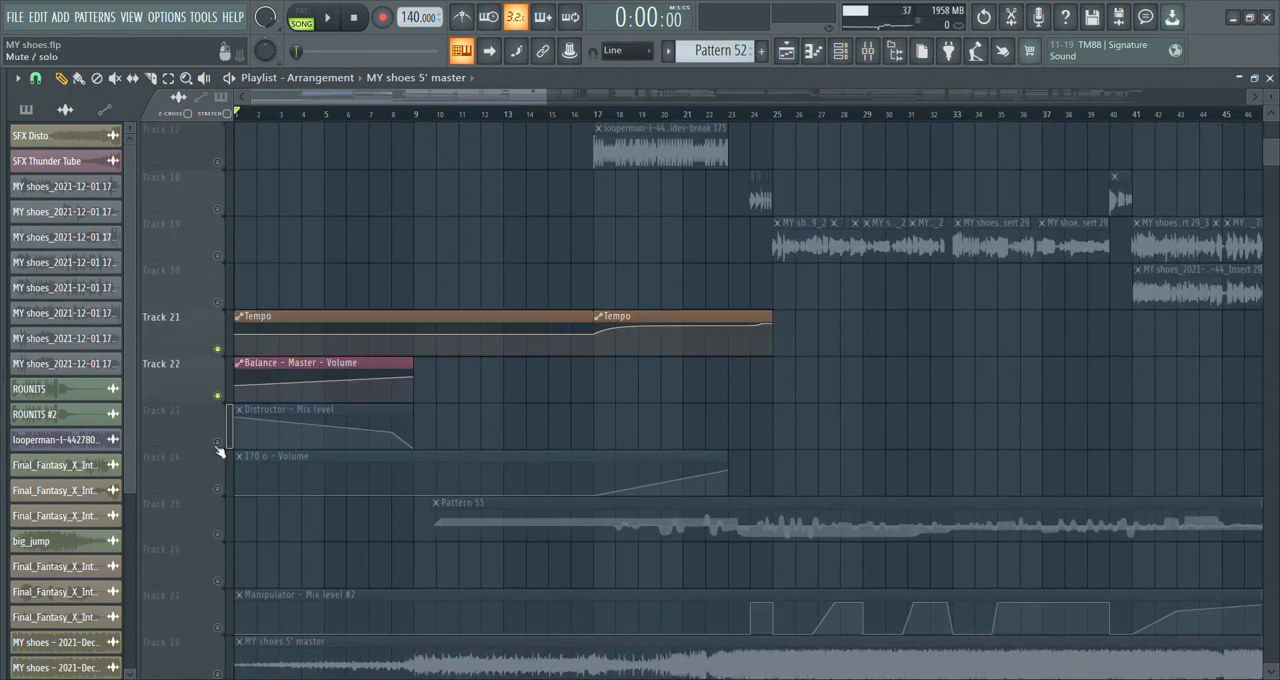
Scroll the playlist to inspect automation Tracks 21–27, now unmuted and locked.
{"action": "scroll", "scroll_direction": "down", "scroll_amount": 3}
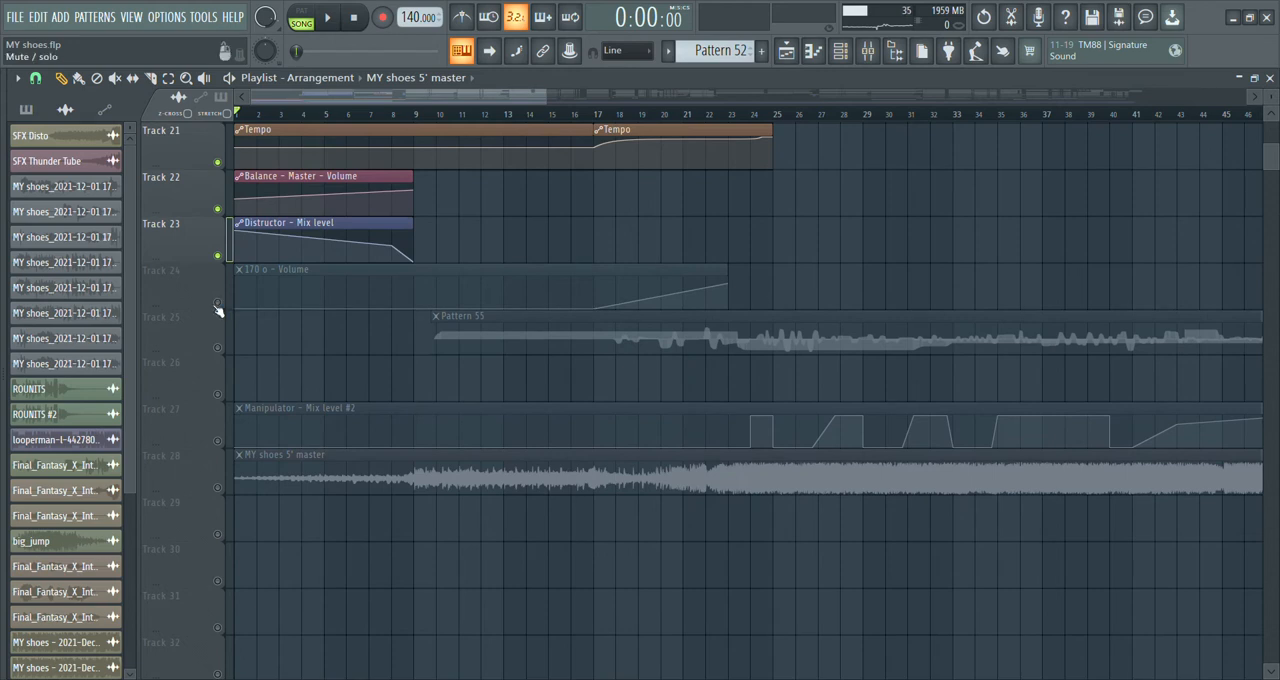
{"action": "scroll", "scroll_direction": "up", "scroll_amount": 3}
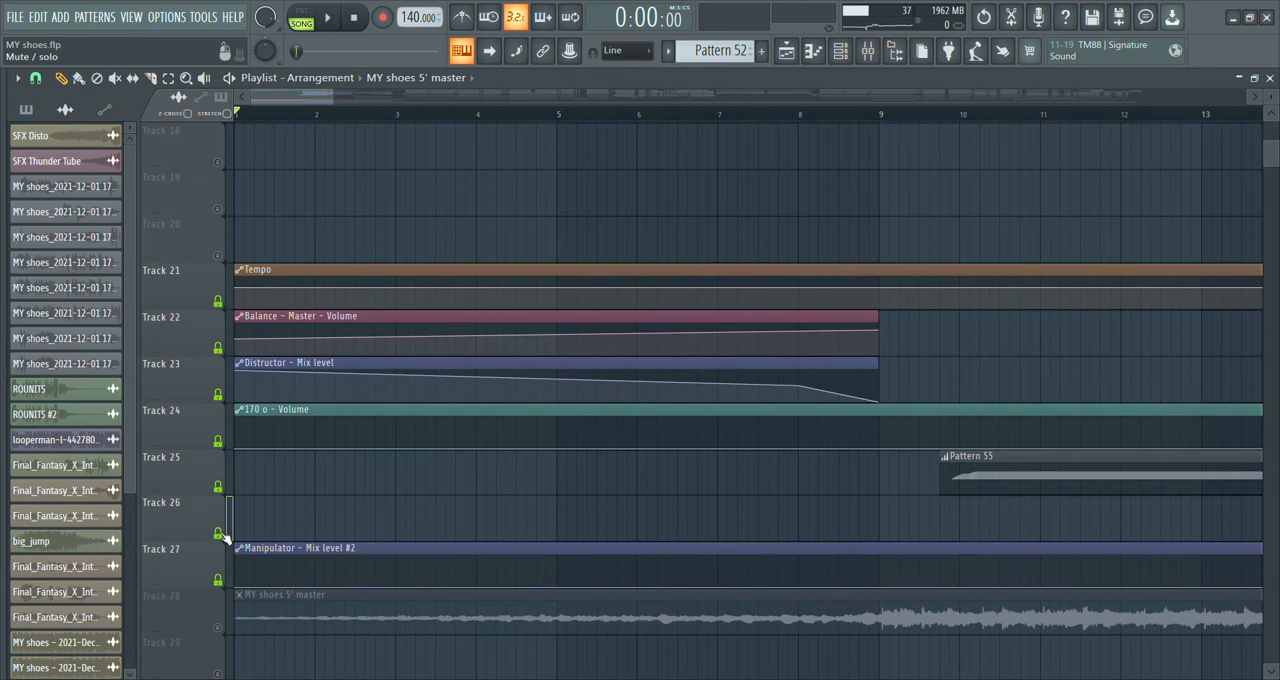
{"action": "scroll", "scroll_direction": "up", "scroll_amount": 3}
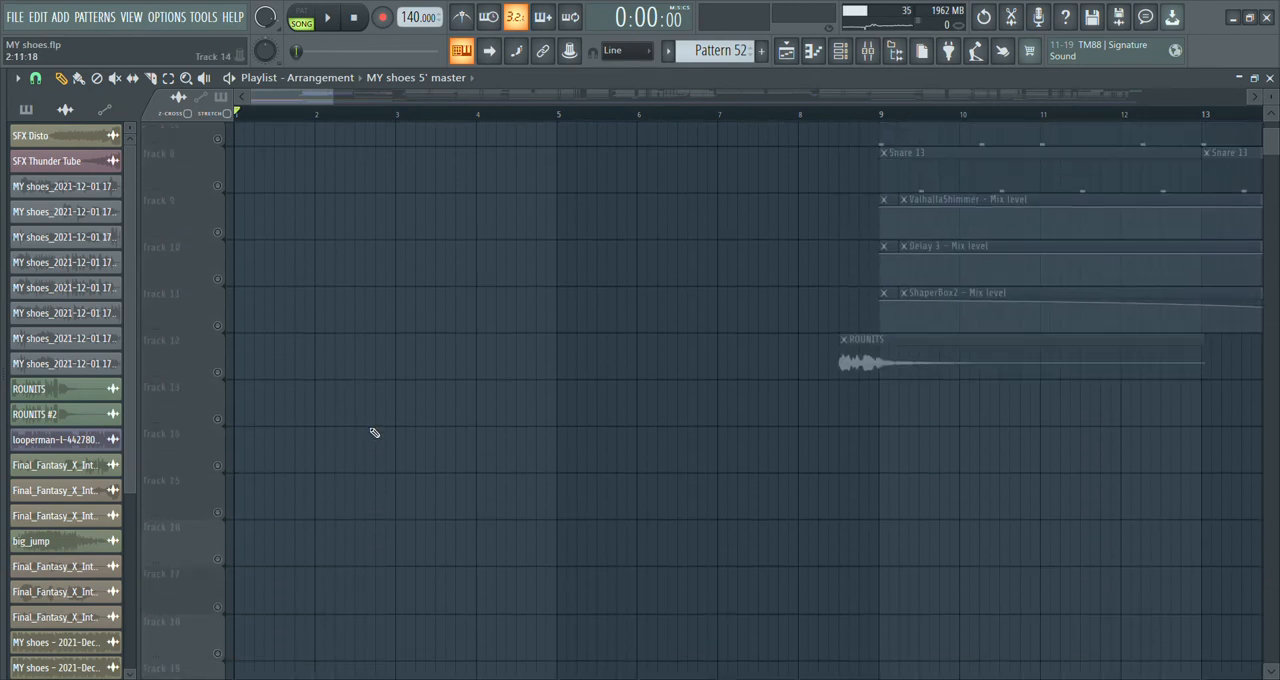
{"action": "scroll", "scroll_direction": "down", "scroll_amount": 3}
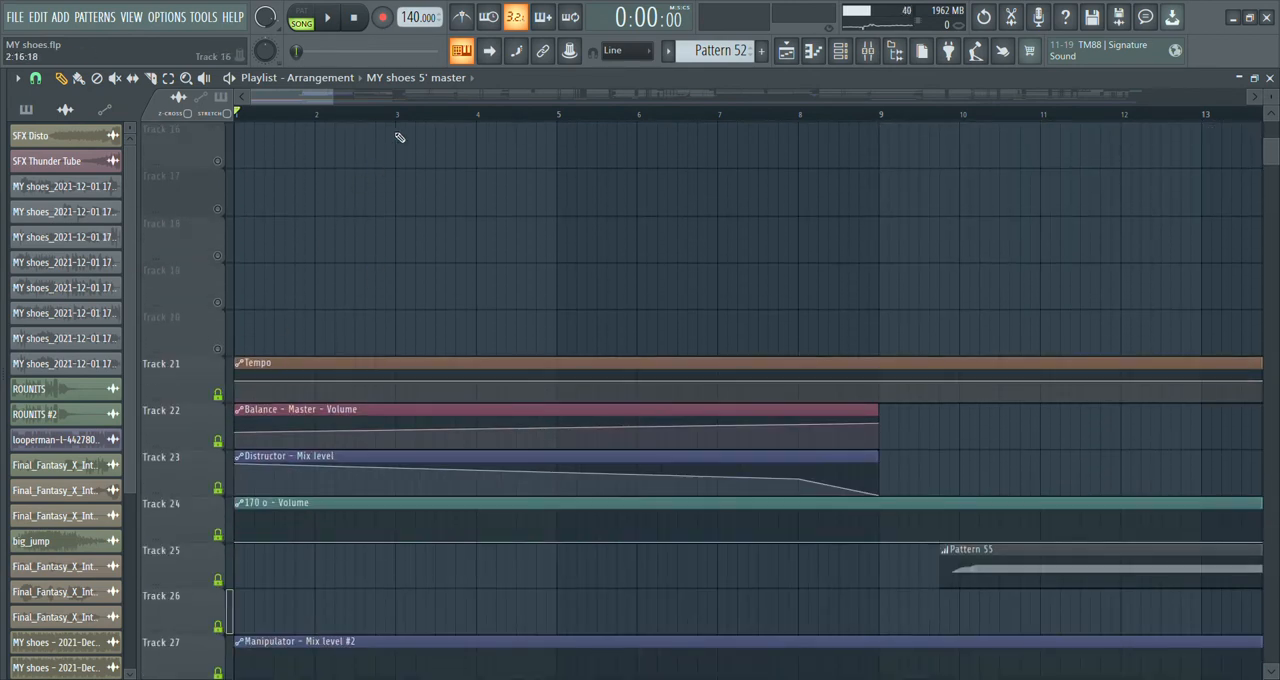
Review the Tempo, Balance - Master - Volume and Distructor - Mix level automation clips.
{"action": "left_click", "coordinate": [328, 17]}
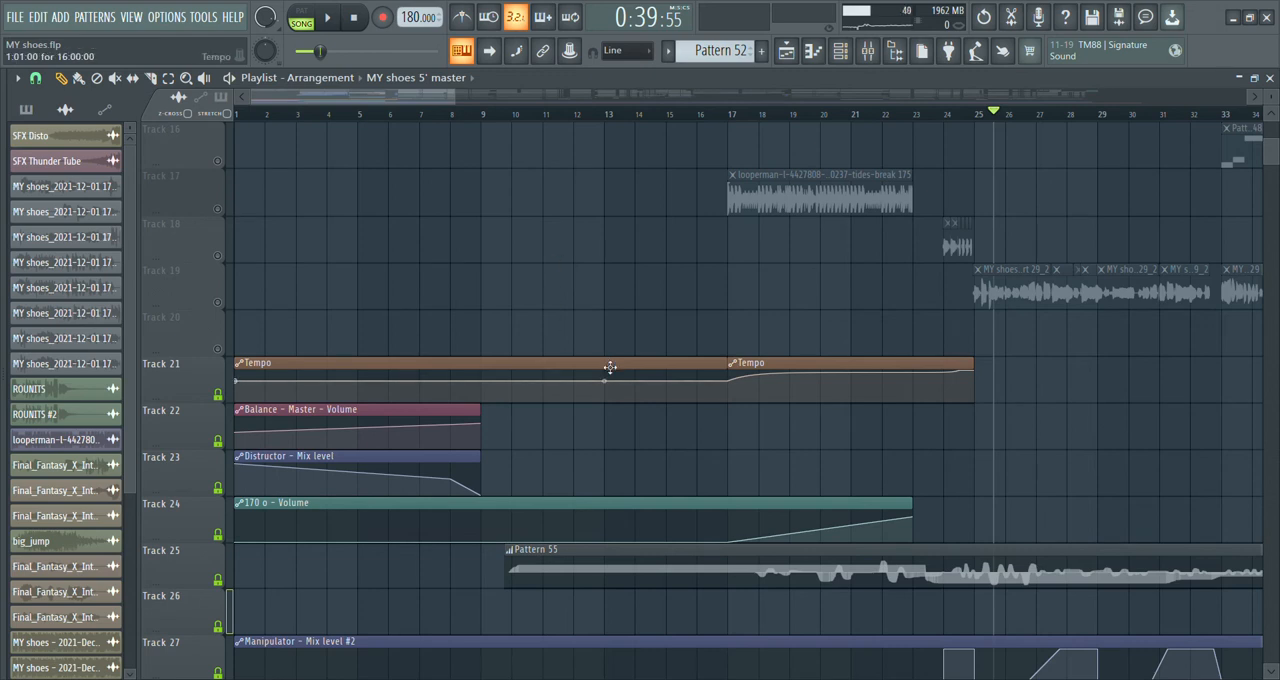
{"action": "mouse_move", "coordinate": [878, 311]}
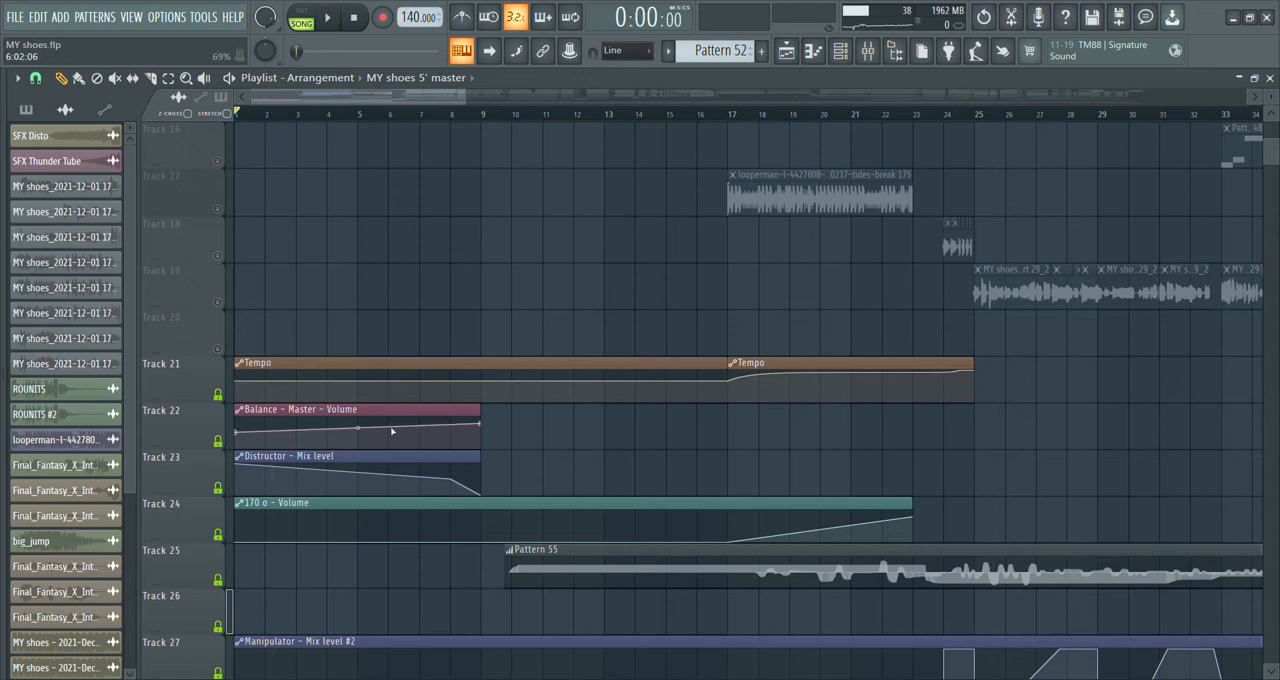
{"action": "left_click", "coordinate": [355, 408]}
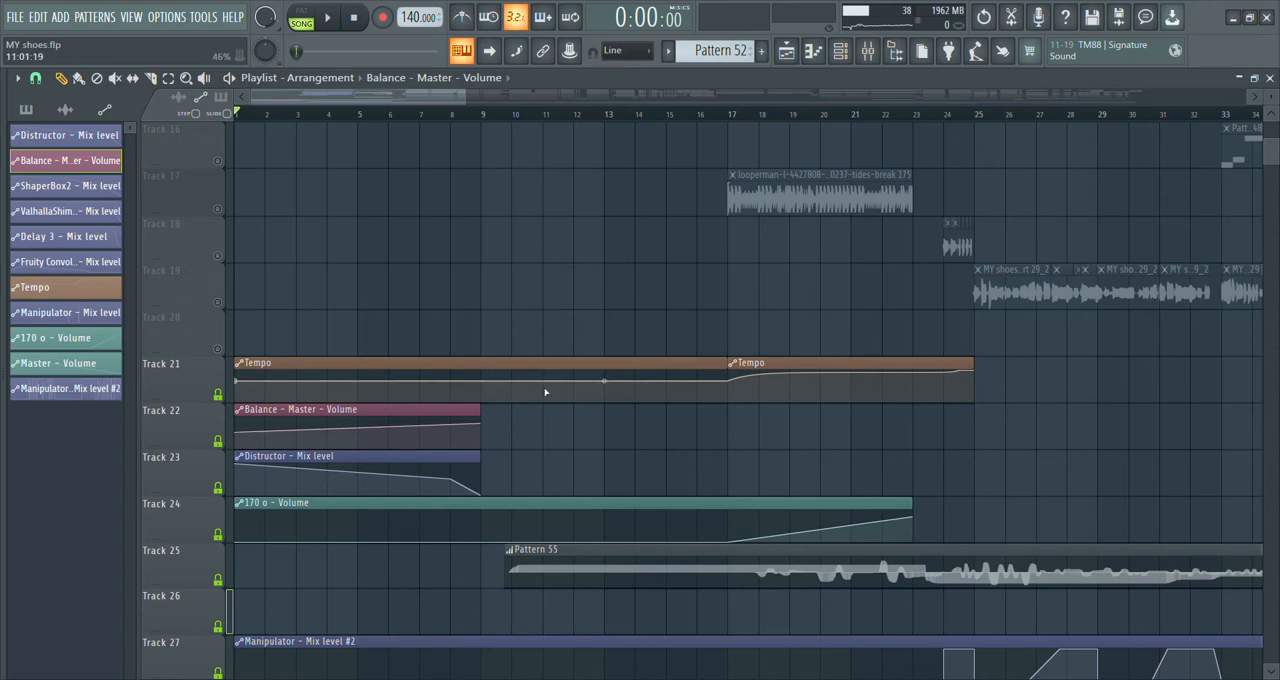
{"action": "scroll", "scroll_direction": "down", "scroll_amount": 3}
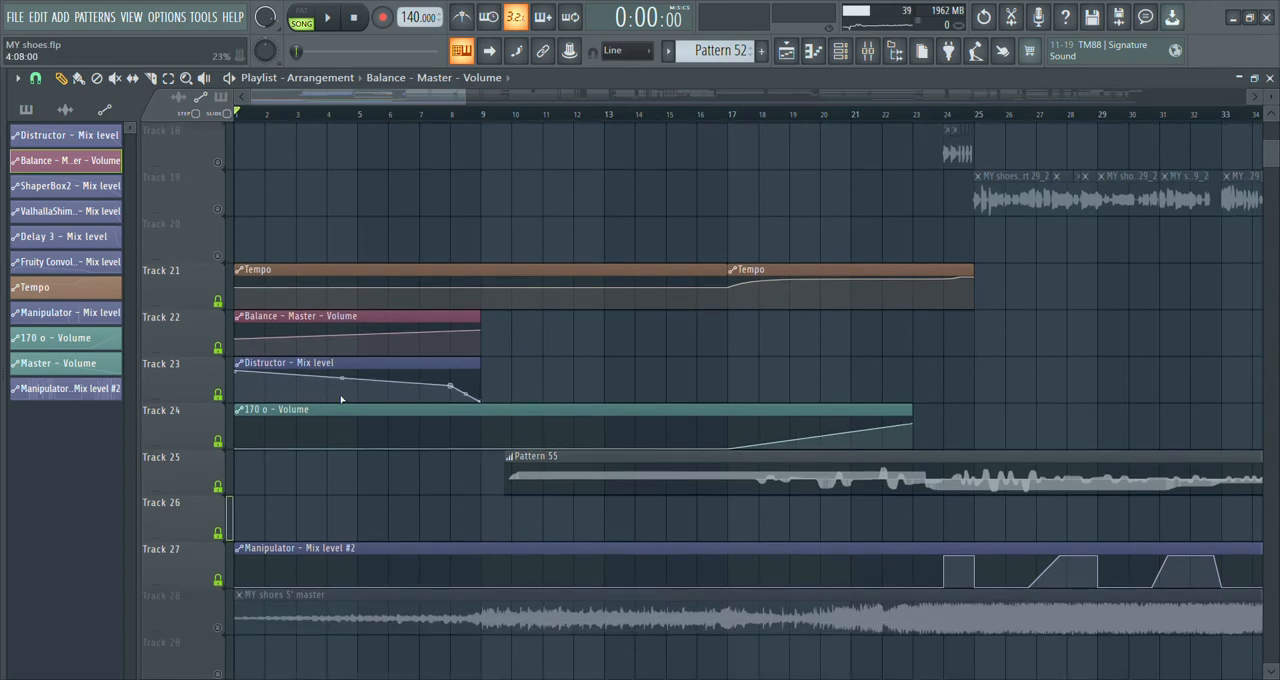
{"action": "left_click", "coordinate": [287, 362]}
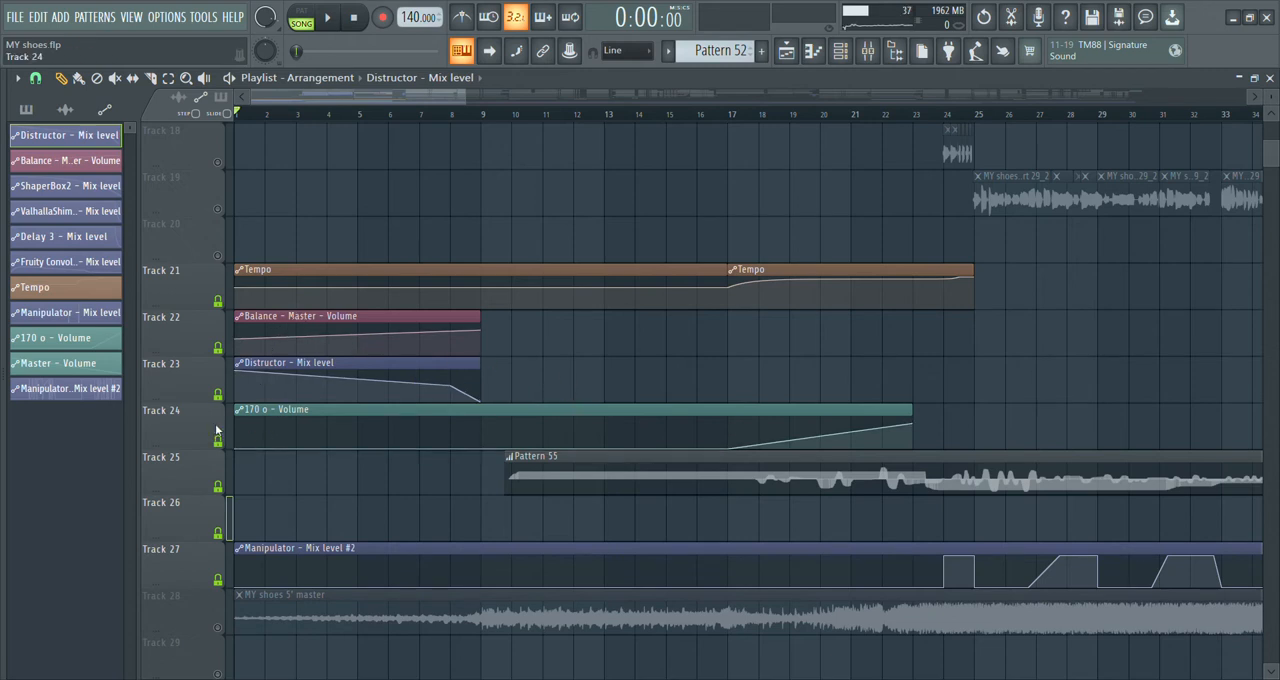
{"action": "scroll", "scroll_direction": "up", "scroll_amount": 3}
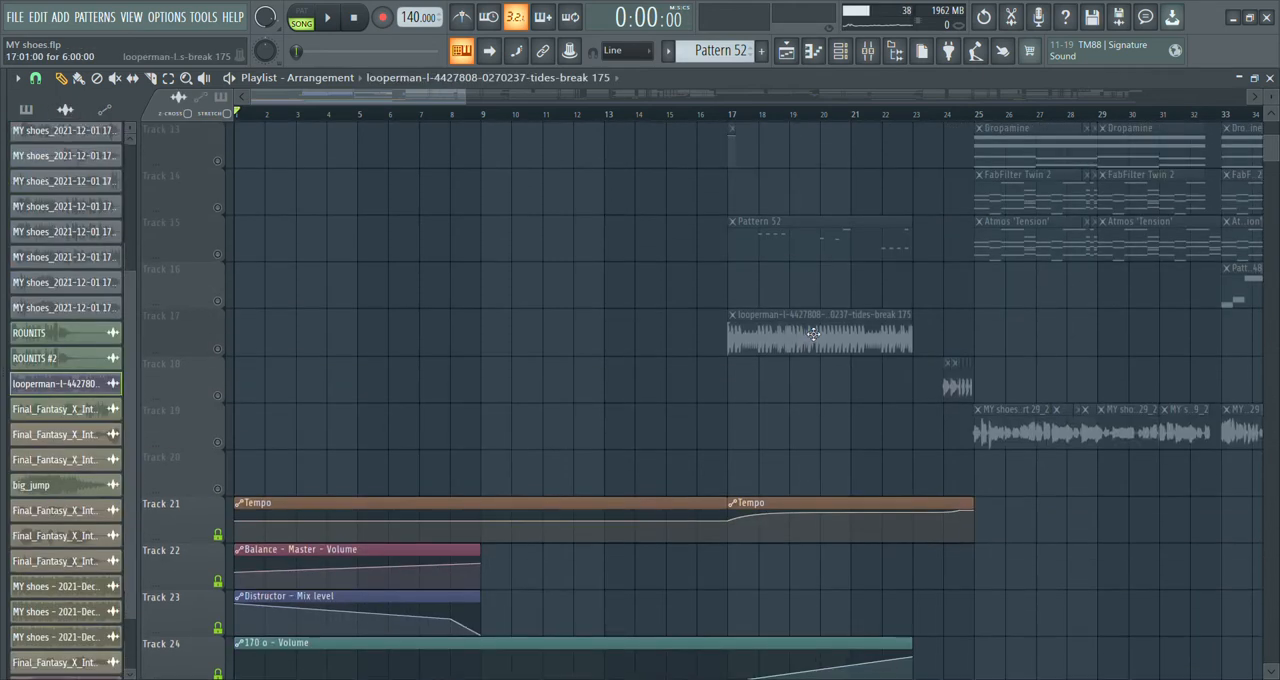
{"action": "scroll", "scroll_direction": "down", "scroll_amount": 3}
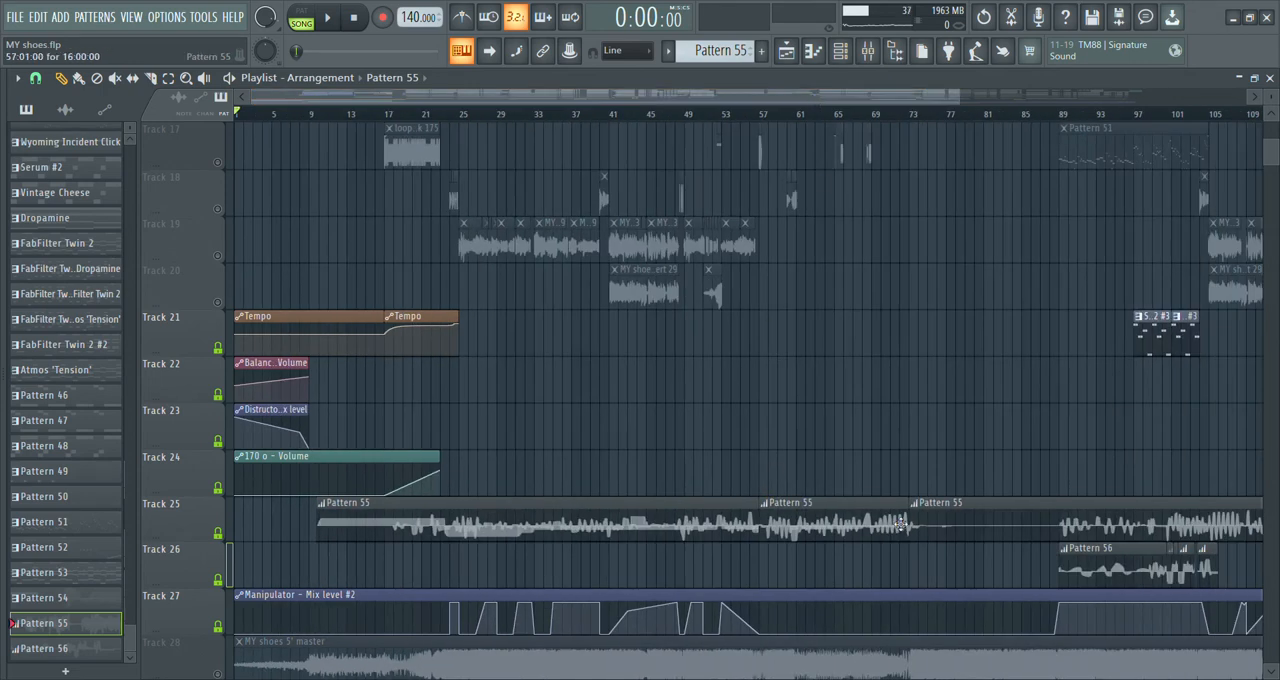
{"action": "mouse_move", "coordinate": [900, 522]}
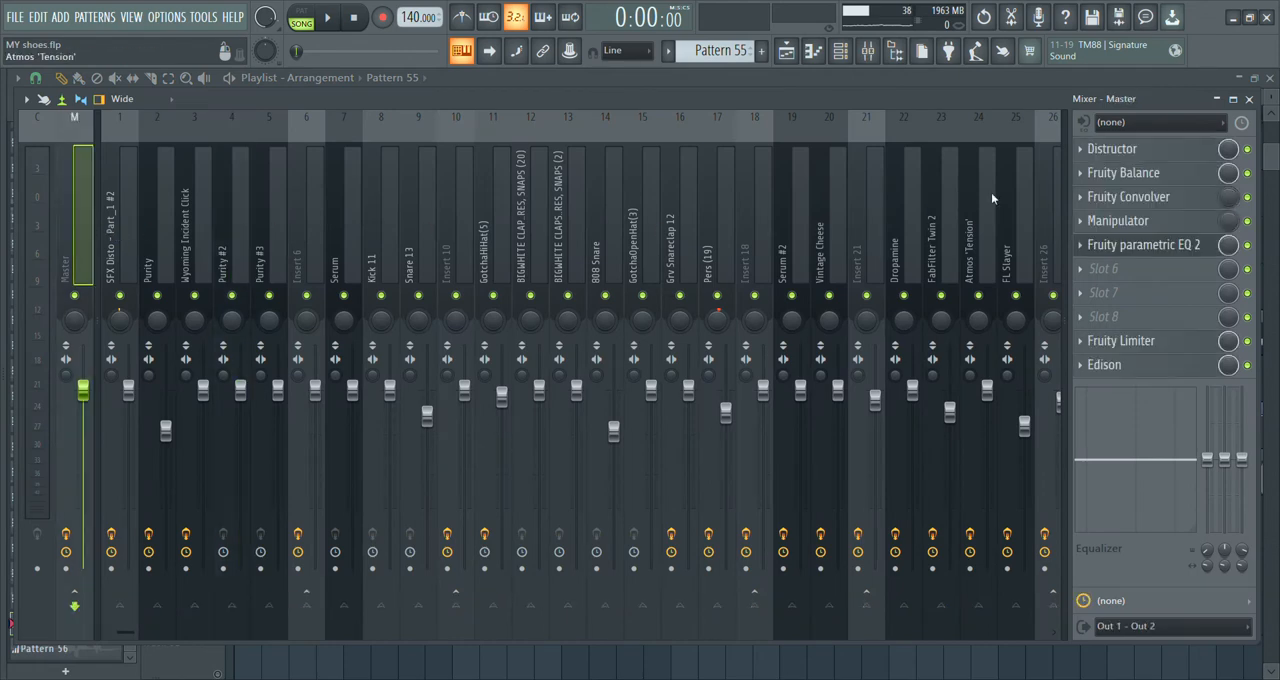
Open the master's Manipulator plugin, then close it and the Mixer.
{"action": "left_click", "coordinate": [1117, 220]}
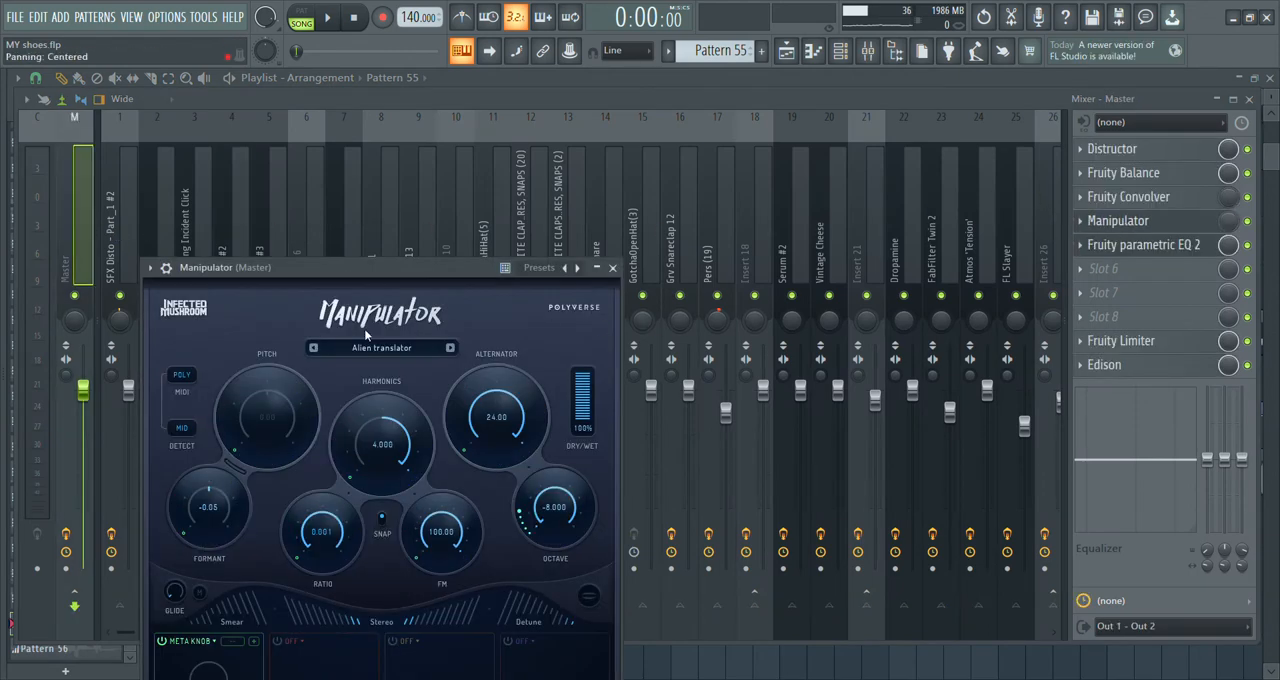
{"action": "left_click", "coordinate": [613, 267]}
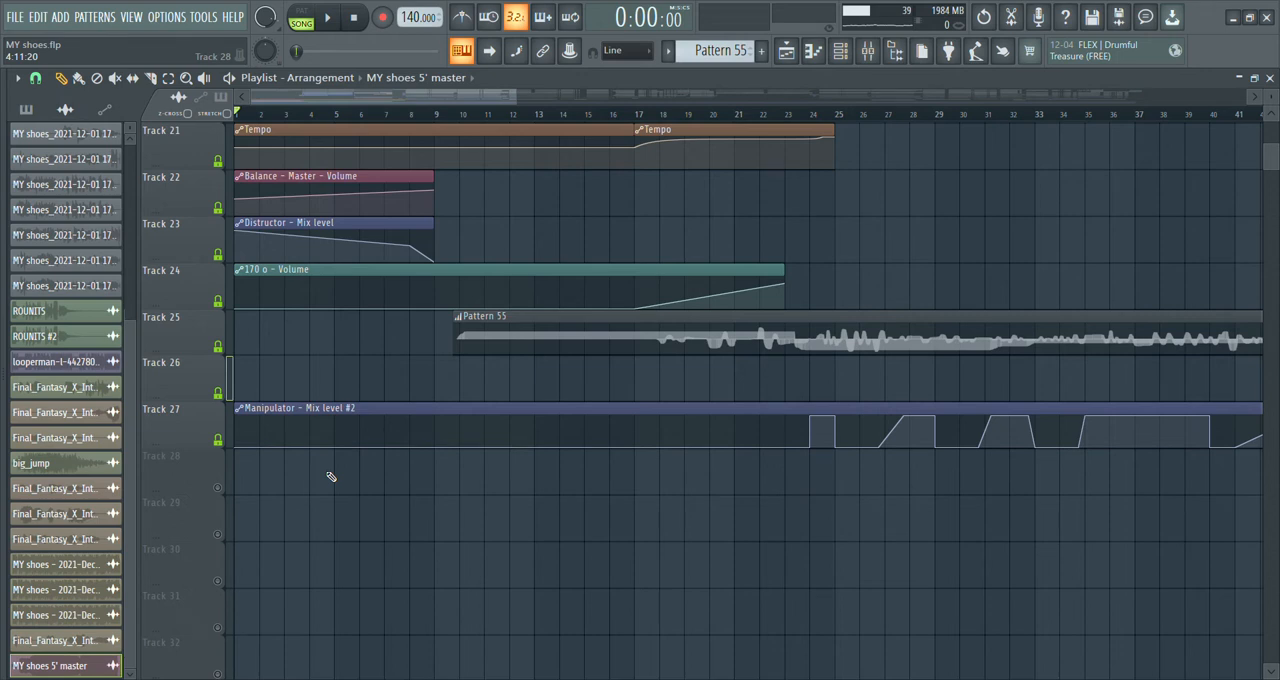
Start playback of the looped intro over bars 1–9.
{"action": "scroll", "scroll_direction": "up", "scroll_amount": 3}
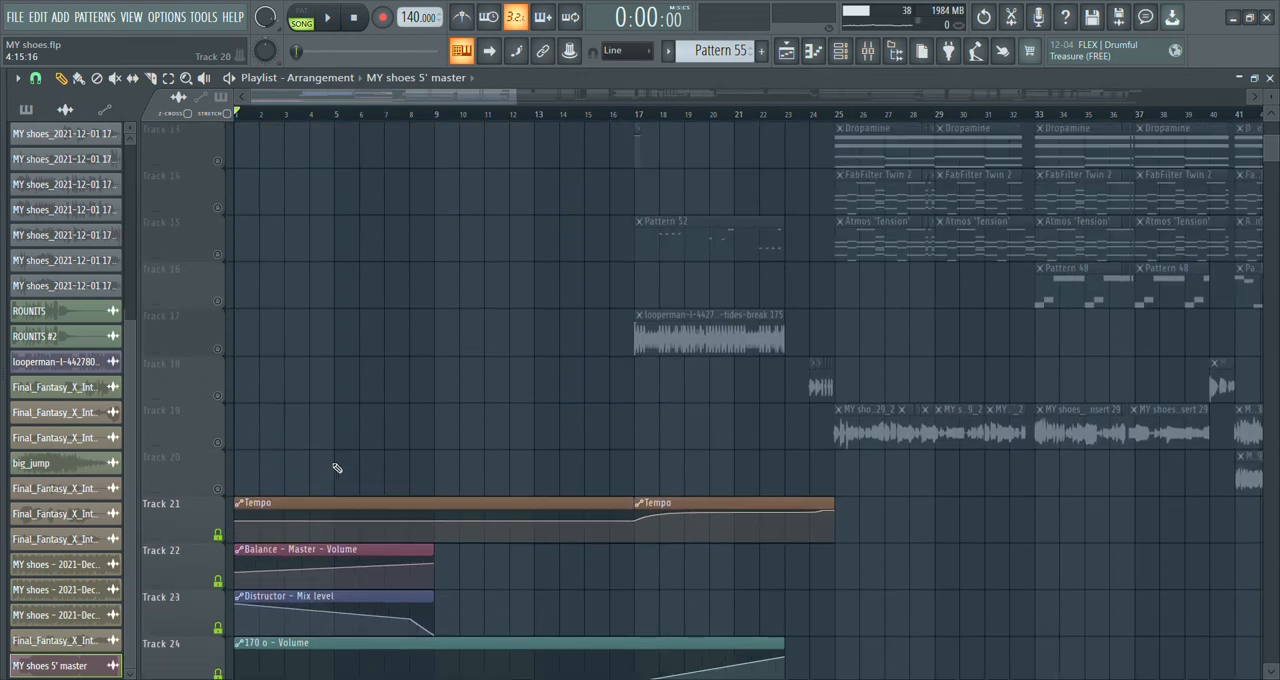
{"action": "scroll", "scroll_direction": "down", "scroll_amount": 3}
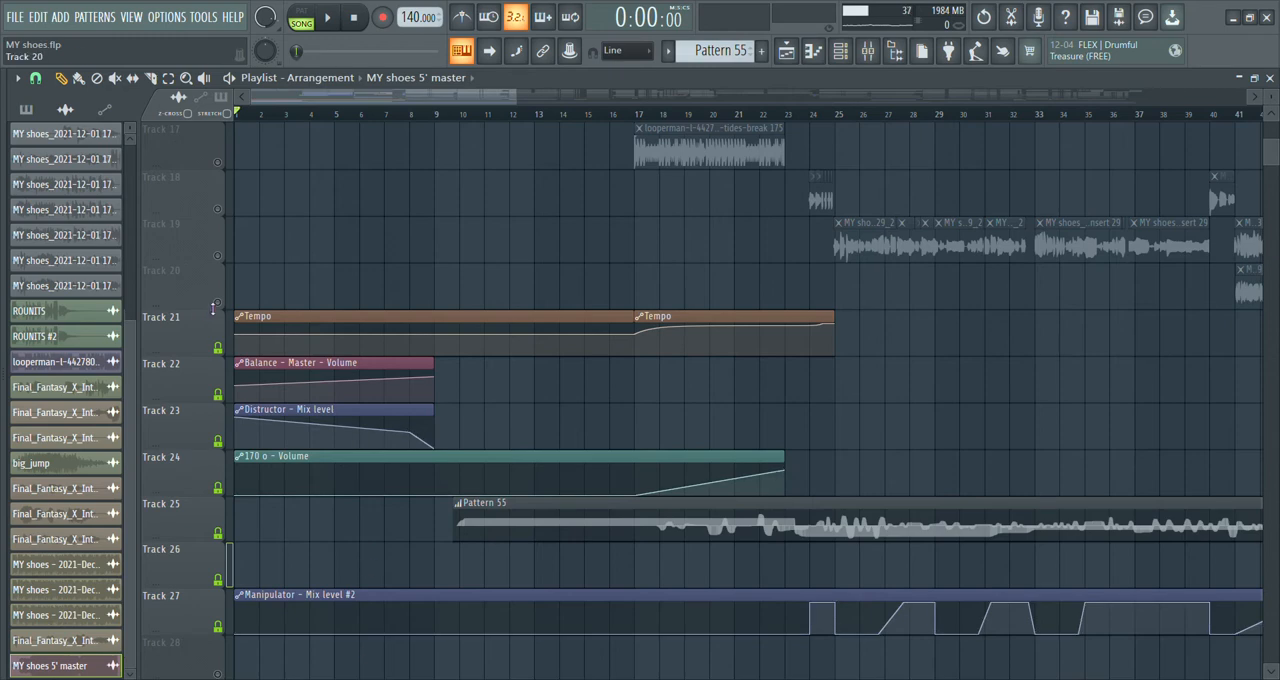
{"action": "scroll", "scroll_direction": "up", "scroll_amount": 3}
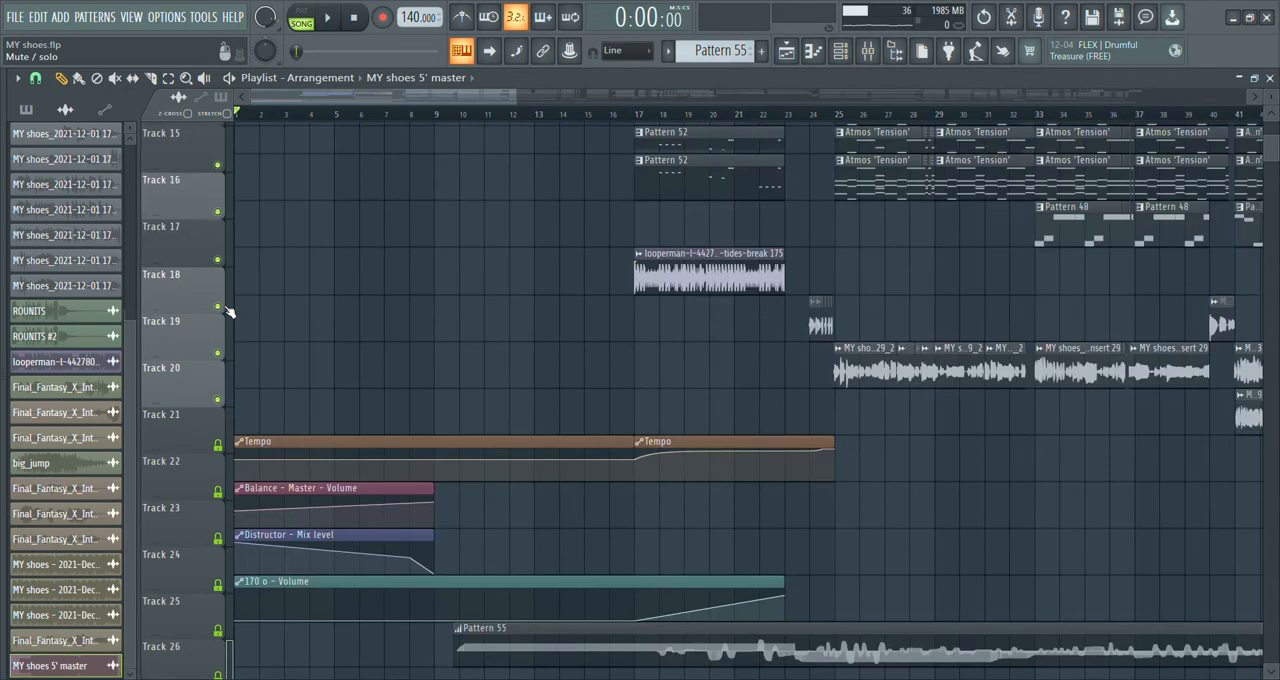
{"action": "scroll", "scroll_direction": "up", "scroll_amount": 3}
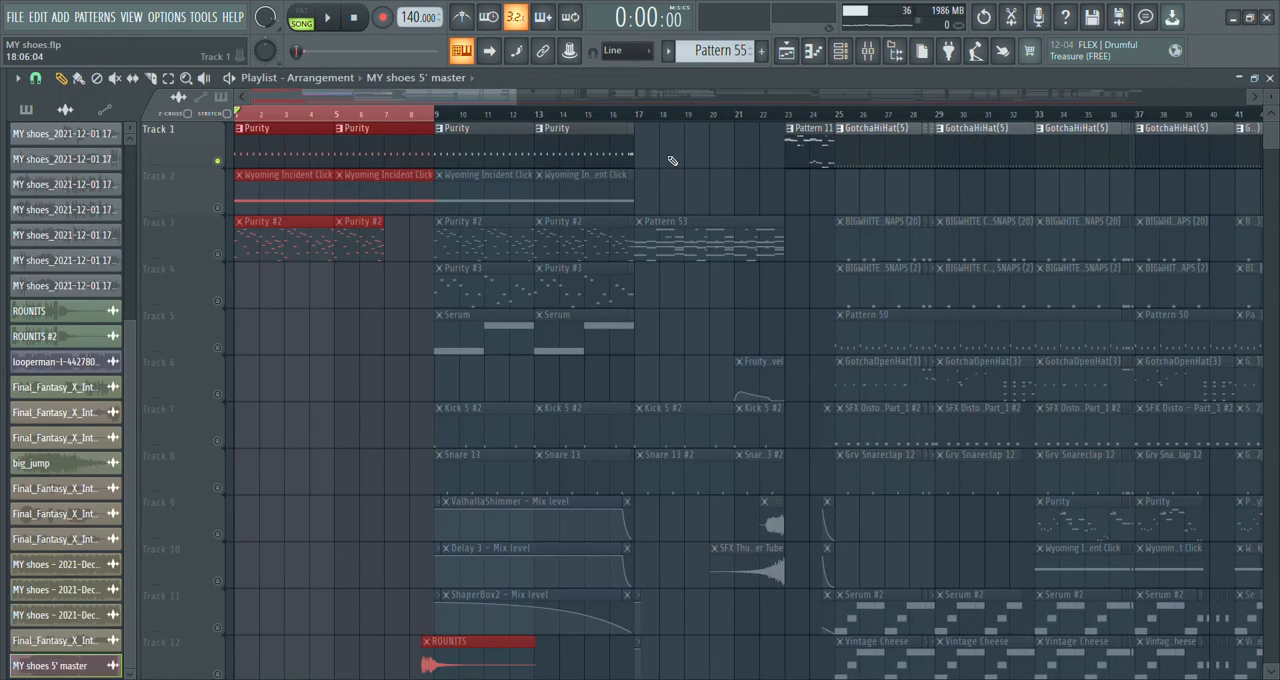
{"action": "left_click", "coordinate": [328, 17]}
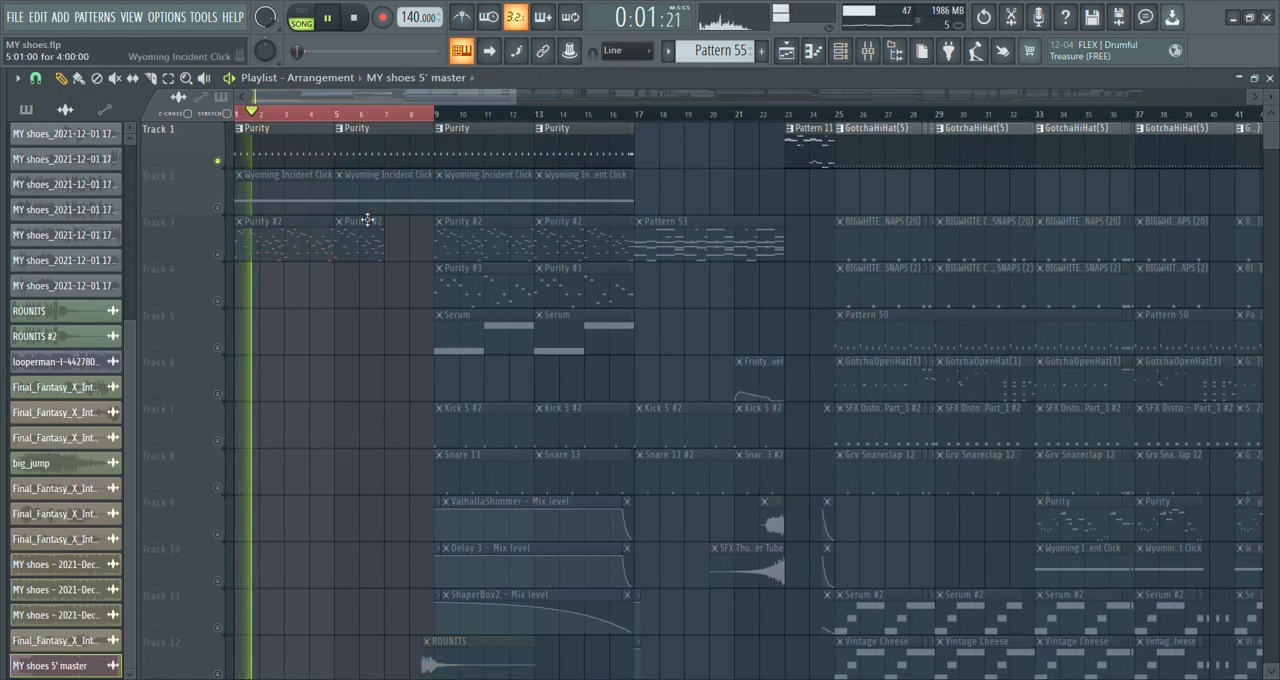
Solo Track 1, then Track 2's Wyoming Incident Click, stop, then solo Track 3's Purity #2.
{"action": "left_click", "coordinate": [866, 51]}
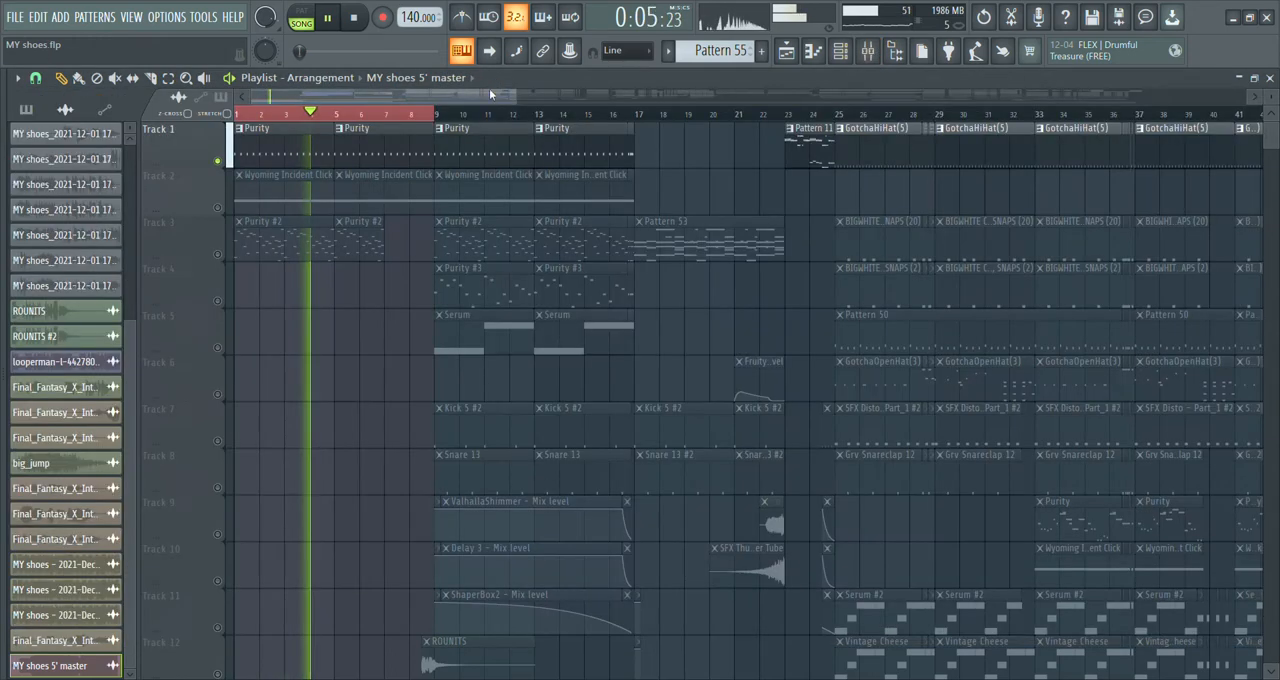
{"action": "left_click", "coordinate": [353, 17]}
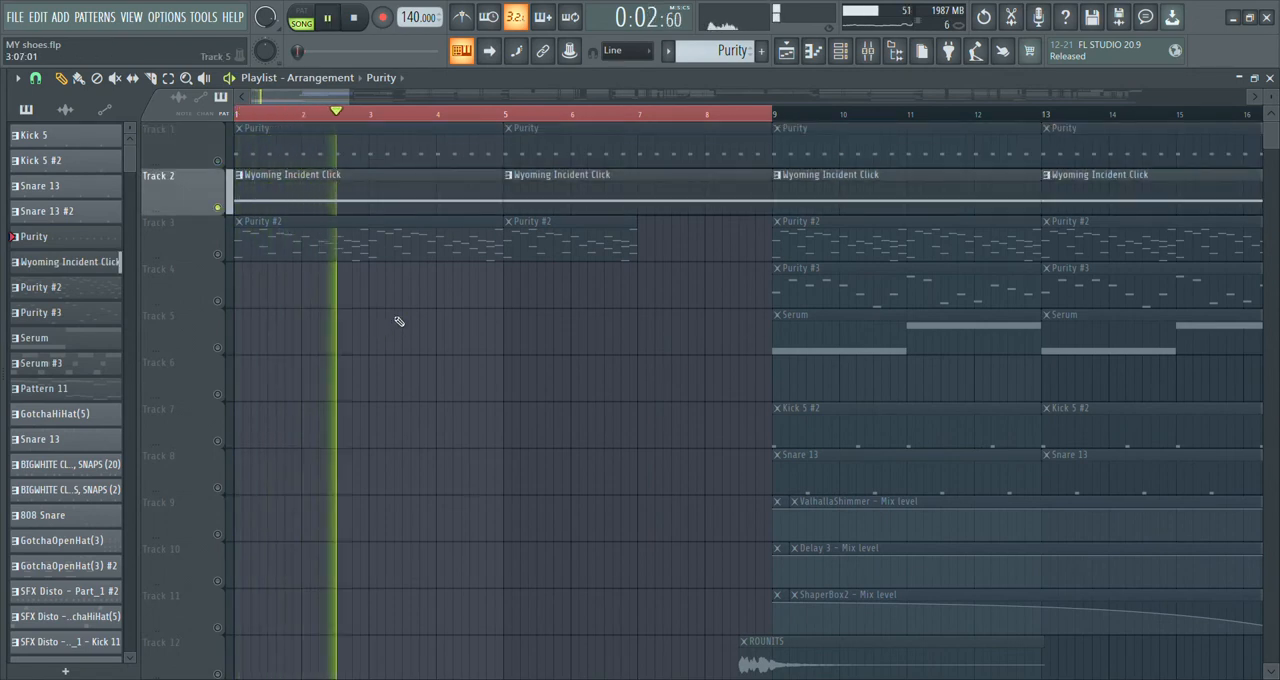
{"action": "left_click", "coordinate": [354, 18]}
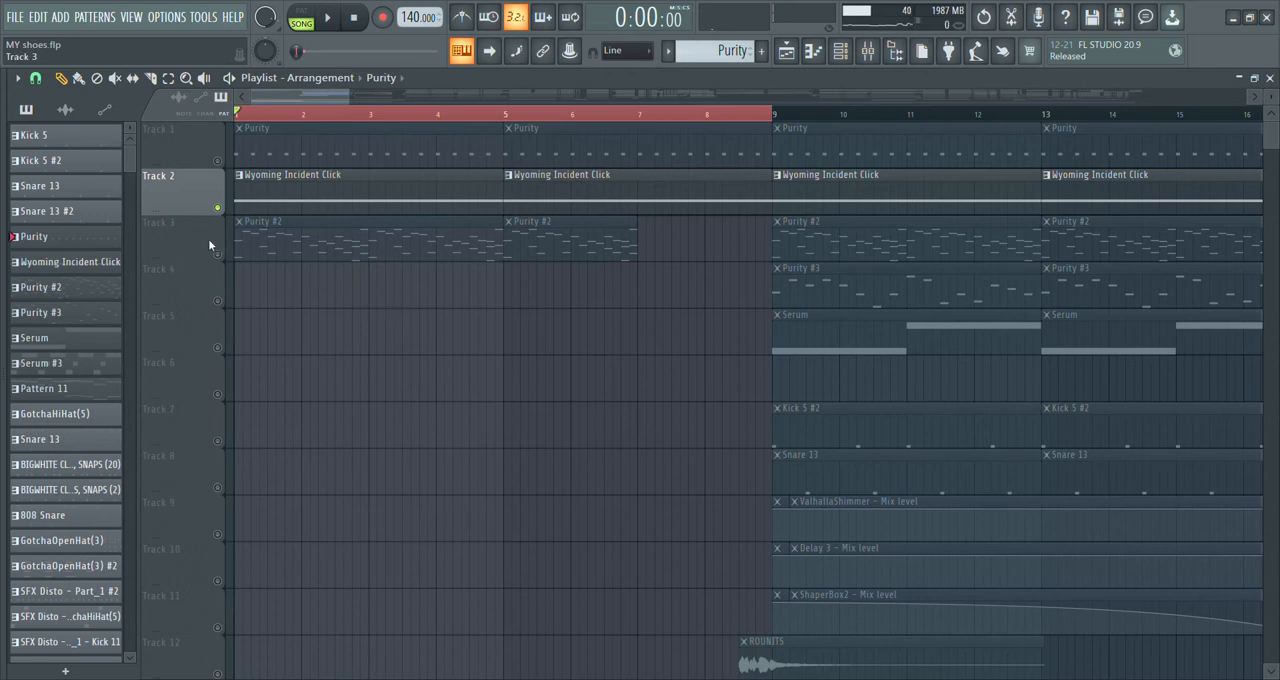
{"action": "left_click", "coordinate": [328, 17]}
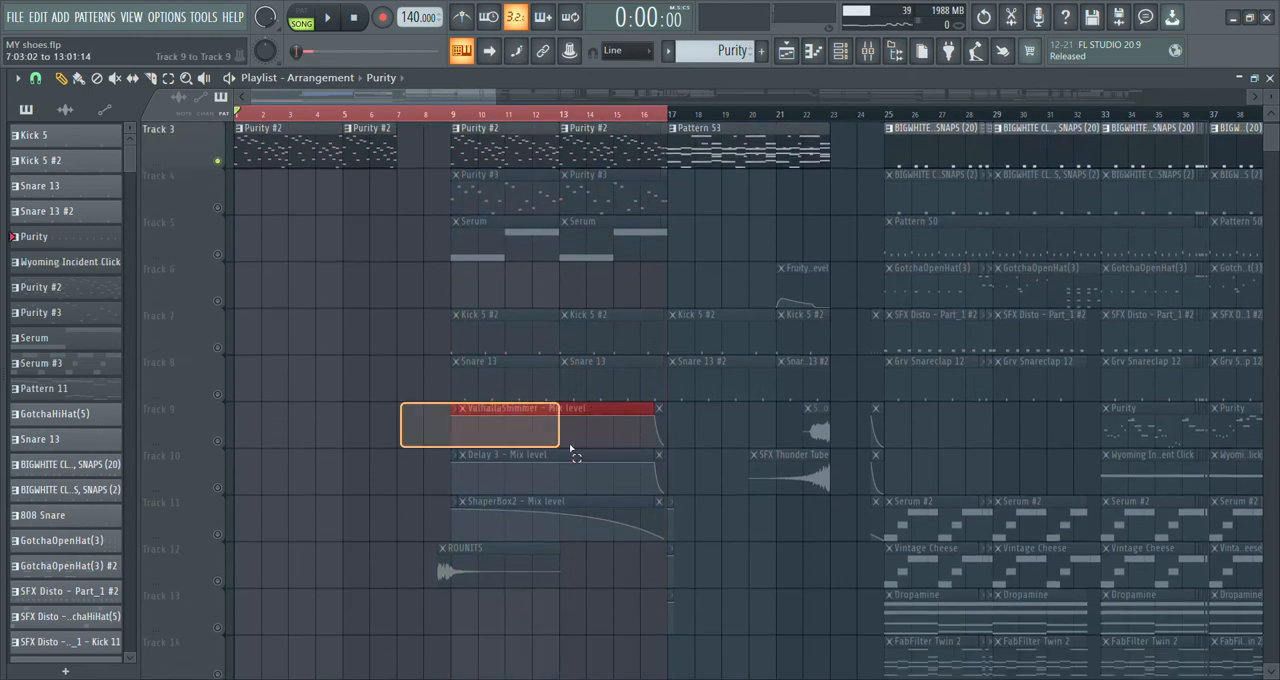
Scroll down the playlist and back up to Track 3's Purity #2 and Pattern 53 clips.
{"action": "scroll", "scroll_direction": "down", "scroll_amount": 3}
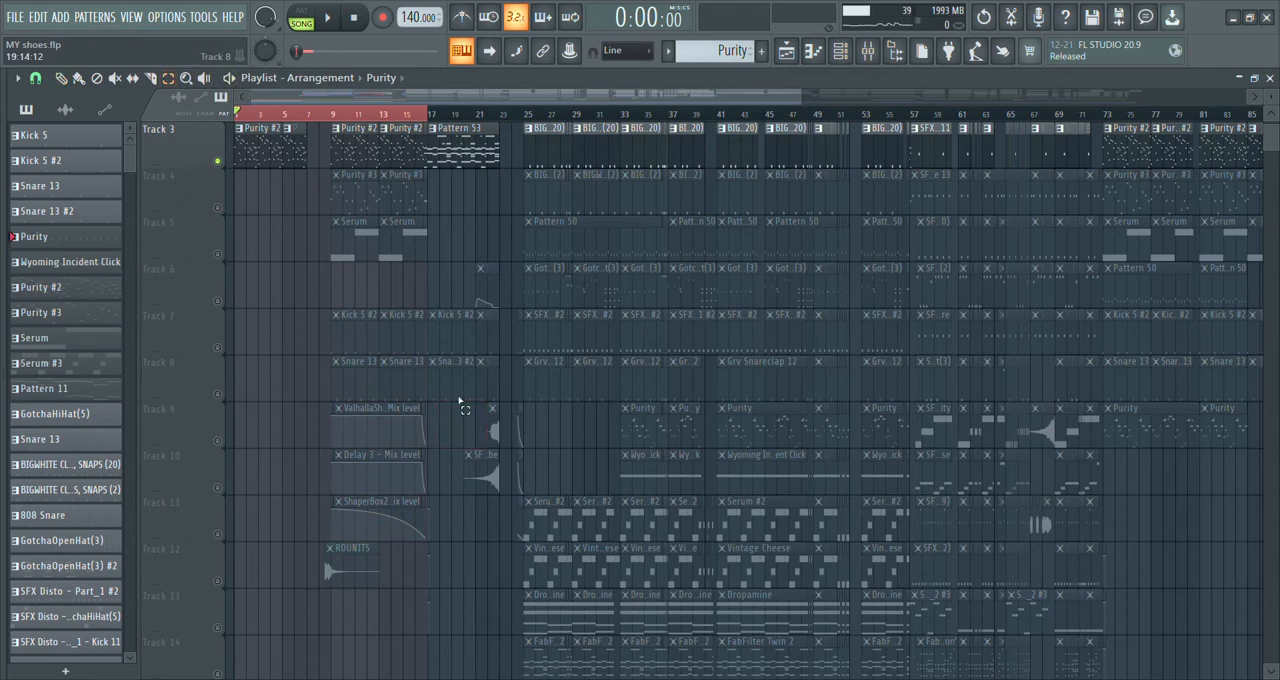
{"action": "scroll", "scroll_direction": "down", "scroll_amount": 3}
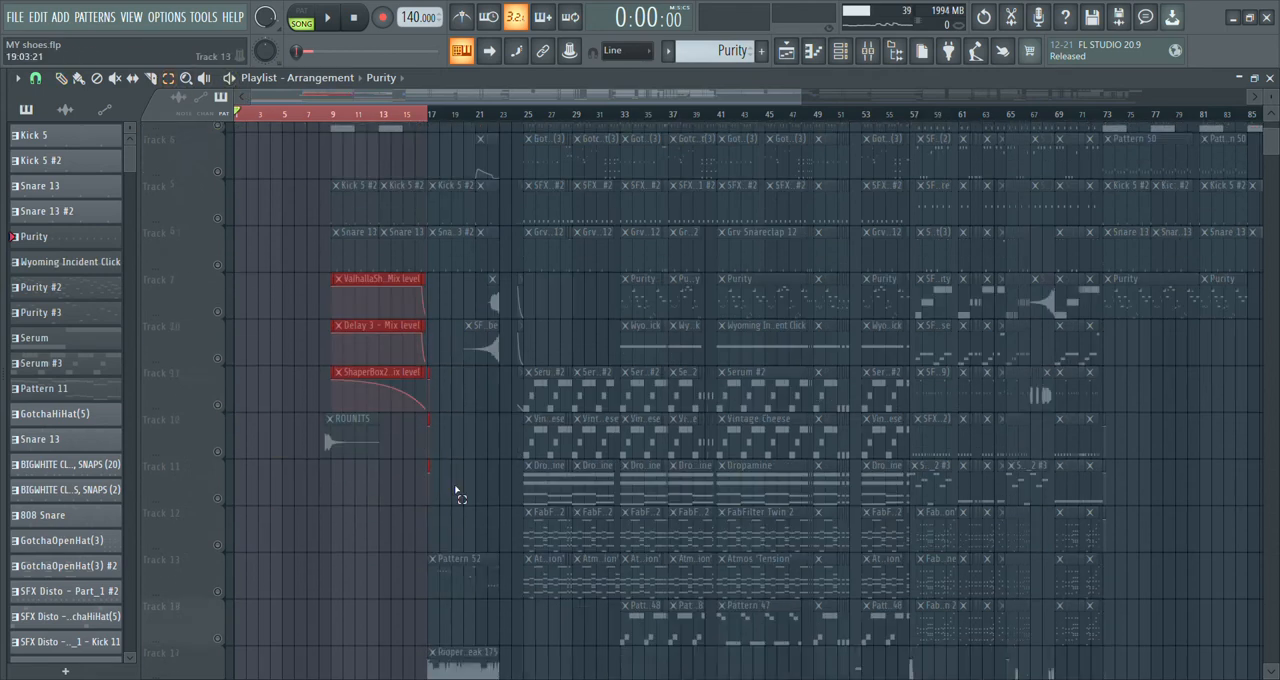
{"action": "scroll", "scroll_direction": "down", "scroll_amount": 3}
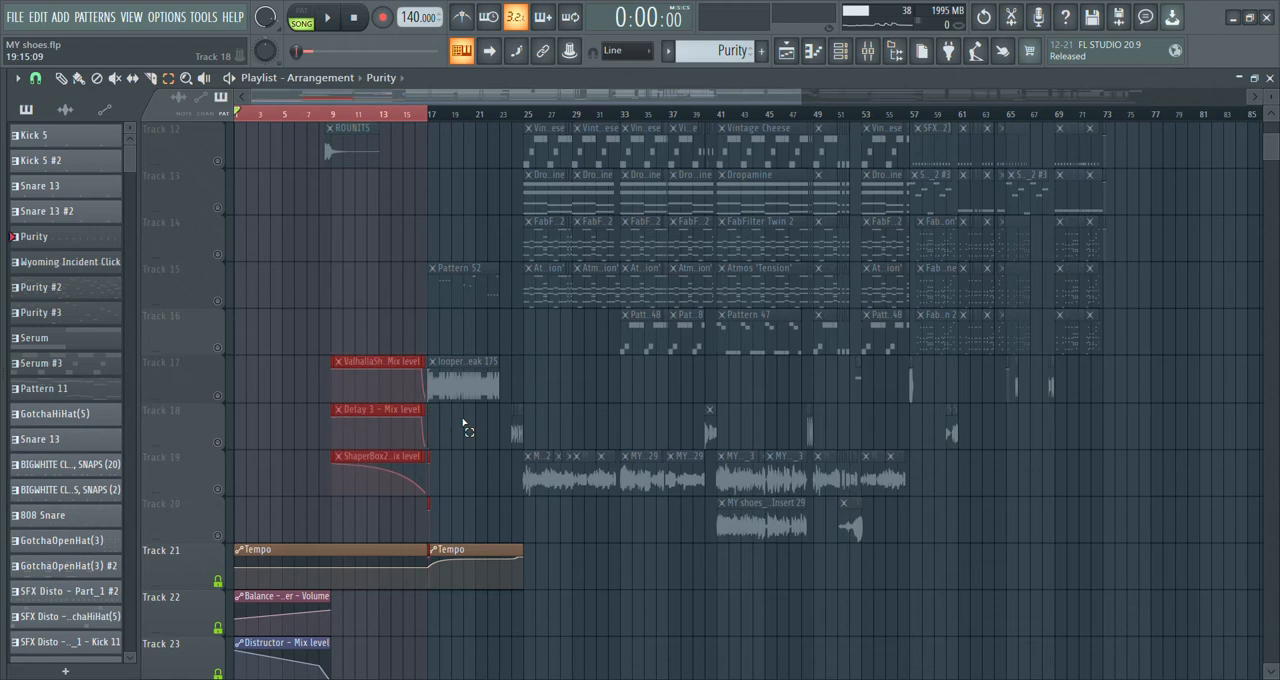
{"action": "scroll", "scroll_direction": "down", "scroll_amount": 3}
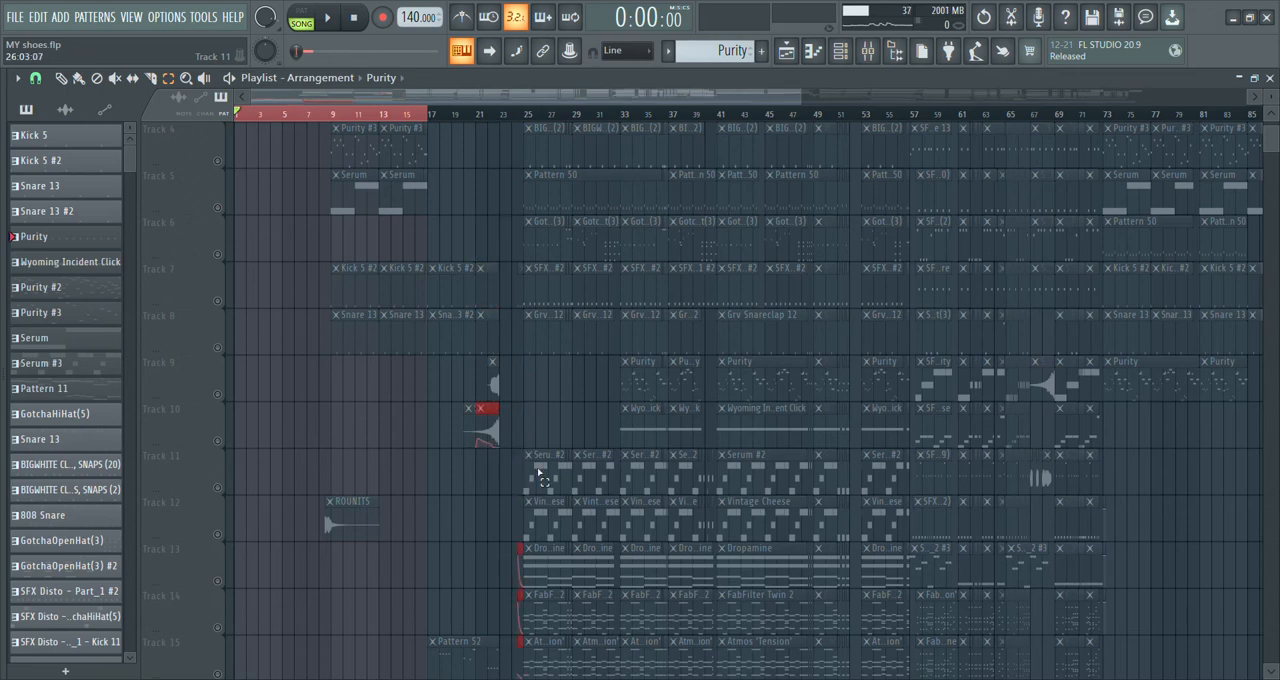
{"action": "scroll", "scroll_direction": "down", "scroll_amount": 3}
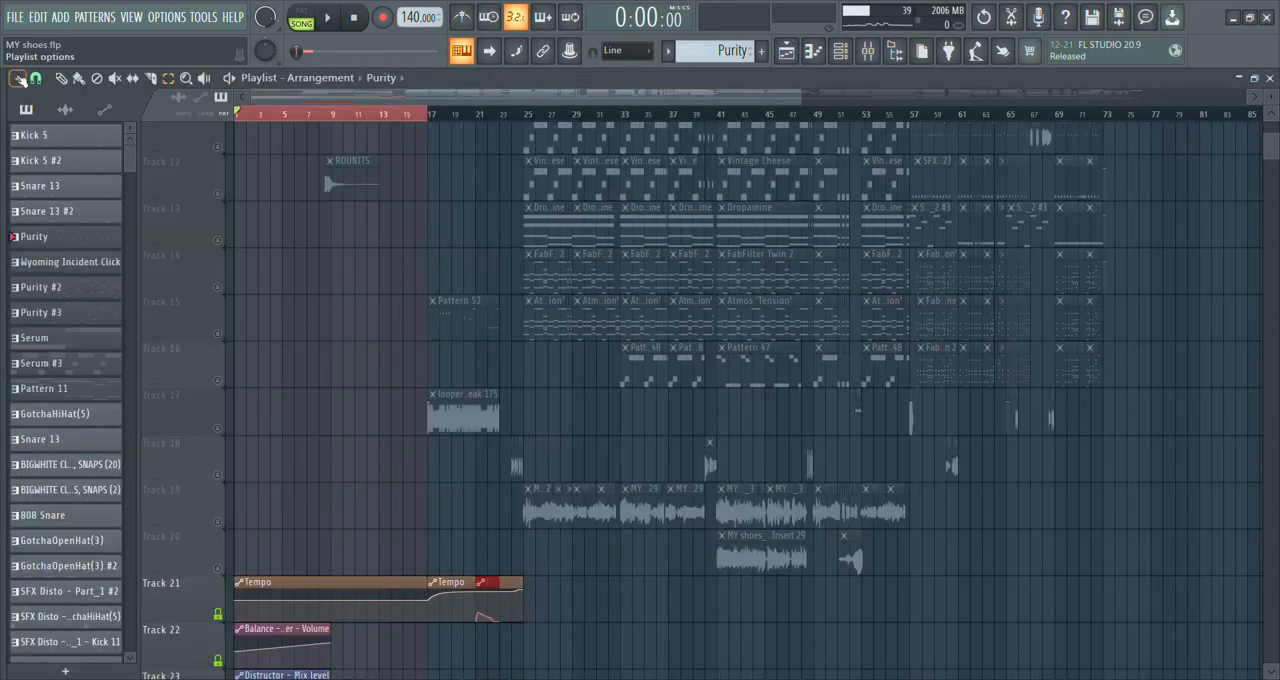
{"action": "scroll", "scroll_direction": "up", "scroll_amount": 3}
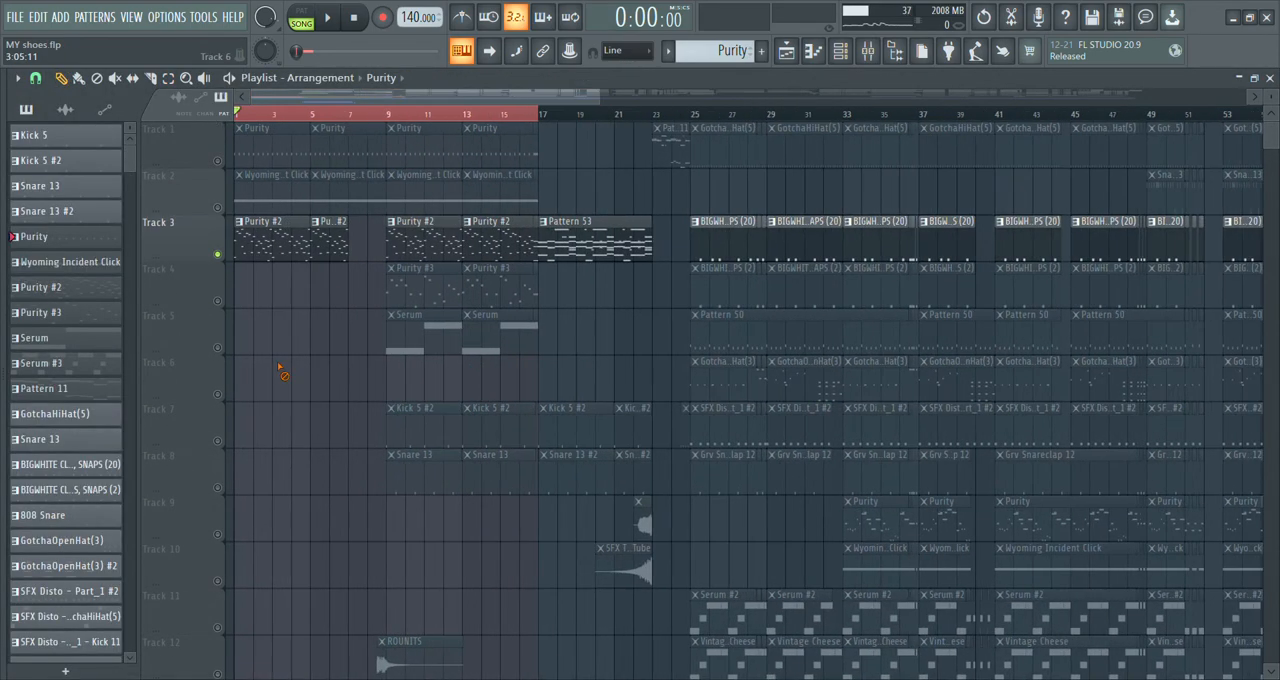
Solo Track 4's Purity #3, then kick and snare Tracks 7 and 8, then Track 15's Pattern 52.
{"action": "left_click", "coordinate": [40, 287]}
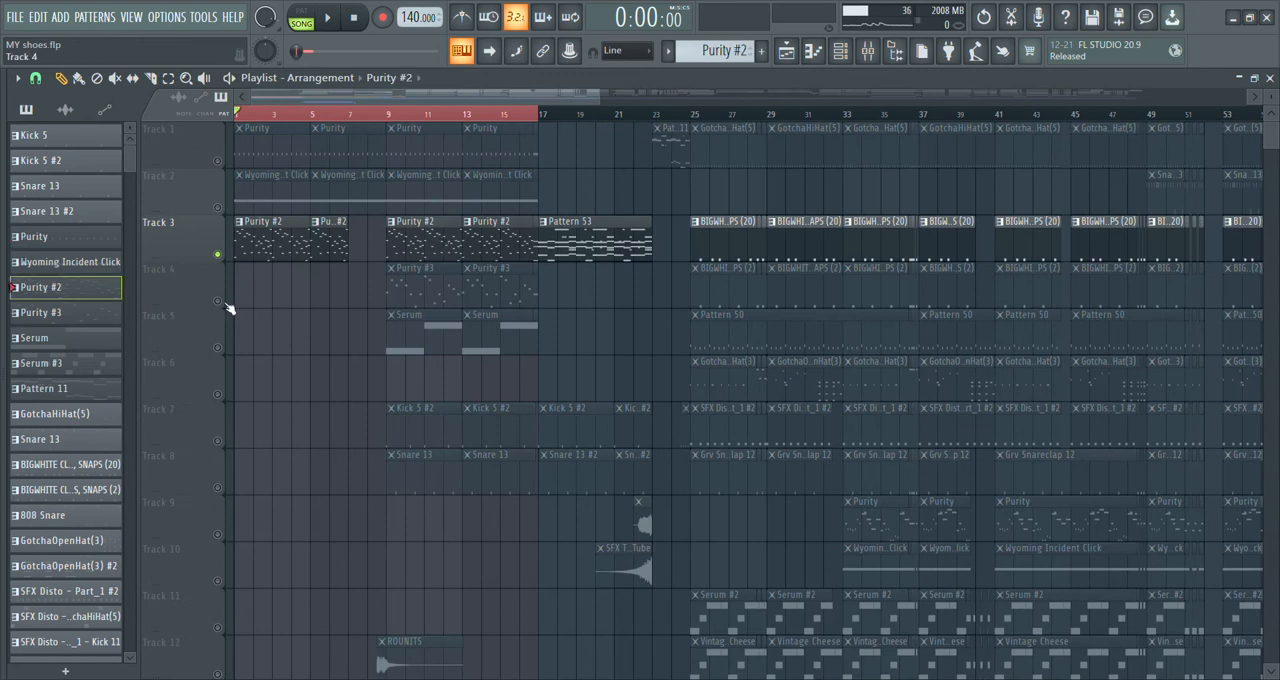
{"action": "left_click", "coordinate": [328, 17]}
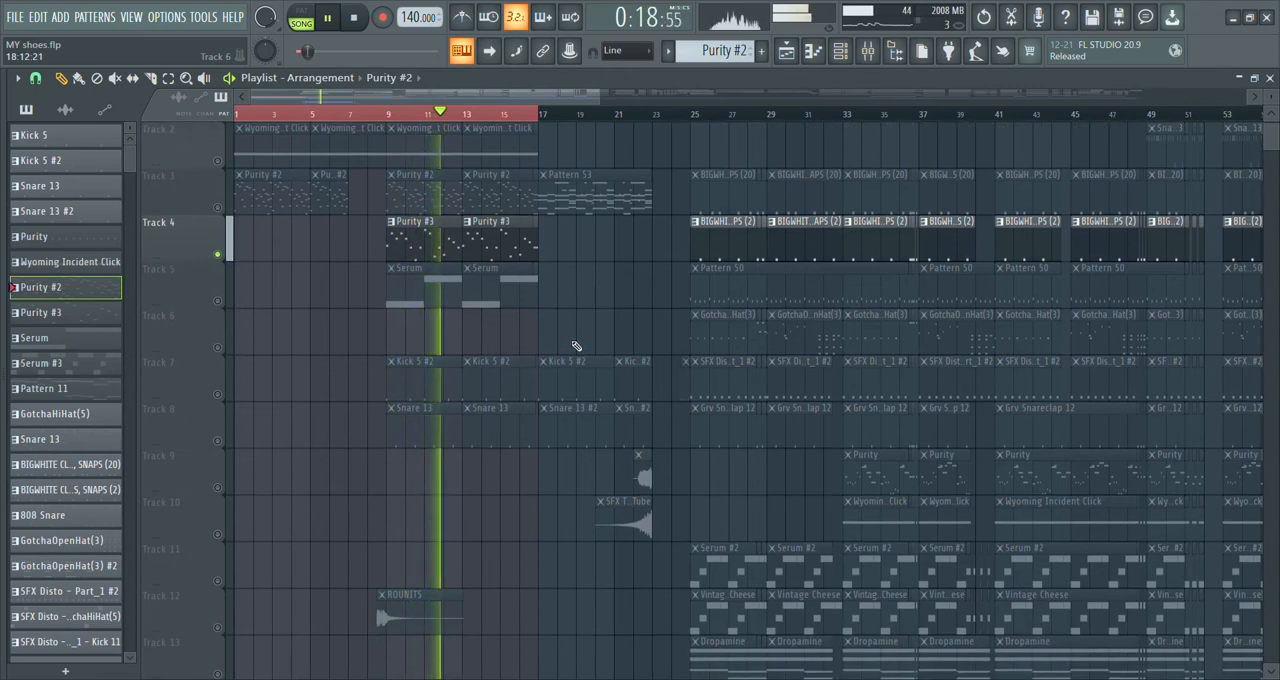
{"action": "left_click", "coordinate": [354, 17]}
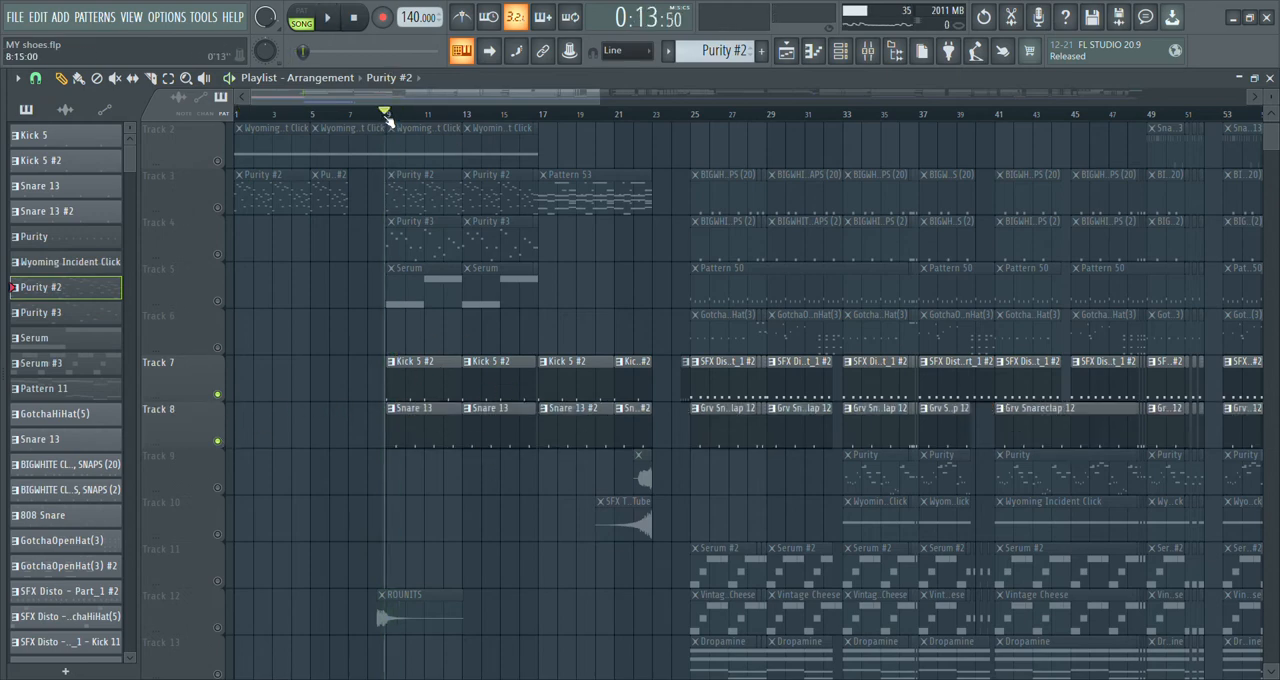
{"action": "left_click", "coordinate": [327, 17]}
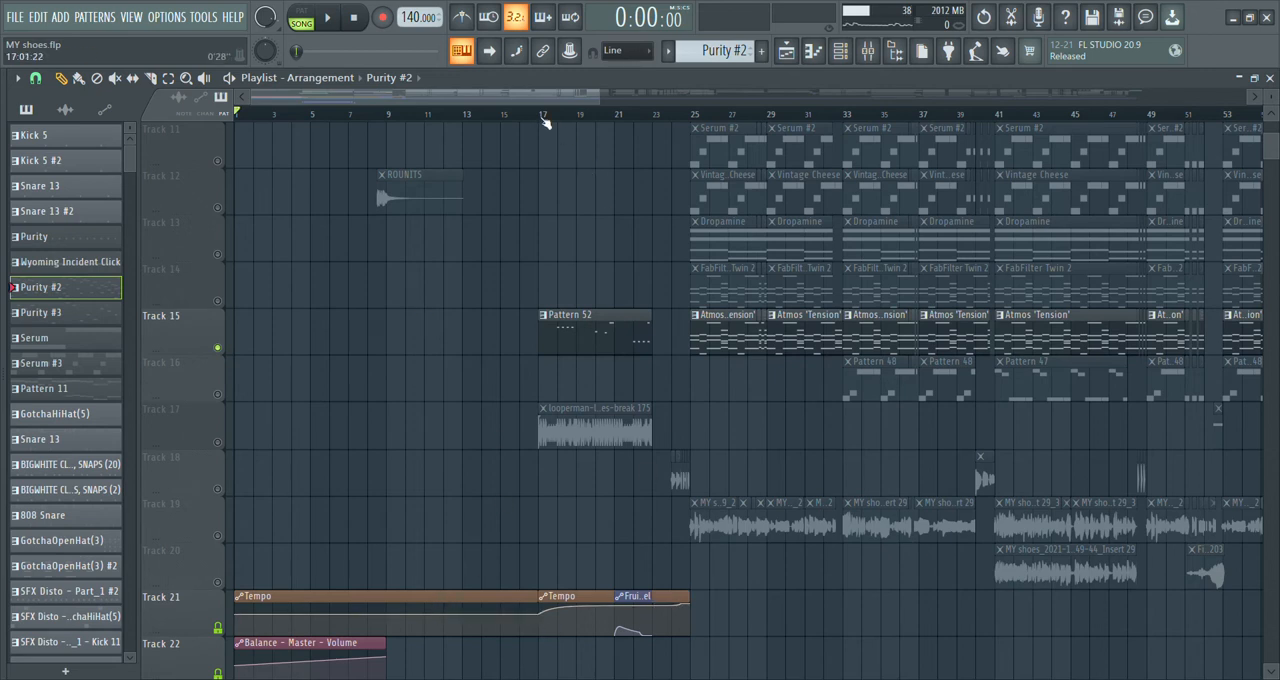
Solo the vocal recordings on Tracks 19 and 20, then scroll back up.
{"action": "left_click", "coordinate": [328, 18]}
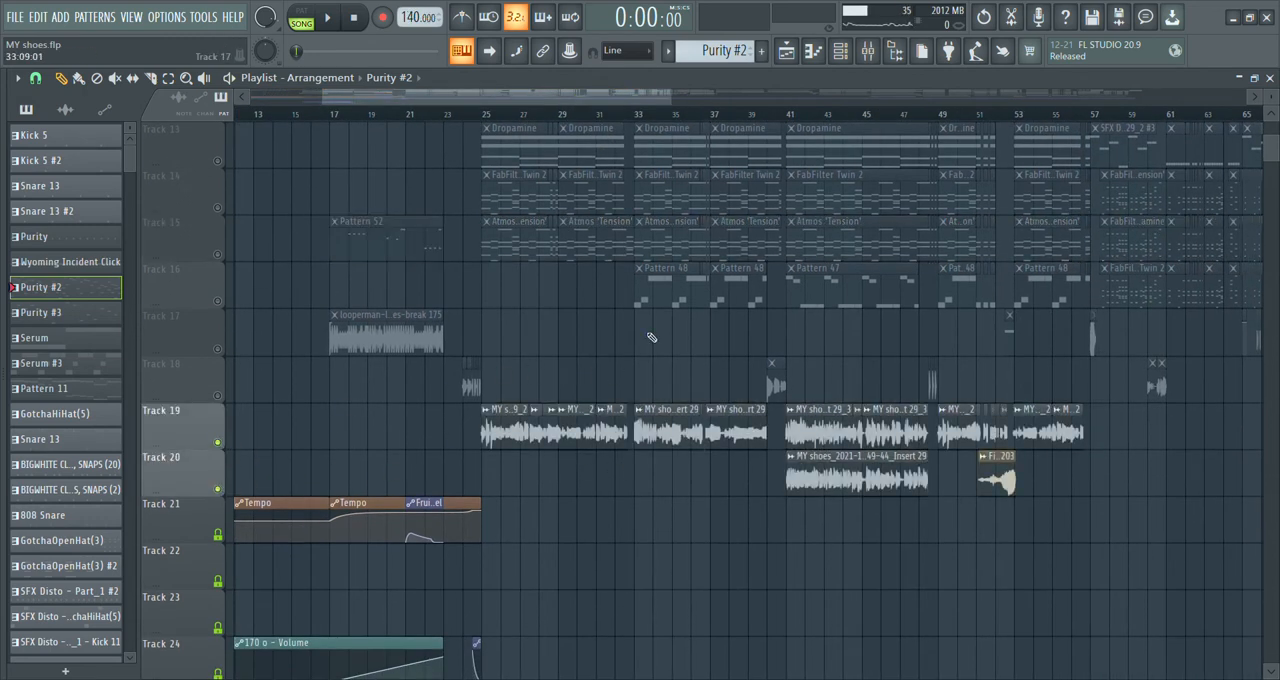
{"action": "left_click", "coordinate": [867, 50]}
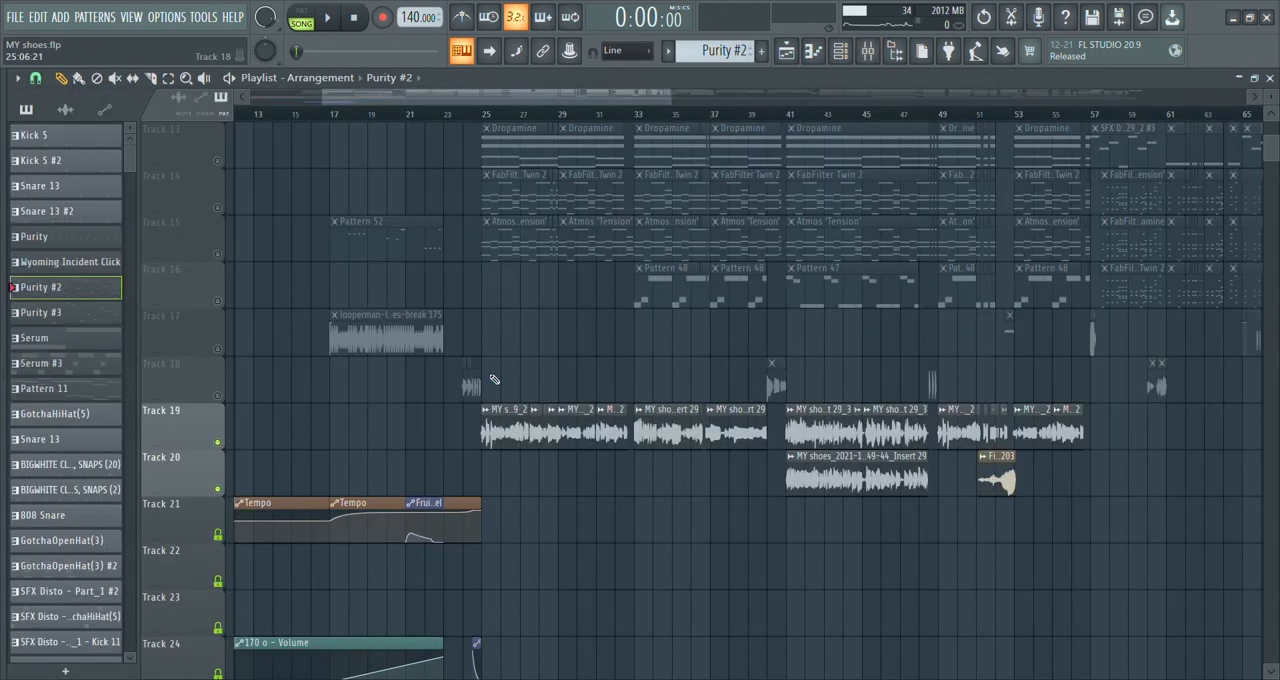
{"action": "mouse_move", "coordinate": [511, 376]}
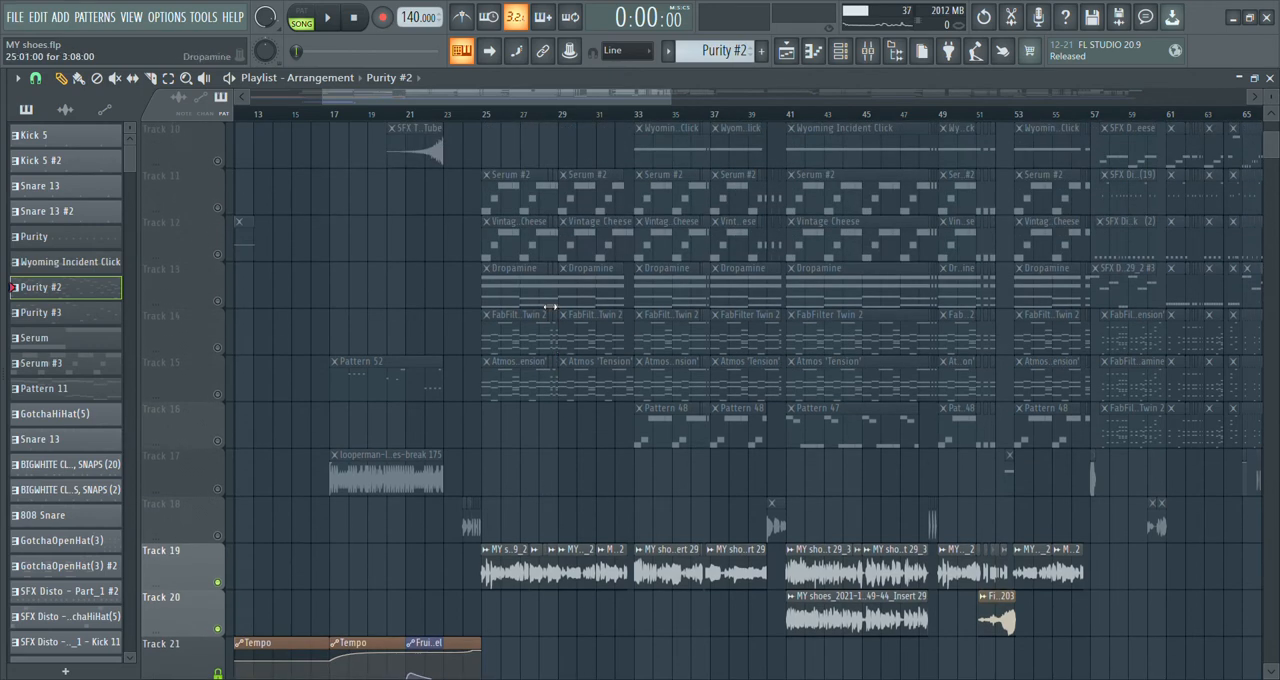
{"action": "mouse_move", "coordinate": [496, 396]}
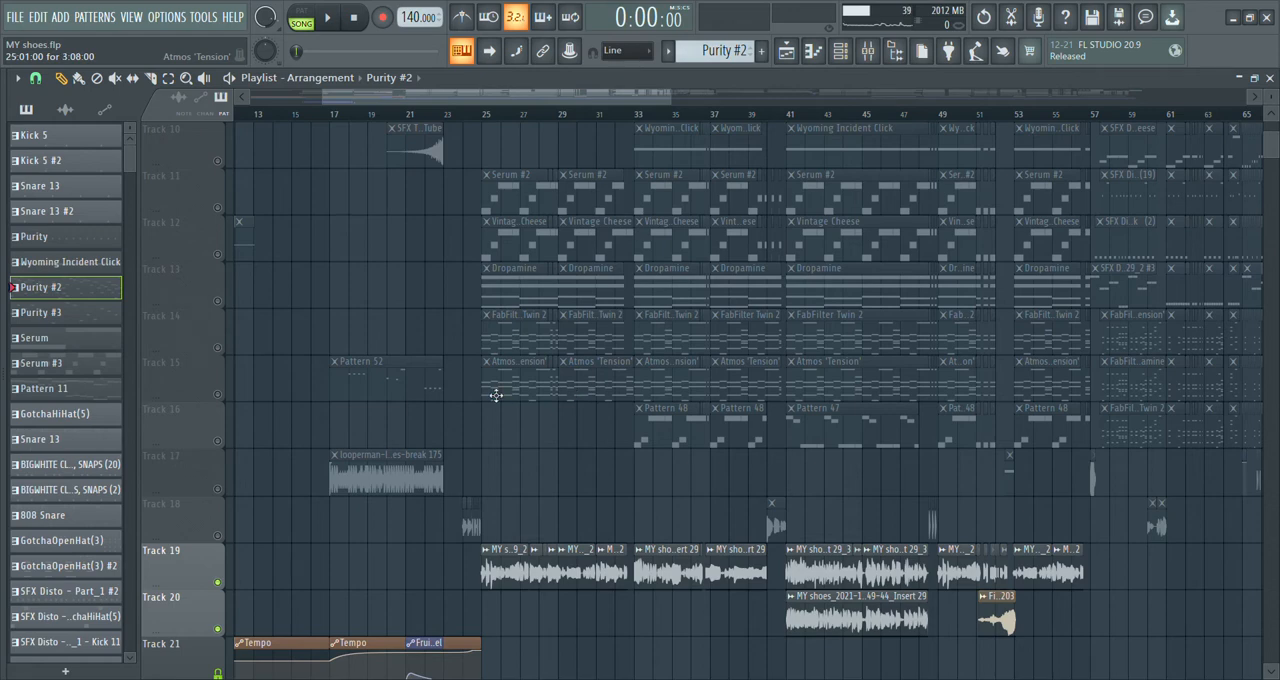
{"action": "mouse_move", "coordinate": [515, 365]}
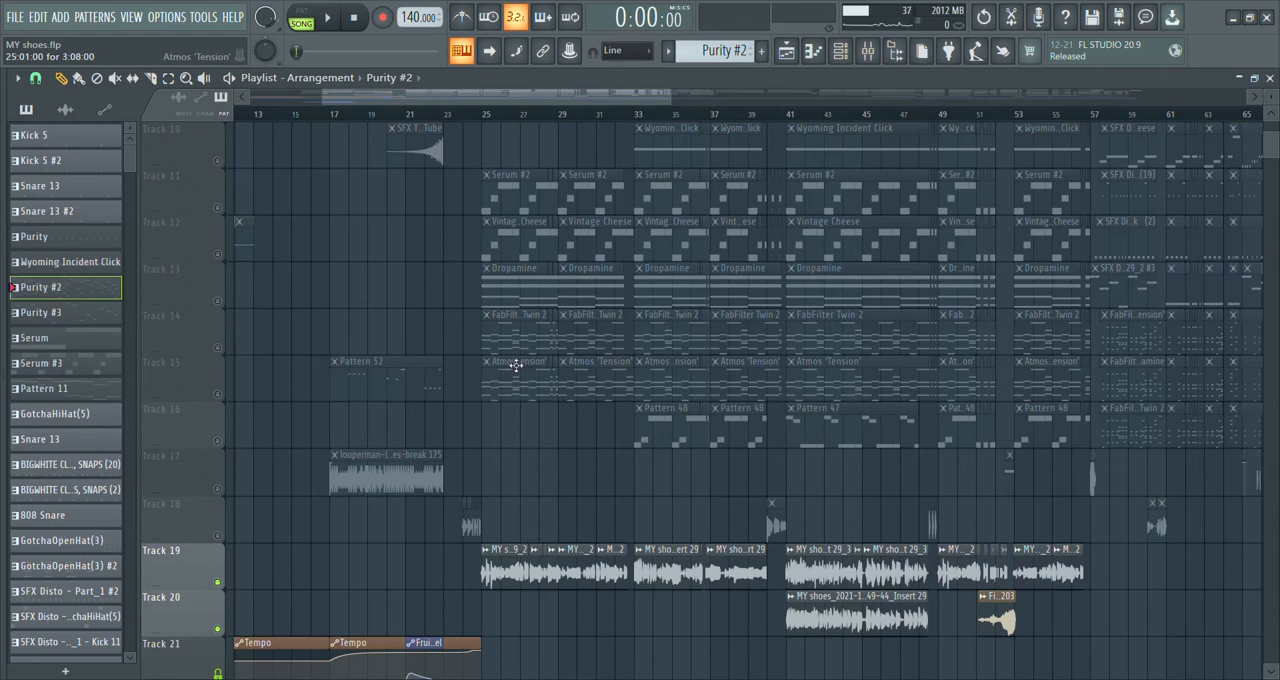
{"action": "mouse_move", "coordinate": [520, 362]}
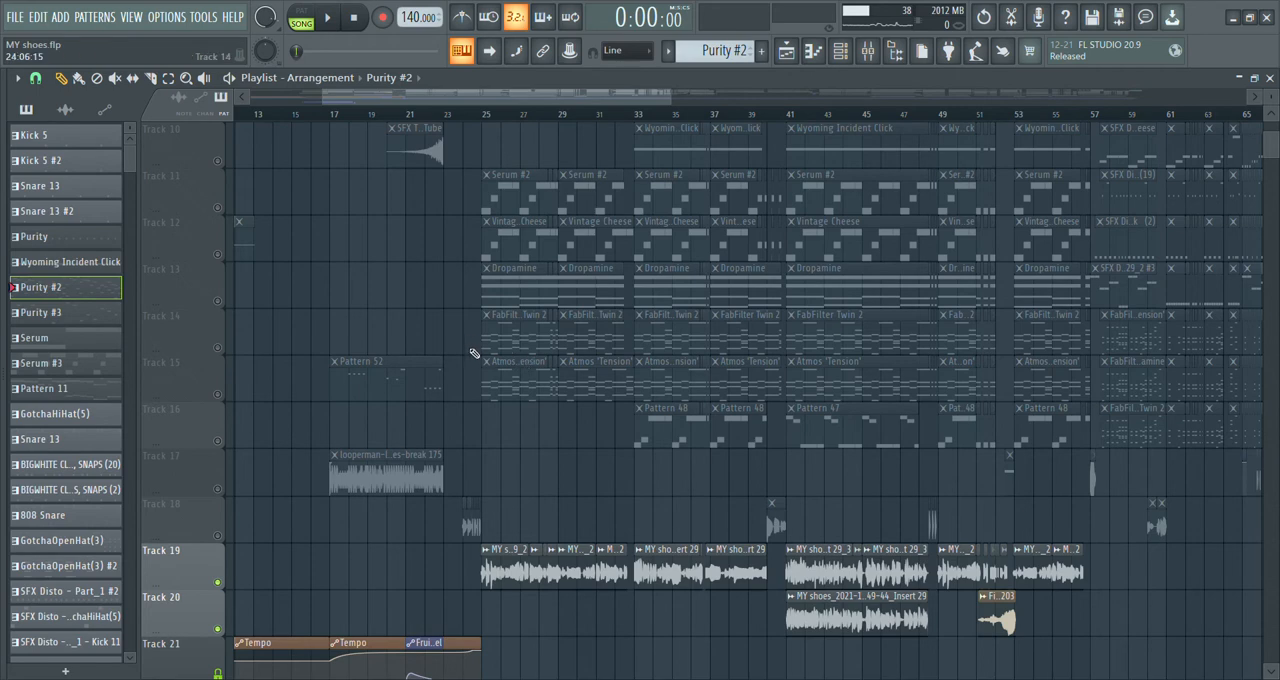
{"action": "scroll", "scroll_direction": "up", "scroll_amount": 3}
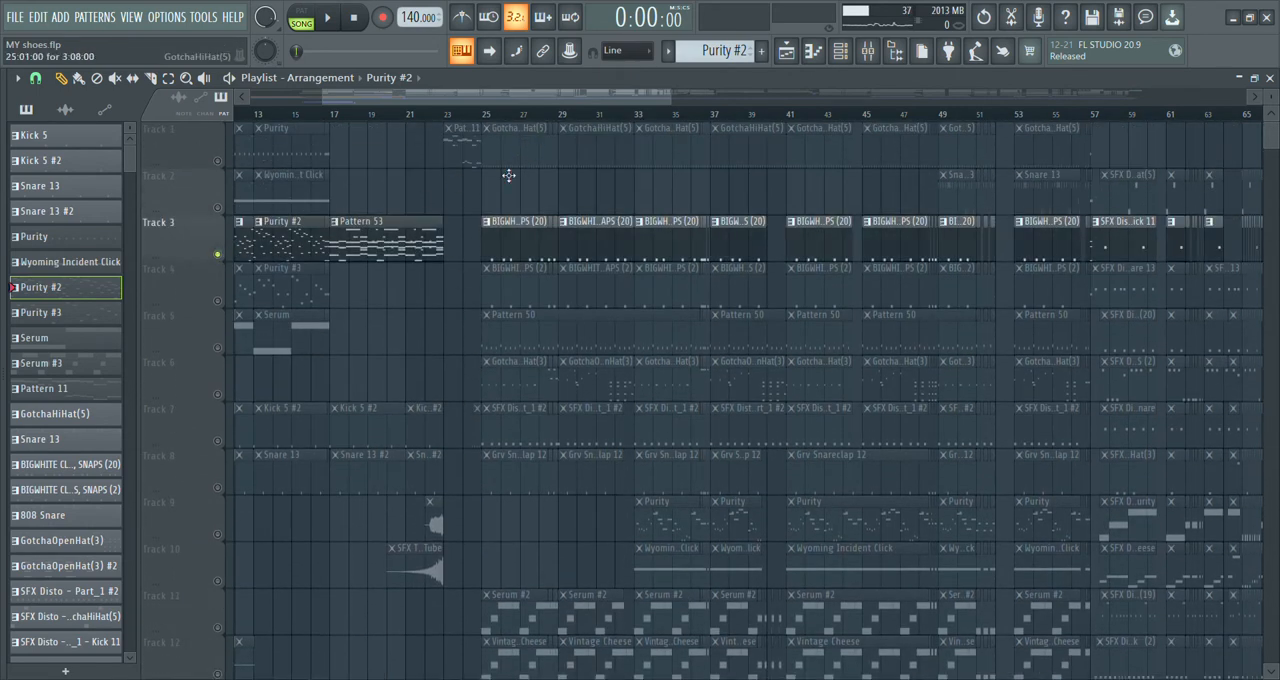
Play the song from bar 17 with the Channel Rack showing Purity #2's notes.
{"action": "scroll", "scroll_direction": "left", "scroll_amount": 3}
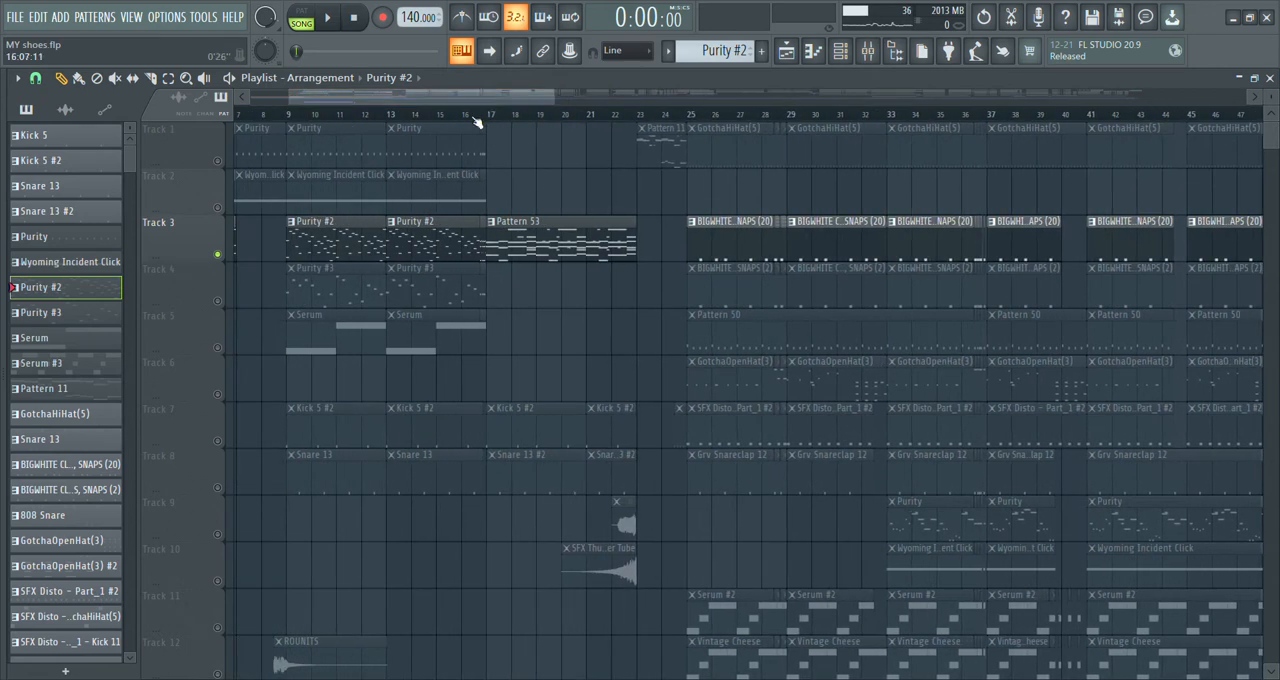
{"action": "left_click", "coordinate": [328, 17]}
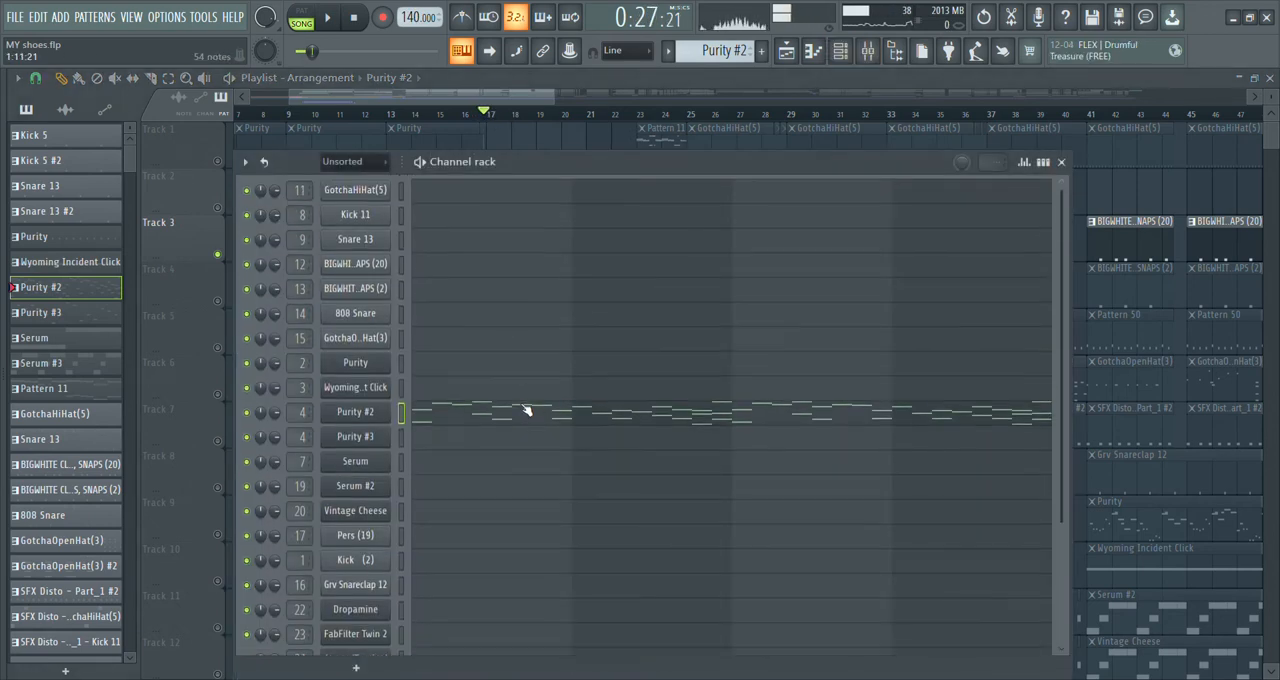
Stop playback, audition the Purity #3 and Dropamine channels, then close the Channel Rack.
{"action": "scroll", "scroll_direction": "down", "scroll_amount": 3}
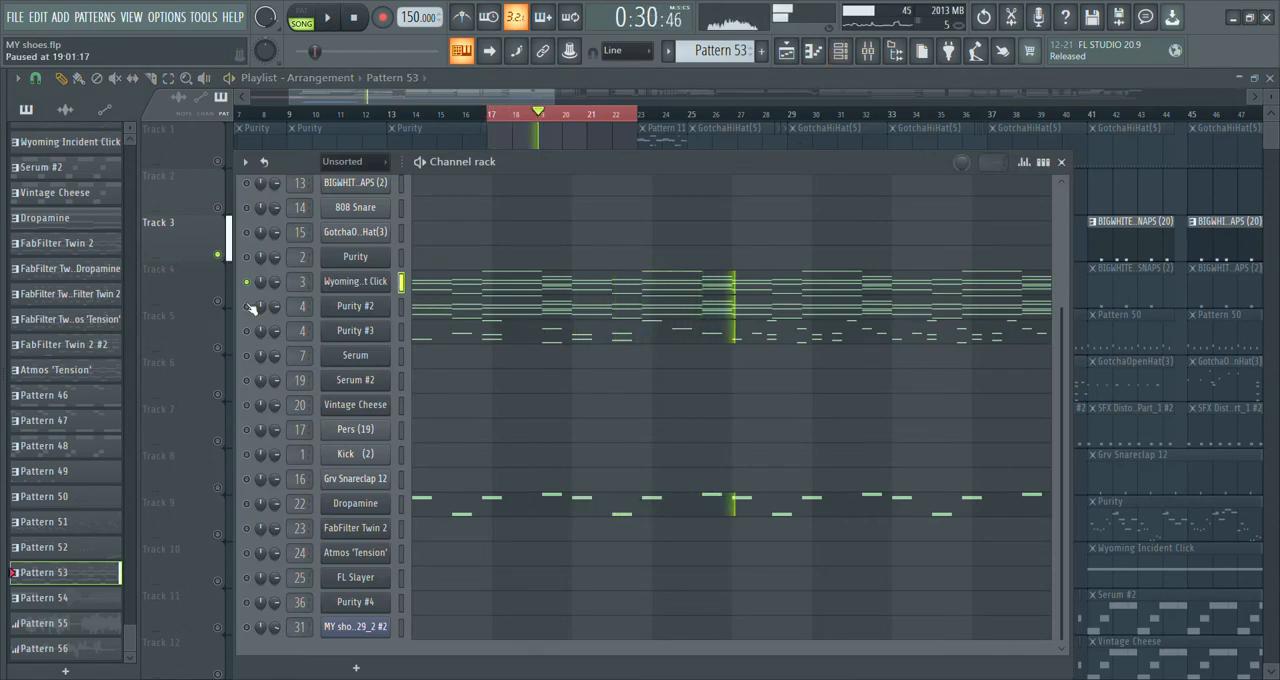
{"action": "left_click", "coordinate": [382, 17]}
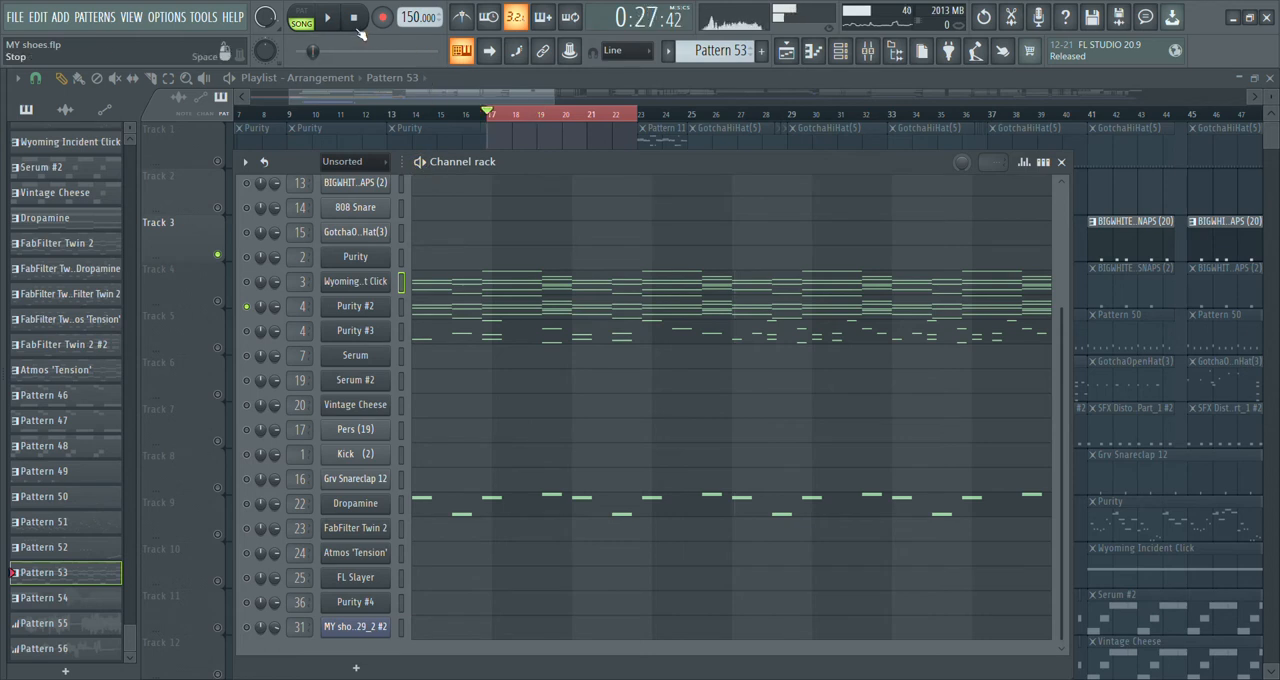
{"action": "left_click", "coordinate": [328, 18]}
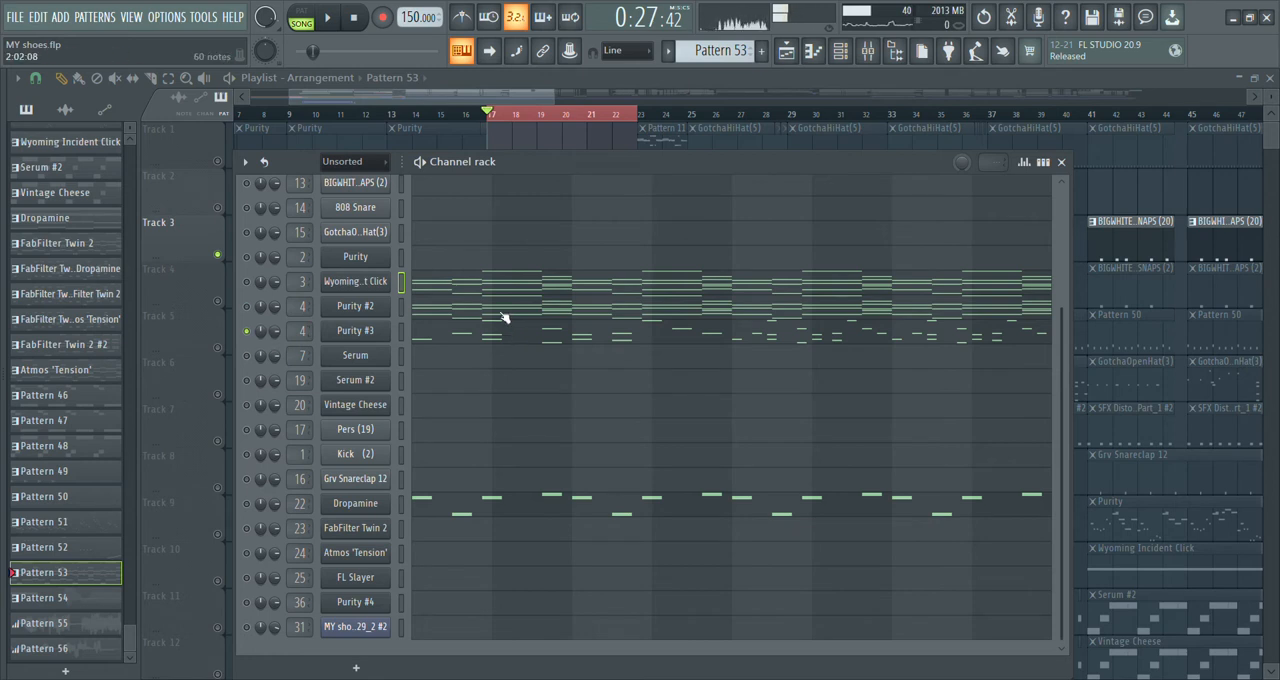
{"action": "left_click", "coordinate": [327, 17]}
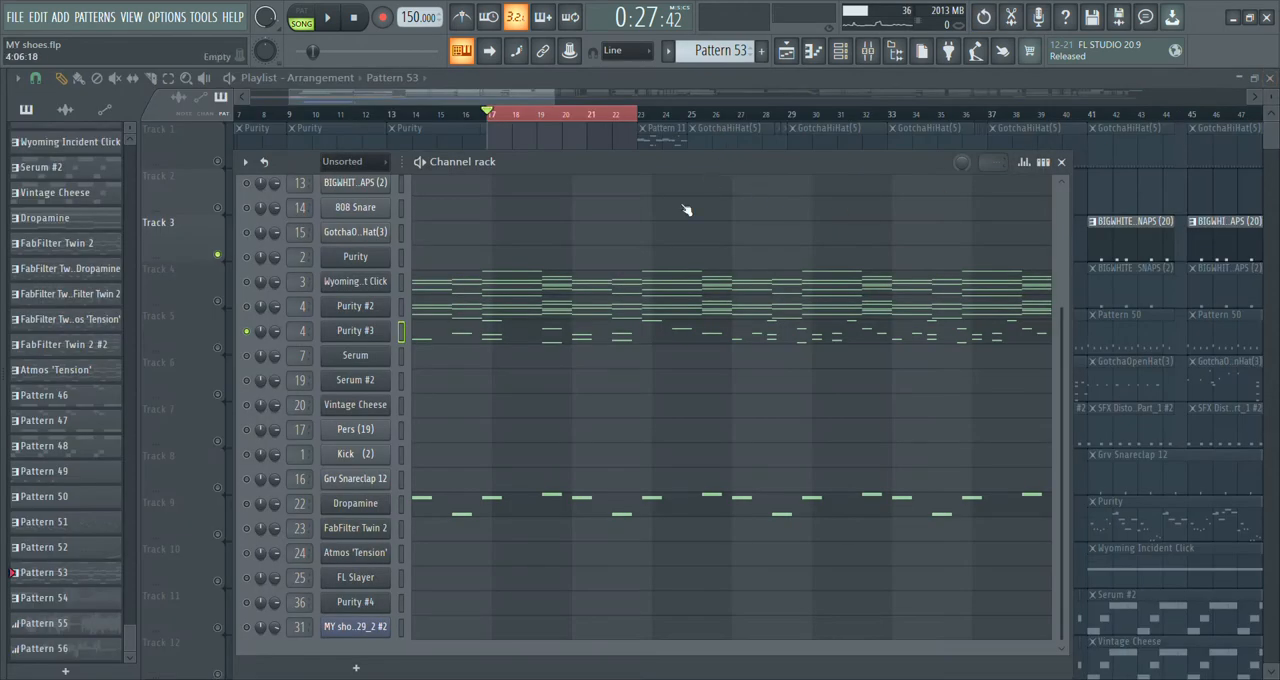
{"action": "left_click", "coordinate": [287, 503]}
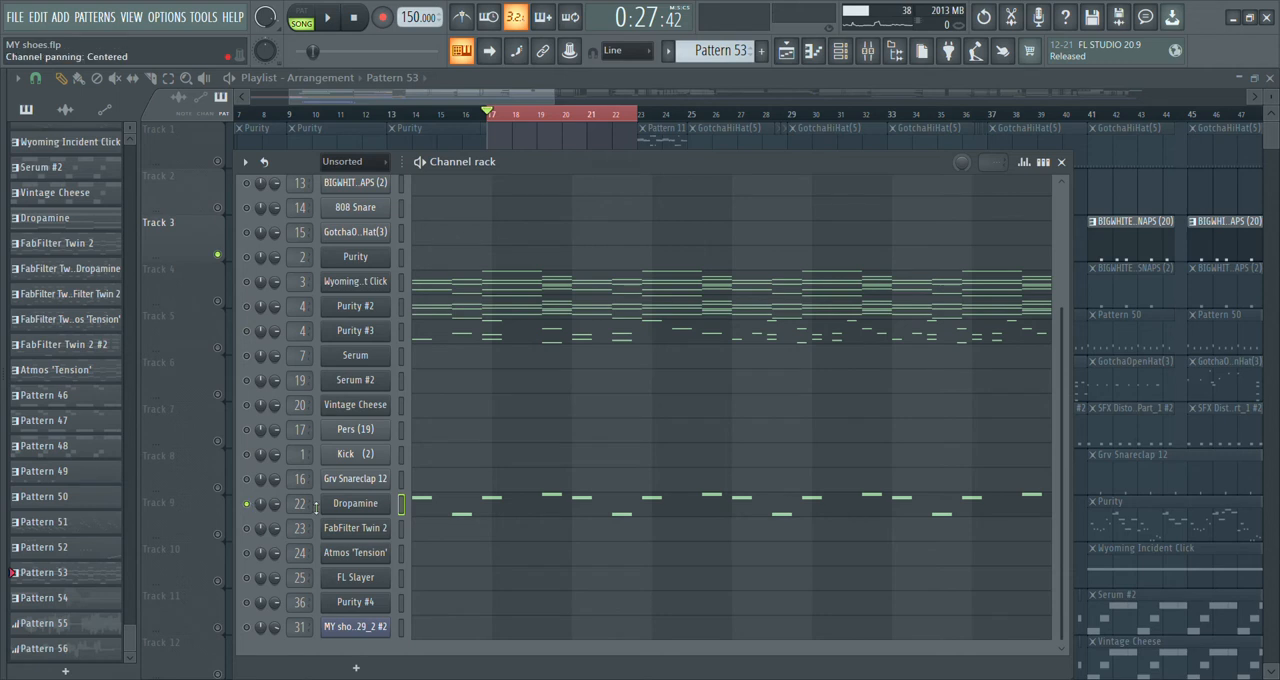
{"action": "left_click", "coordinate": [328, 17]}
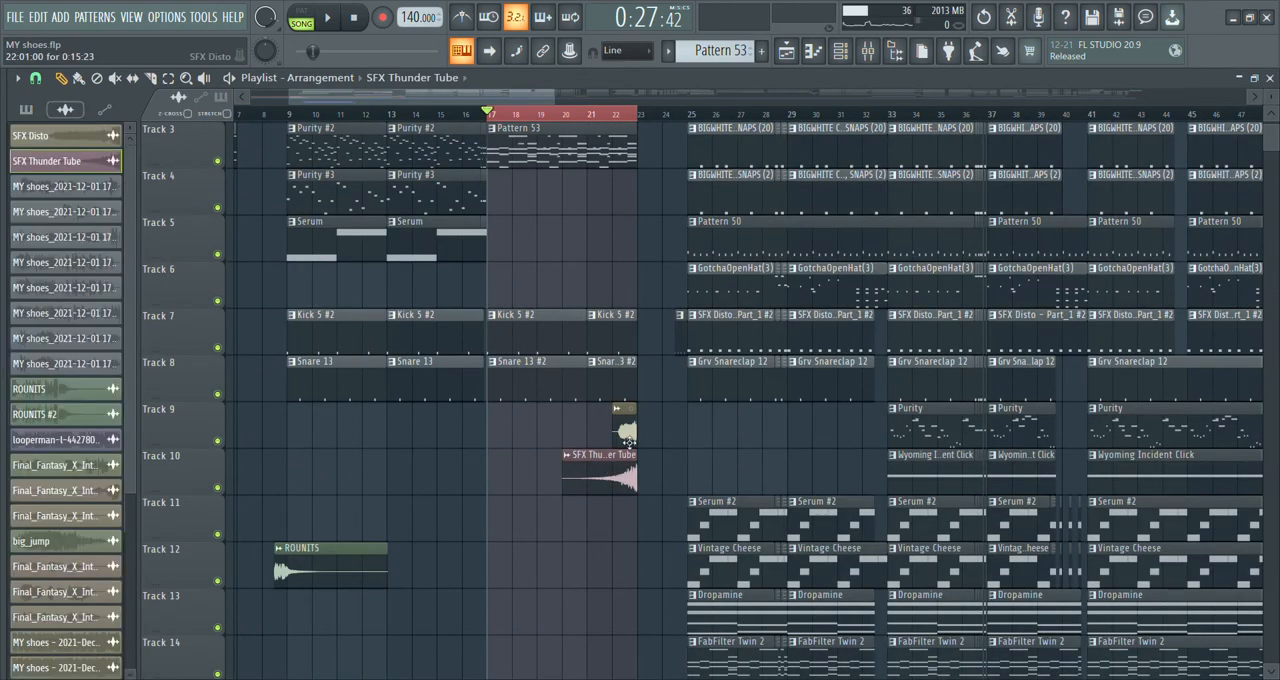
Solo Track 10's thunder effect, unsolo all tracks, and scroll to the vocal and automation lanes.
{"action": "left_click", "coordinate": [327, 17]}
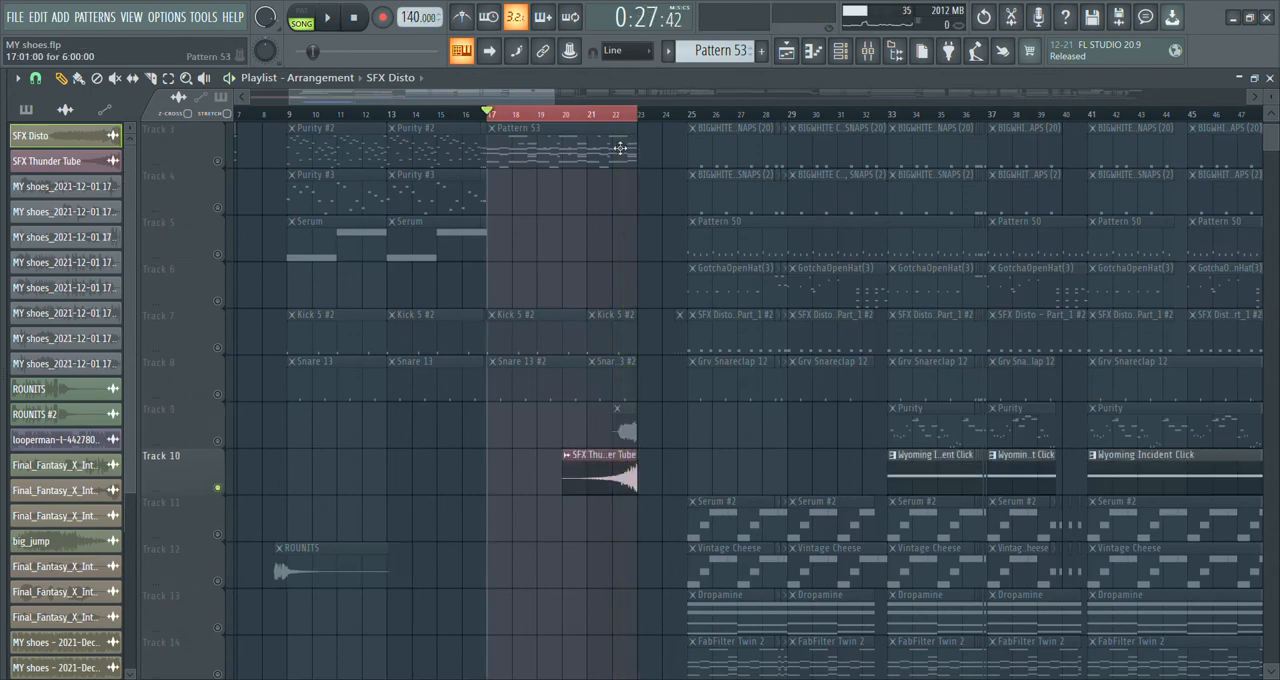
{"action": "left_click", "coordinate": [328, 17]}
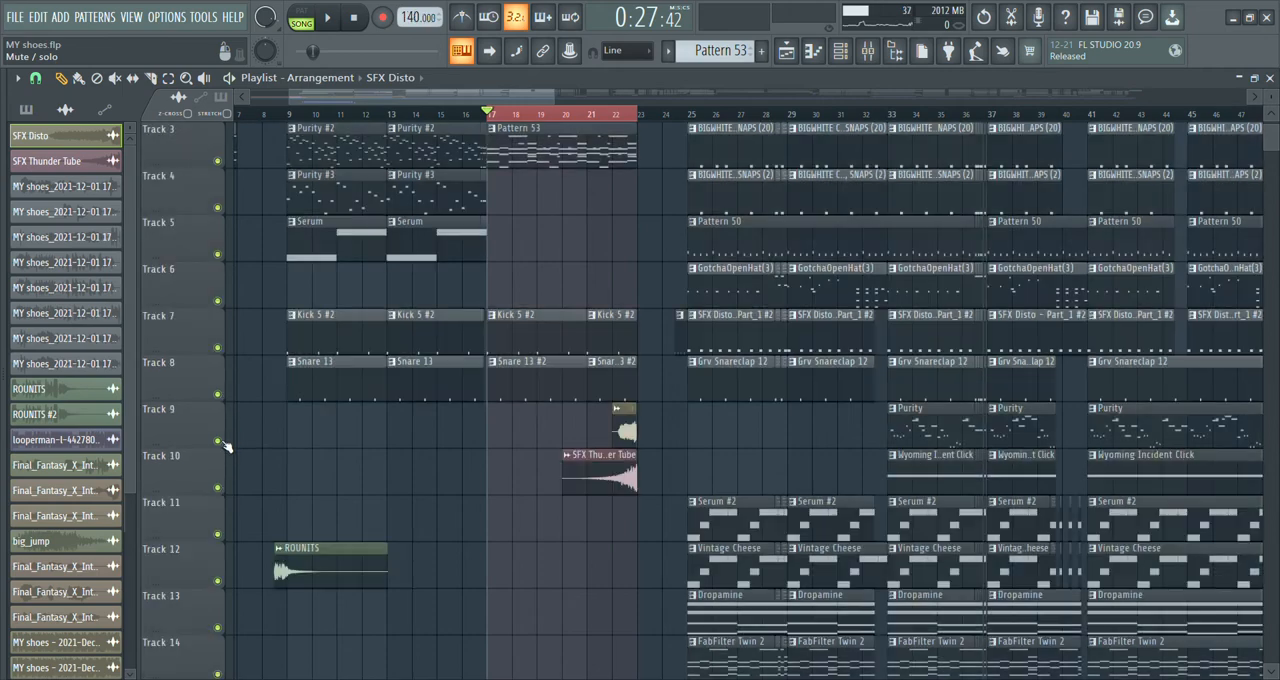
{"action": "scroll", "scroll_direction": "down", "scroll_amount": 3}
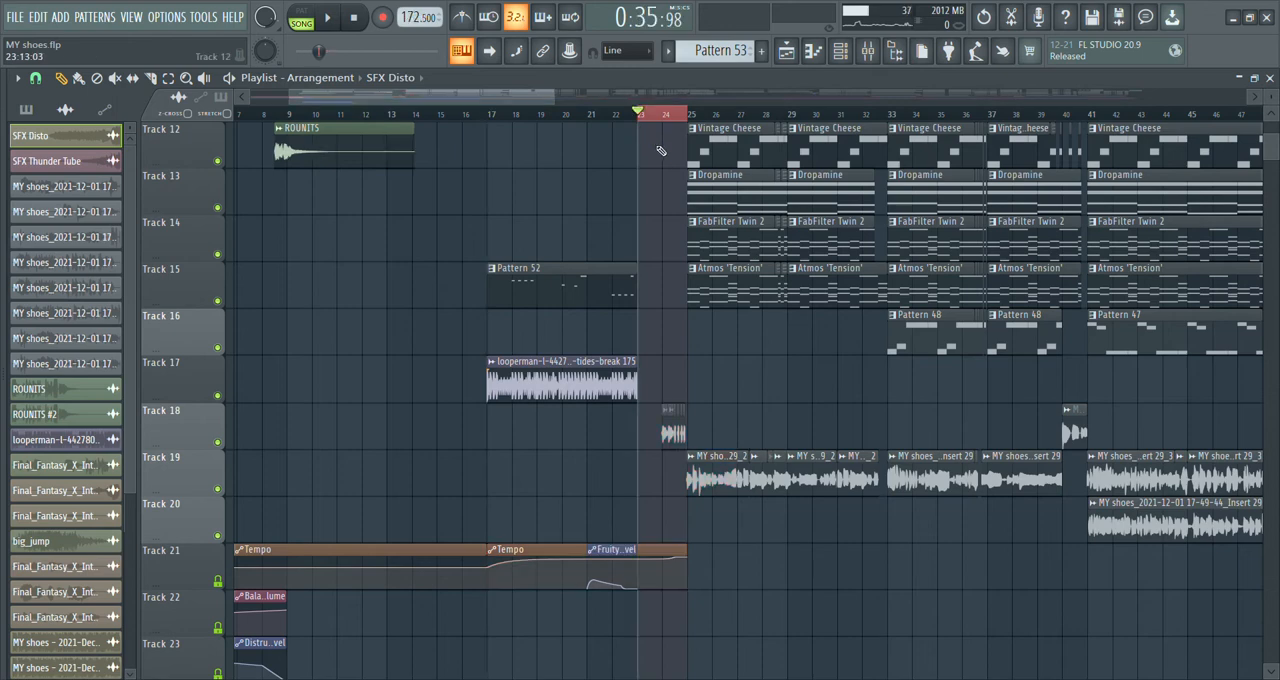
{"action": "scroll", "scroll_direction": "up", "scroll_amount": 3}
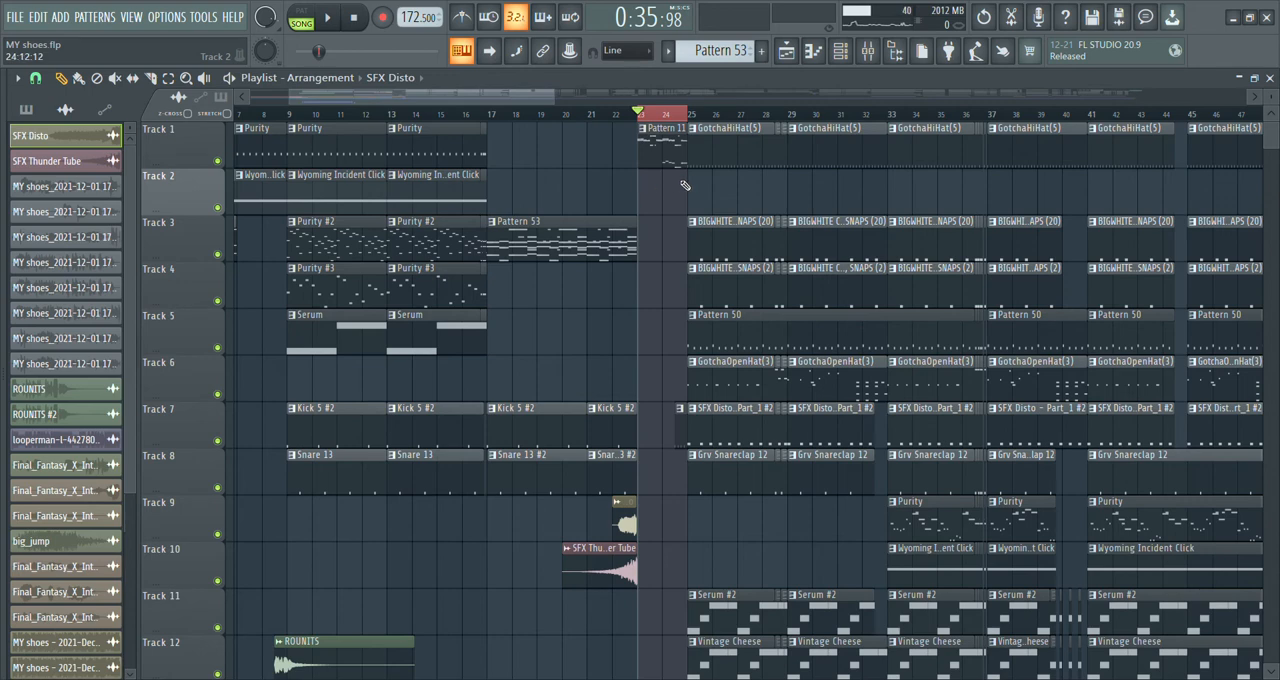
{"action": "scroll", "scroll_direction": "down", "scroll_amount": 3}
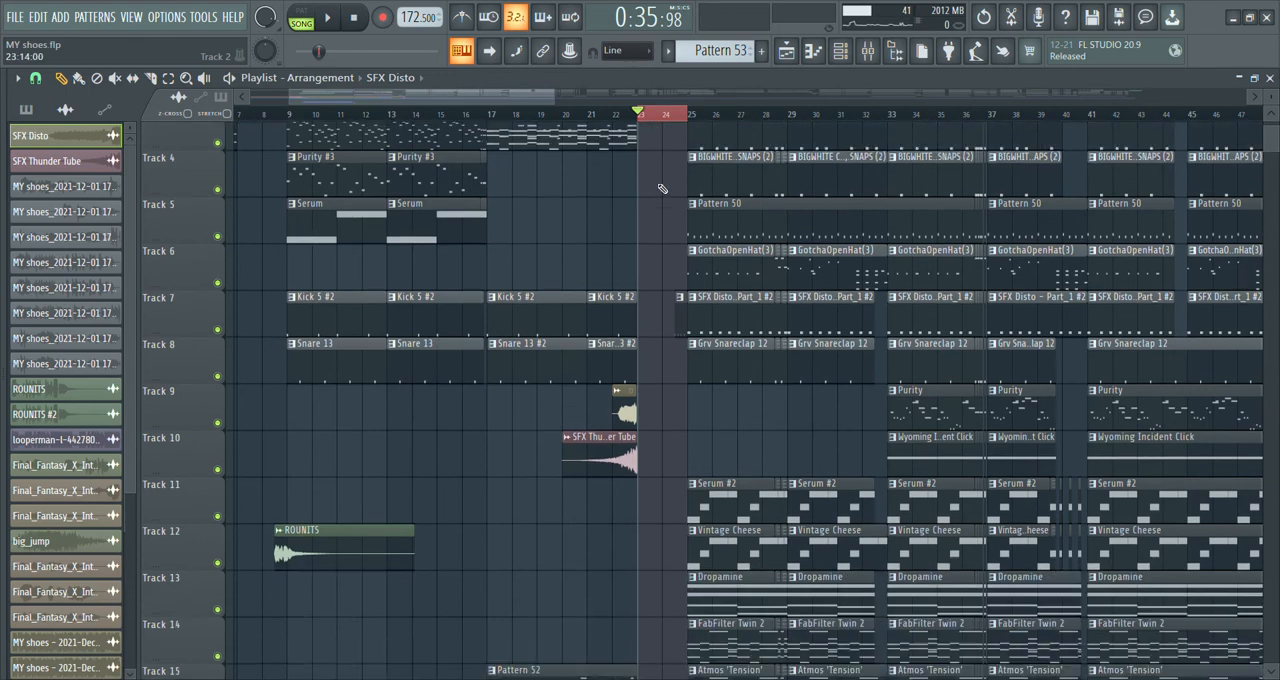
{"action": "scroll", "scroll_direction": "down", "scroll_amount": 3}
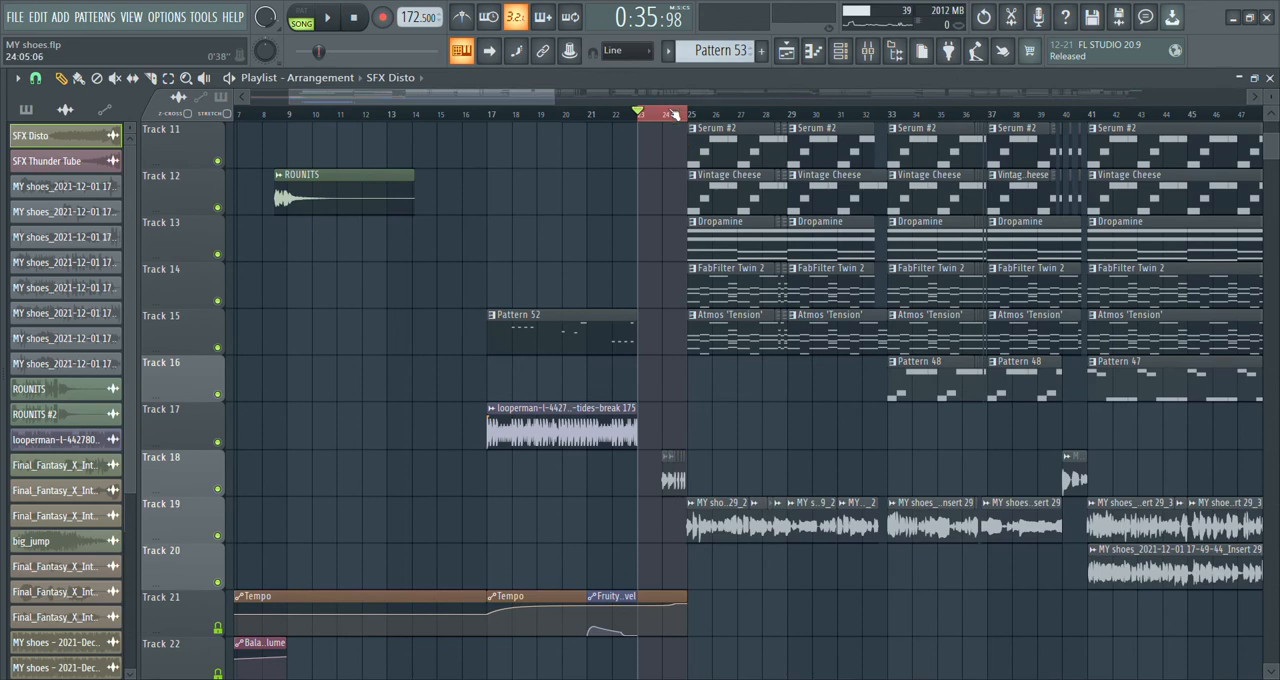
{"action": "left_click", "coordinate": [515, 113]}
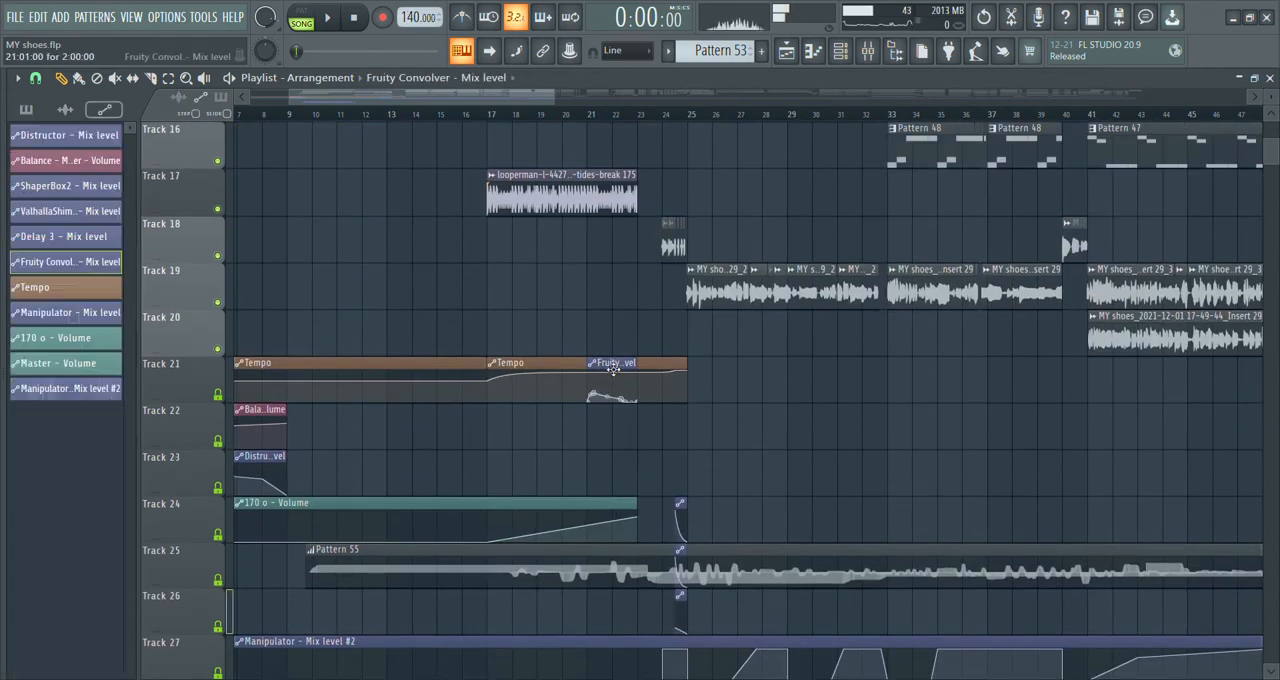
{"action": "mouse_move", "coordinate": [624, 345]}
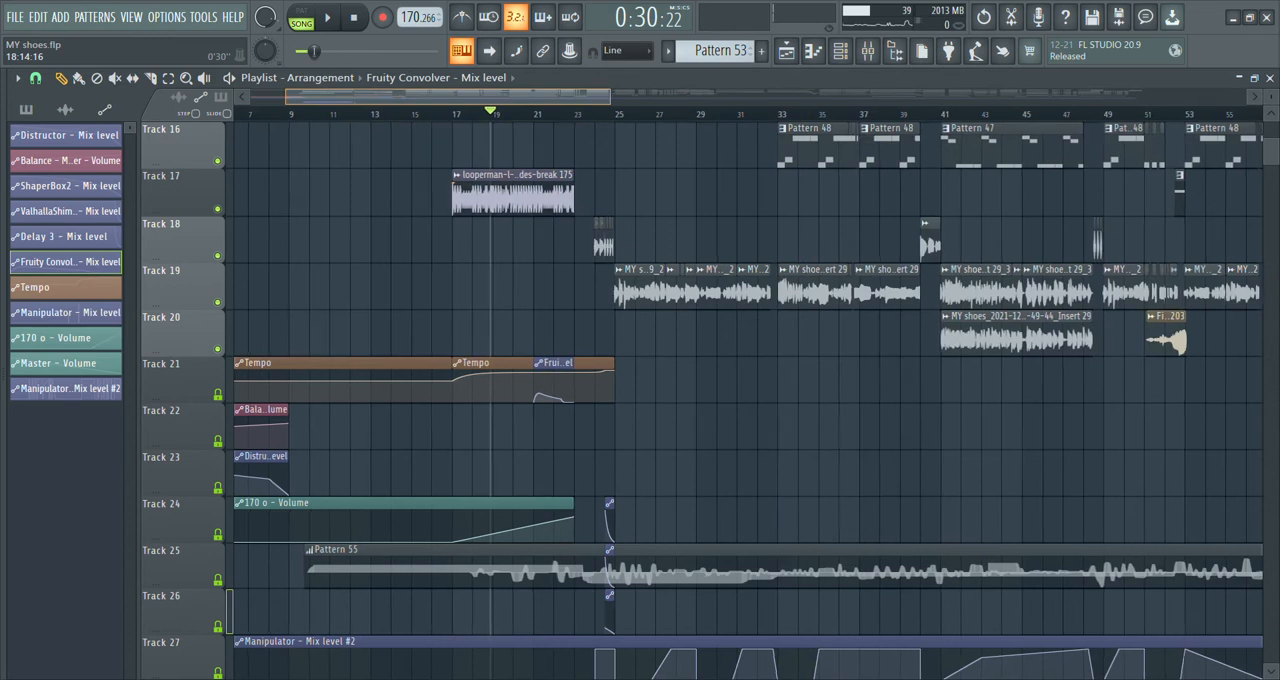
Play the arrangement from around bar 19 to hear the tempo and volume automation ramps.
{"action": "left_click", "coordinate": [327, 17]}
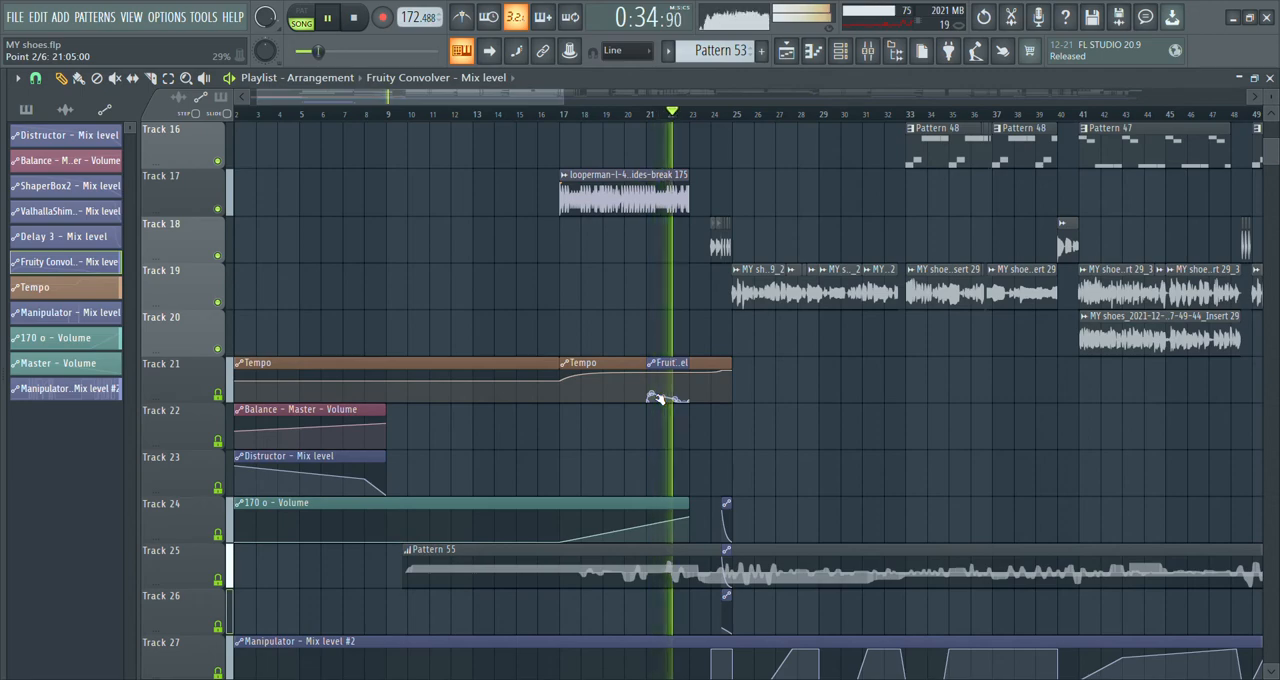
{"action": "scroll", "scroll_direction": "up", "scroll_amount": 3}
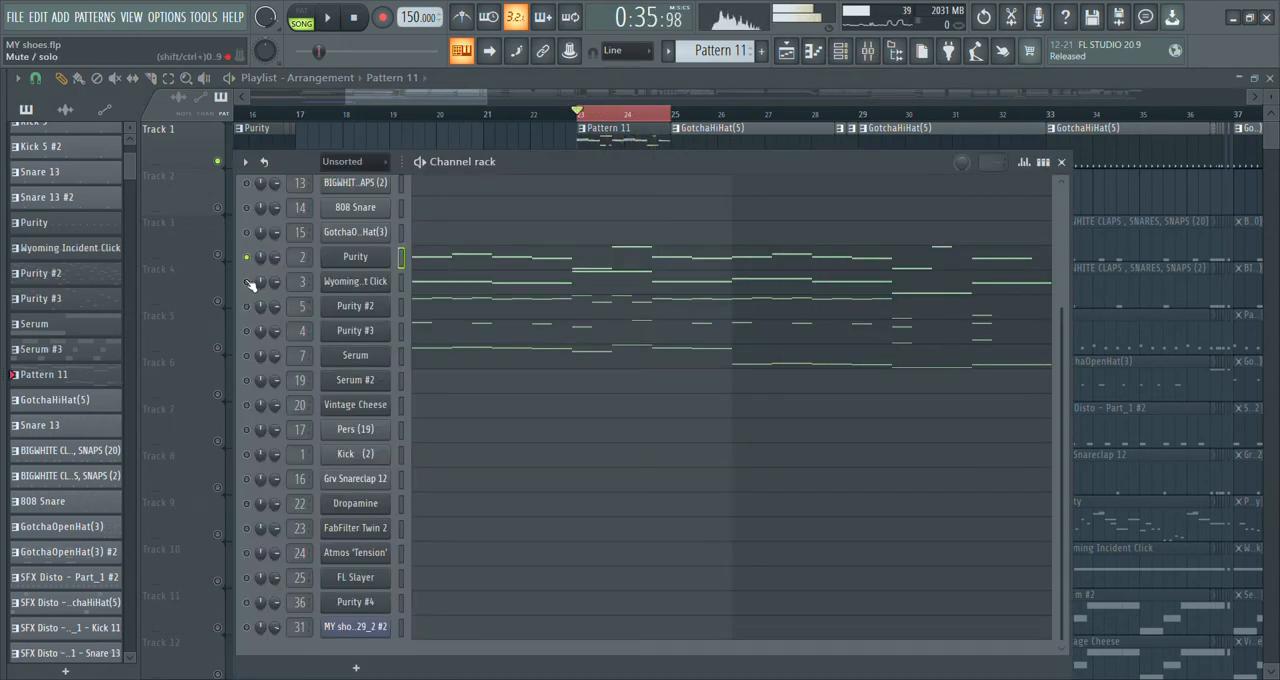
Solo and play the Wyoming Incident Click and Purity #2 channels of Pattern 11.
{"action": "left_click", "coordinate": [246, 281]}
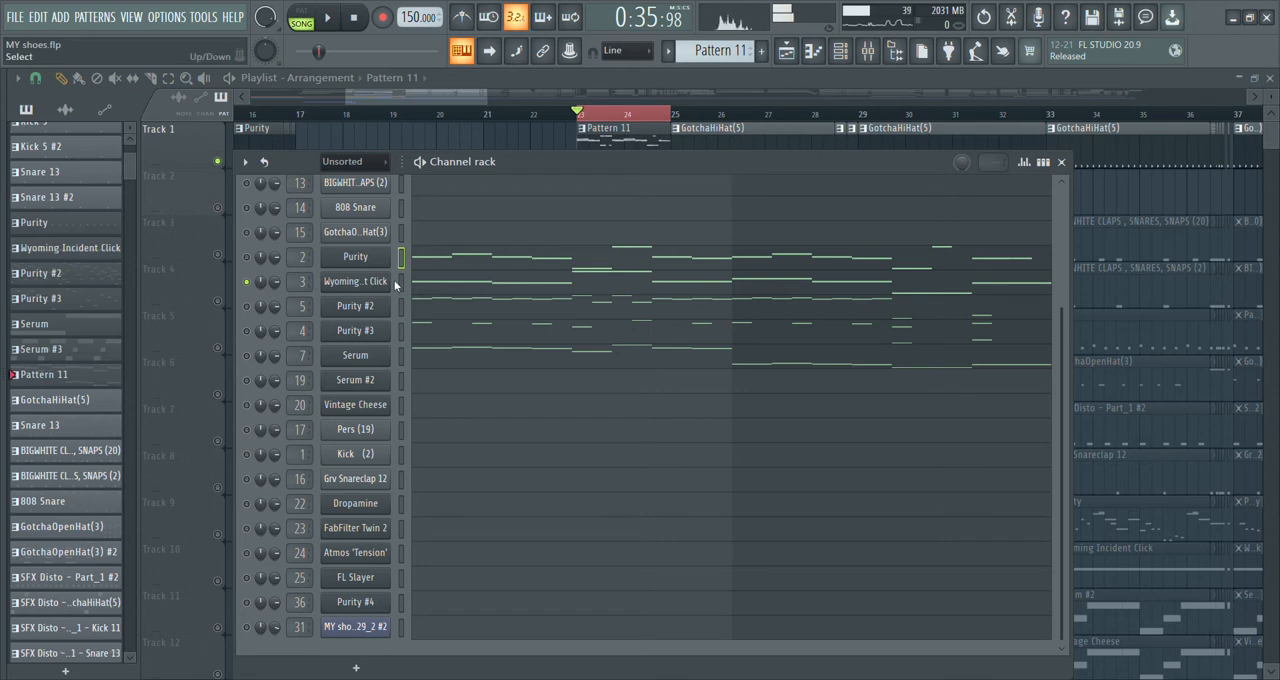
{"action": "left_click", "coordinate": [355, 281]}
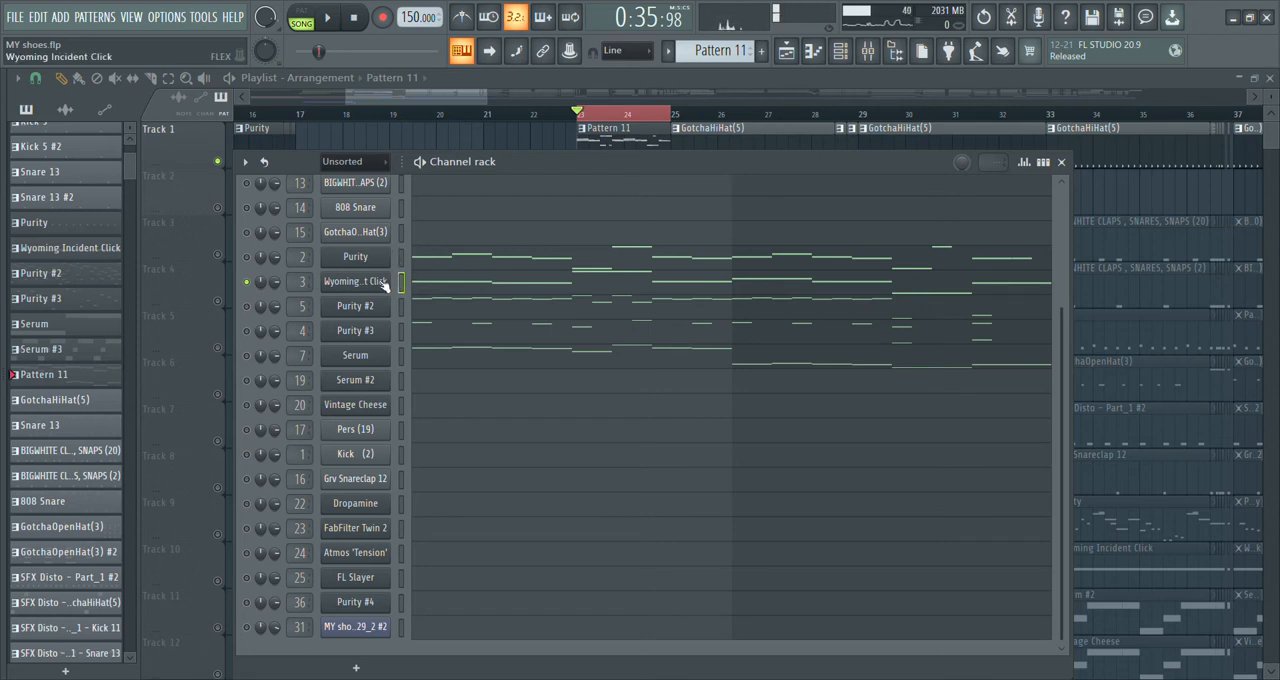
{"action": "left_click", "coordinate": [328, 17]}
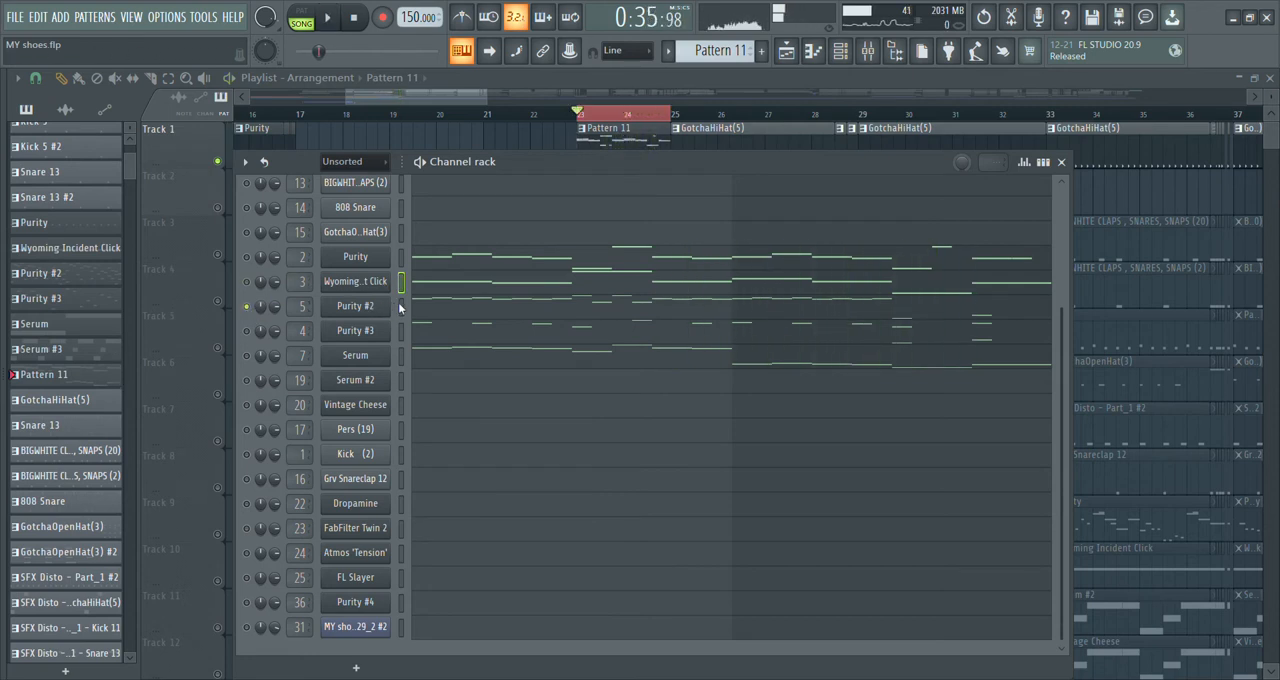
{"action": "left_click", "coordinate": [328, 17]}
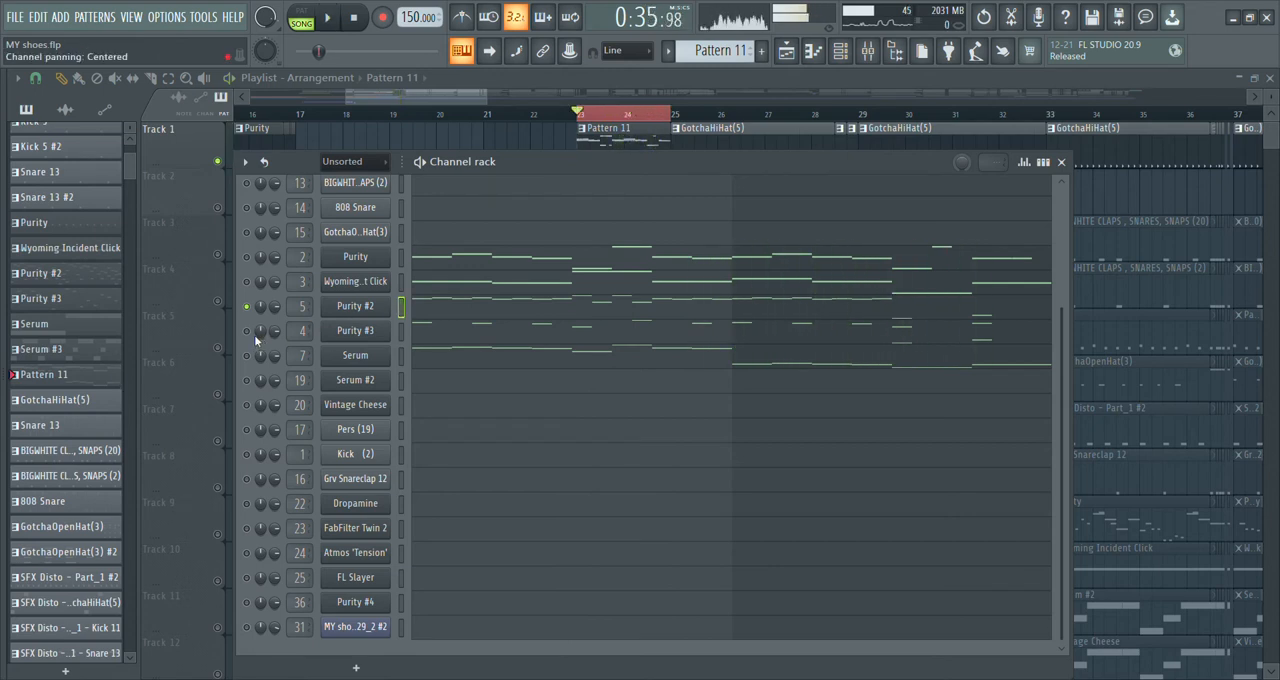
Solo and play Purity #3, then finish with only Serum soloed.
{"action": "left_click", "coordinate": [327, 18]}
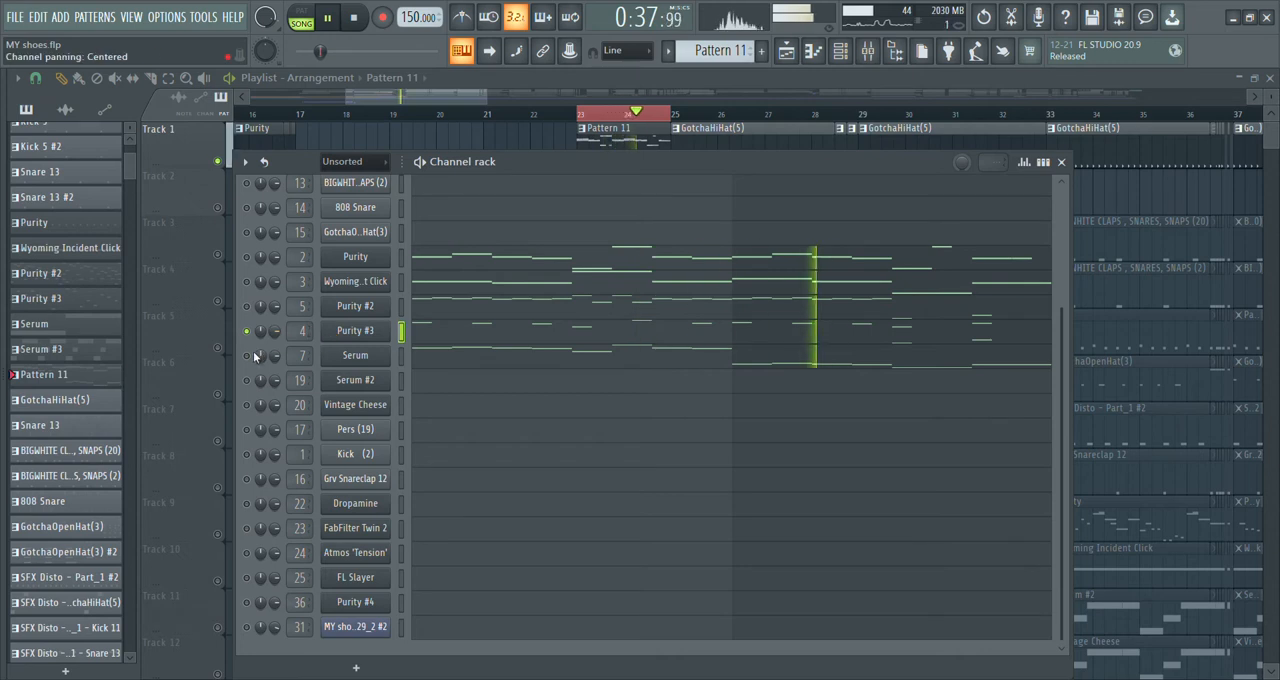
{"action": "left_click", "coordinate": [247, 355]}
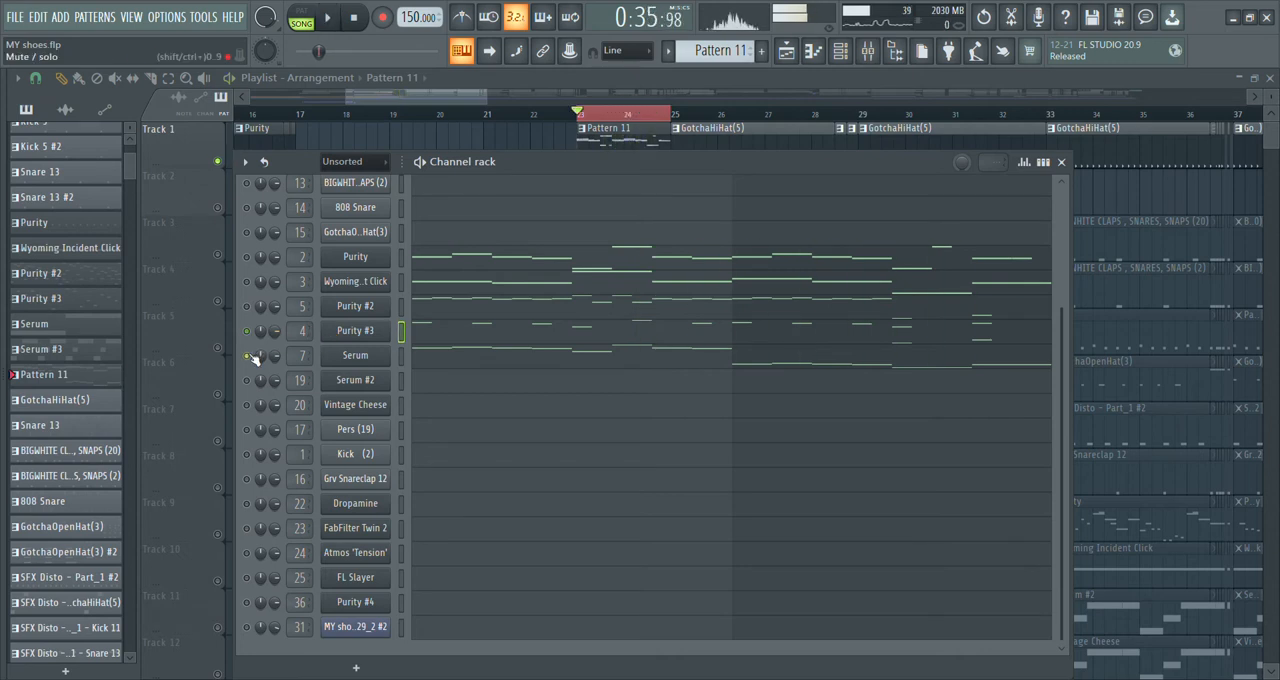
{"action": "left_click", "coordinate": [246, 356]}
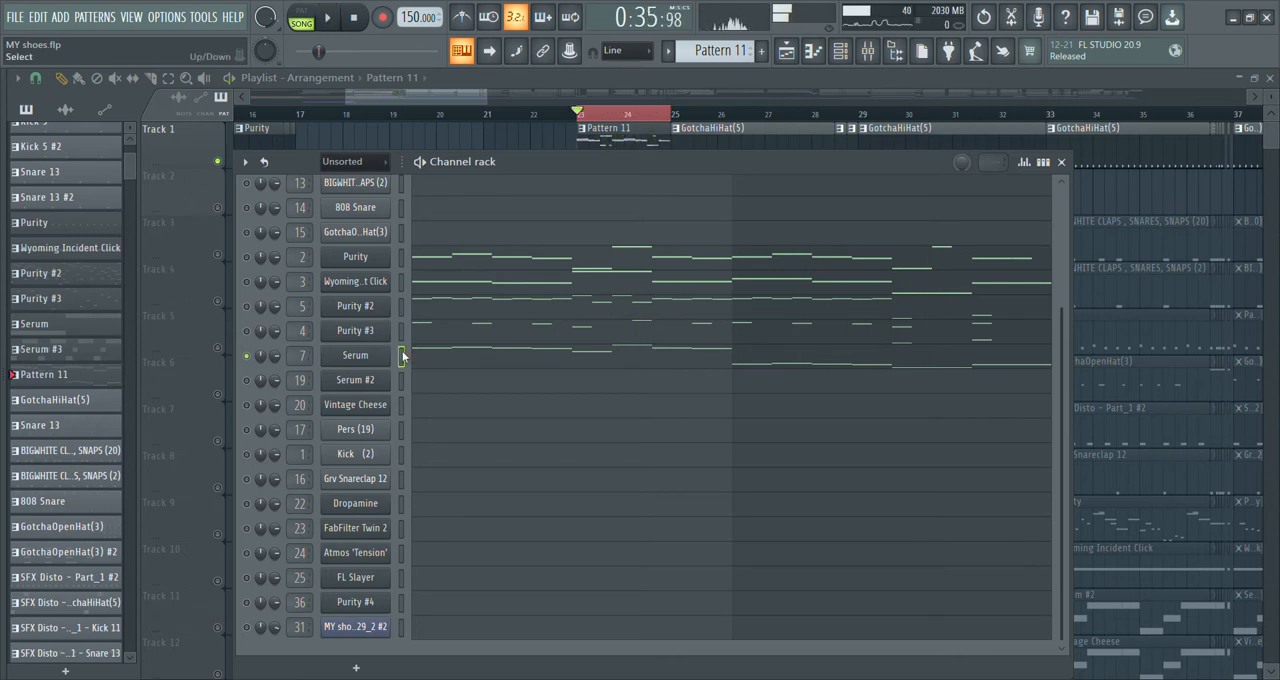
{"action": "left_click", "coordinate": [327, 18]}
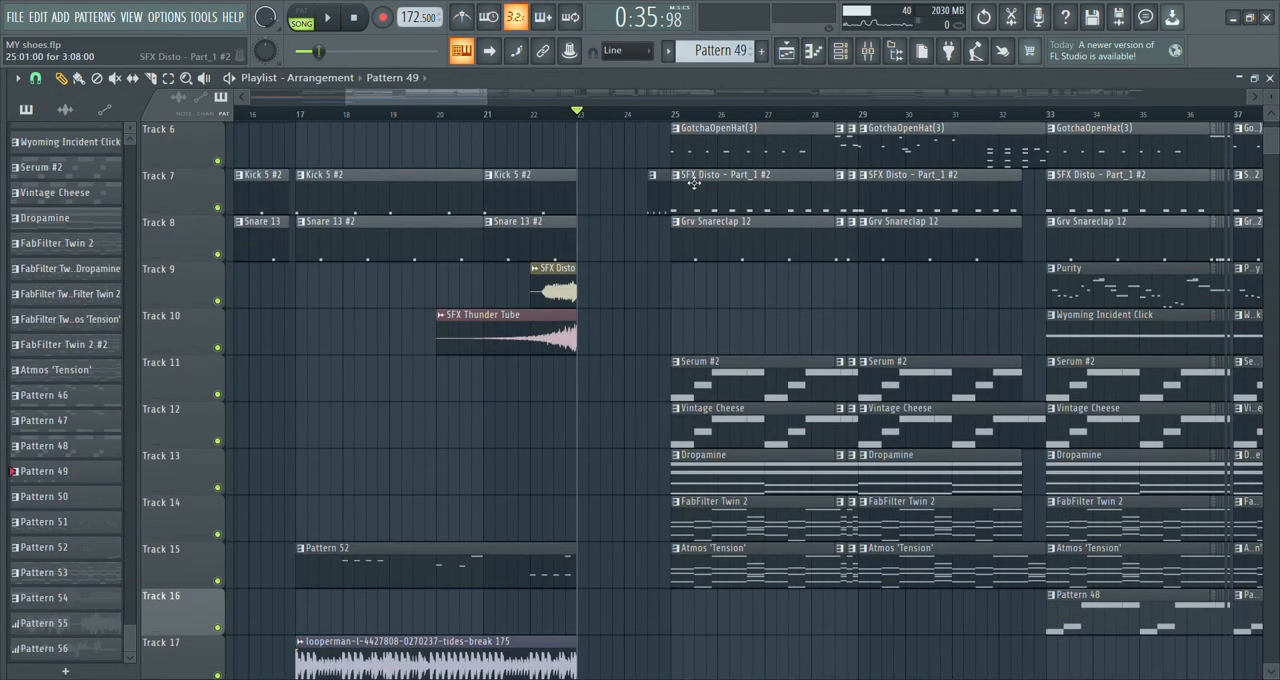
Play the later vocal section from bar 25, then close the mixer showing Purity #3.
{"action": "scroll", "scroll_direction": "down", "scroll_amount": 3}
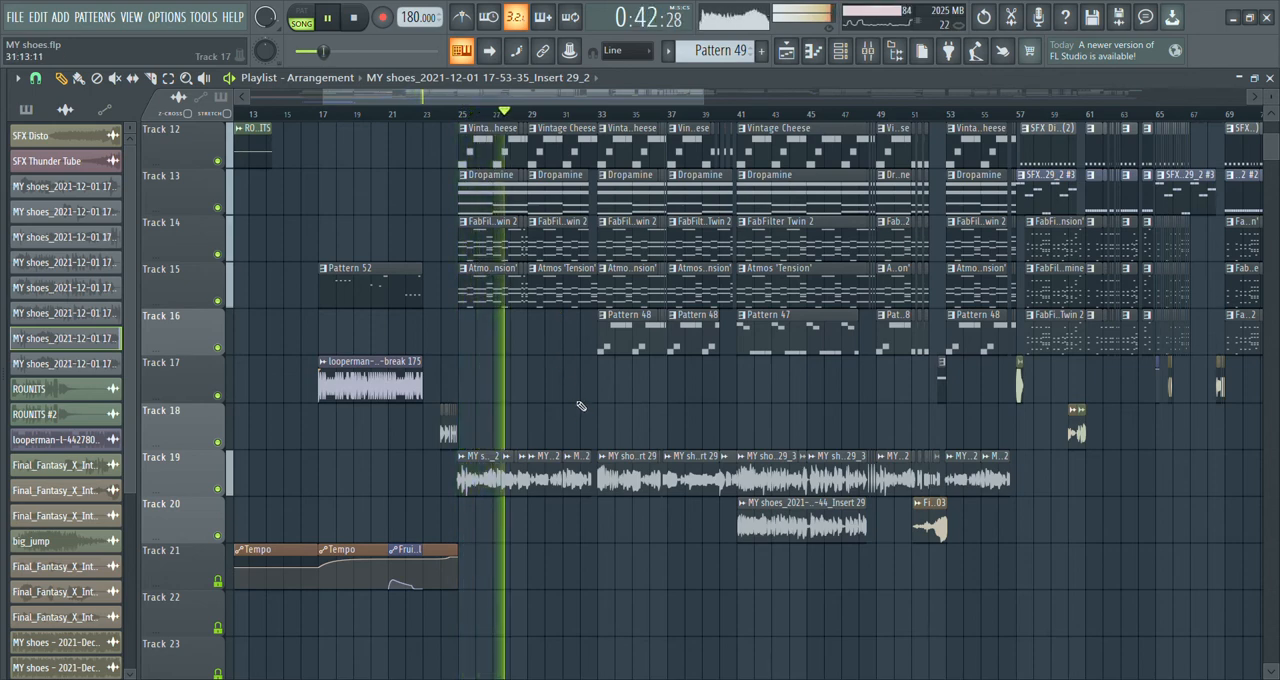
{"action": "left_click", "coordinate": [354, 17]}
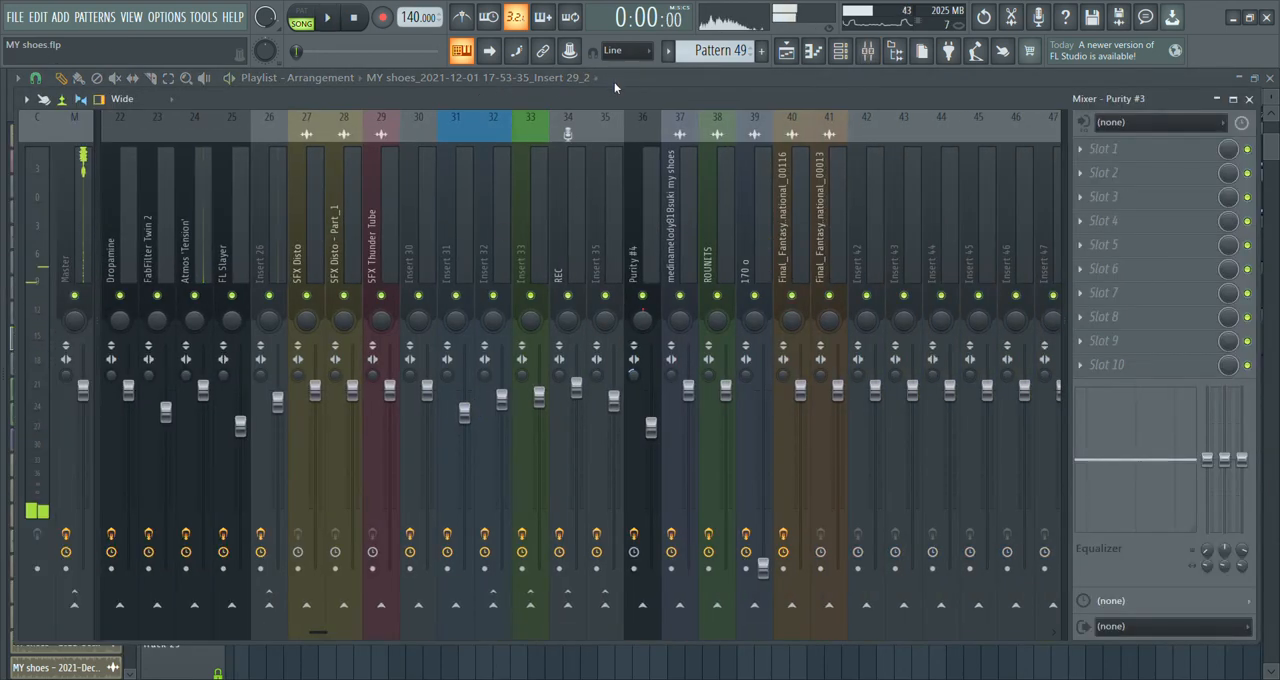
{"action": "left_click", "coordinate": [455, 220]}
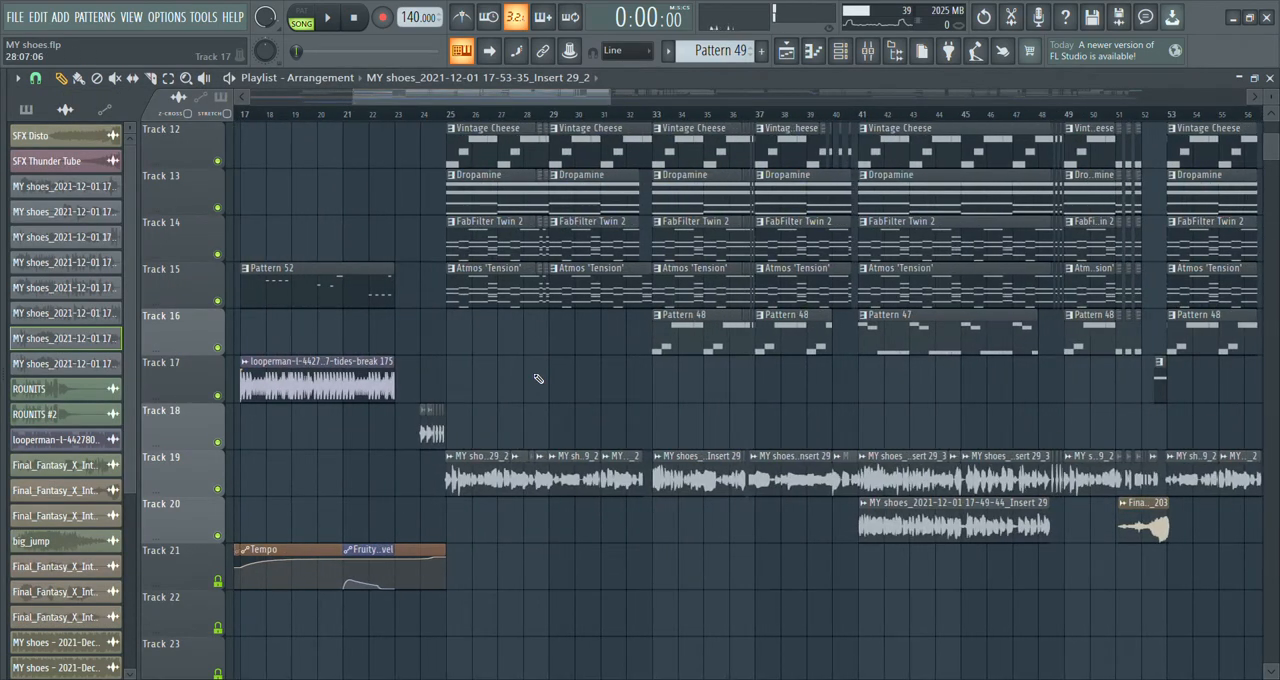
Scroll up the playlist and start and stop playback several times.
{"action": "scroll", "scroll_direction": "up", "scroll_amount": 3}
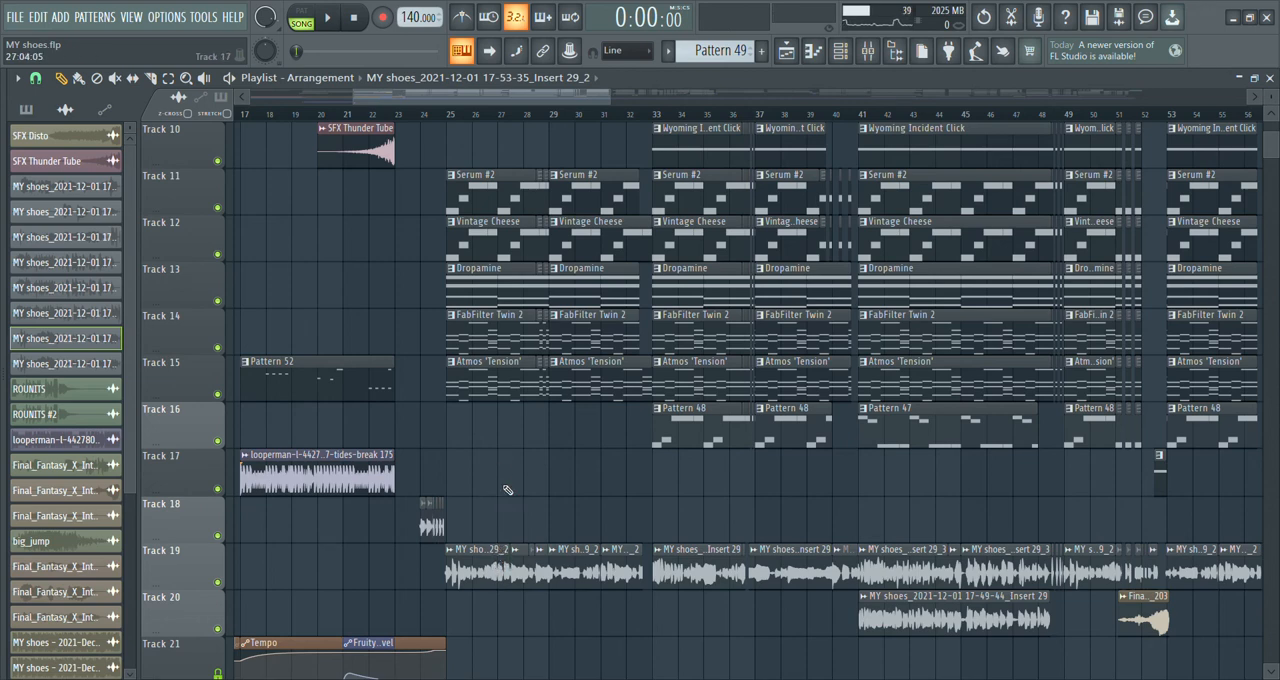
{"action": "scroll", "scroll_direction": "up", "scroll_amount": 3}
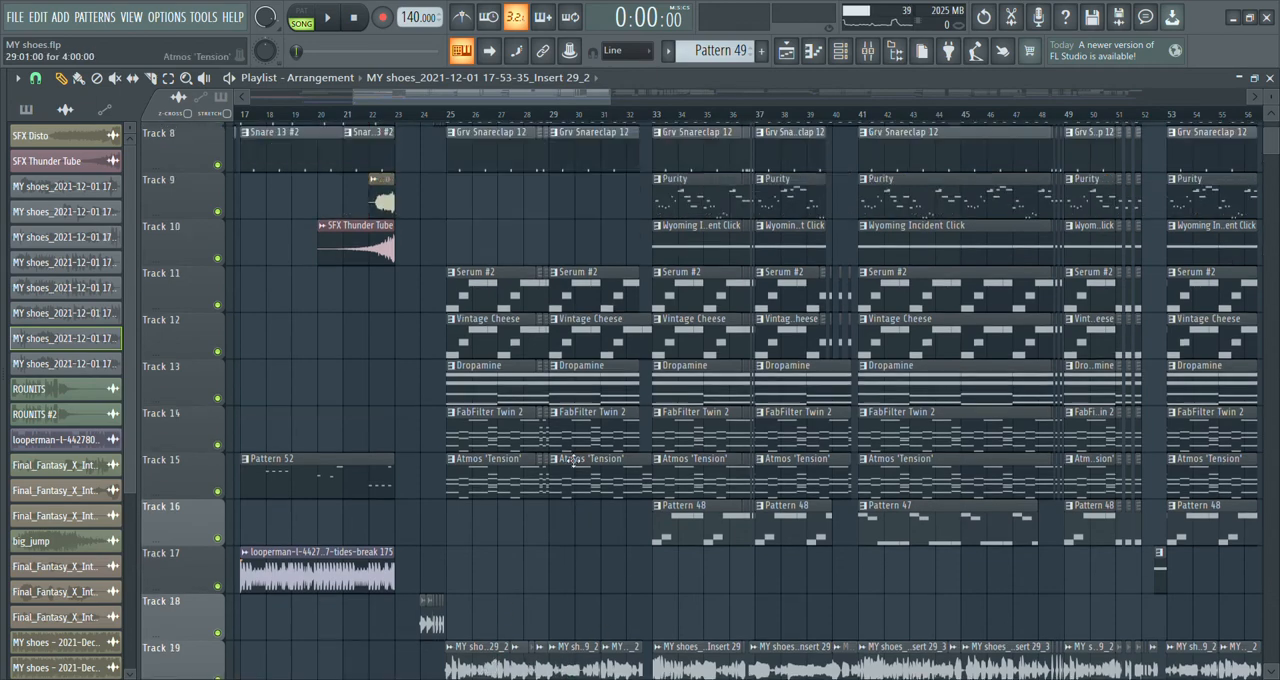
{"action": "scroll", "scroll_direction": "up", "scroll_amount": 3}
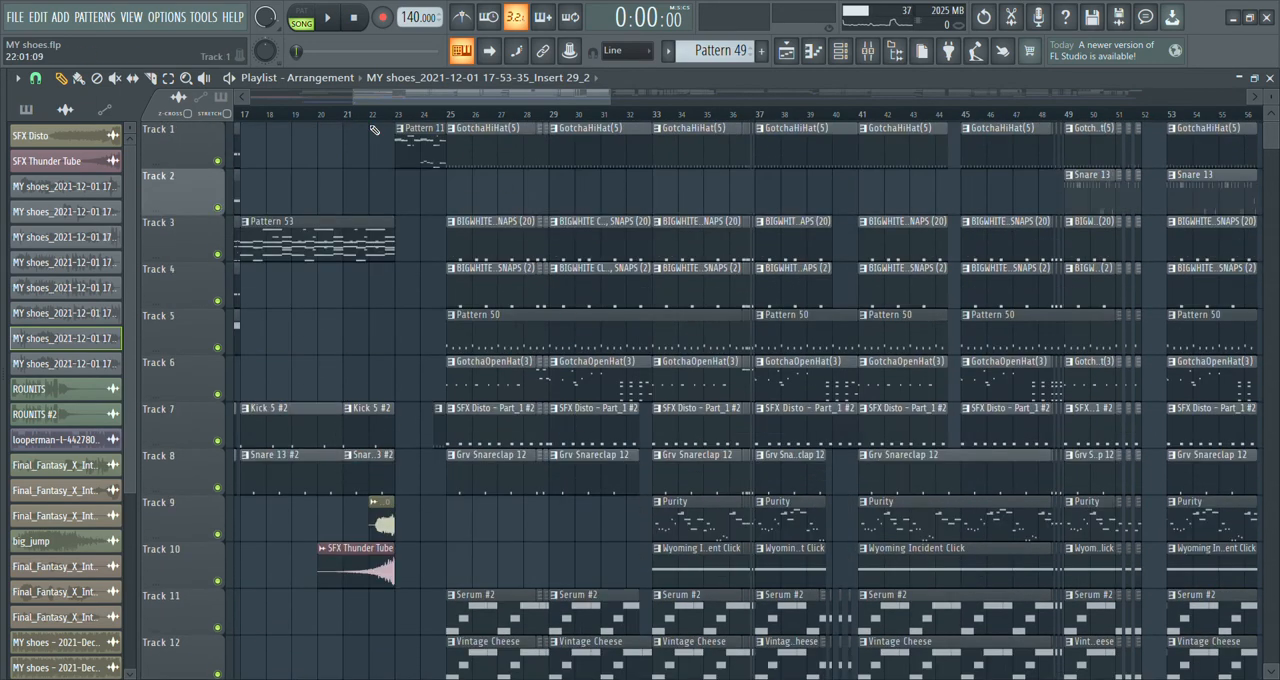
{"action": "left_click", "coordinate": [329, 17]}
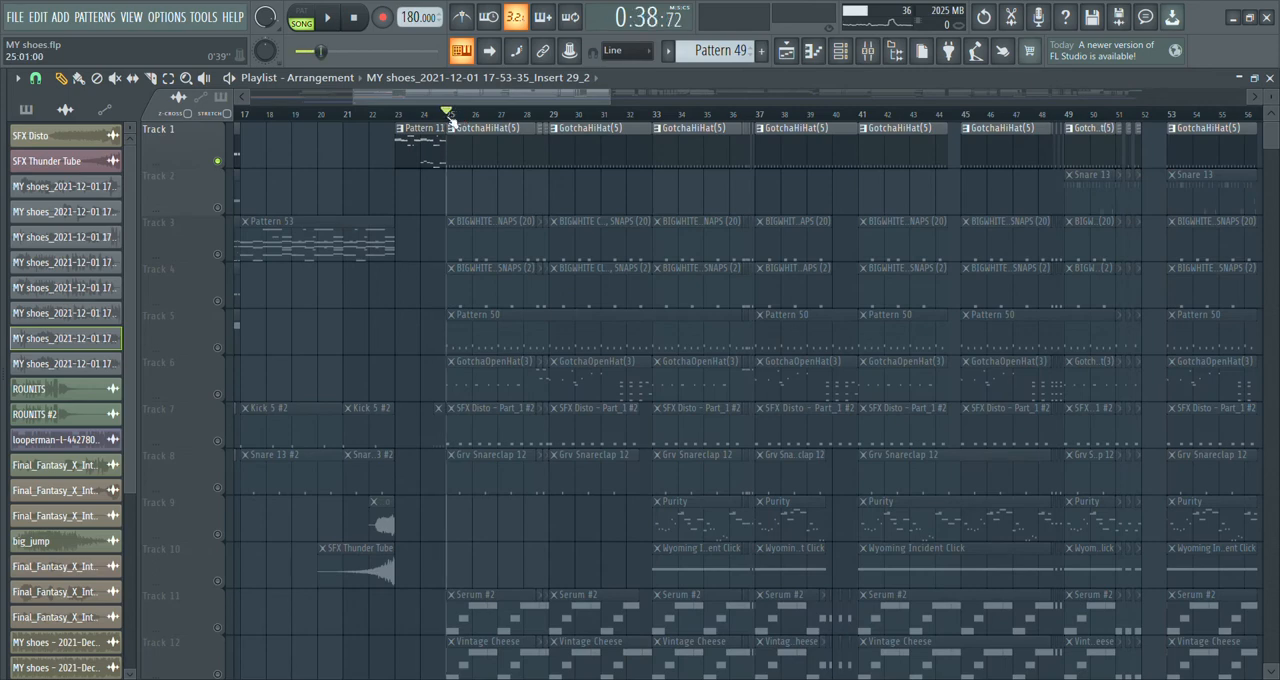
{"action": "left_click", "coordinate": [328, 17]}
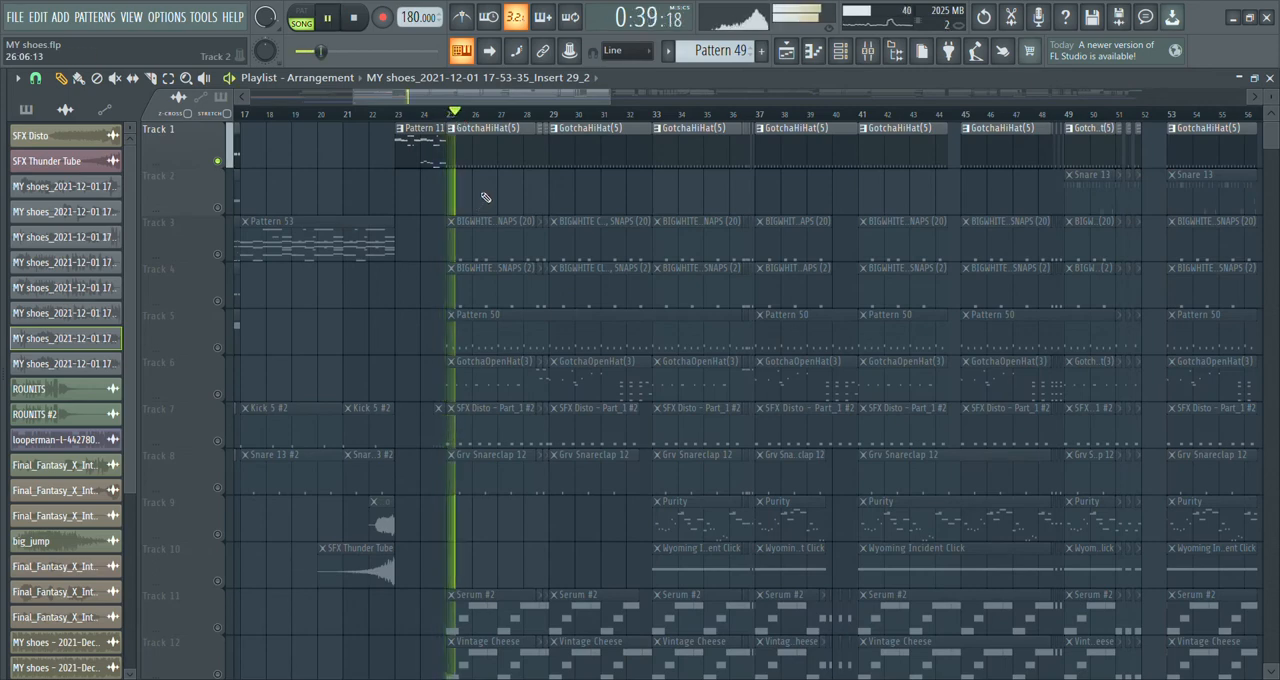
{"action": "left_click", "coordinate": [353, 17]}
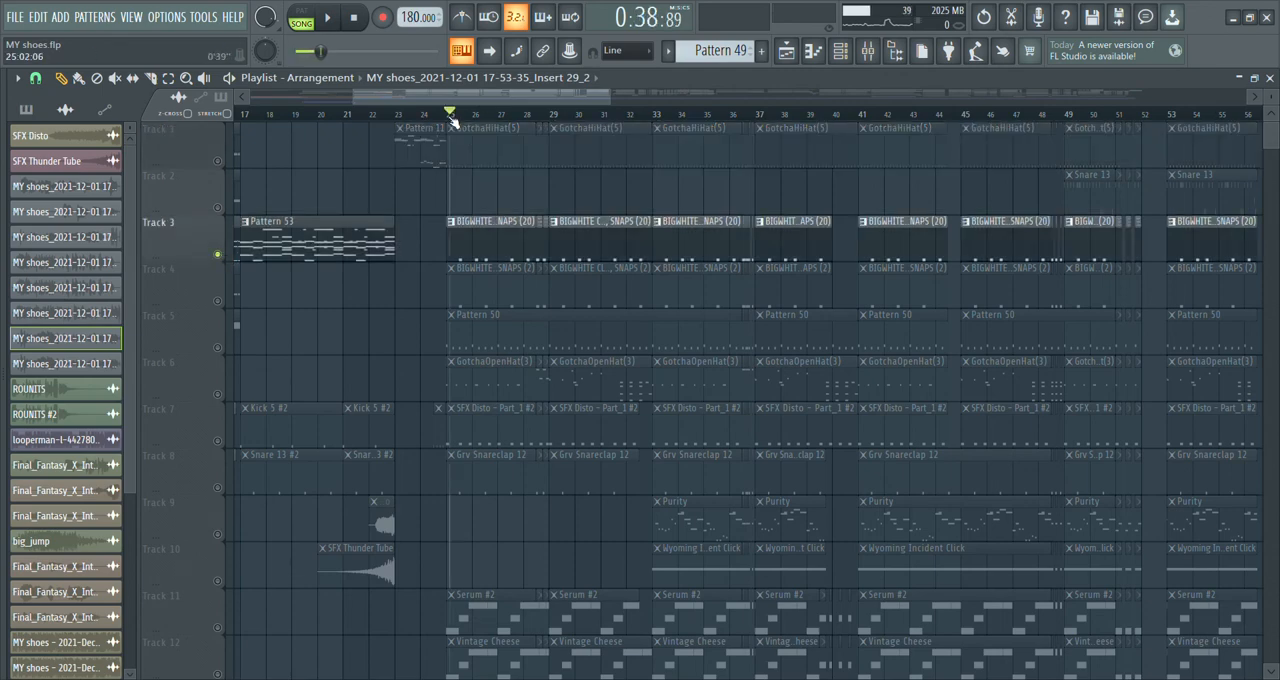
{"action": "left_click", "coordinate": [328, 17]}
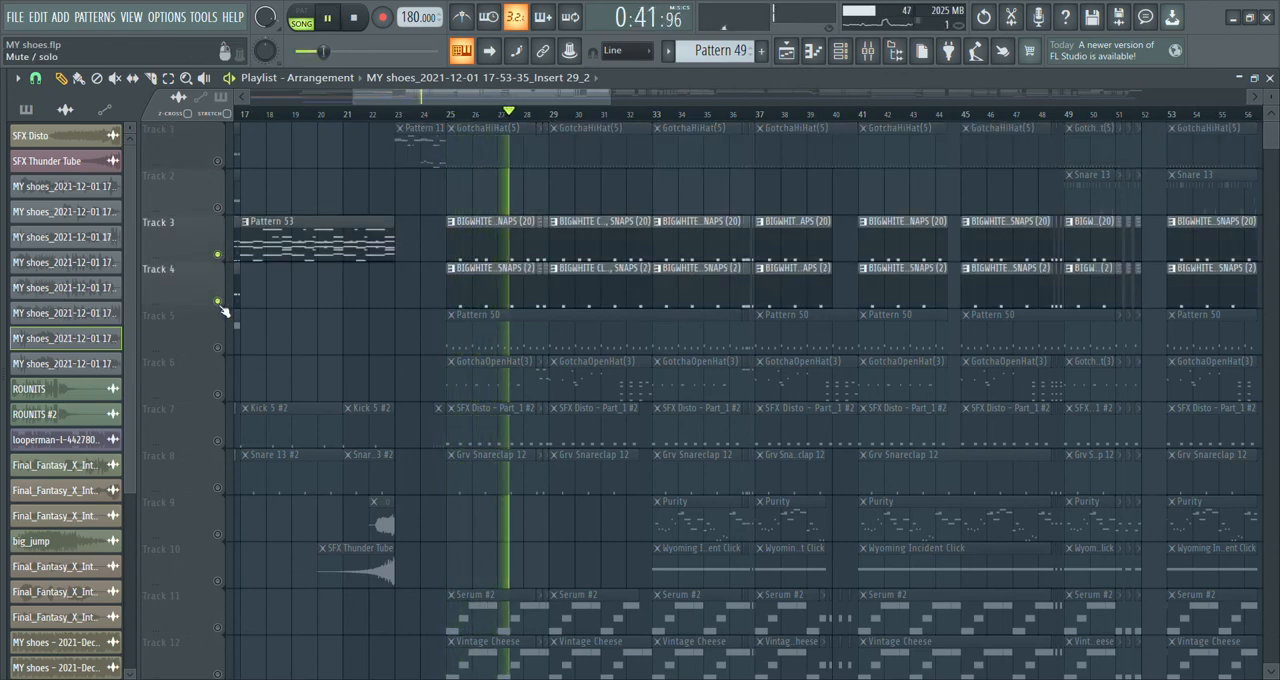
{"action": "left_click", "coordinate": [354, 17]}
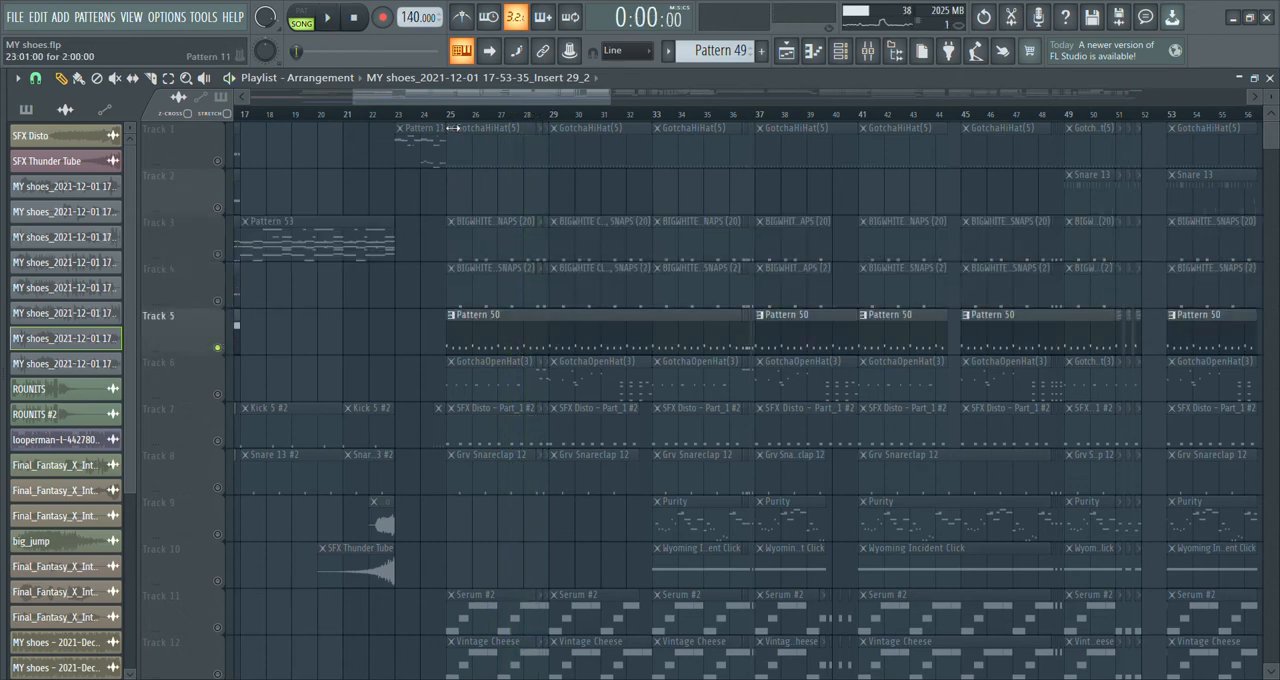
{"action": "left_click", "coordinate": [327, 17]}
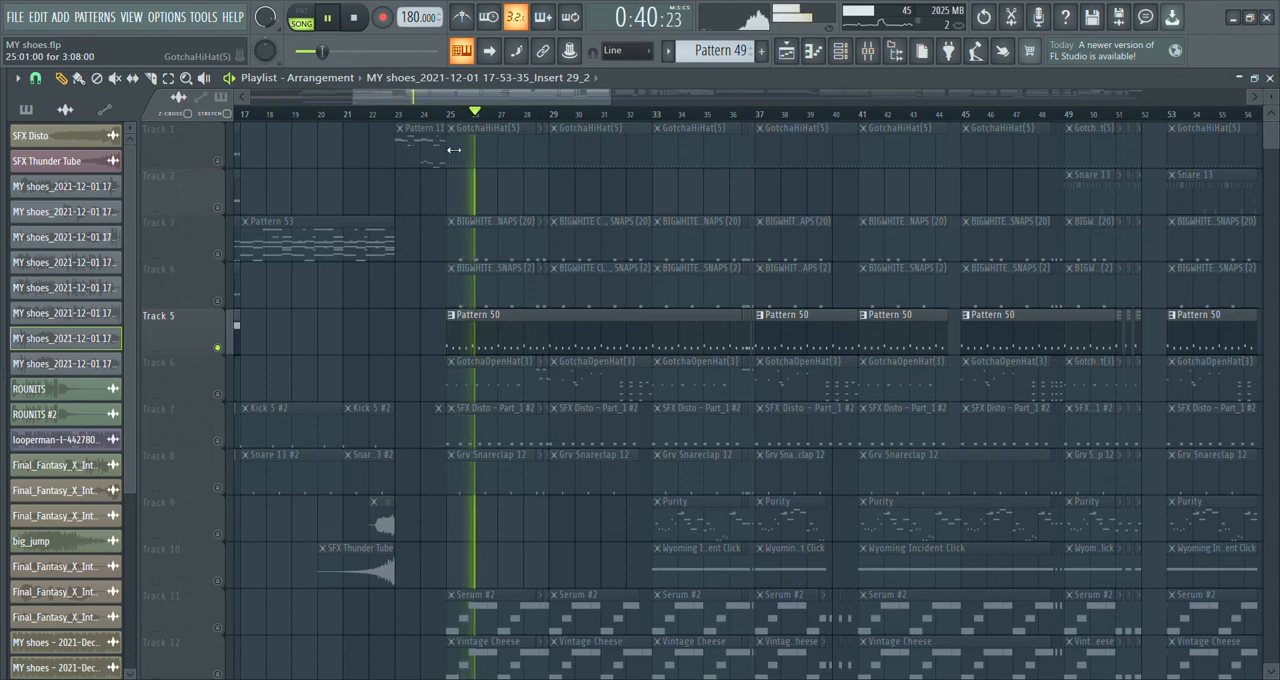
{"action": "left_click", "coordinate": [353, 17]}
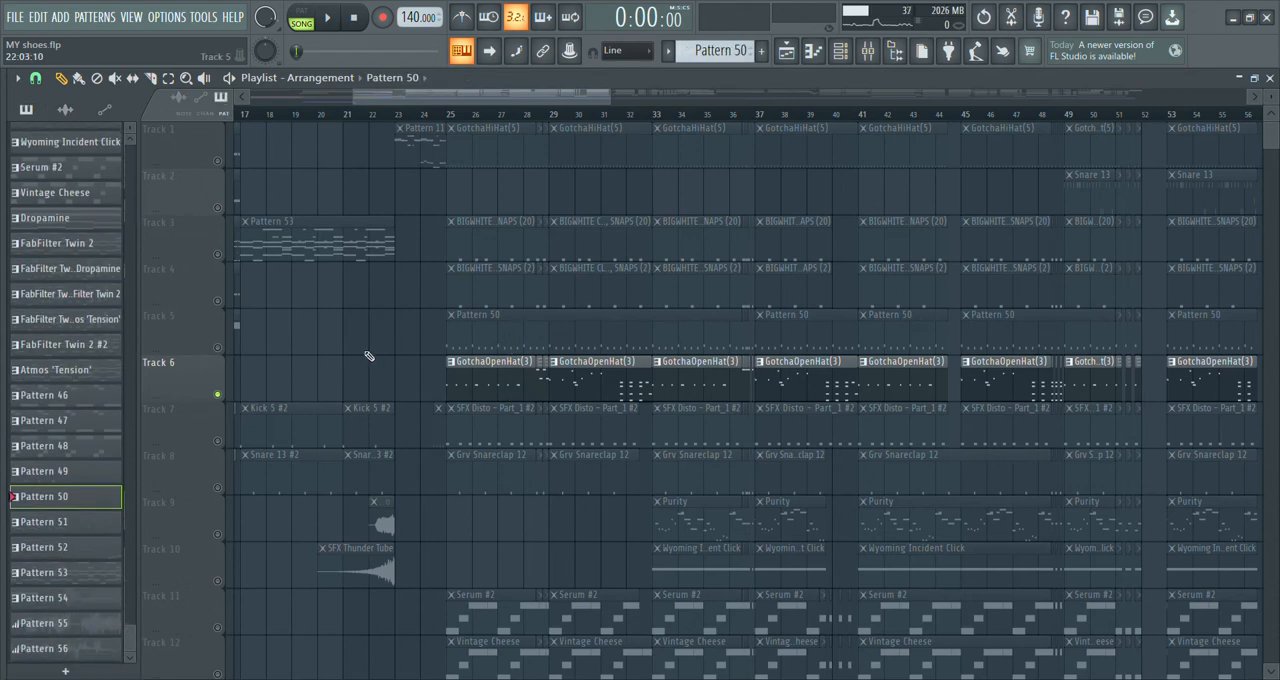
{"action": "left_click", "coordinate": [327, 17]}
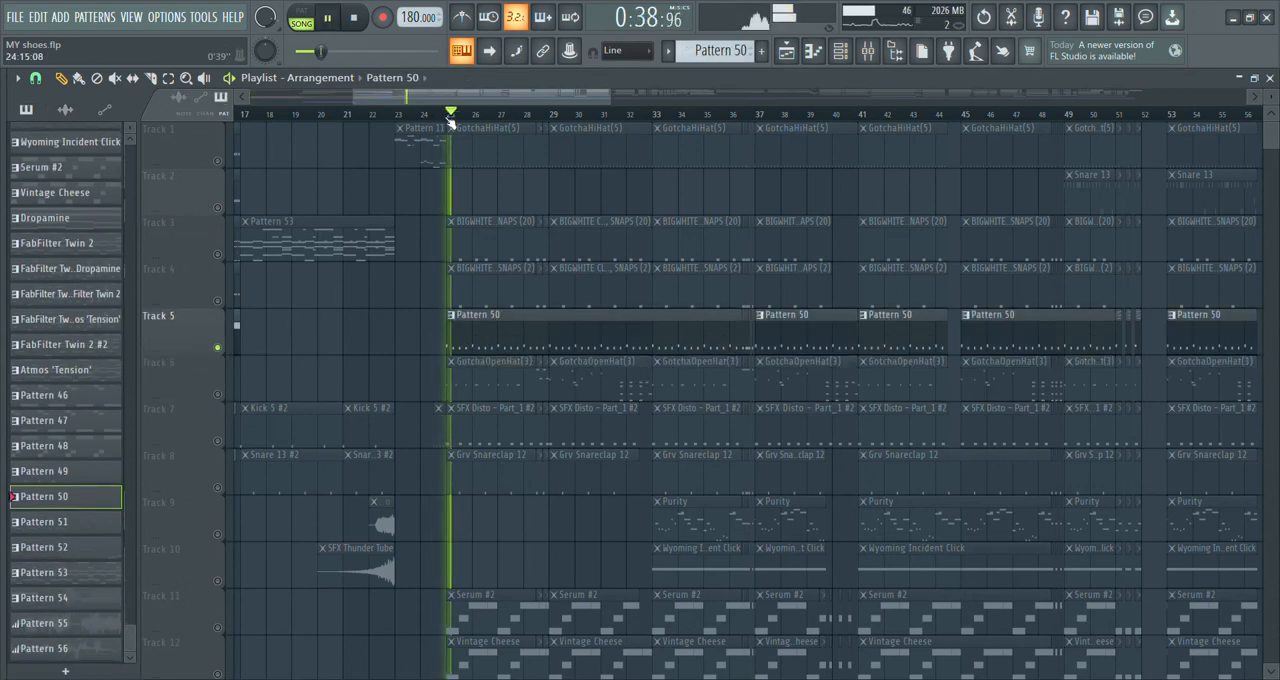
Play the open hi-hat Track 6 alone, then switch the solo to SFX Disto Track 7.
{"action": "left_click", "coordinate": [354, 17]}
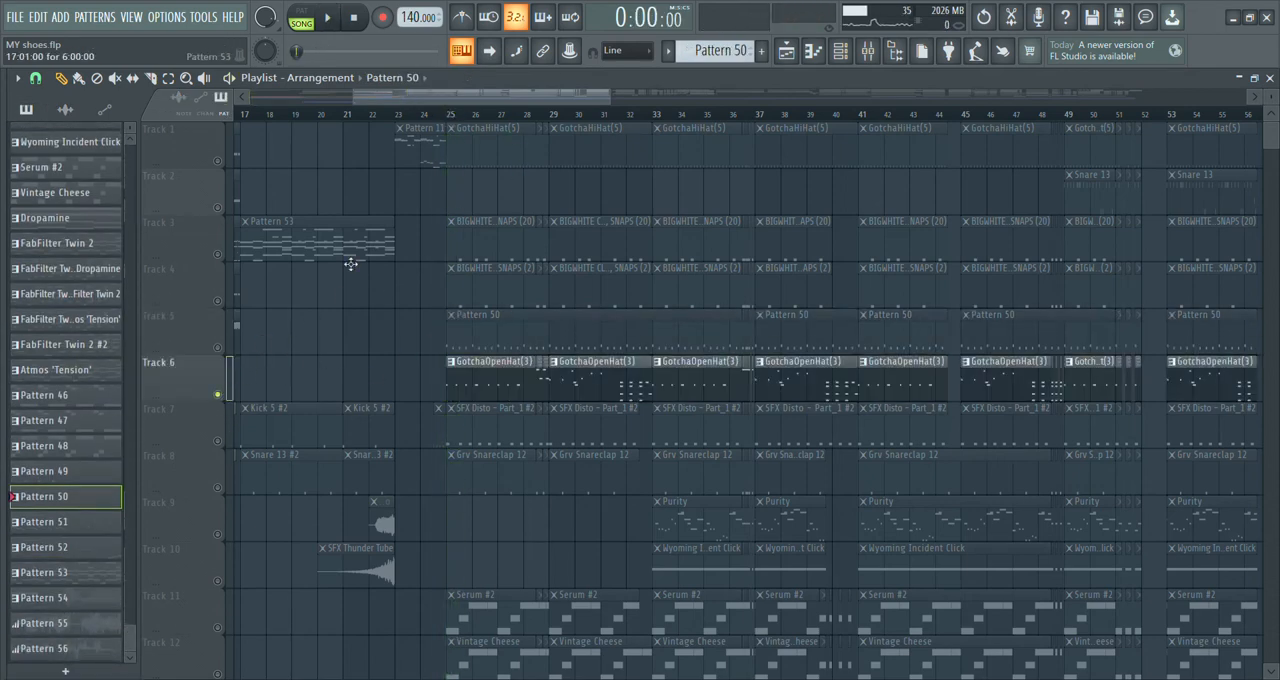
{"action": "left_click", "coordinate": [328, 17]}
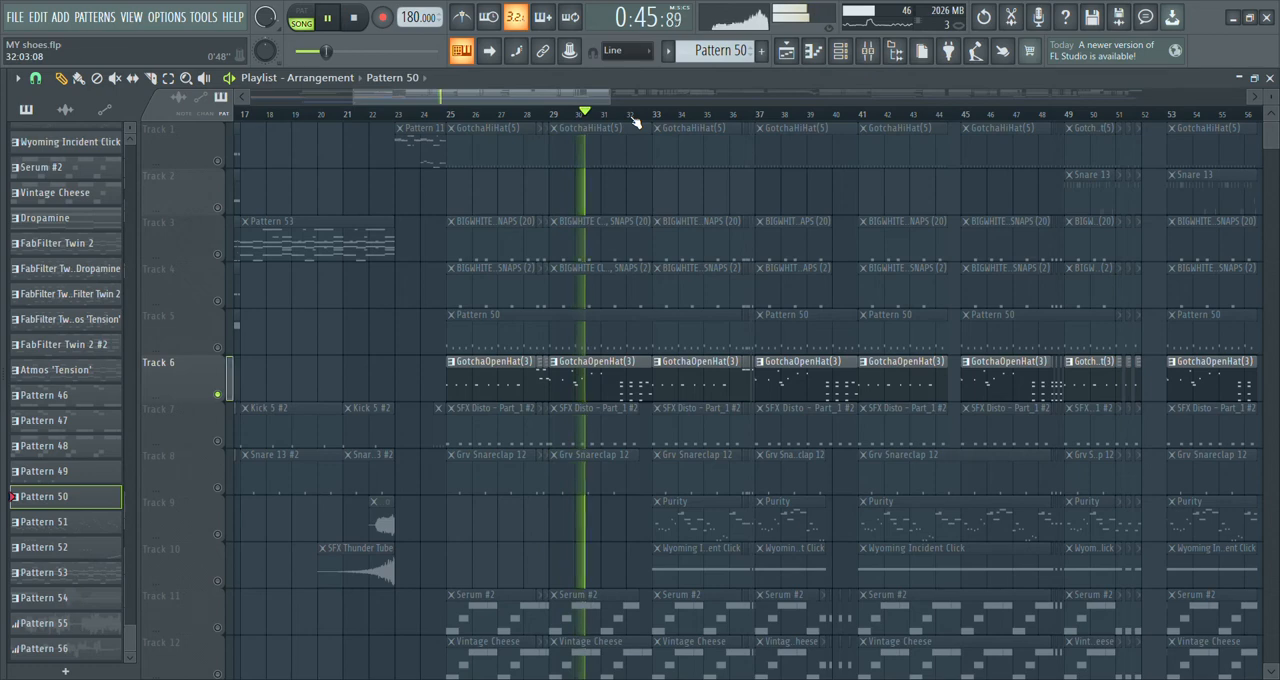
{"action": "left_click", "coordinate": [355, 17]}
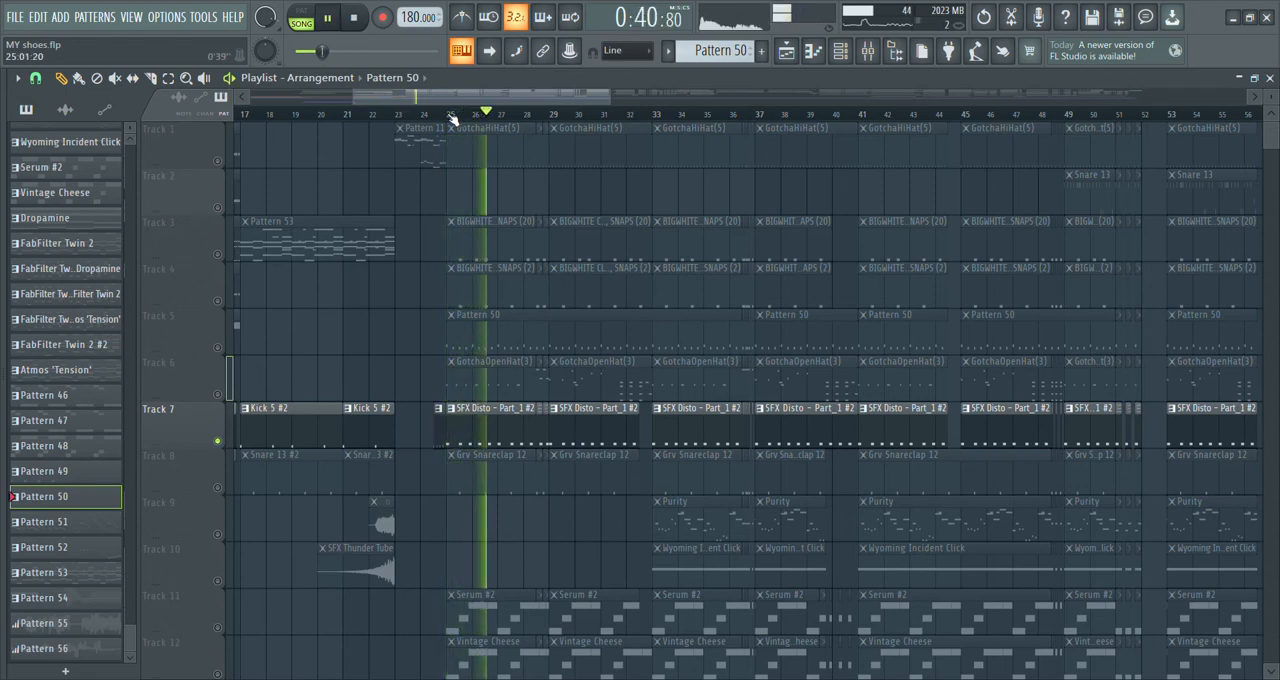
{"action": "left_click", "coordinate": [354, 18]}
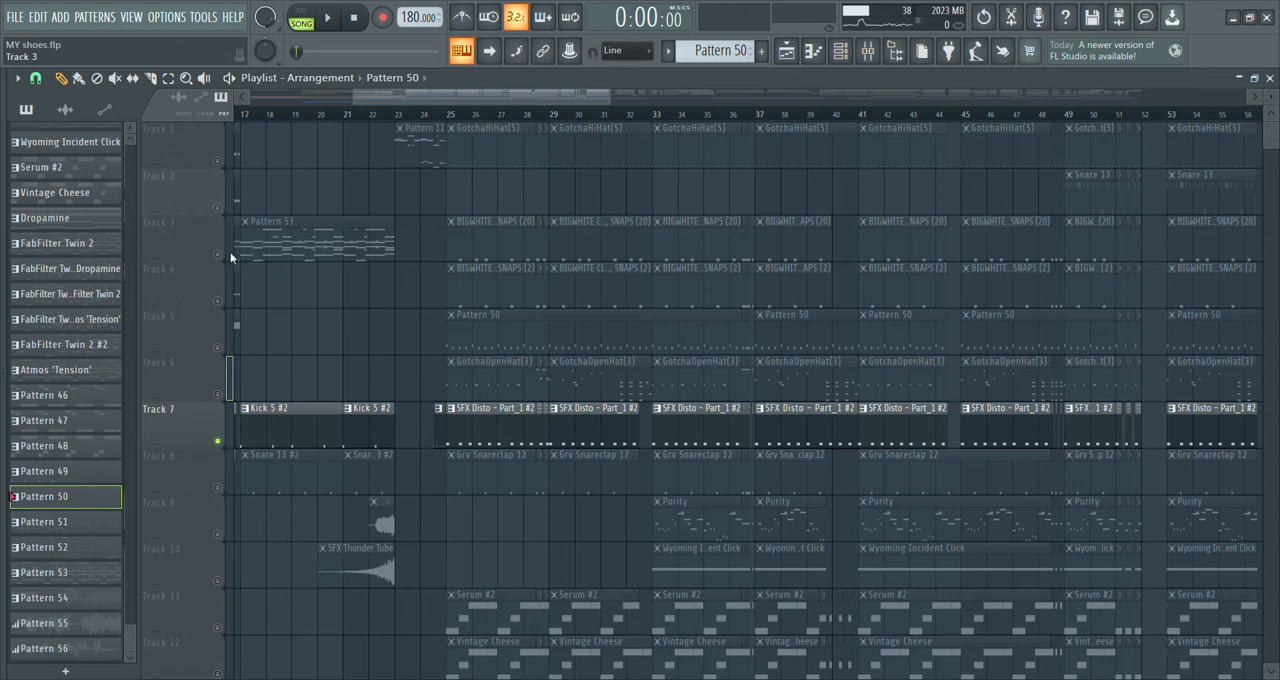
Solo and play snap Tracks 3 and 4, then solo Track 11's Serum #2.
{"action": "left_click", "coordinate": [65, 374]}
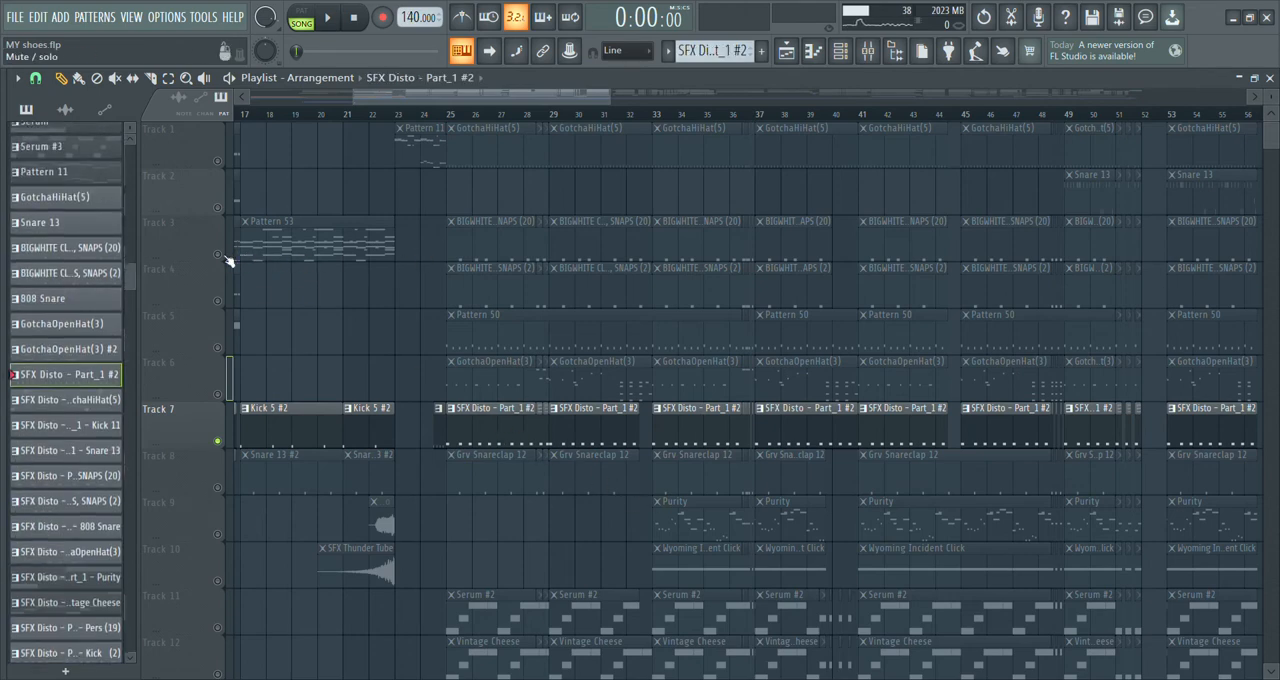
{"action": "left_click", "coordinate": [328, 17]}
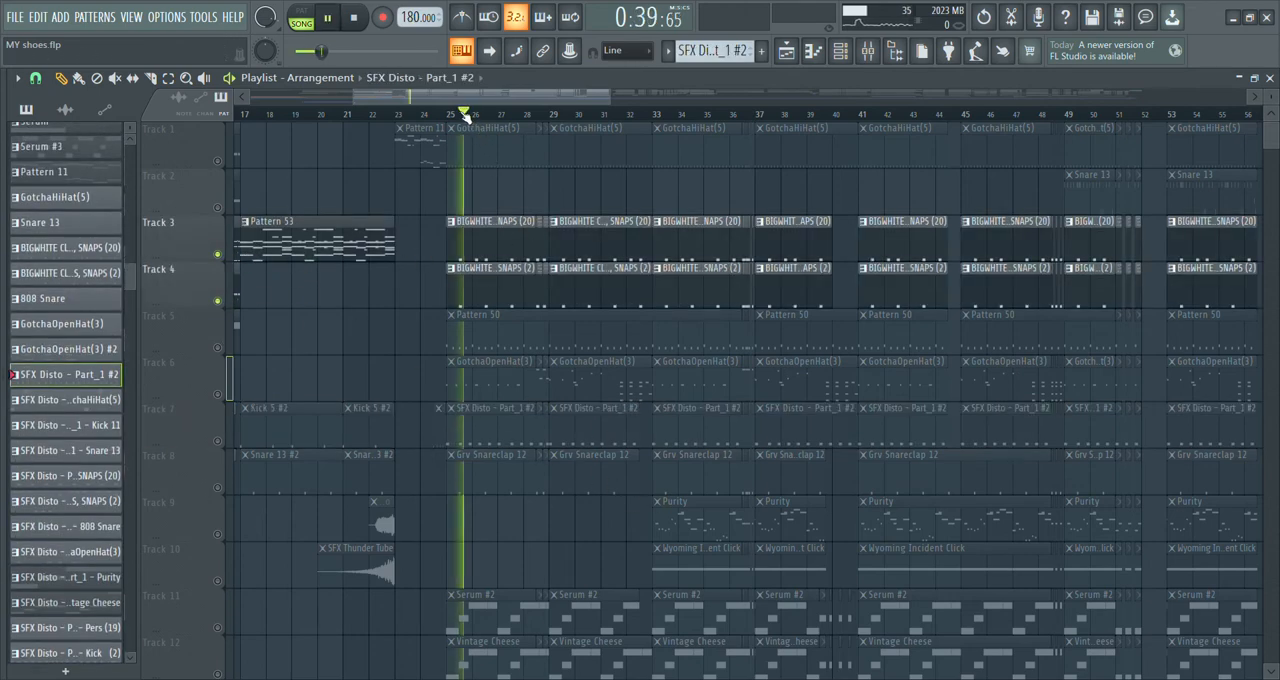
{"action": "left_click", "coordinate": [354, 17]}
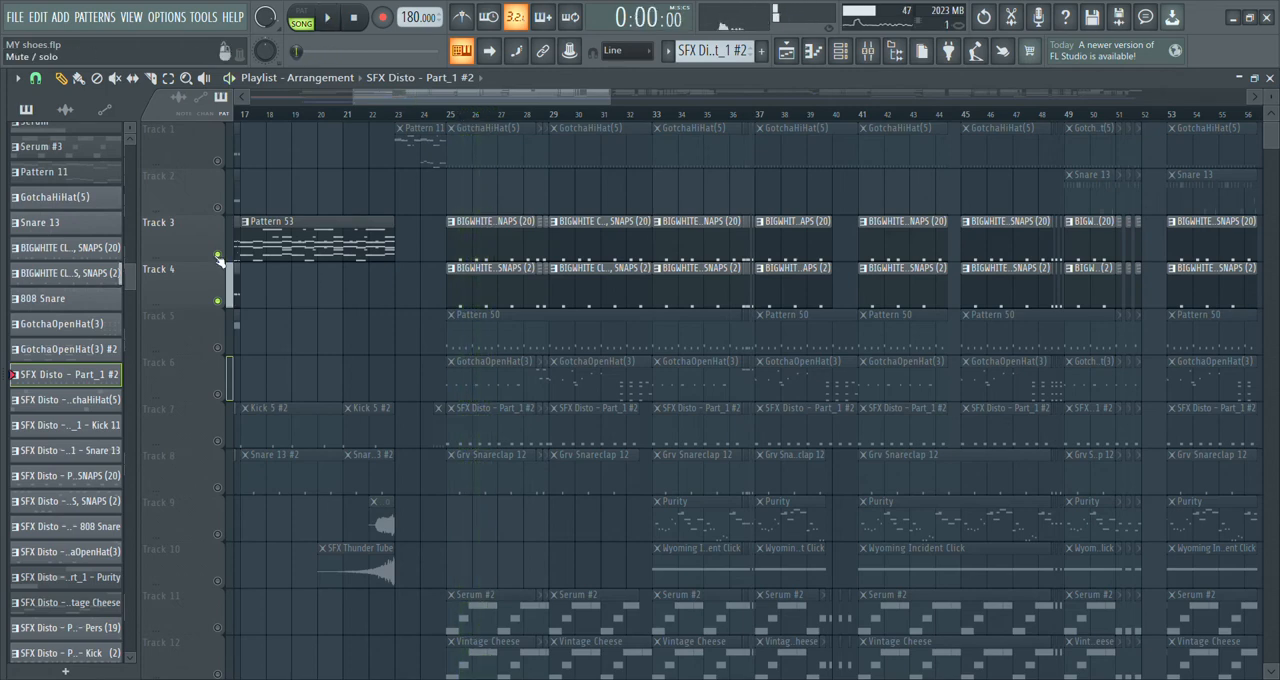
{"action": "left_click", "coordinate": [43, 537]}
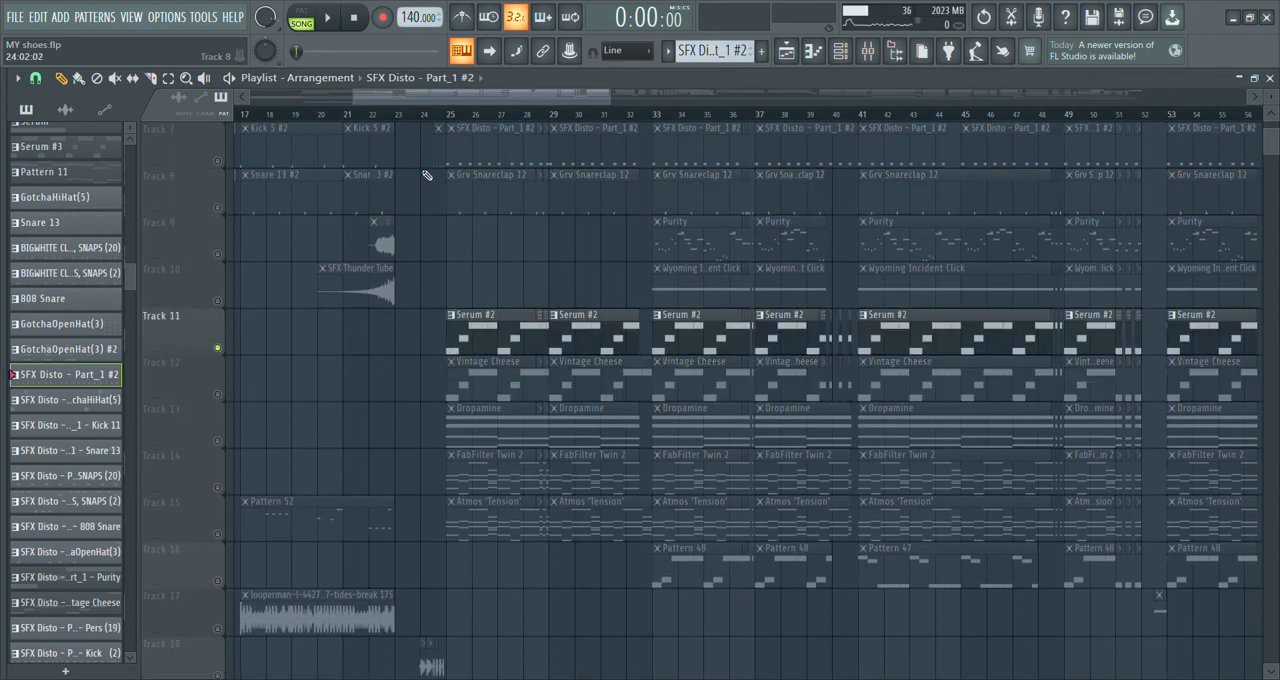
Play the Dropamine Track 13 on its own, then clear the solos.
{"action": "left_click", "coordinate": [328, 17]}
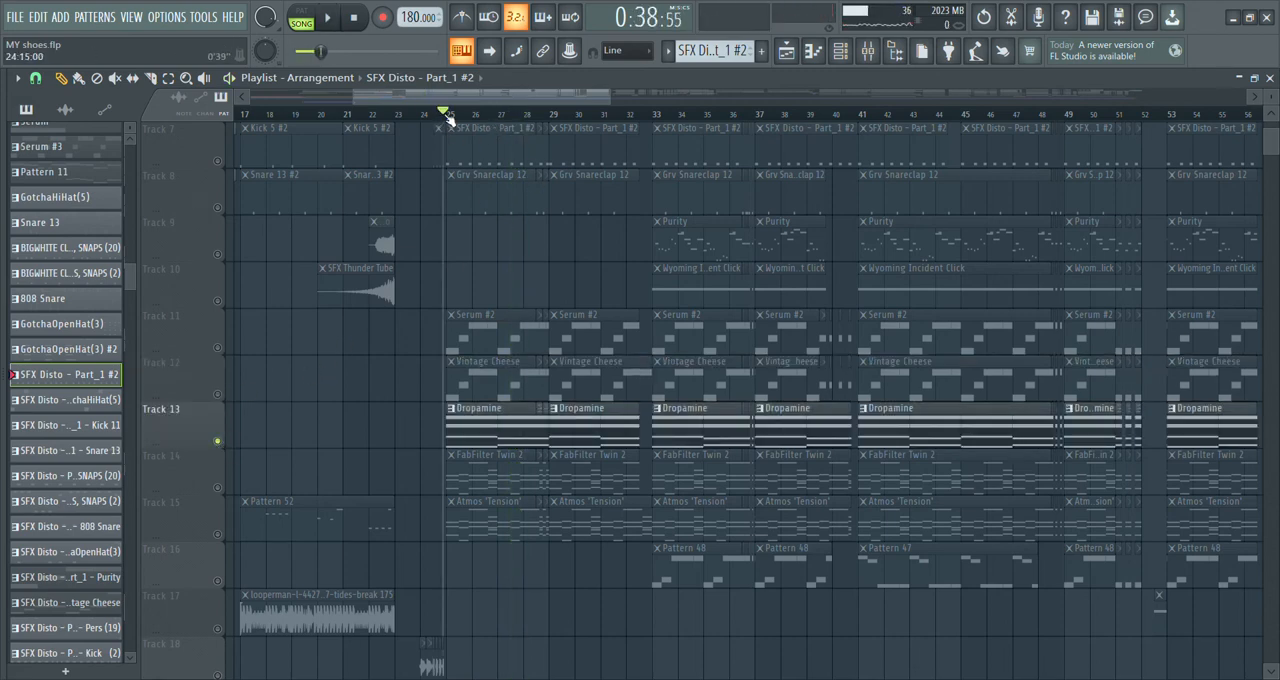
{"action": "left_click", "coordinate": [328, 17]}
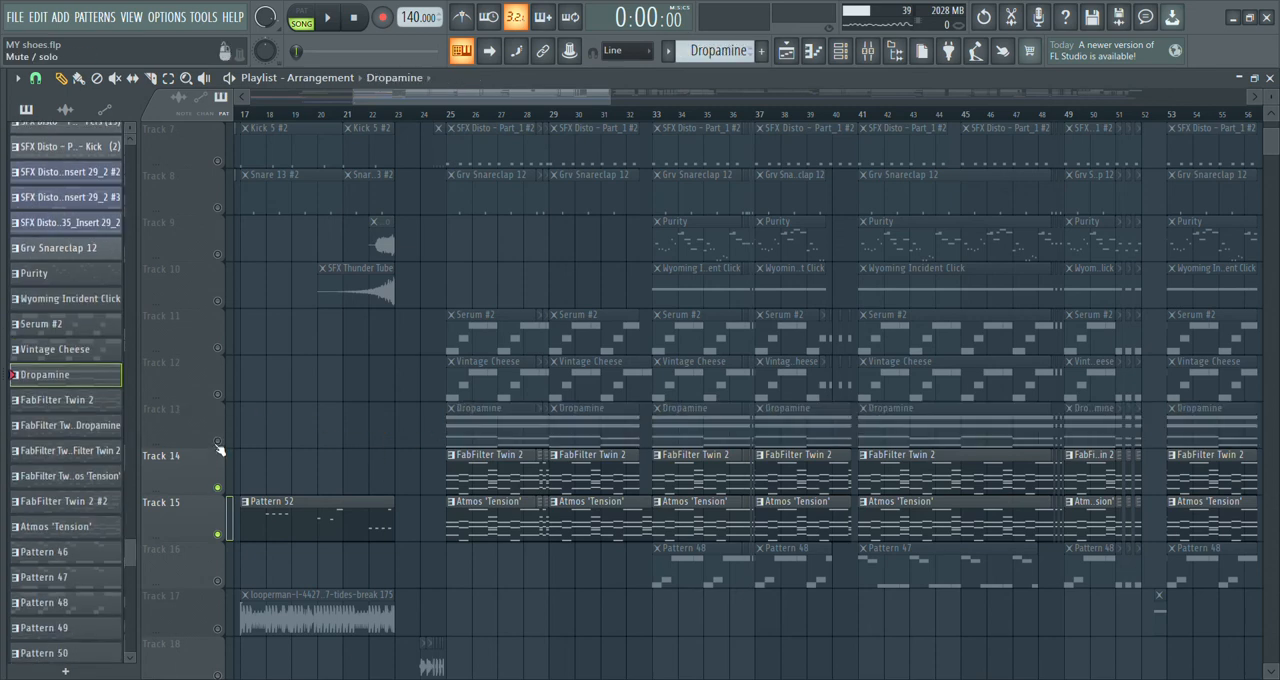
{"action": "left_click", "coordinate": [328, 17]}
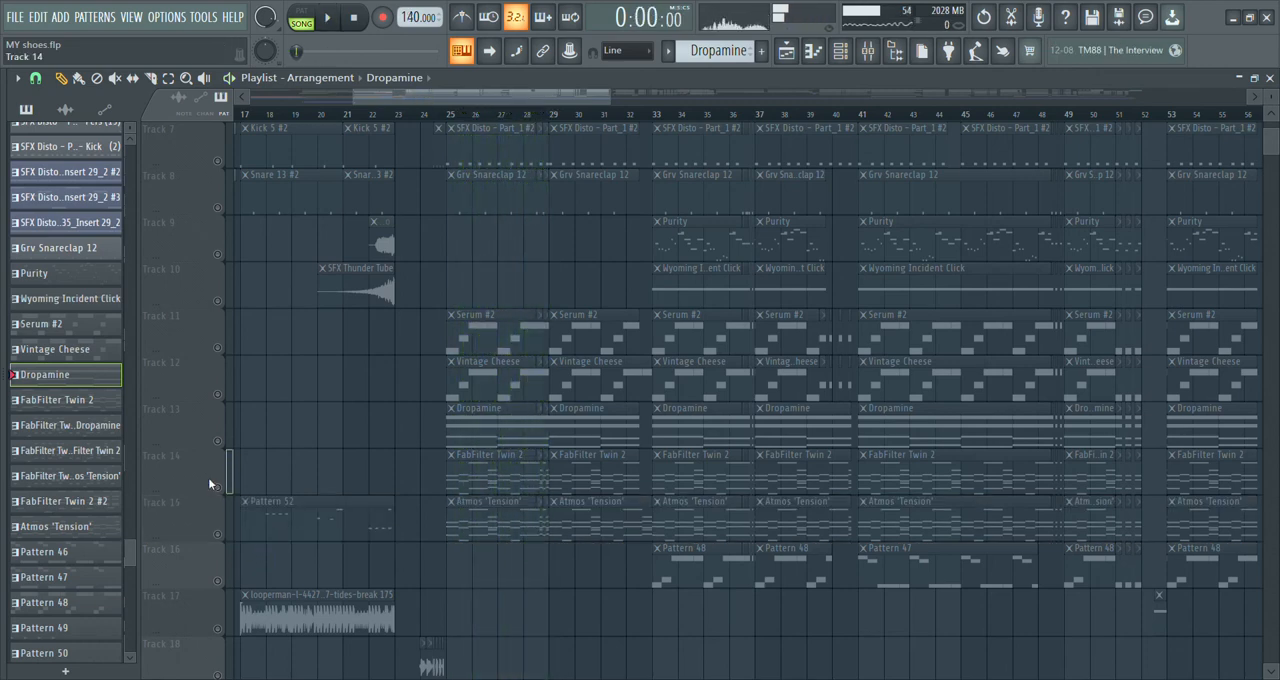
Play the FabFilter Twin 2 Track 14 alone, then stop and unsolo every track.
{"action": "left_click", "coordinate": [610, 490]}
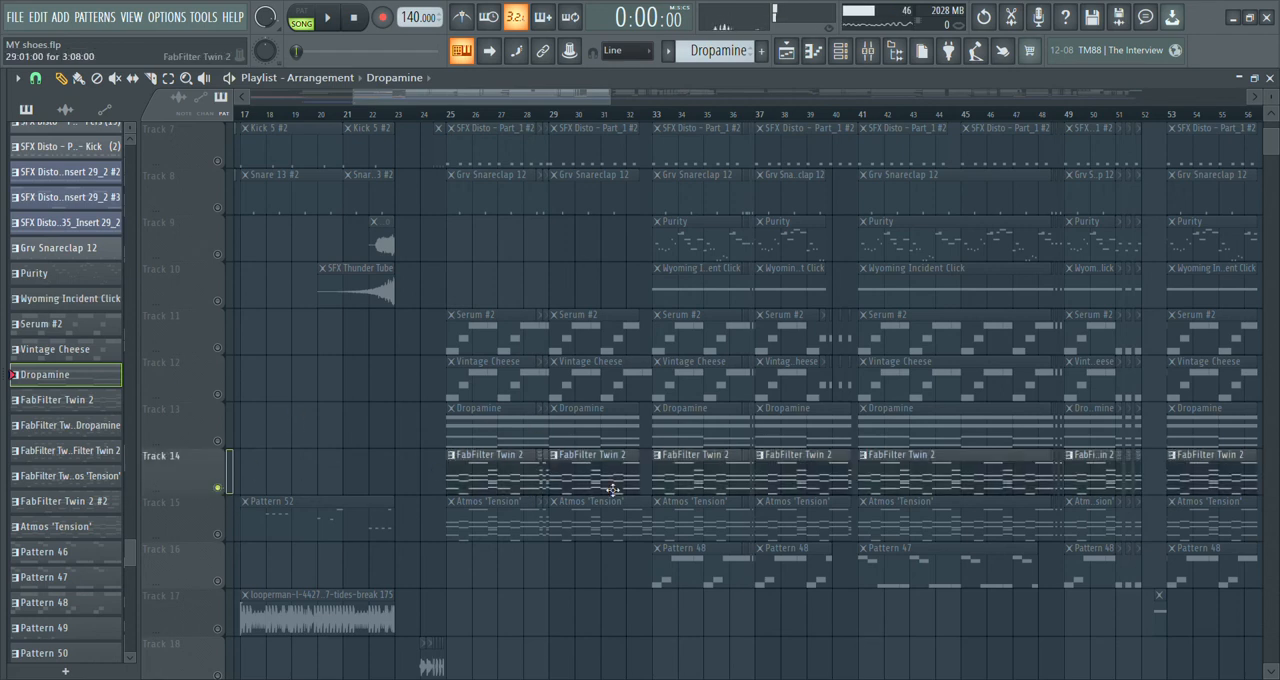
{"action": "left_click", "coordinate": [327, 17]}
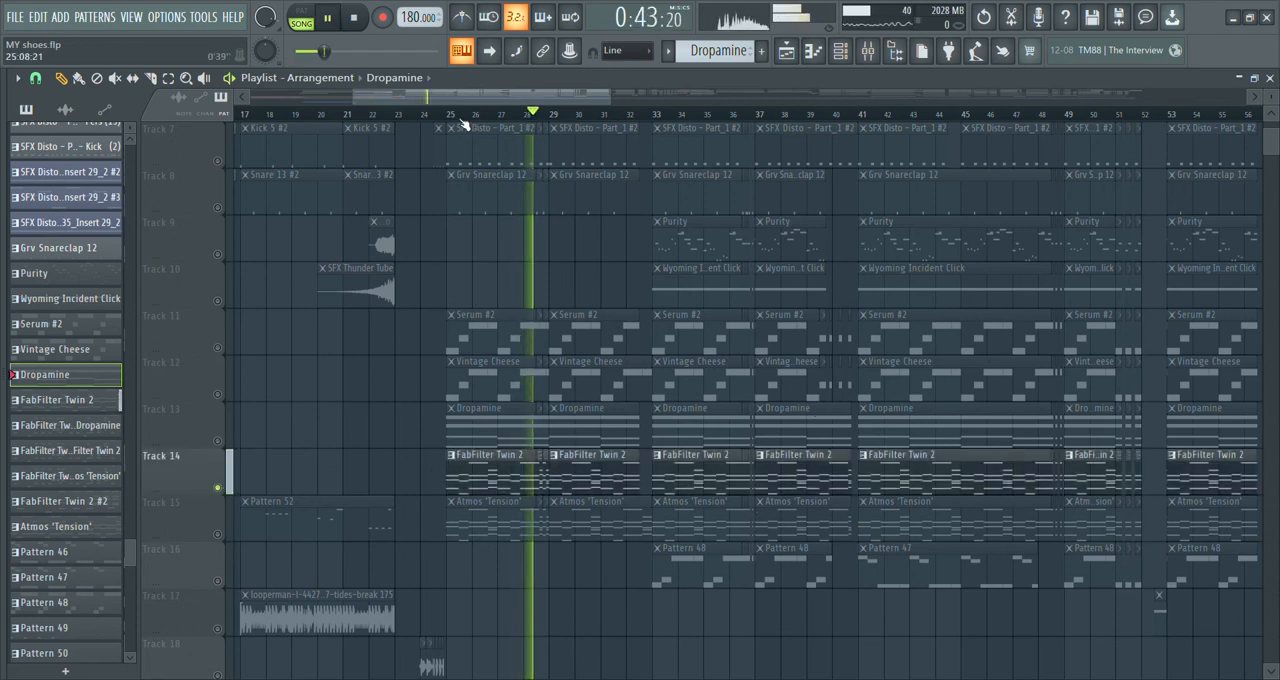
{"action": "left_click", "coordinate": [354, 17]}
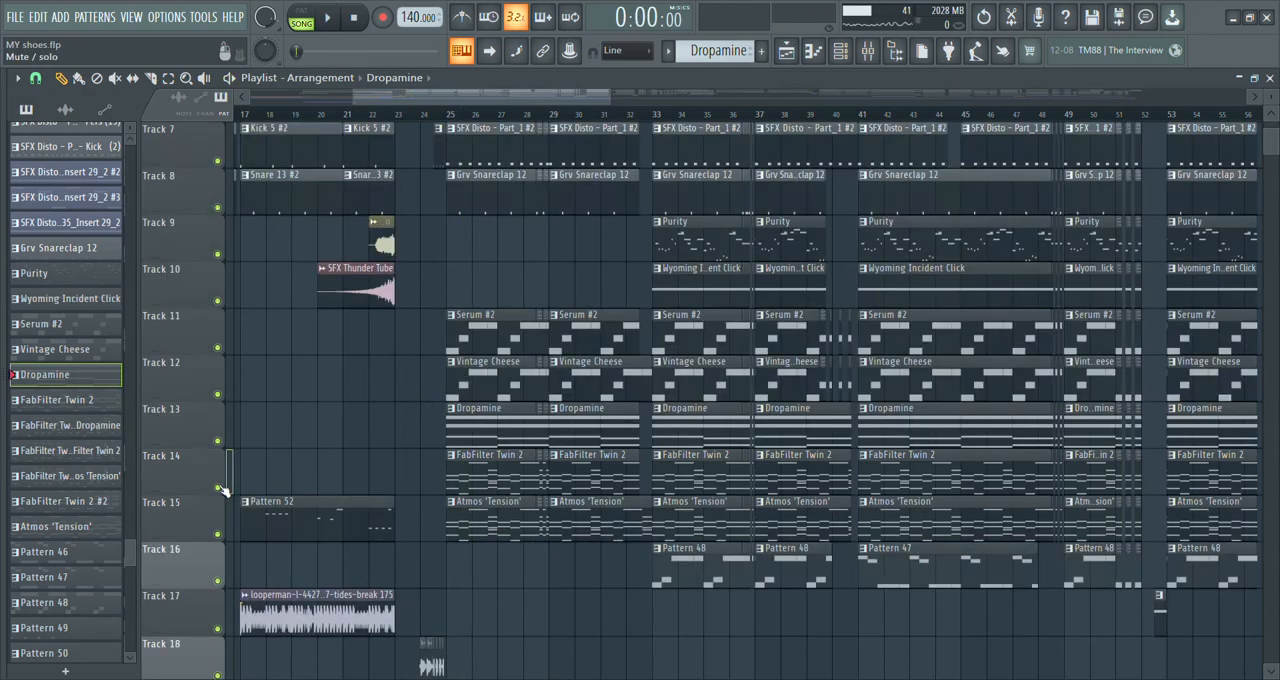
Solo Pattern 48 (Track 16) and Wyoming Incident Click (Track 10), then play with all tracks.
{"action": "scroll", "scroll_direction": "down", "scroll_amount": 3}
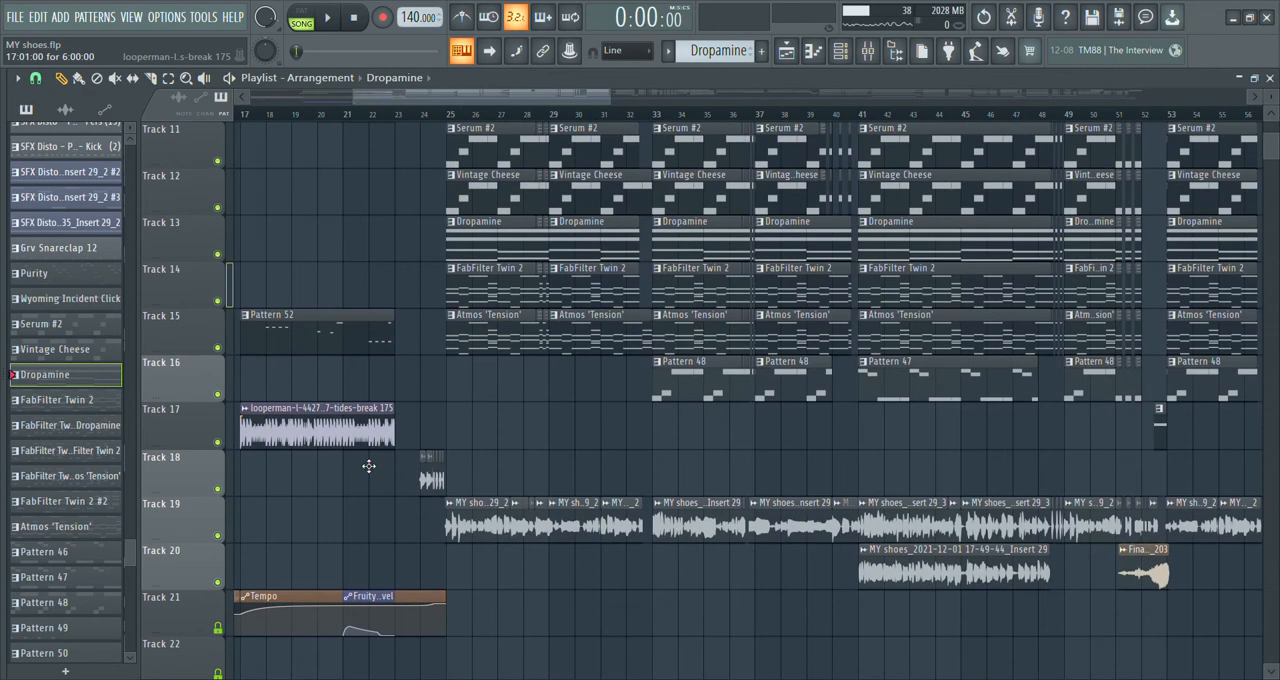
{"action": "scroll", "scroll_direction": "up", "scroll_amount": 3}
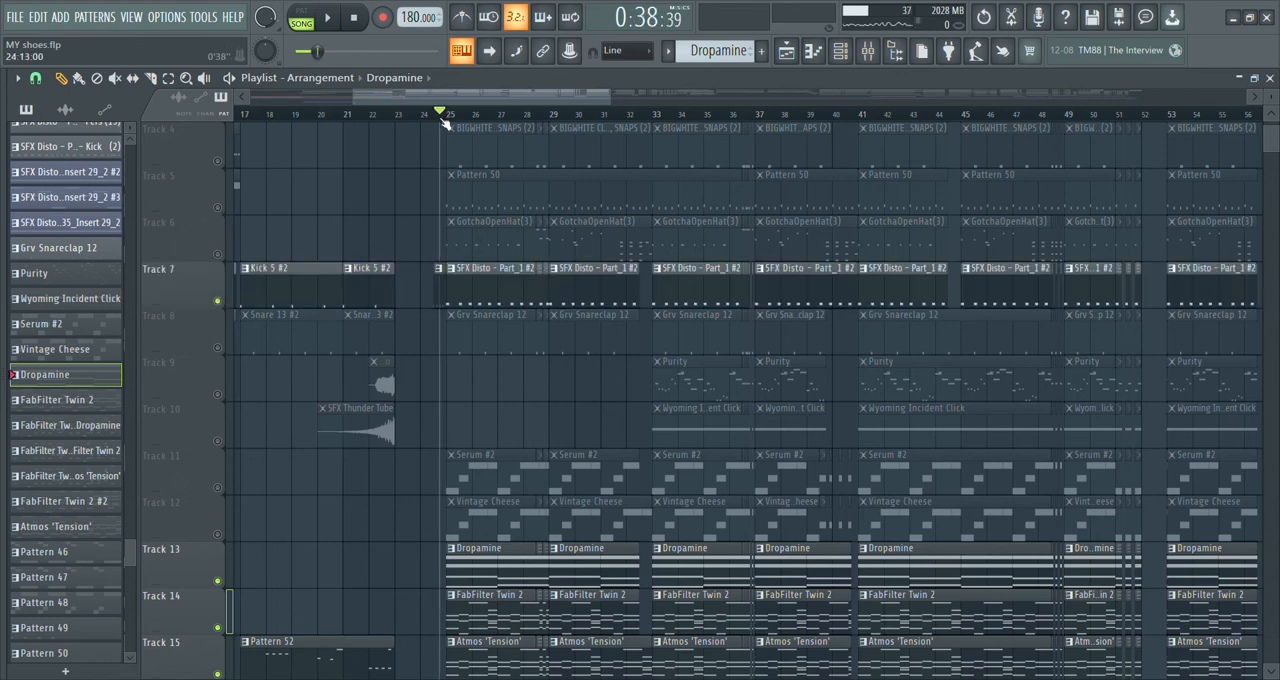
{"action": "left_click", "coordinate": [328, 17]}
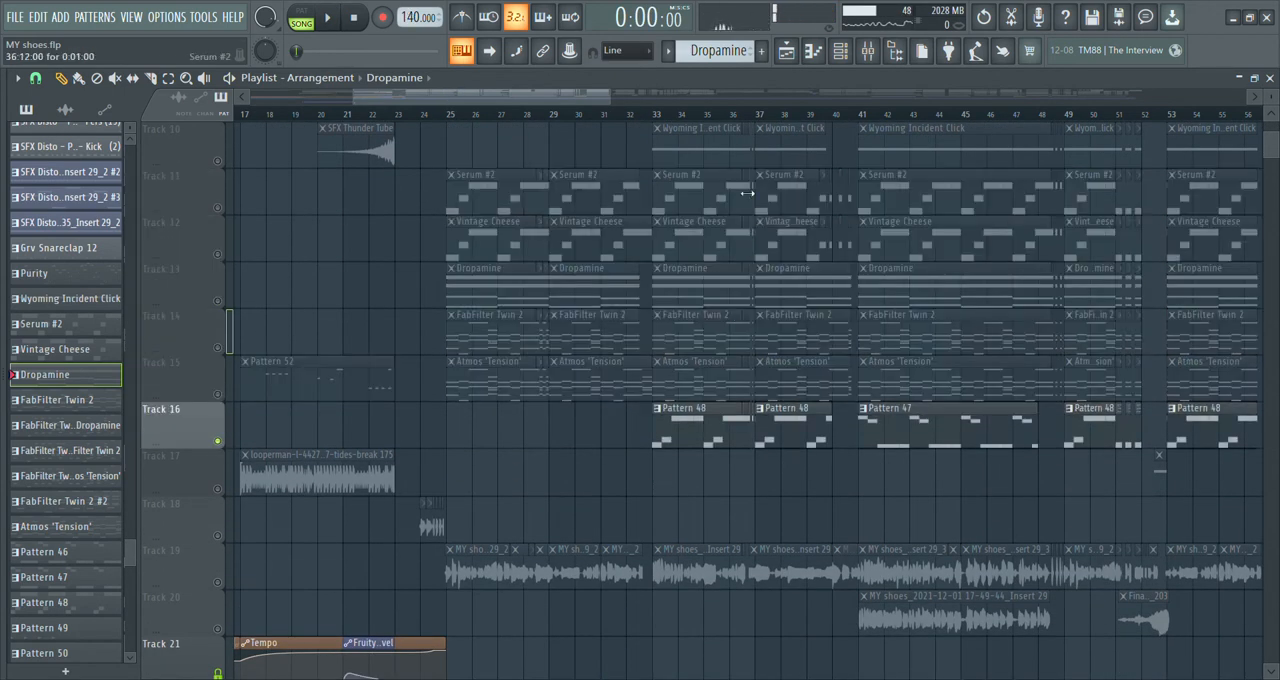
{"action": "left_click", "coordinate": [328, 17]}
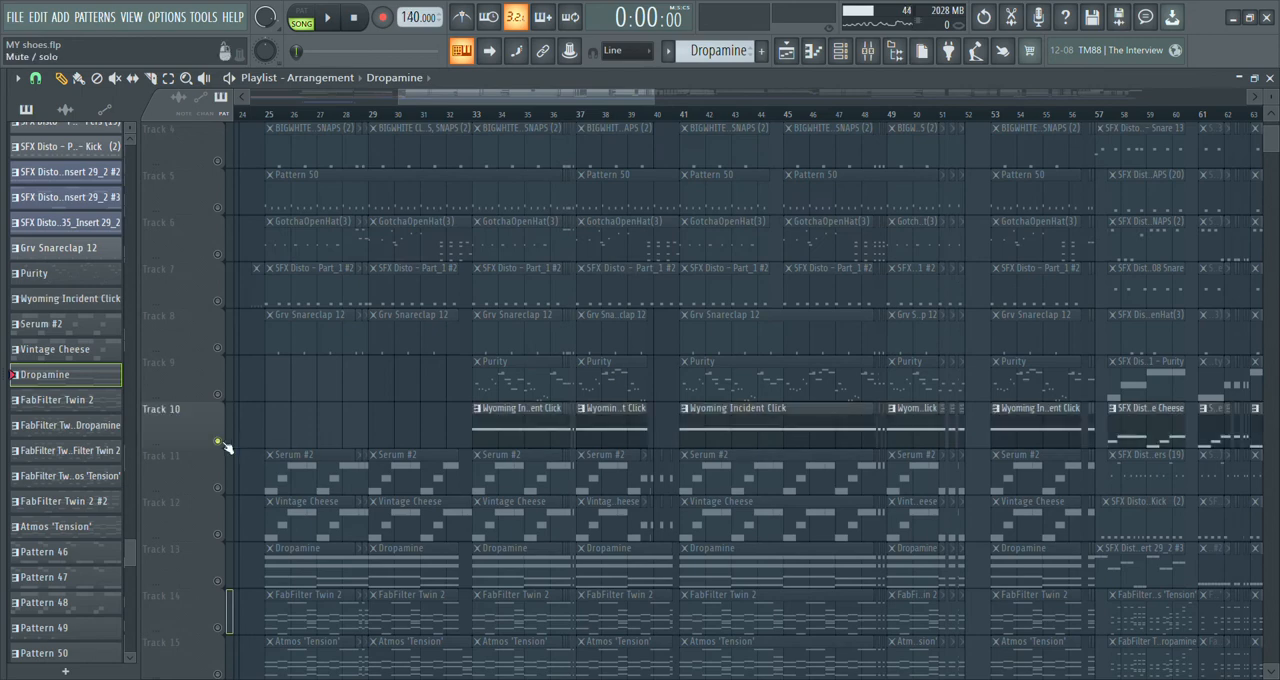
{"action": "left_click", "coordinate": [328, 17]}
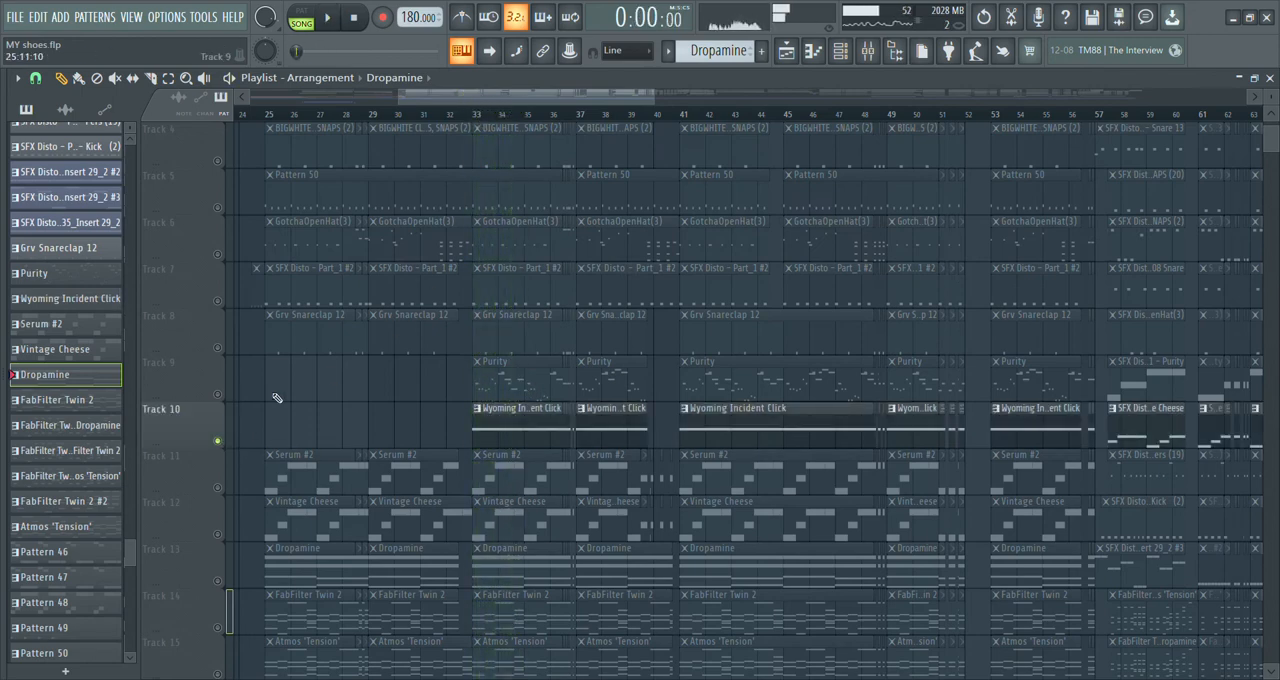
{"action": "left_click", "coordinate": [327, 17]}
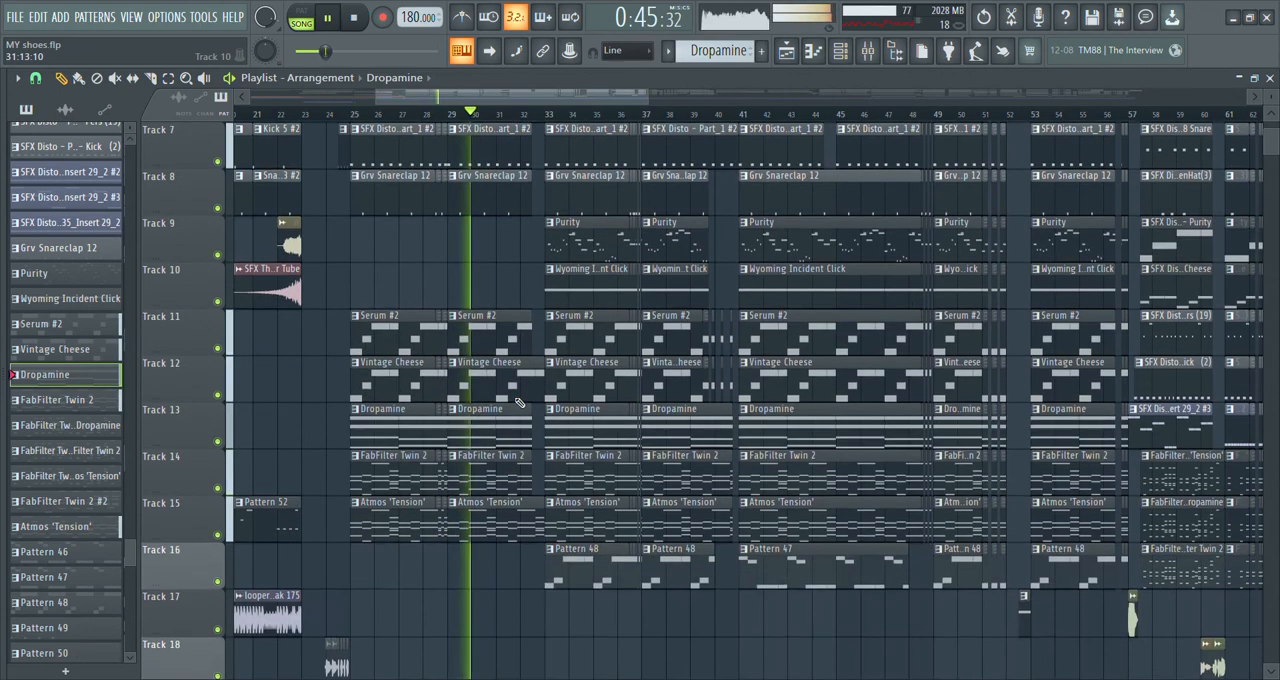
Scroll the playlist forward through the later arrangement while the song keeps playing.
{"action": "scroll", "scroll_direction": "down", "scroll_amount": 3}
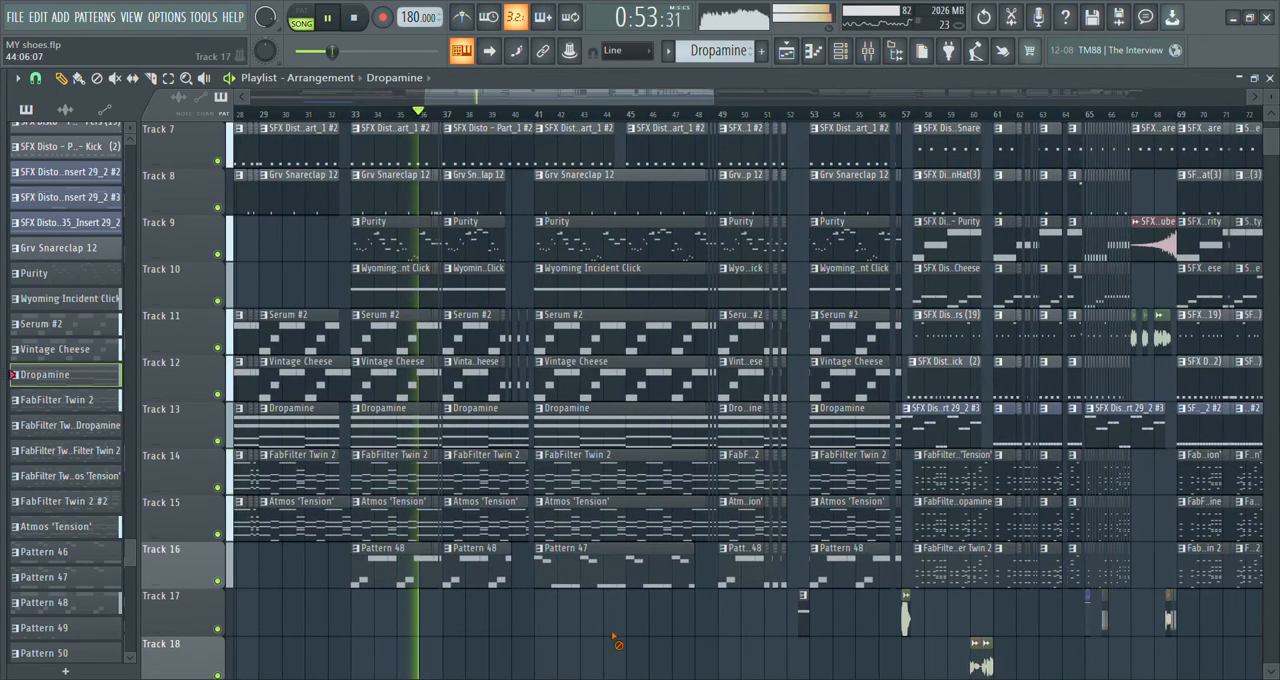
{"action": "scroll", "scroll_direction": "down", "scroll_amount": 3}
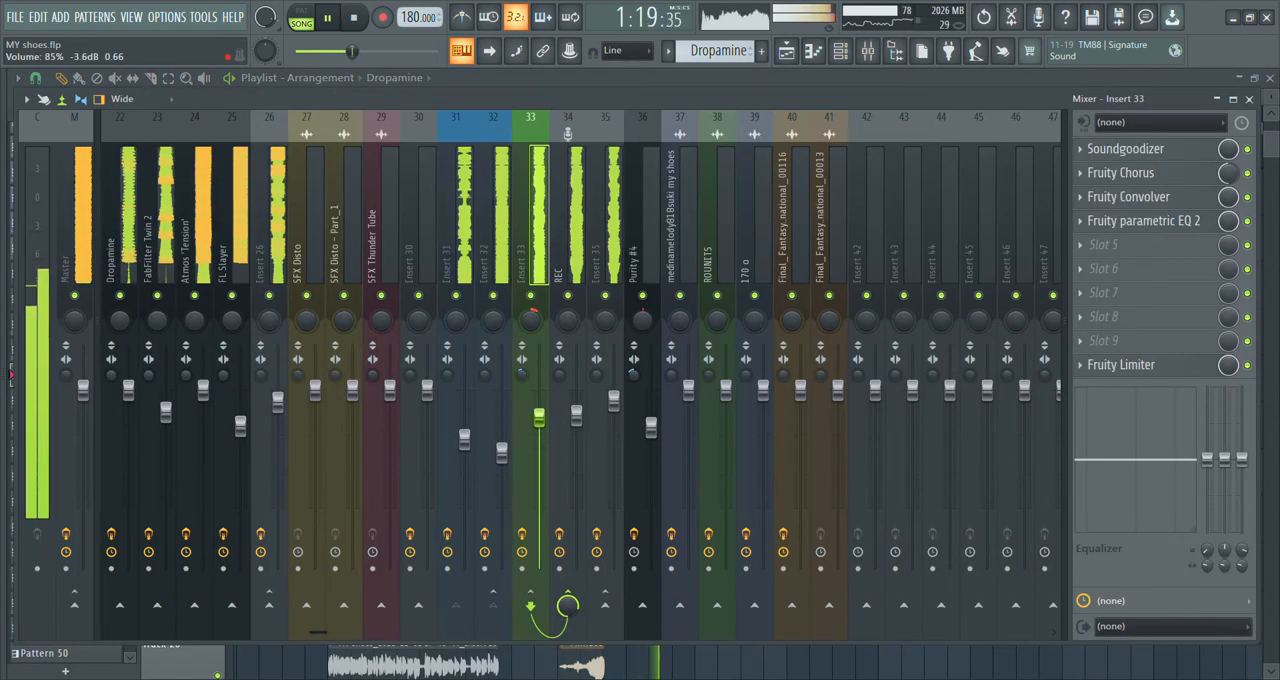
Leave the mixer and play soloed drum Tracks 2–4 from around bar 57, then stop.
{"action": "left_click", "coordinate": [354, 17]}
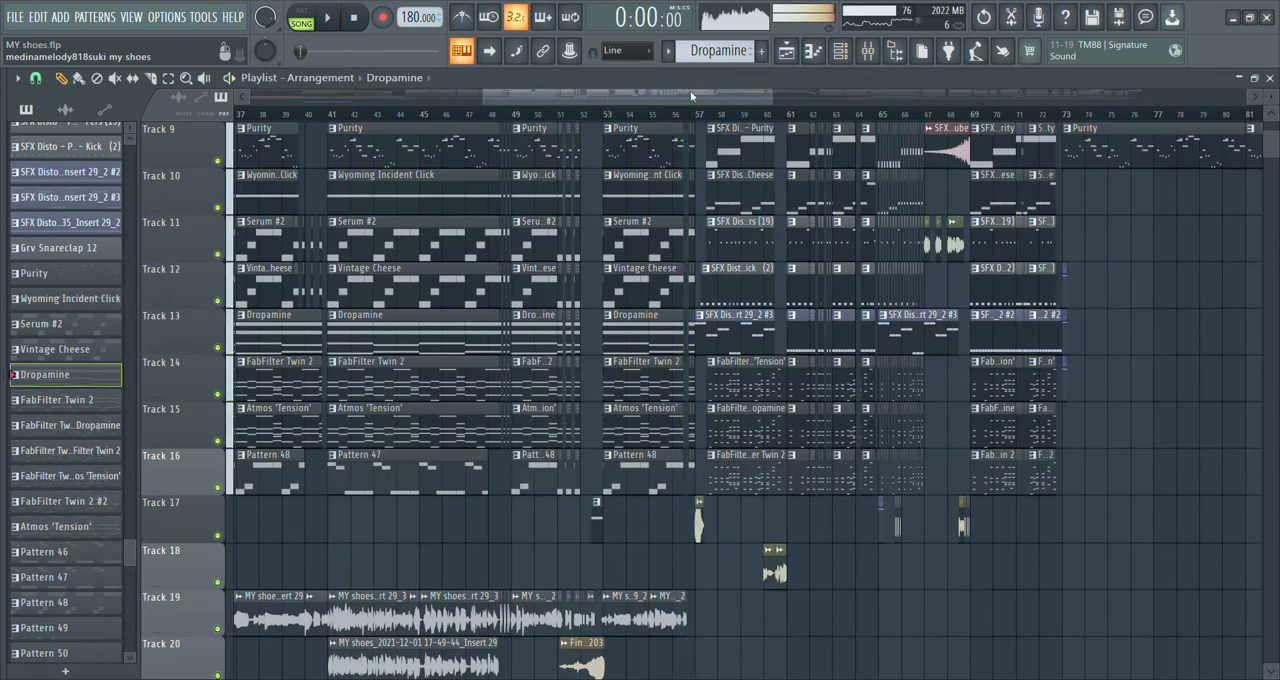
{"action": "scroll", "scroll_direction": "left", "scroll_amount": 3}
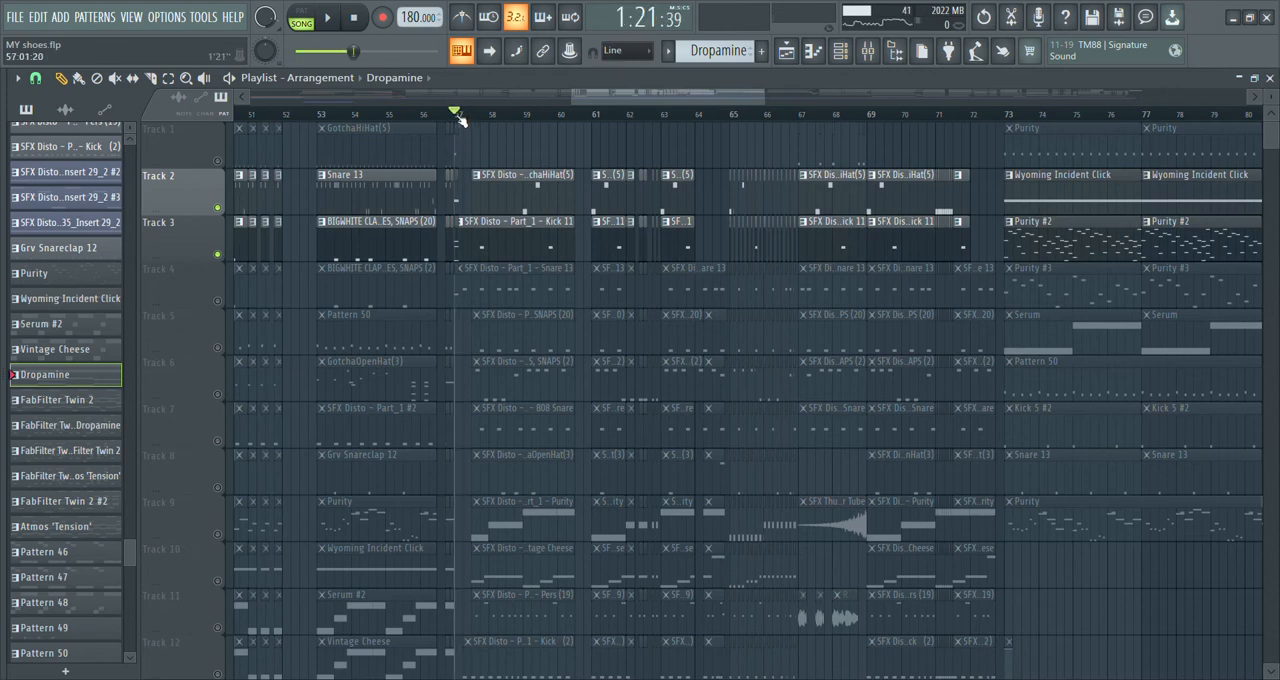
{"action": "left_click", "coordinate": [328, 17]}
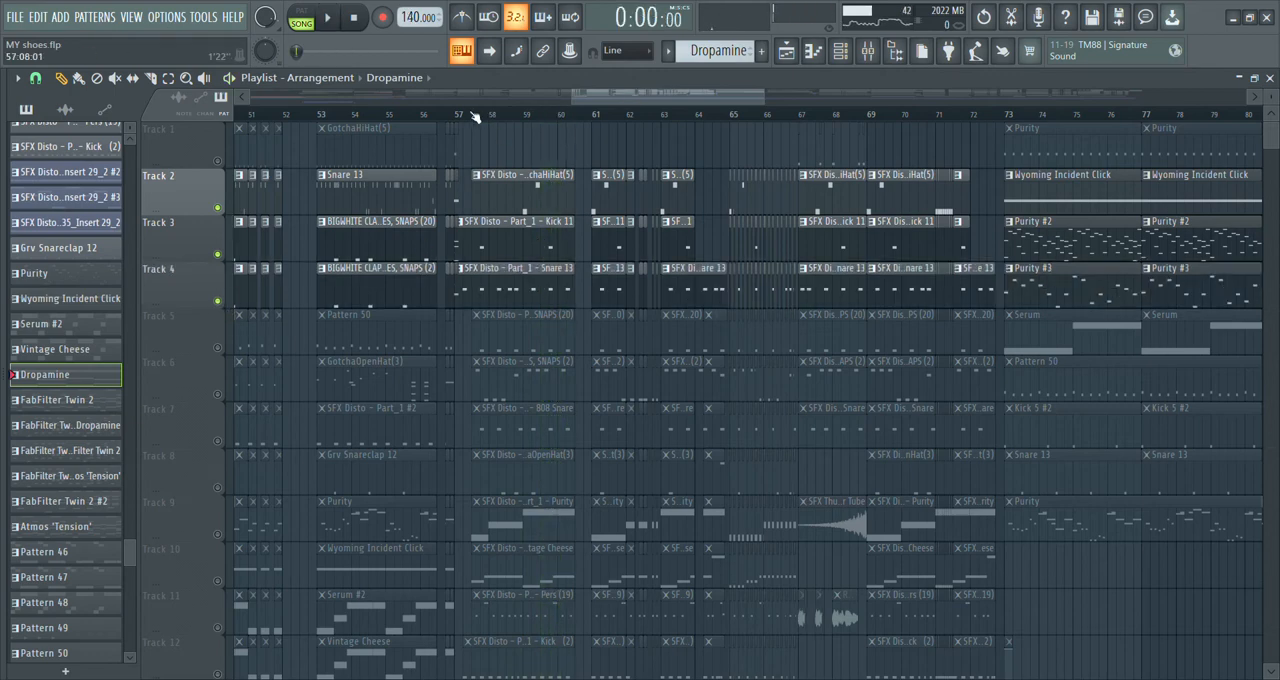
{"action": "left_click", "coordinate": [328, 17]}
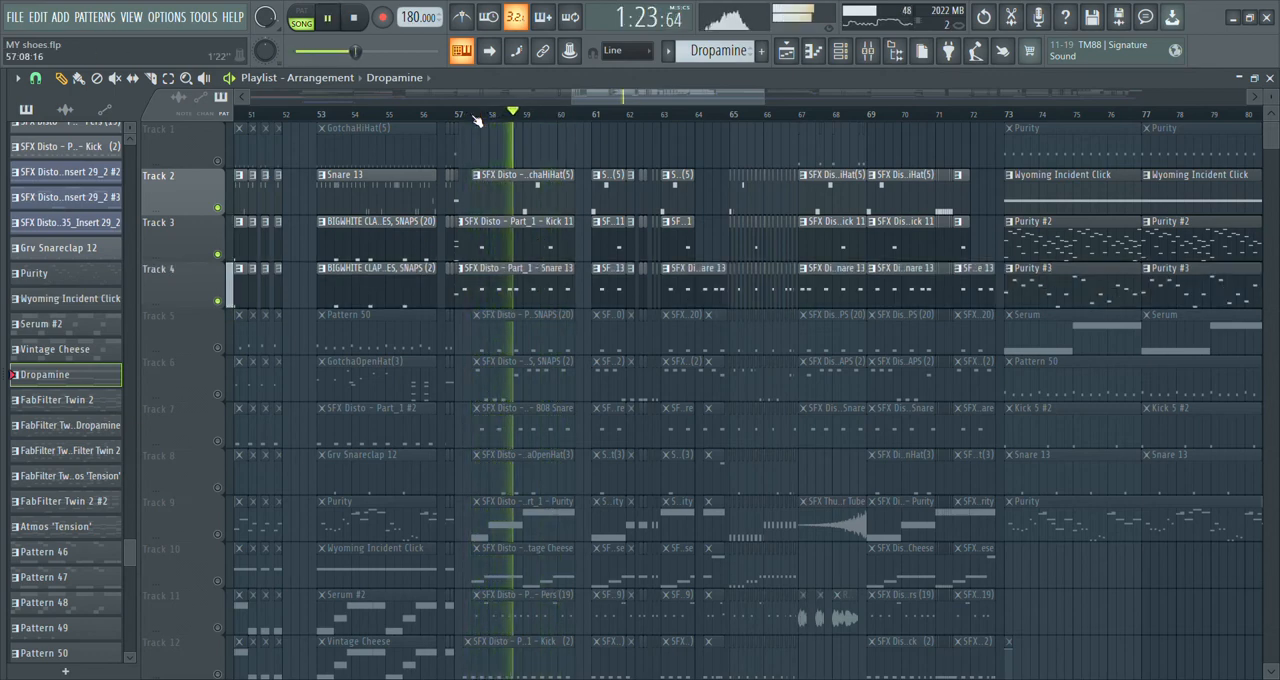
{"action": "left_click", "coordinate": [462, 17]}
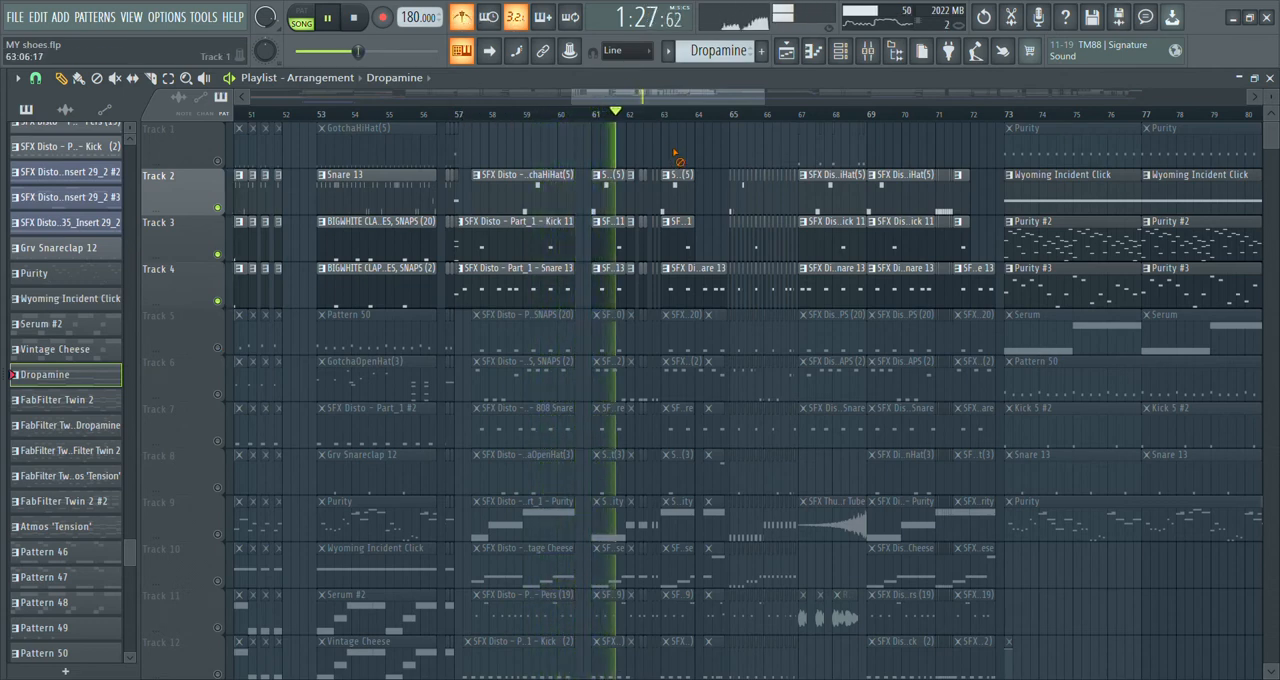
{"action": "left_click", "coordinate": [354, 17]}
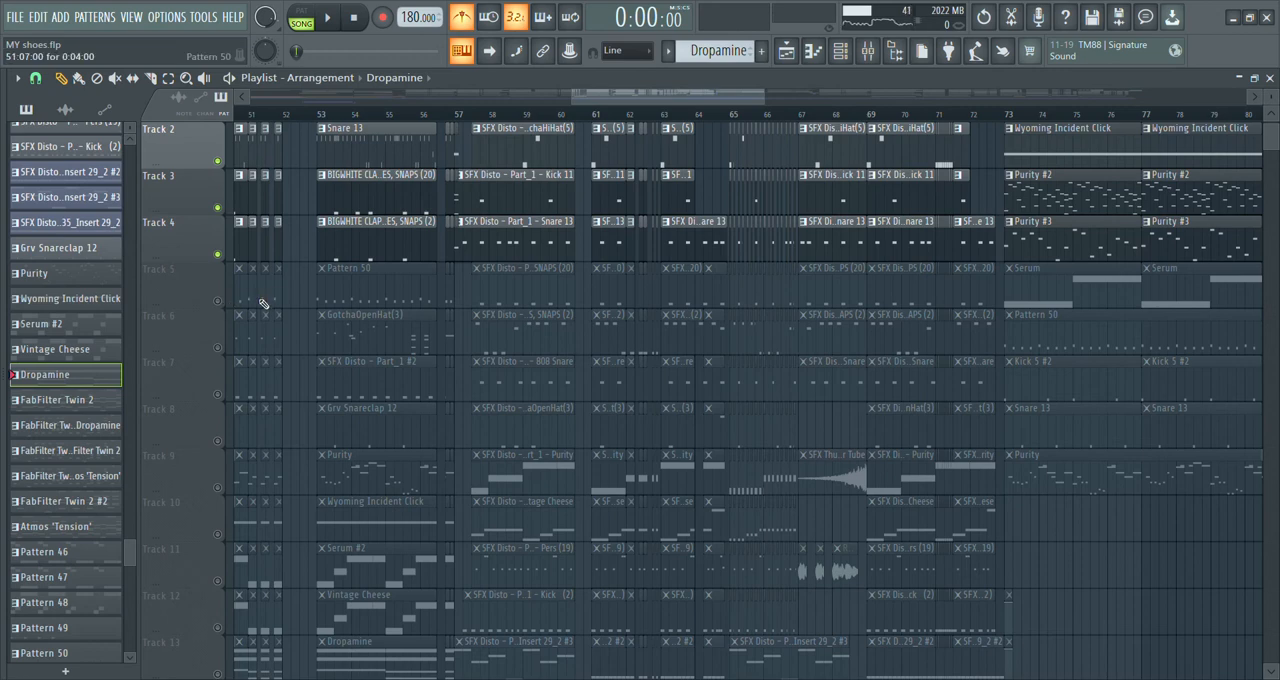
{"action": "mouse_move", "coordinate": [222, 306]}
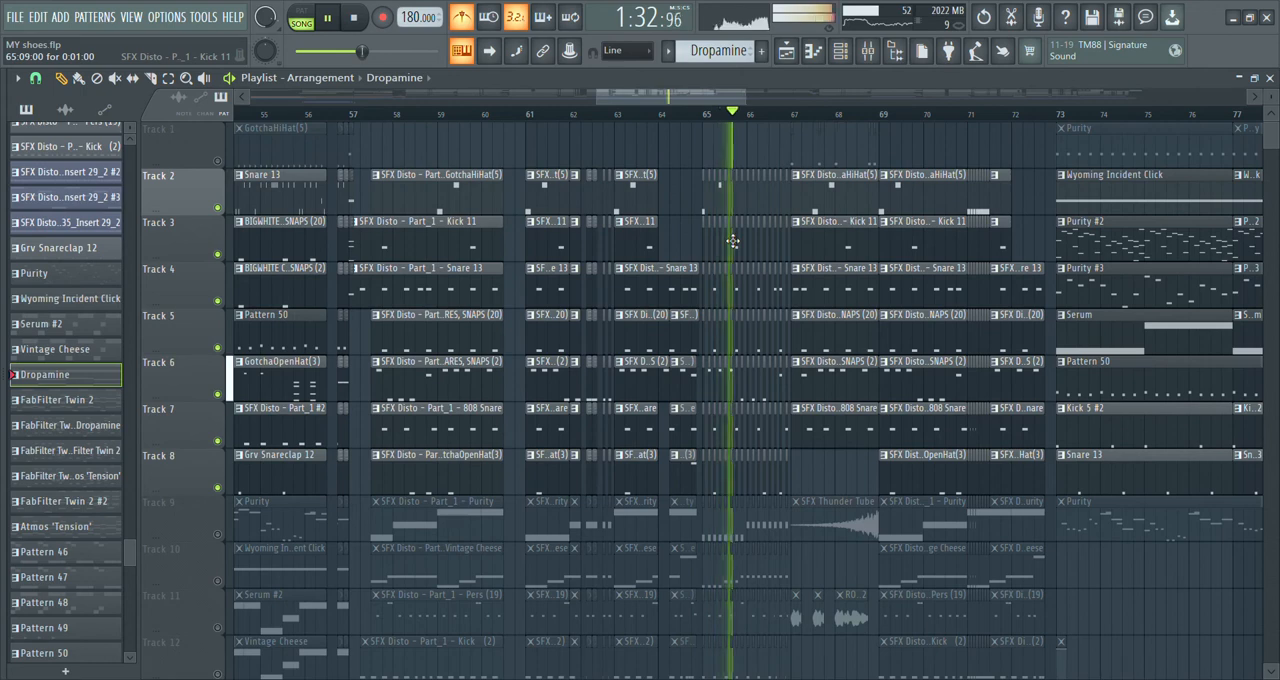
Stop, replay drum Tracks 1–8 from around bar 67, and stop again.
{"action": "left_click", "coordinate": [354, 17]}
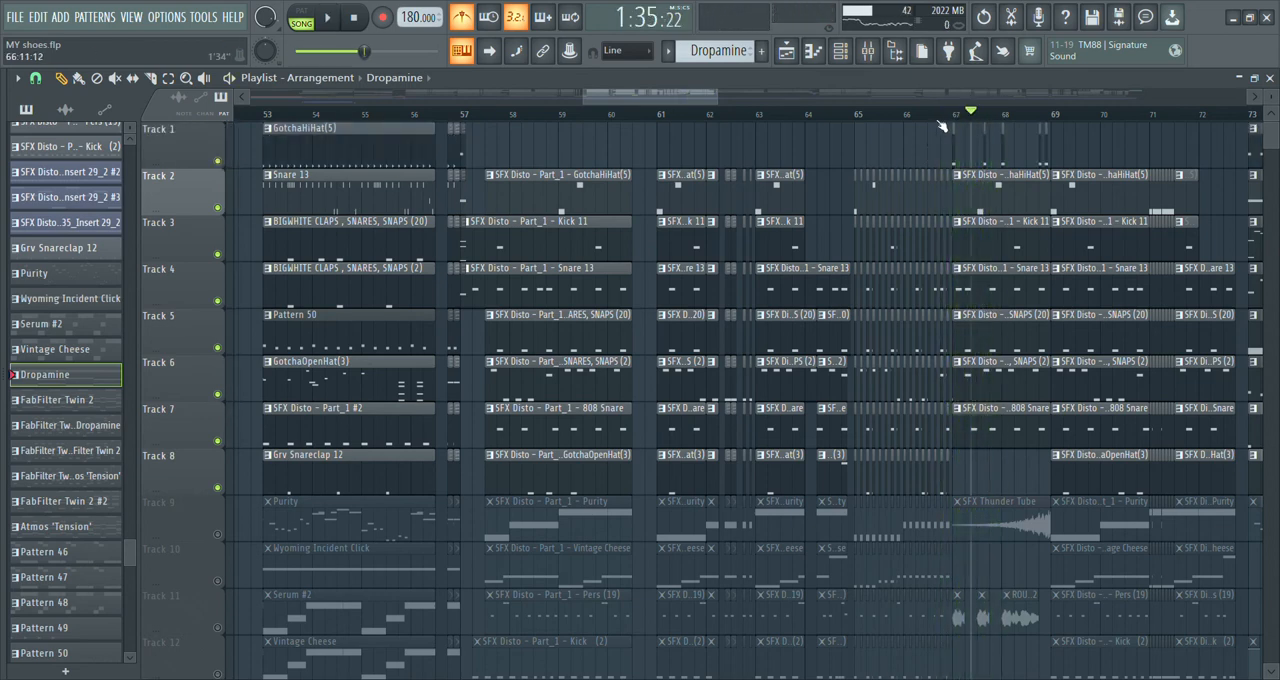
{"action": "left_click", "coordinate": [328, 17]}
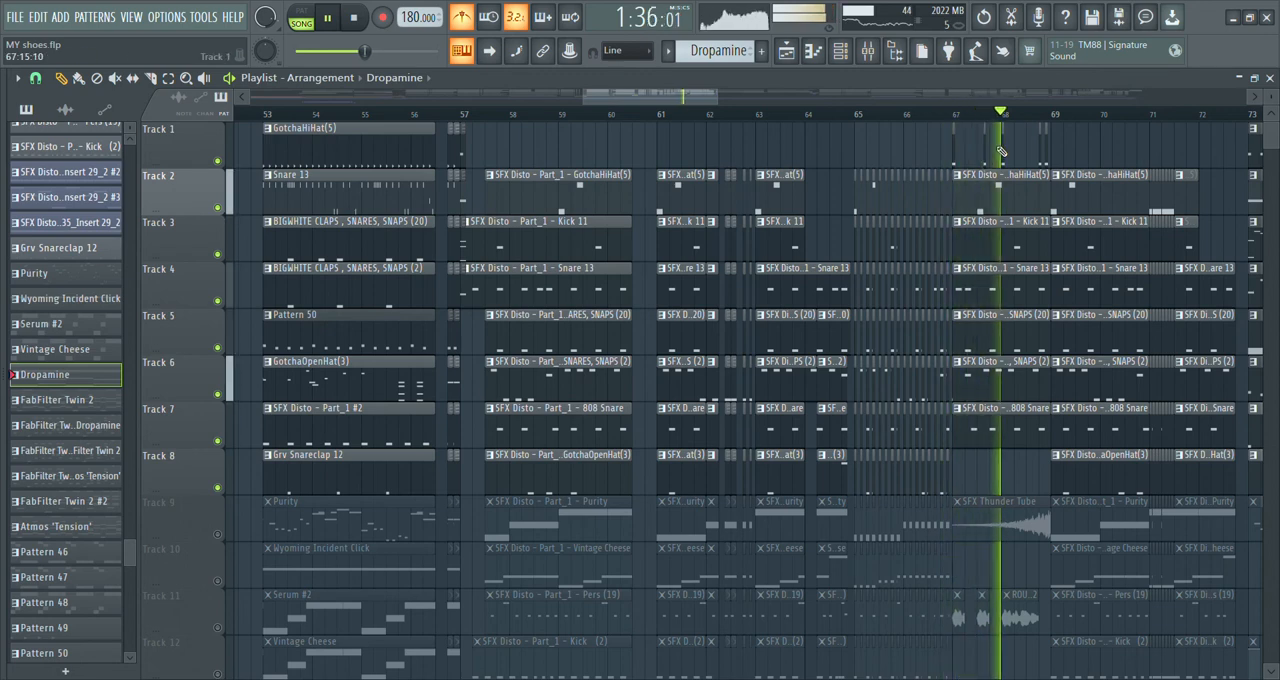
{"action": "left_click", "coordinate": [354, 17]}
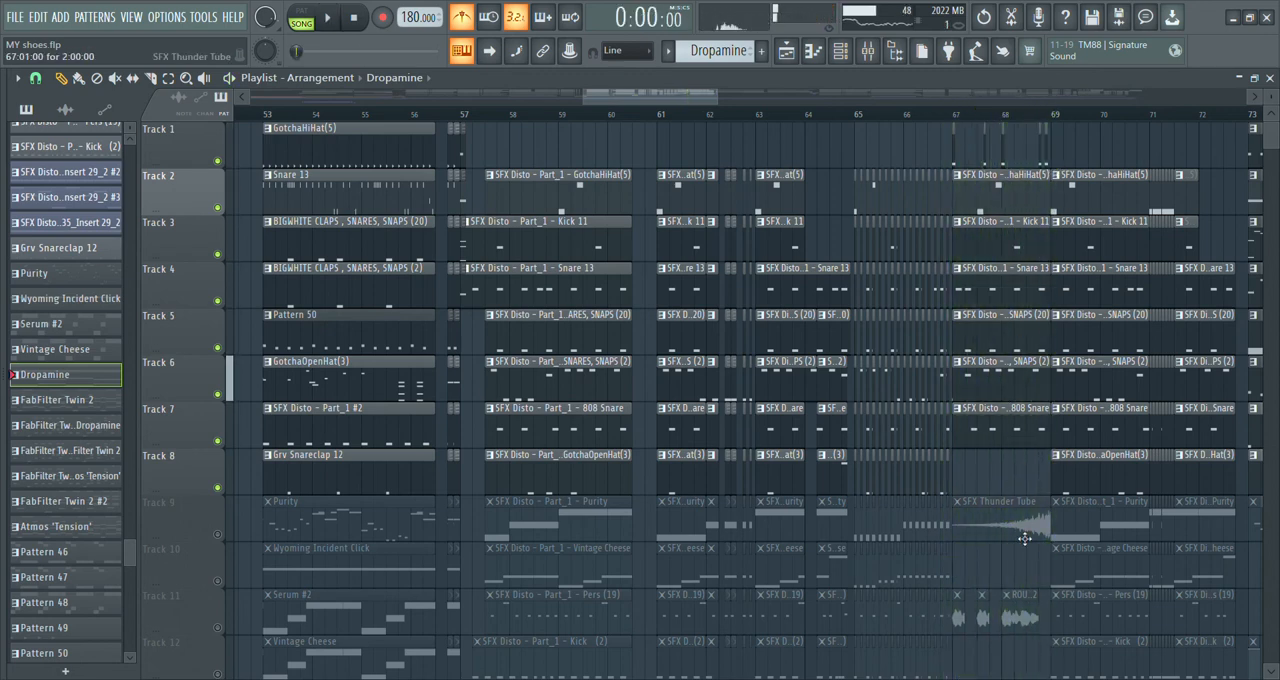
{"action": "scroll", "scroll_direction": "down", "scroll_amount": 3}
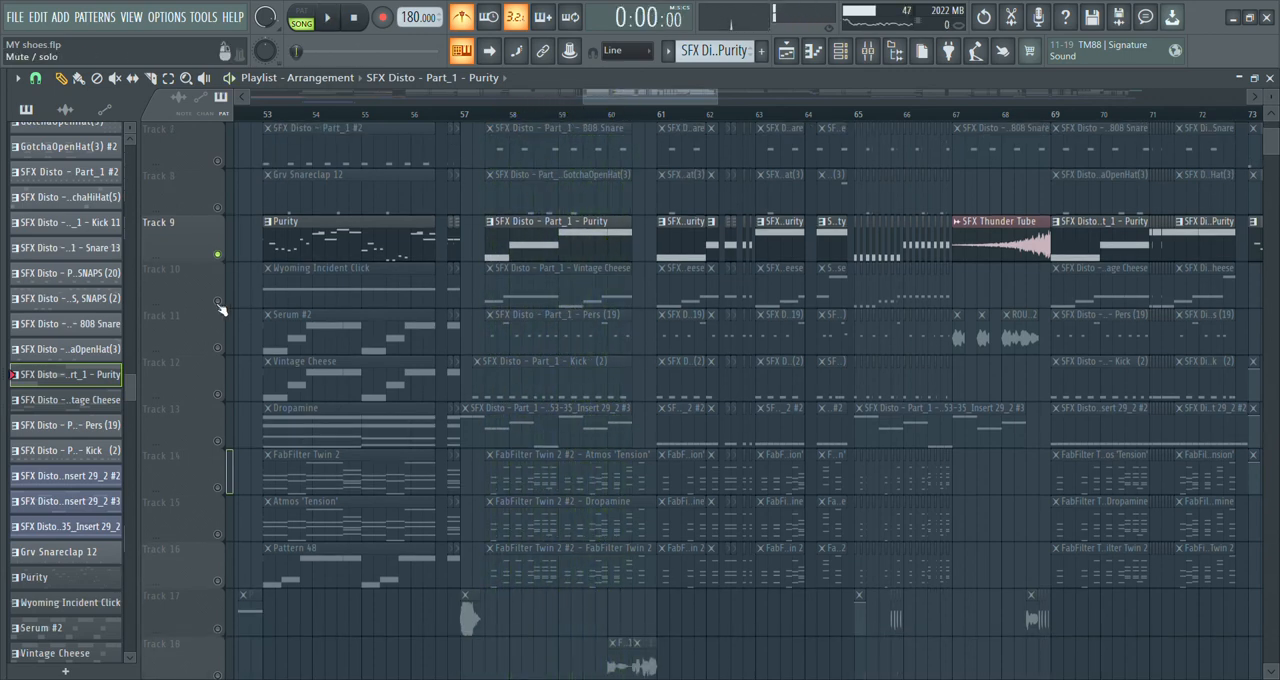
Play the Track 10, 11 and 12 layers, then the Vintage Cheese track alone.
{"action": "left_click", "coordinate": [328, 17]}
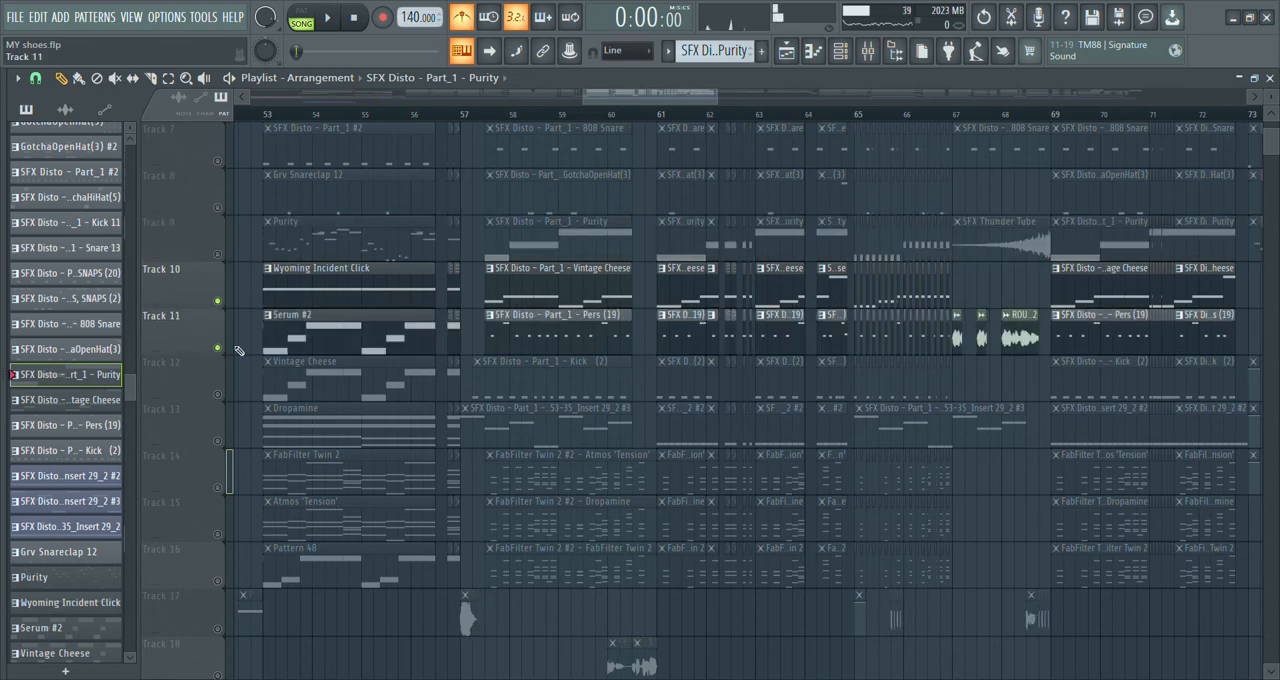
{"action": "left_click", "coordinate": [328, 17]}
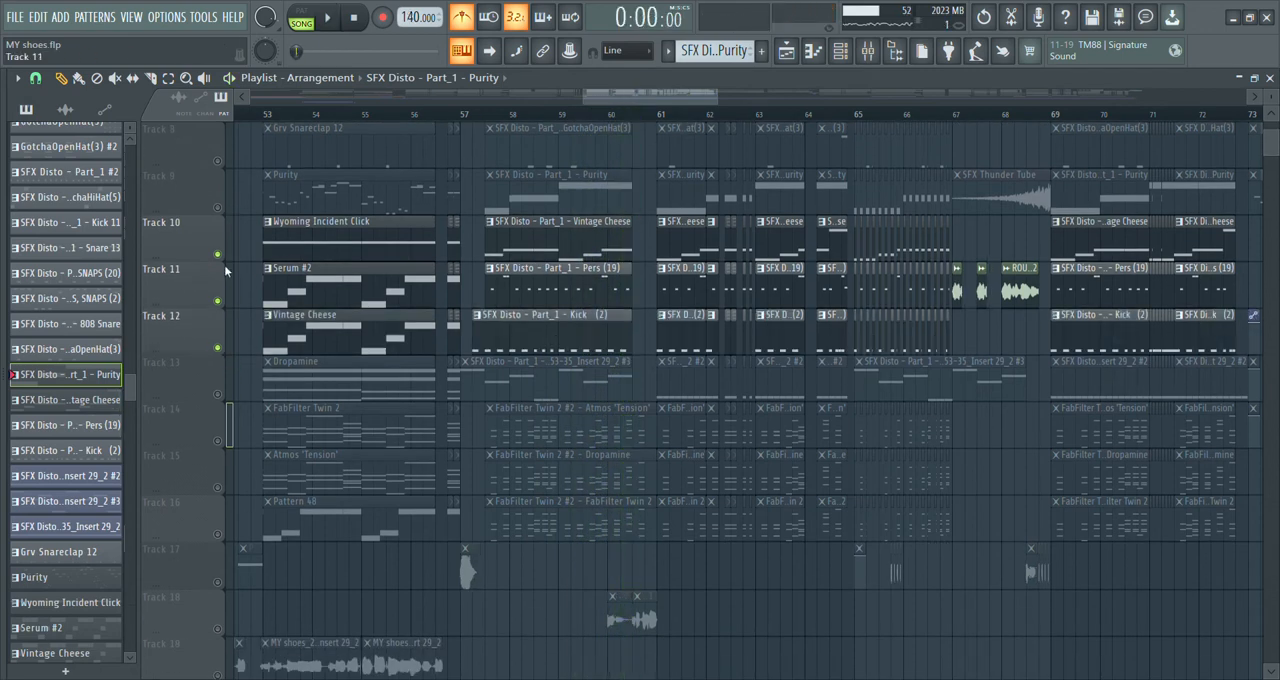
{"action": "left_click", "coordinate": [328, 17]}
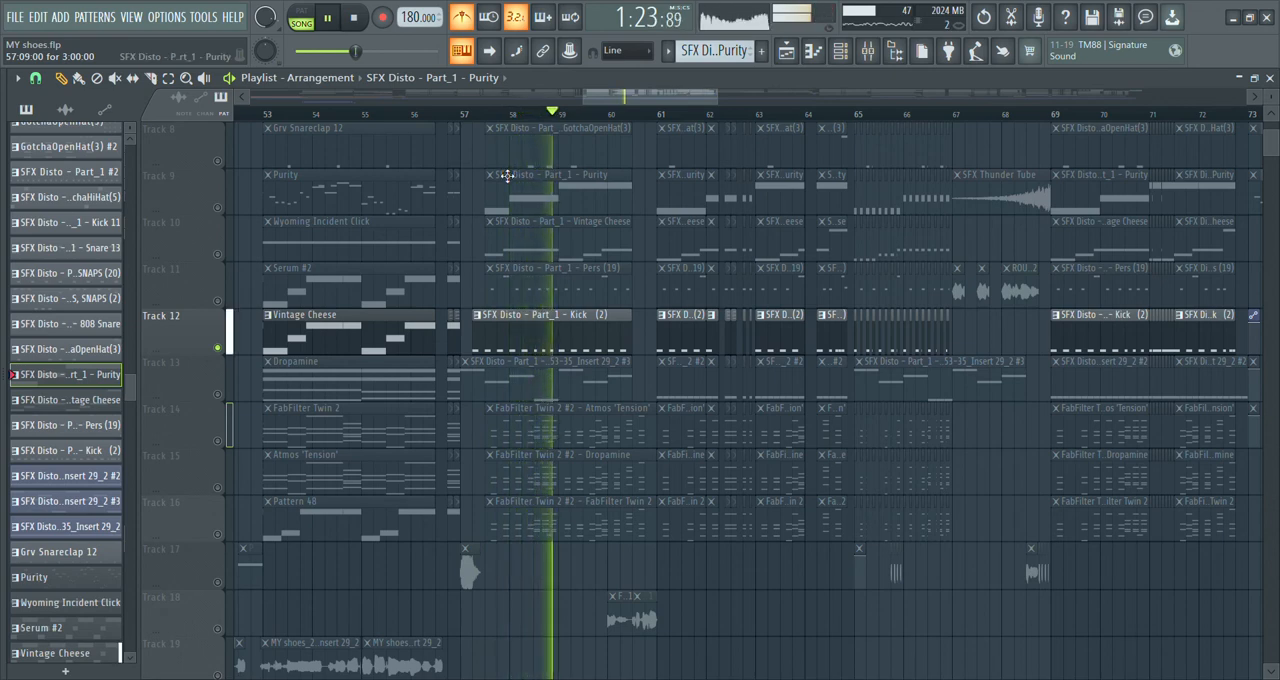
Solo the Dropamine track, play it from bar 57, then stop.
{"action": "left_click", "coordinate": [354, 17]}
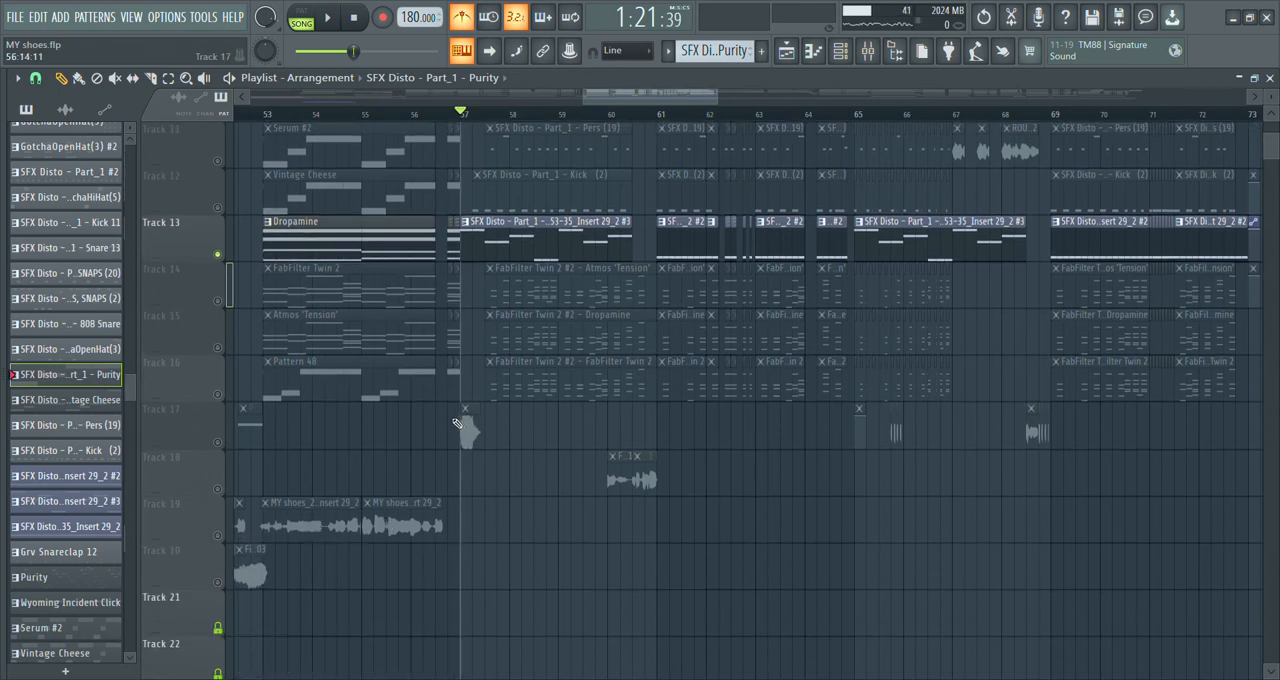
{"action": "left_click", "coordinate": [328, 17]}
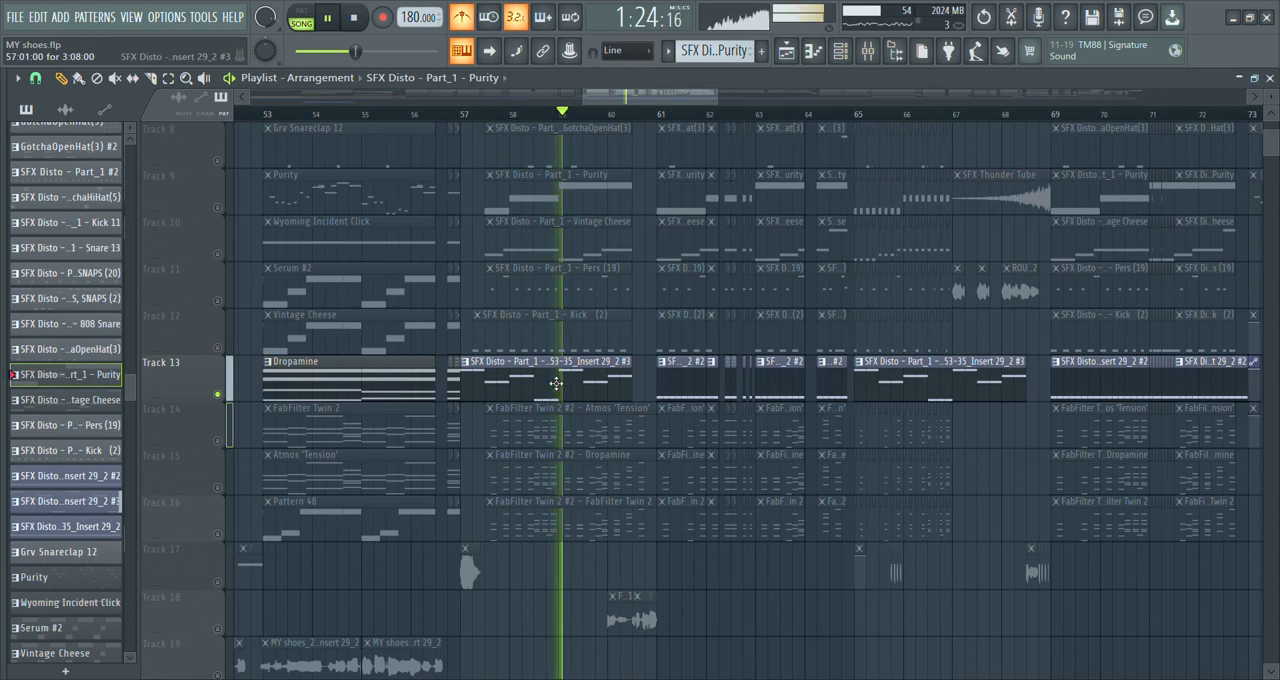
{"action": "left_click", "coordinate": [353, 17]}
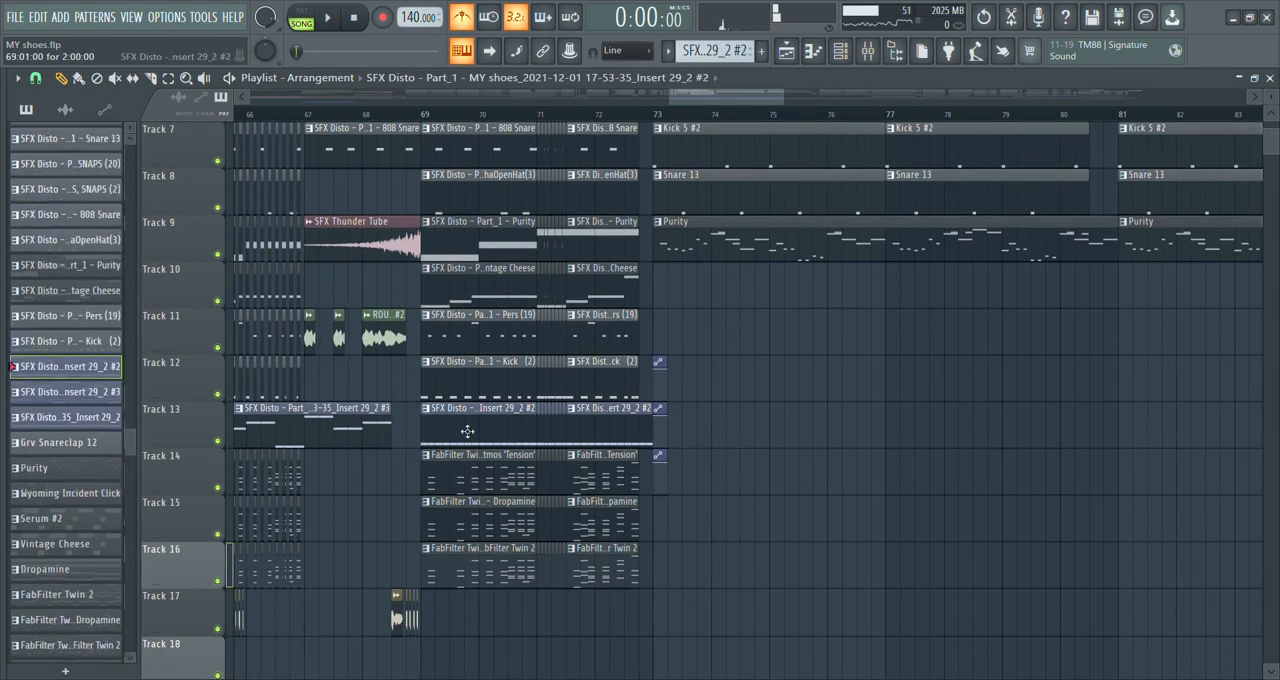
Play the full arrangement from bar 73, then stop playback.
{"action": "left_click", "coordinate": [328, 17]}
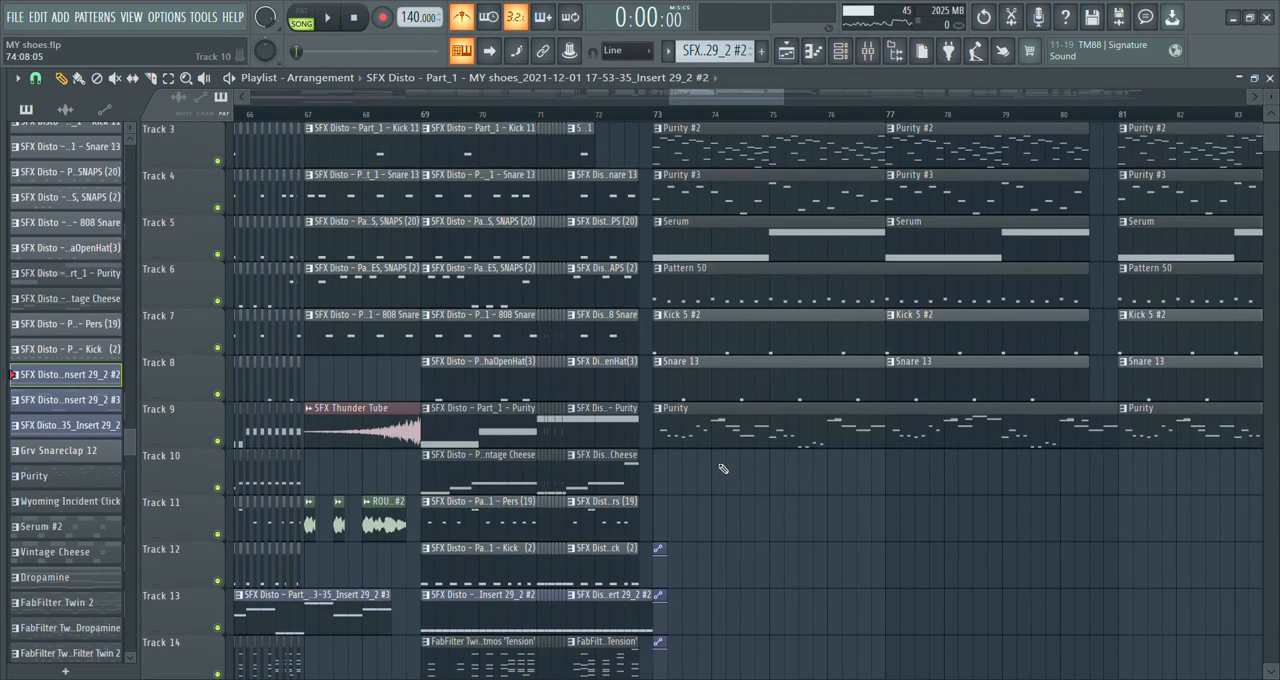
{"action": "scroll", "scroll_direction": "left", "scroll_amount": 3}
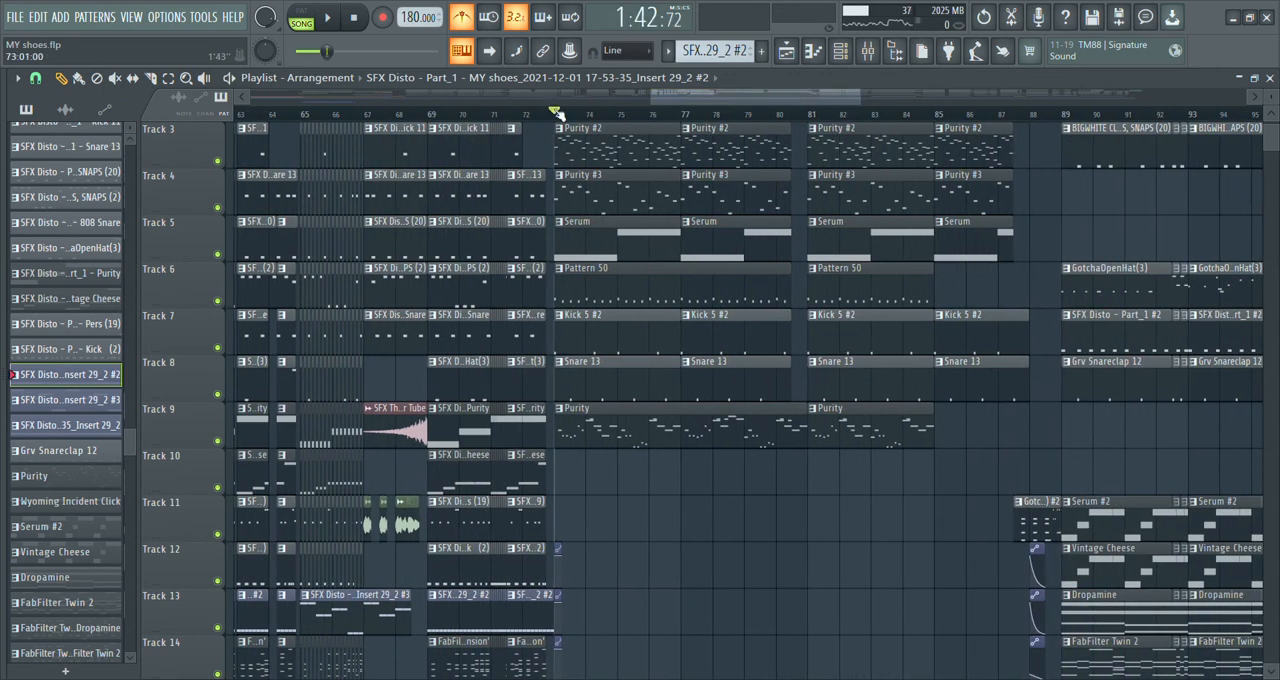
{"action": "left_click", "coordinate": [328, 17]}
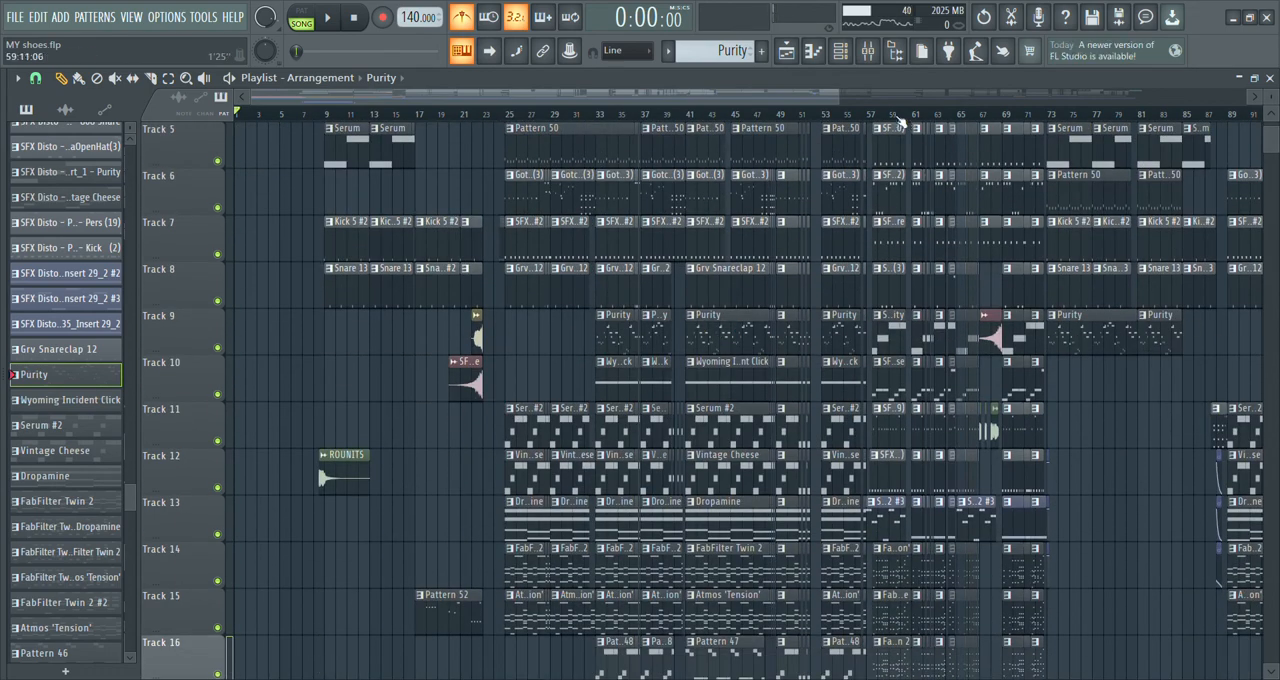
Preview the GotchaOpenHat(3) #2 pattern alone in pattern mode, then stop.
{"action": "scroll", "scroll_direction": "right", "scroll_amount": 3}
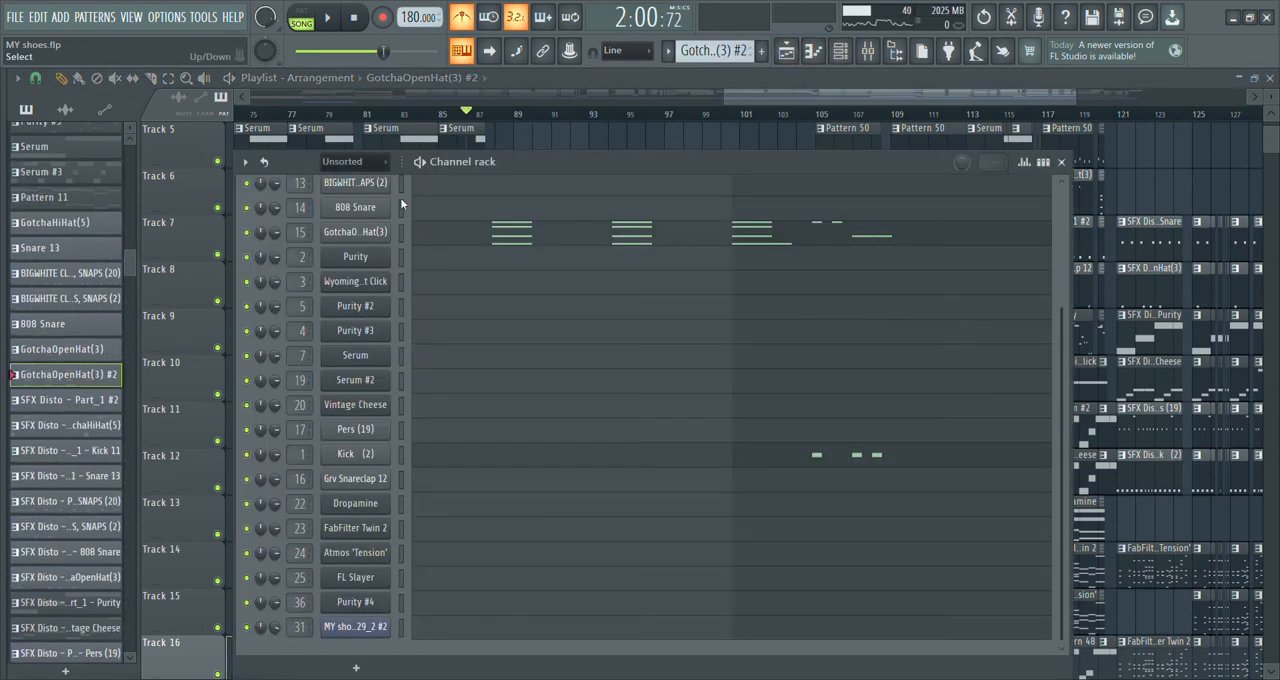
{"action": "left_click", "coordinate": [301, 22]}
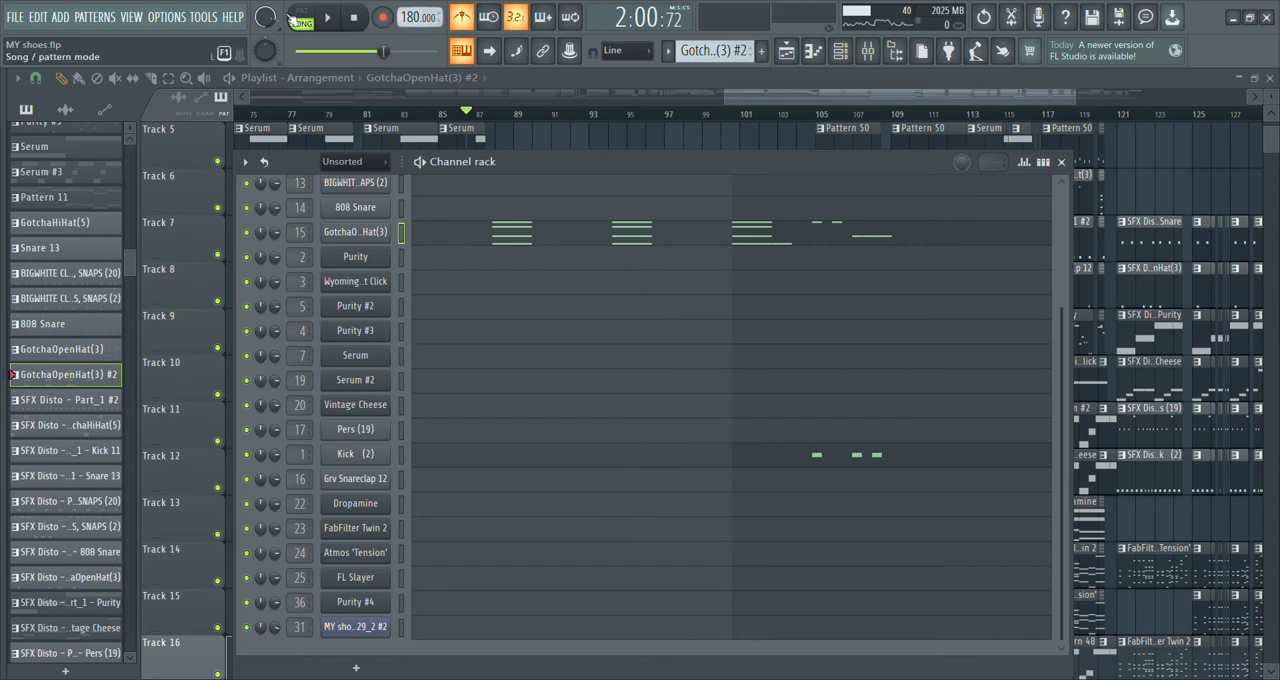
{"action": "left_click", "coordinate": [328, 17]}
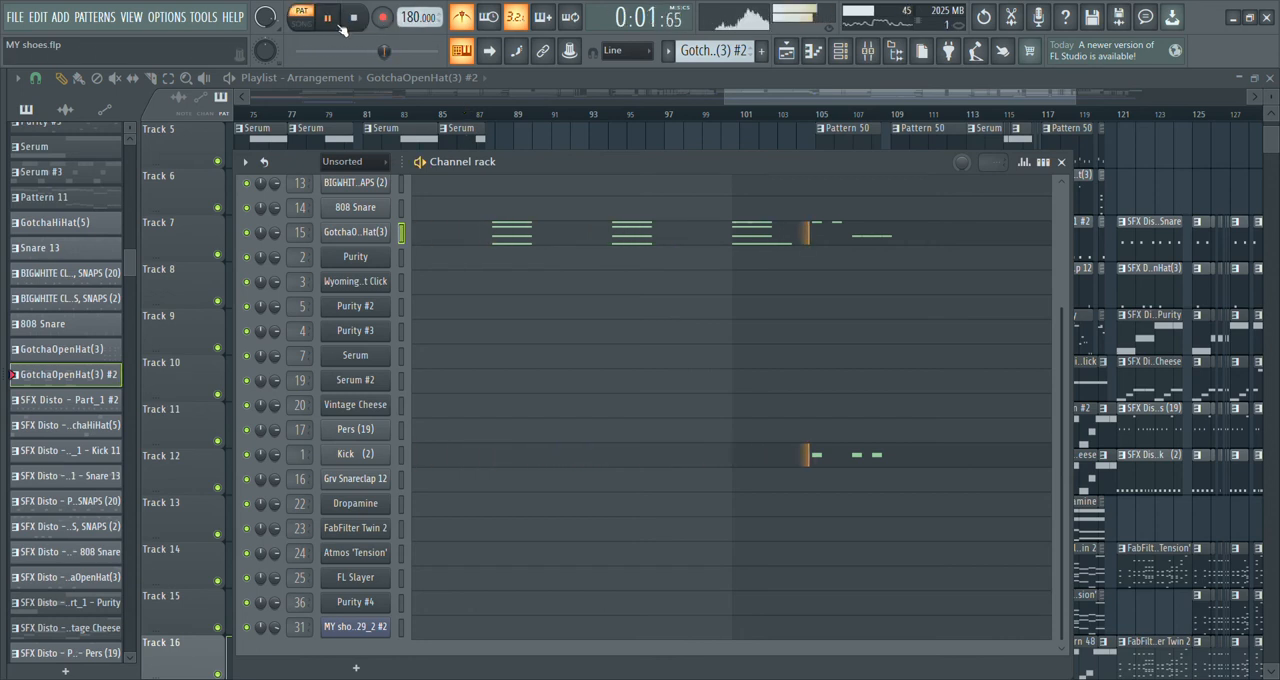
{"action": "left_click", "coordinate": [300, 17]}
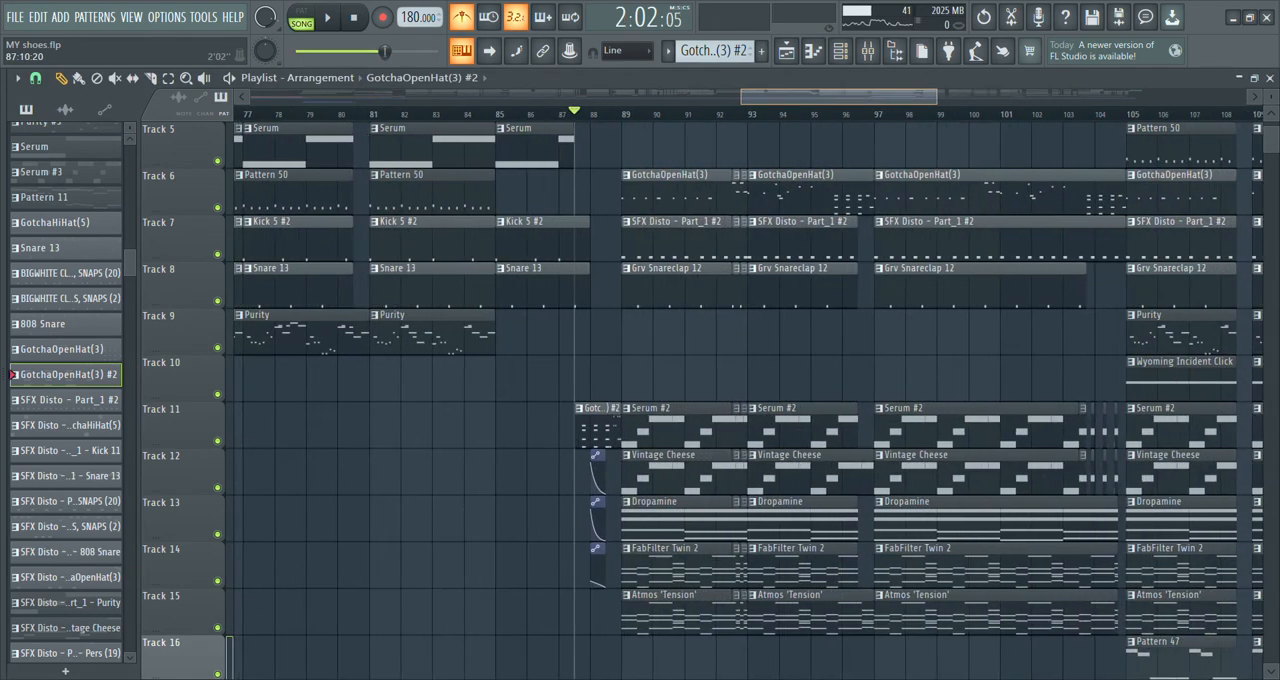
Play from bar 89 with tracks 12–20 unmuted, heading toward the bar 105 drop.
{"action": "left_click", "coordinate": [328, 17]}
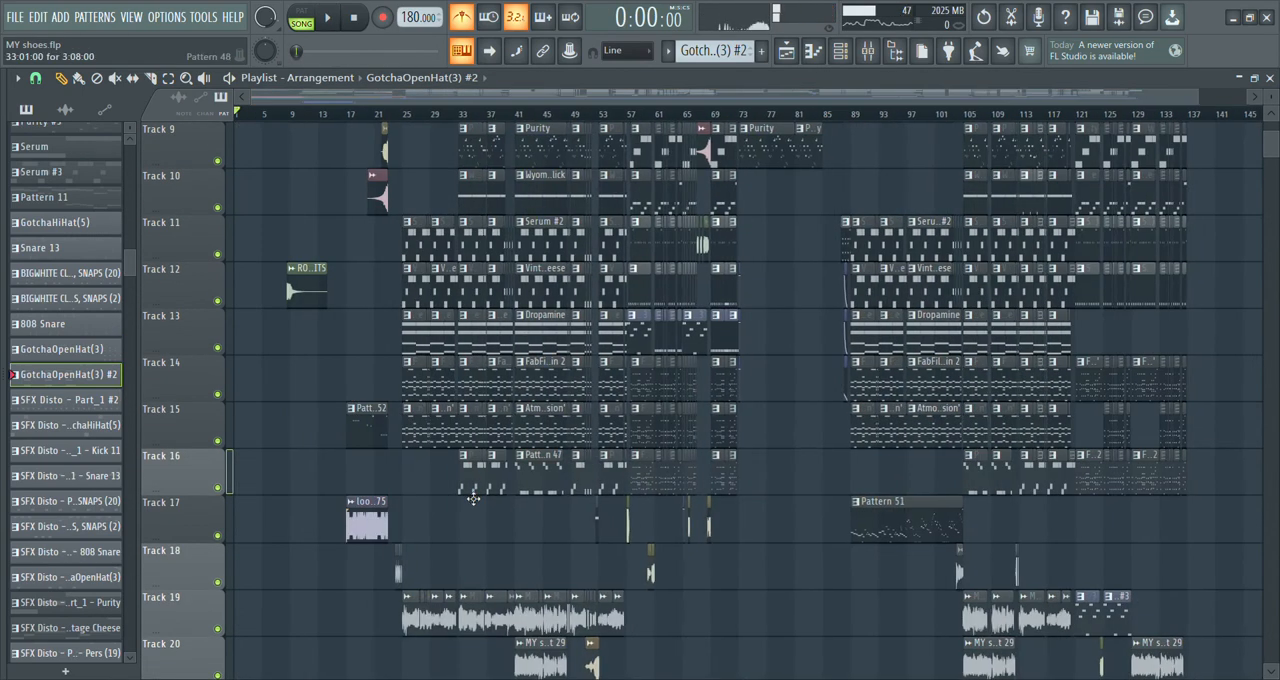
{"action": "scroll", "scroll_direction": "down", "scroll_amount": 3}
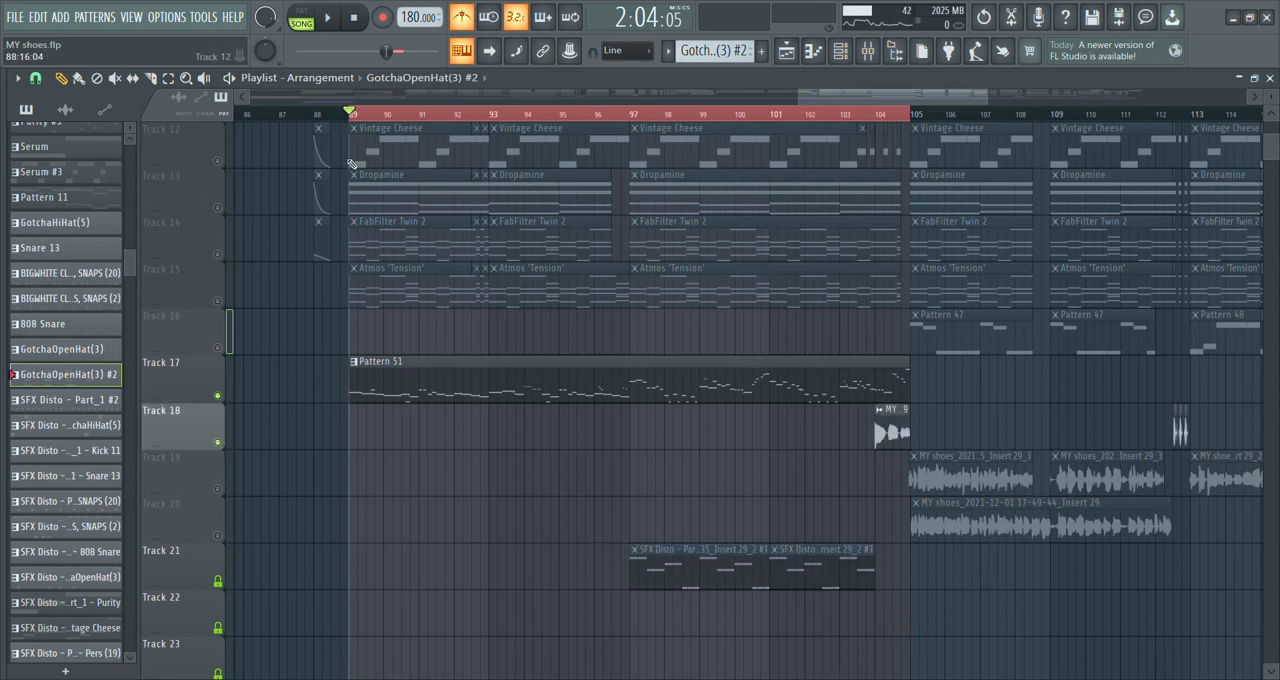
{"action": "left_click", "coordinate": [328, 17]}
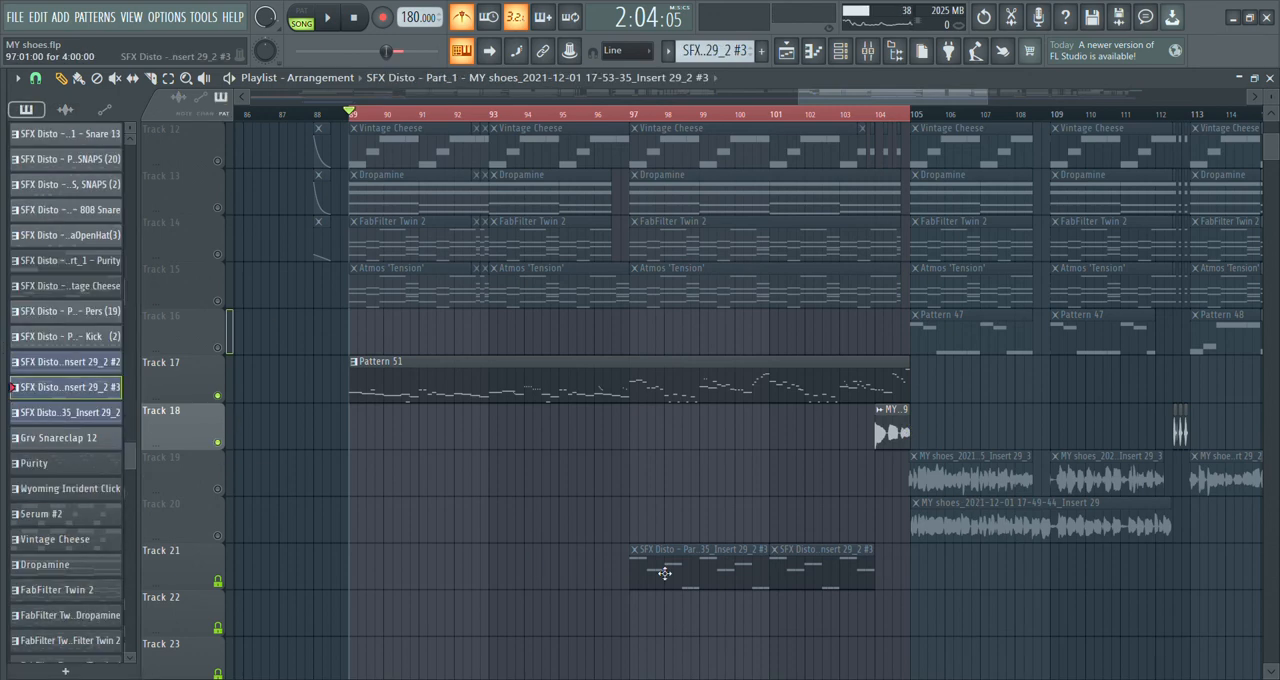
{"action": "scroll", "scroll_direction": "up", "scroll_amount": 3}
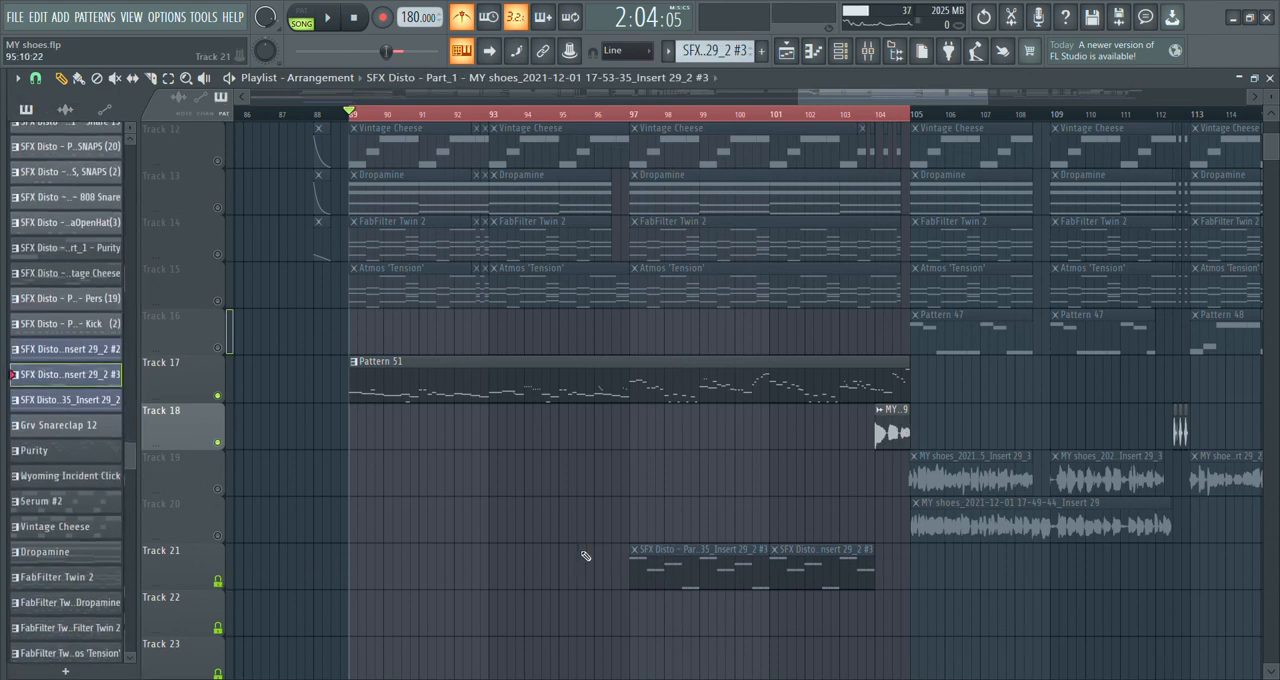
{"action": "mouse_move", "coordinate": [583, 558]}
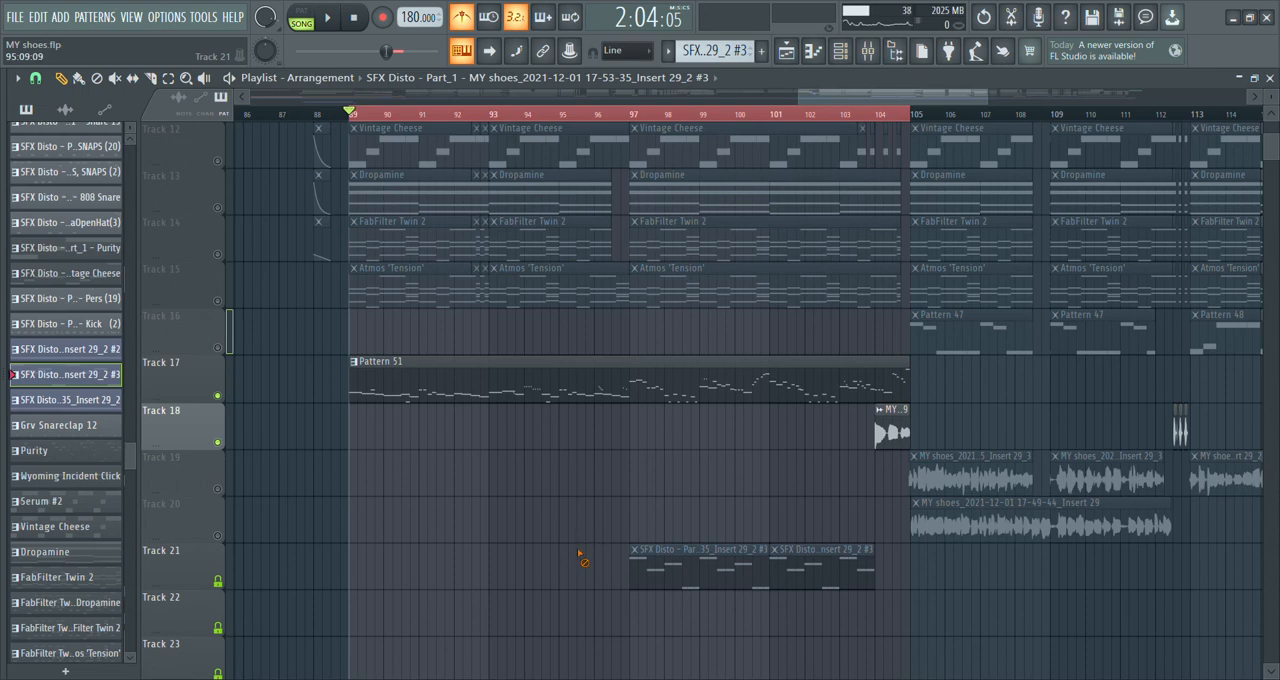
{"action": "mouse_move", "coordinate": [578, 552]}
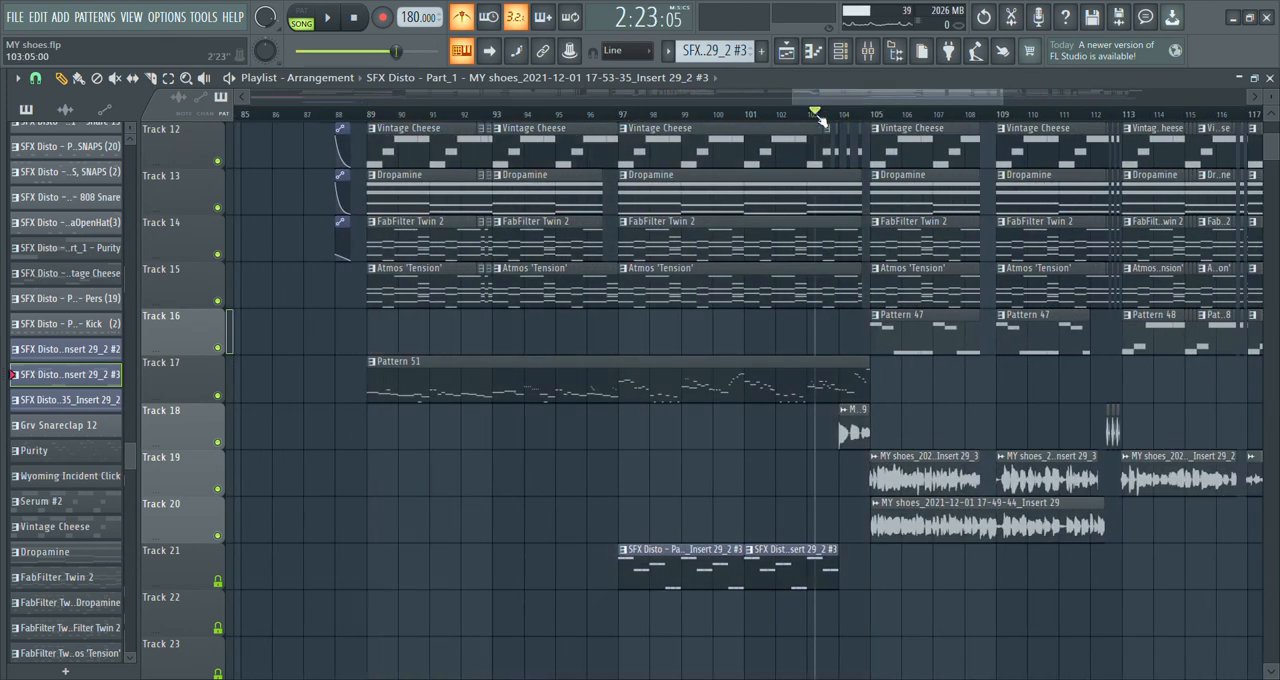
Play the arrangement from around bar 104 into the drop, then zoom out to the whole song.
{"action": "scroll", "scroll_direction": "right", "scroll_amount": 3}
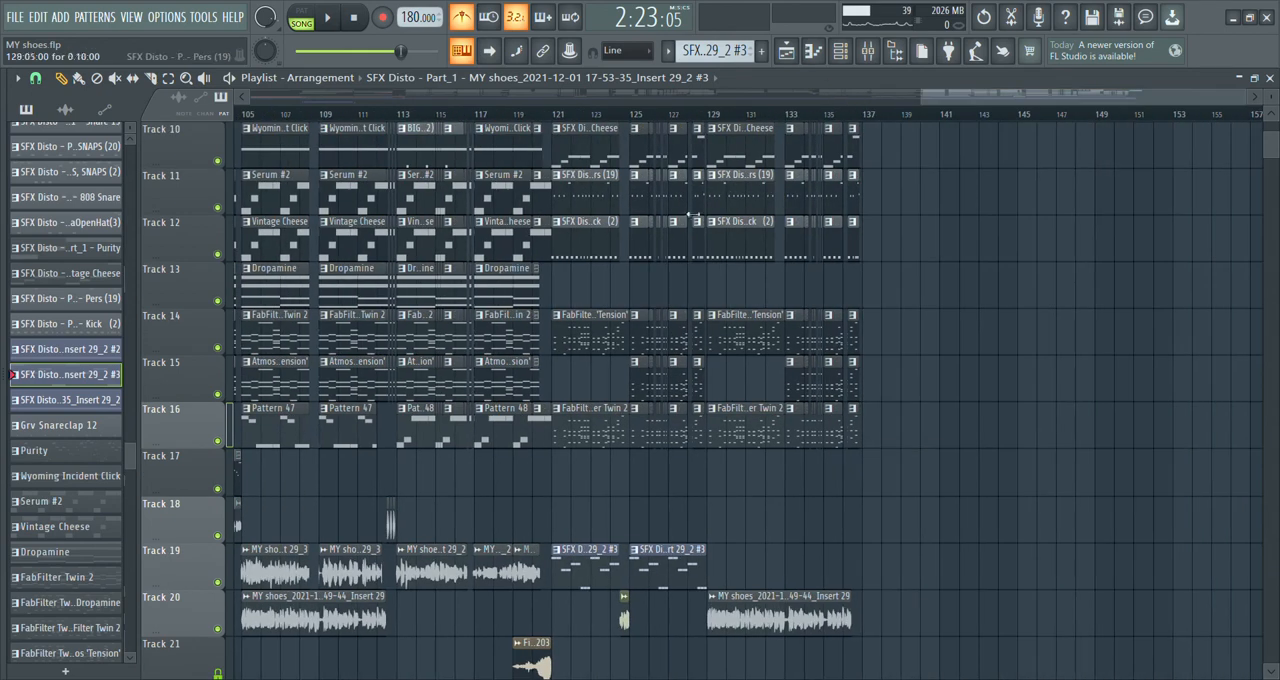
{"action": "scroll", "scroll_direction": "down", "scroll_amount": 3}
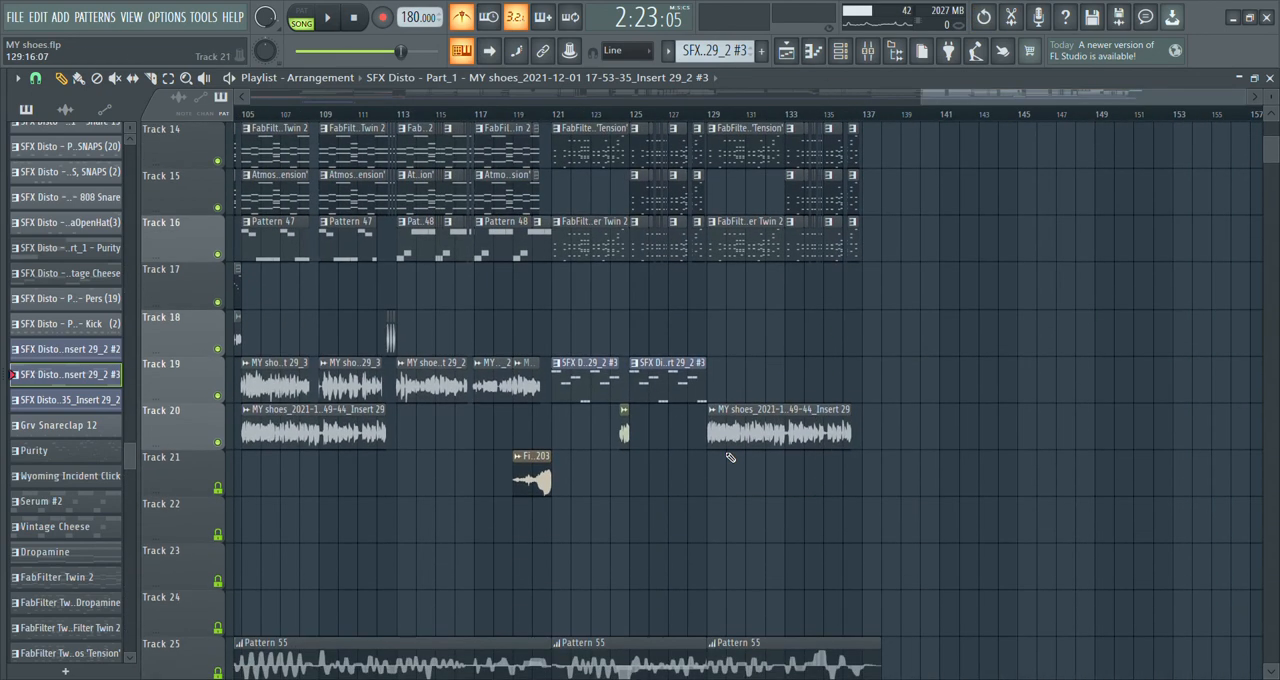
{"action": "scroll", "scroll_direction": "up", "scroll_amount": 3}
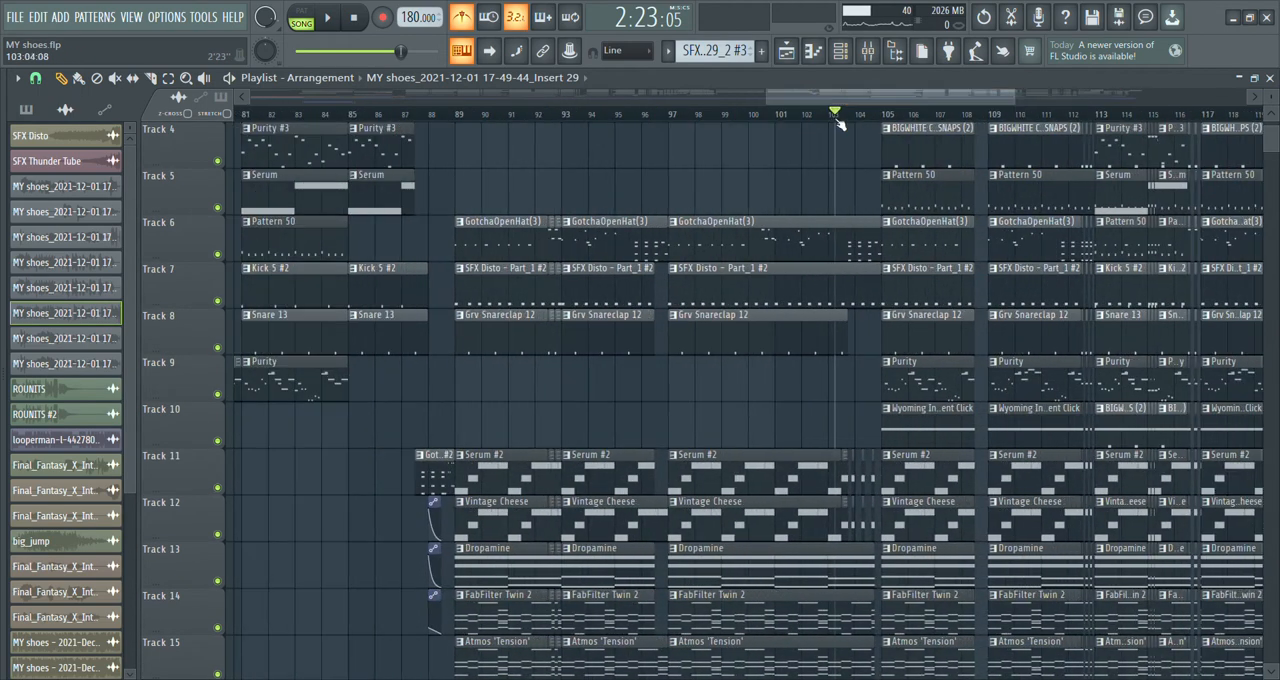
{"action": "left_click", "coordinate": [328, 17]}
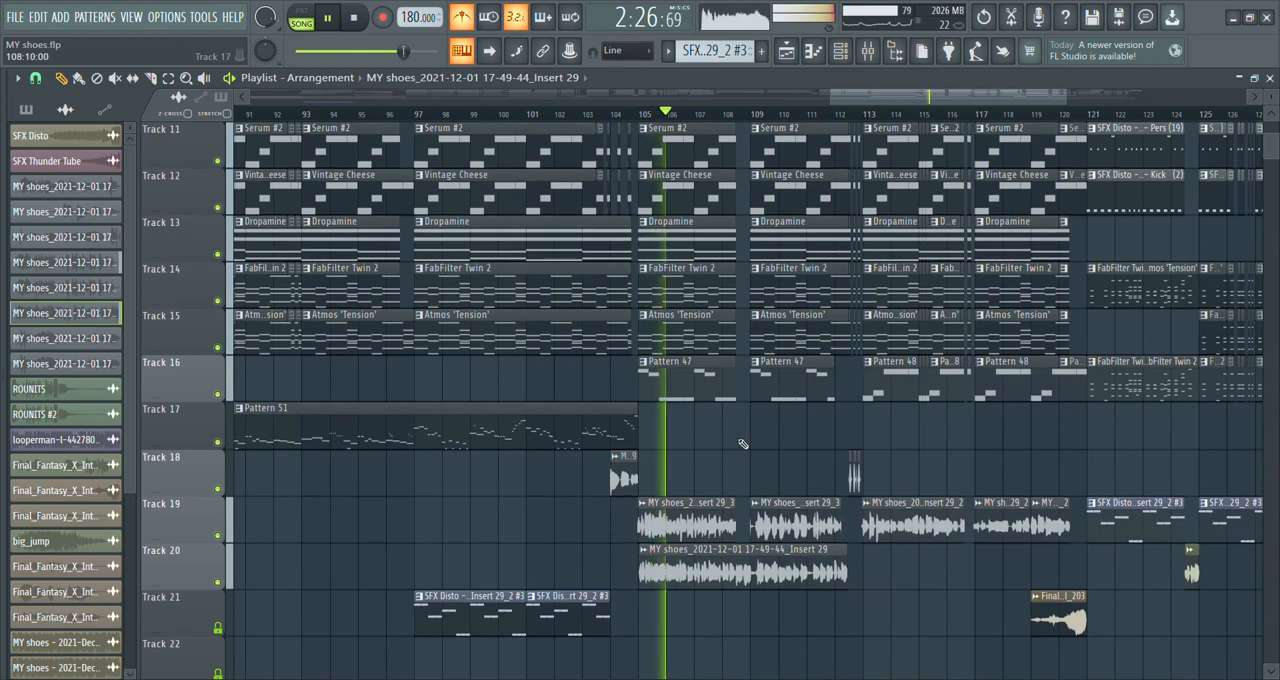
{"action": "scroll", "scroll_direction": "up", "scroll_amount": 3}
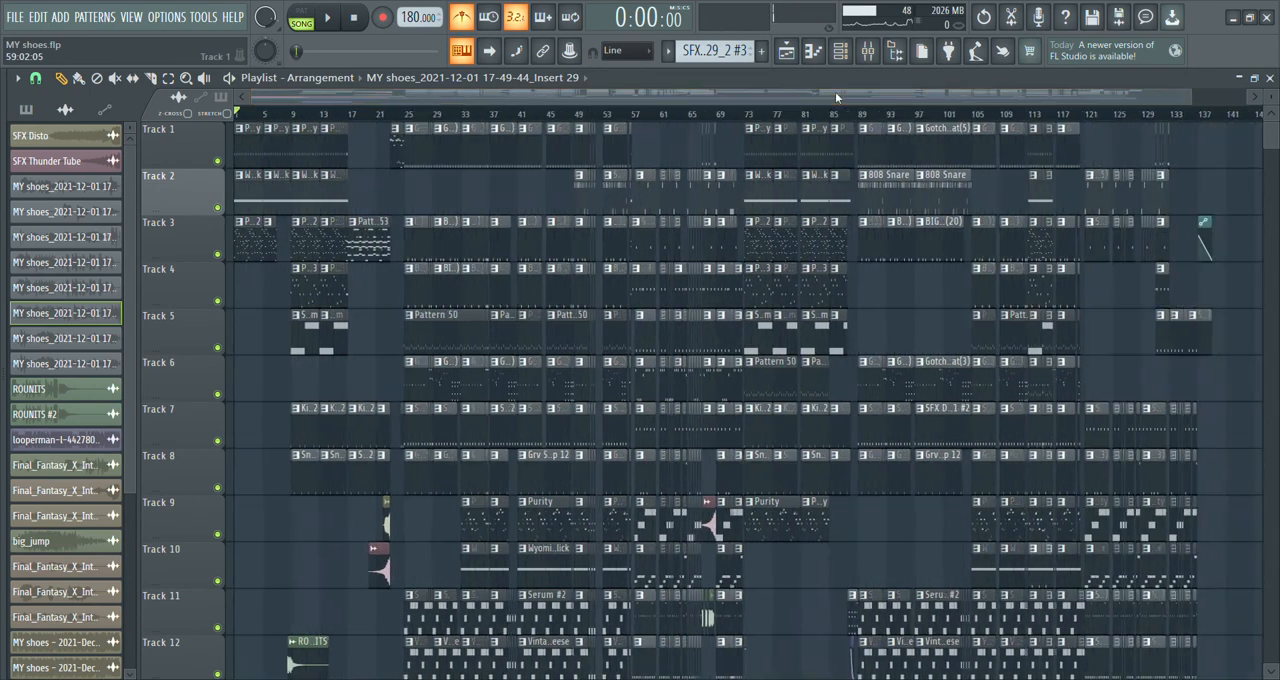
Review the Playlist tracks and play the intro at 140 BPM, stopping partway through.
{"action": "scroll", "scroll_direction": "down", "scroll_amount": 3}
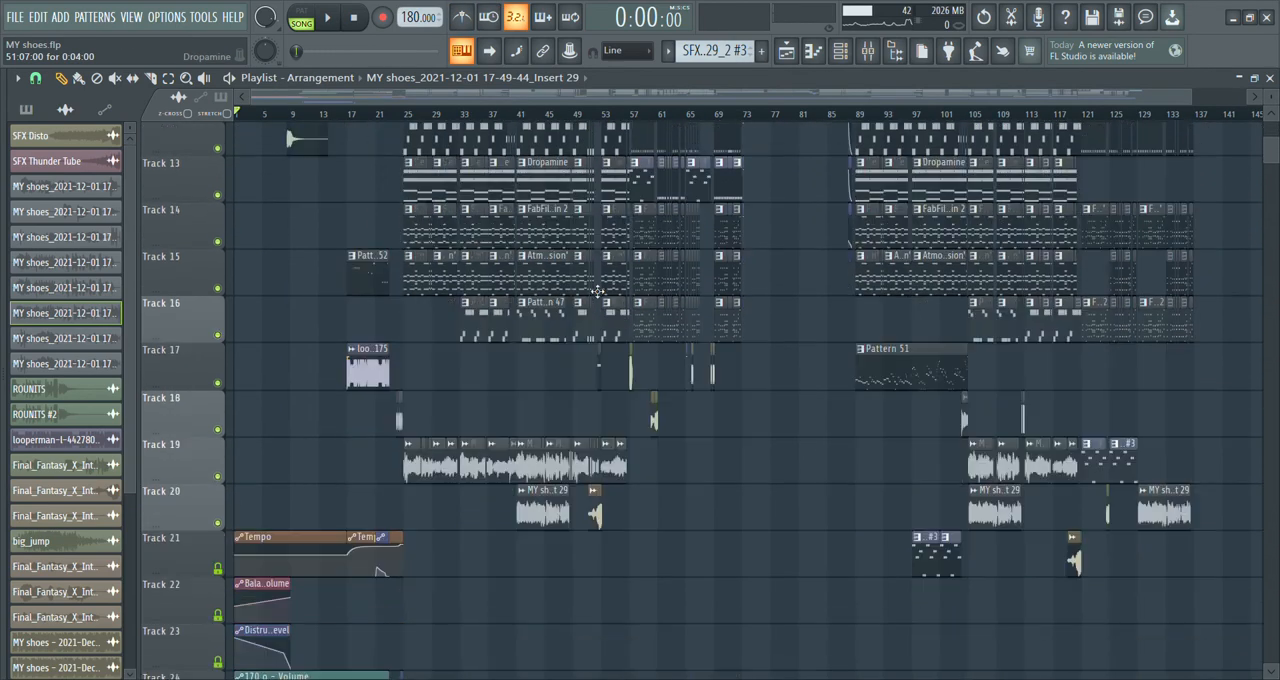
{"action": "scroll", "scroll_direction": "down", "scroll_amount": 3}
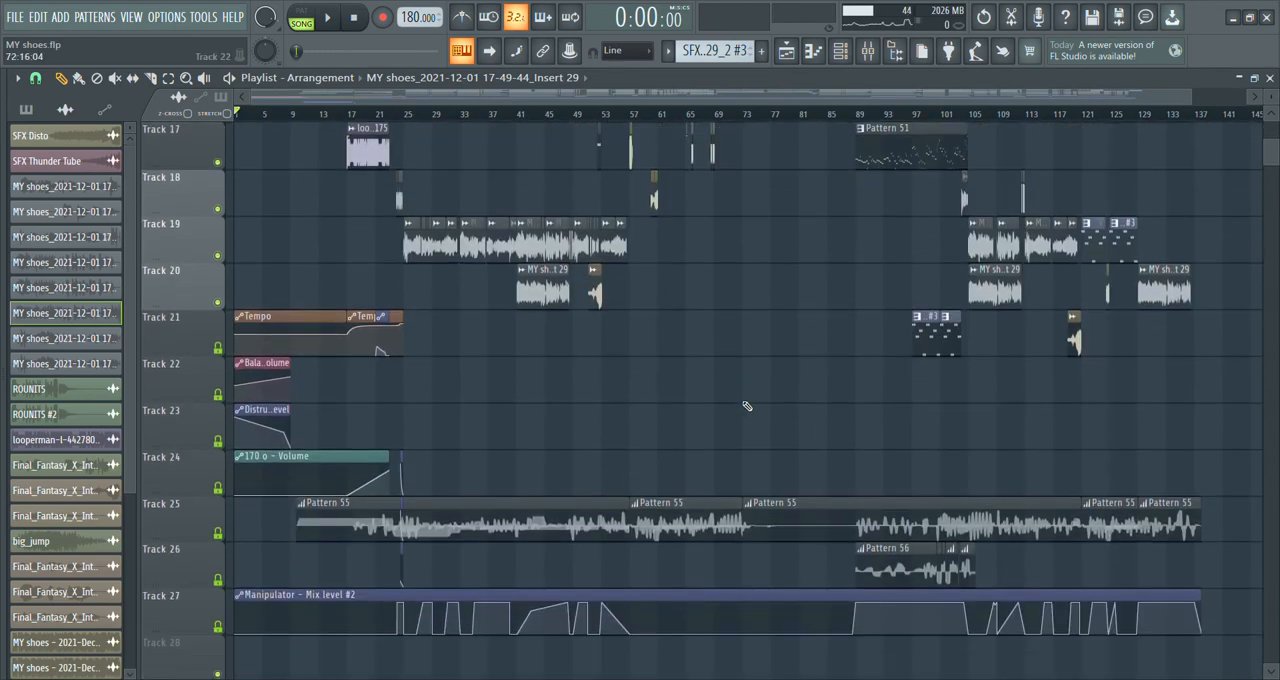
{"action": "scroll", "scroll_direction": "up", "scroll_amount": 3}
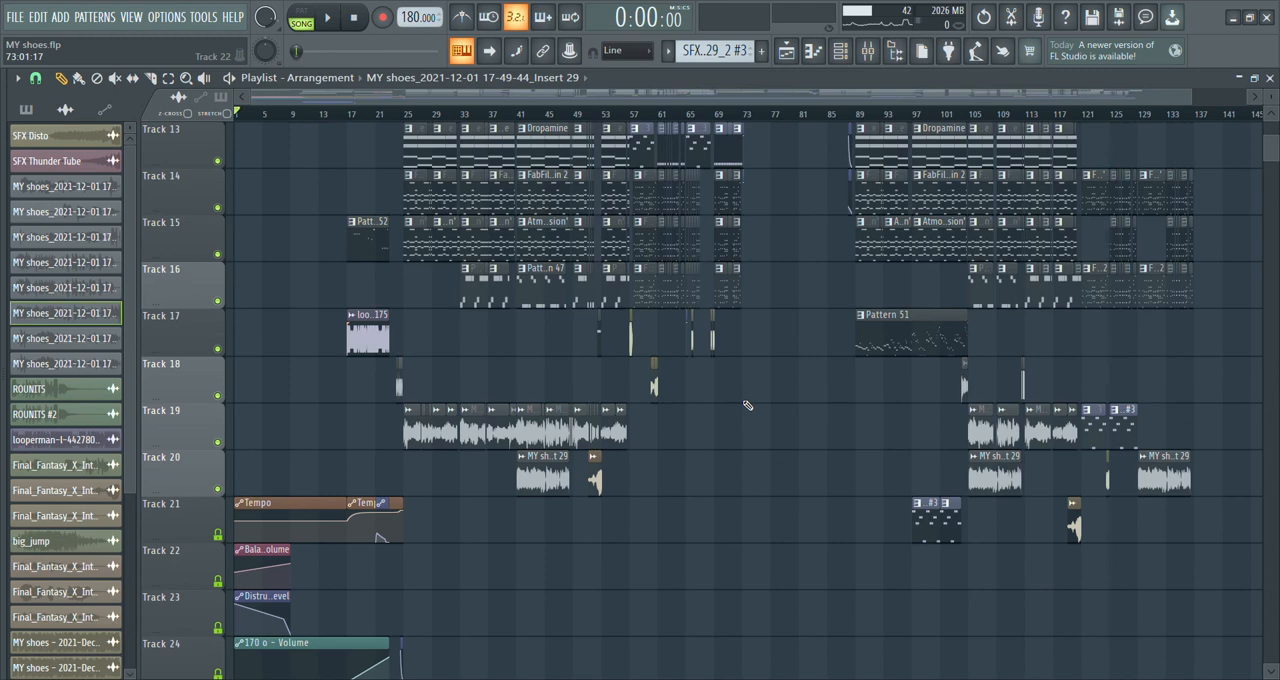
{"action": "scroll", "scroll_direction": "up", "scroll_amount": 3}
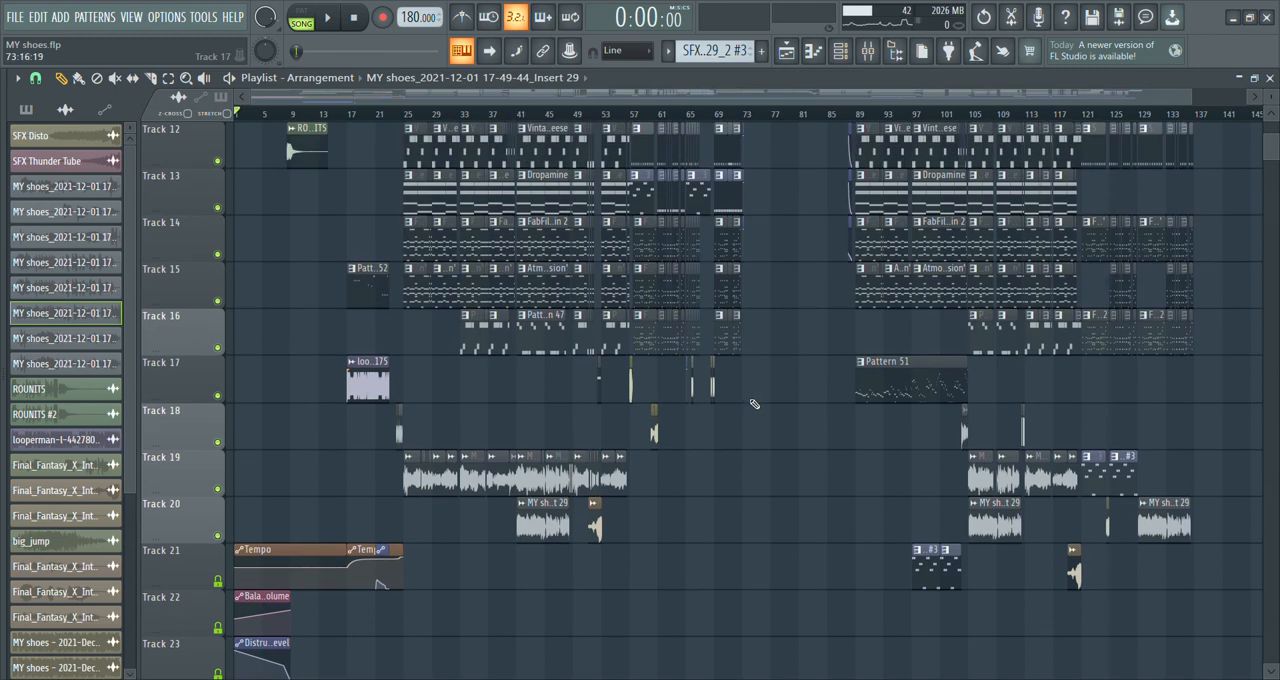
{"action": "scroll", "scroll_direction": "up", "scroll_amount": 3}
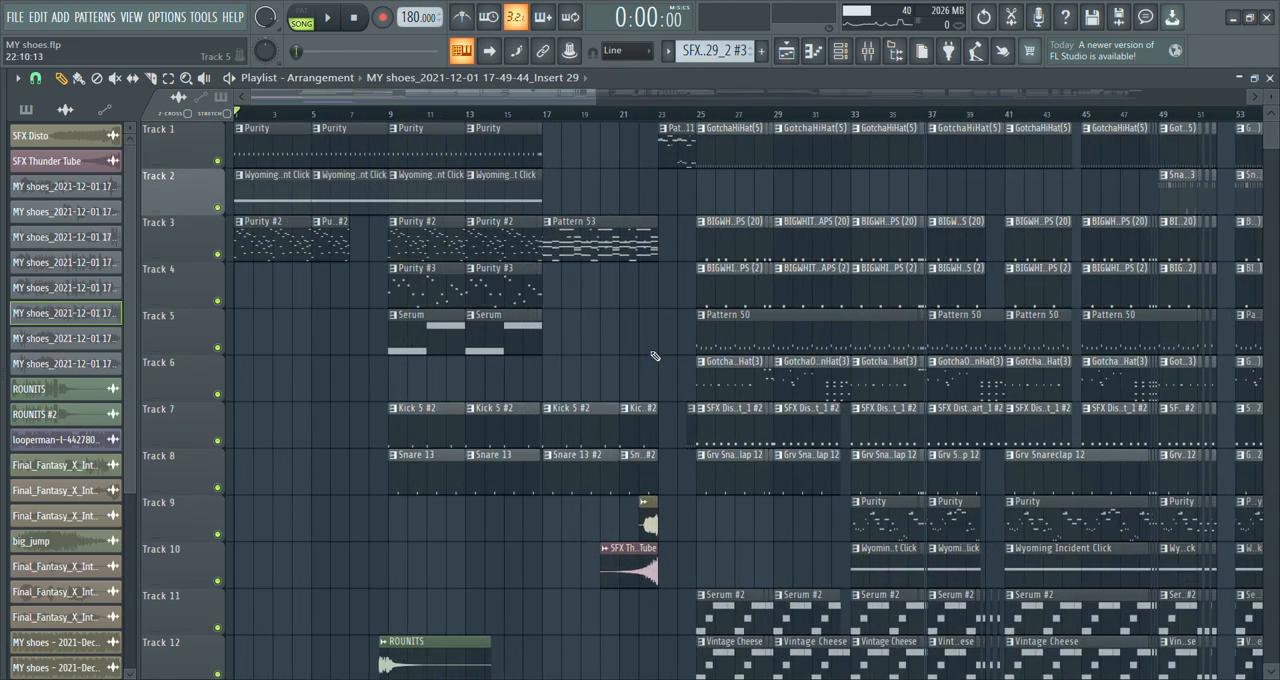
{"action": "scroll", "scroll_direction": "down", "scroll_amount": 3}
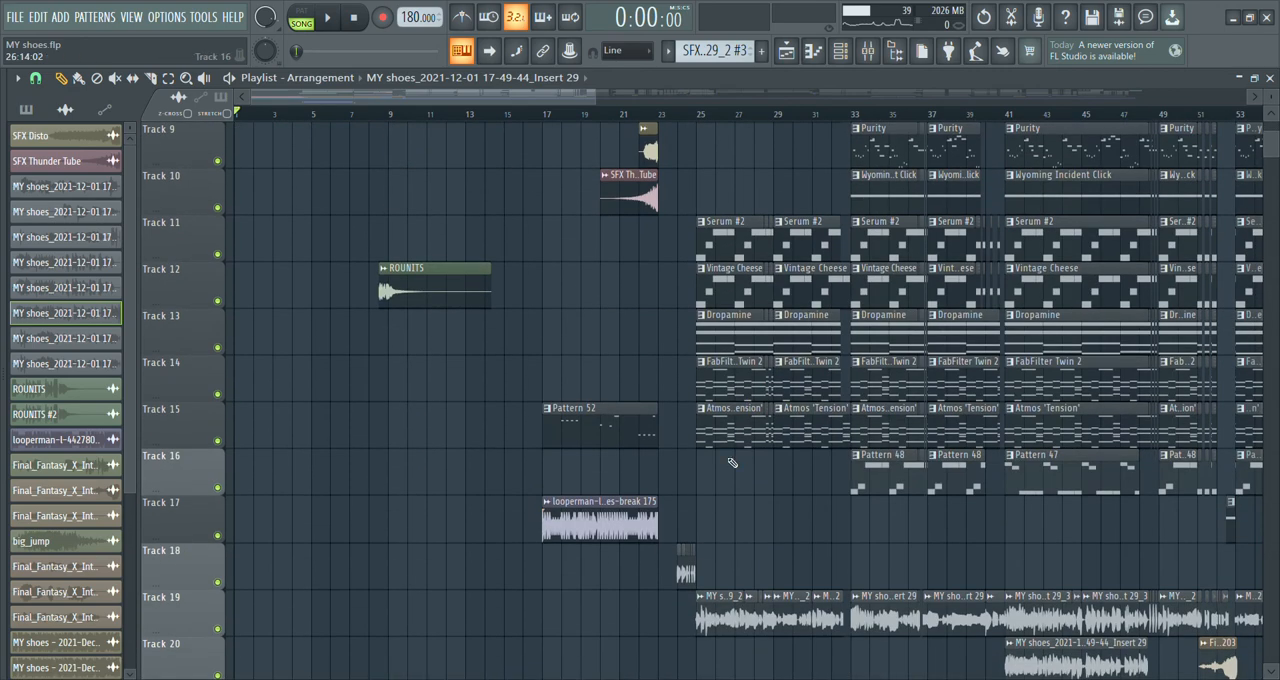
{"action": "scroll", "scroll_direction": "right", "scroll_amount": 3}
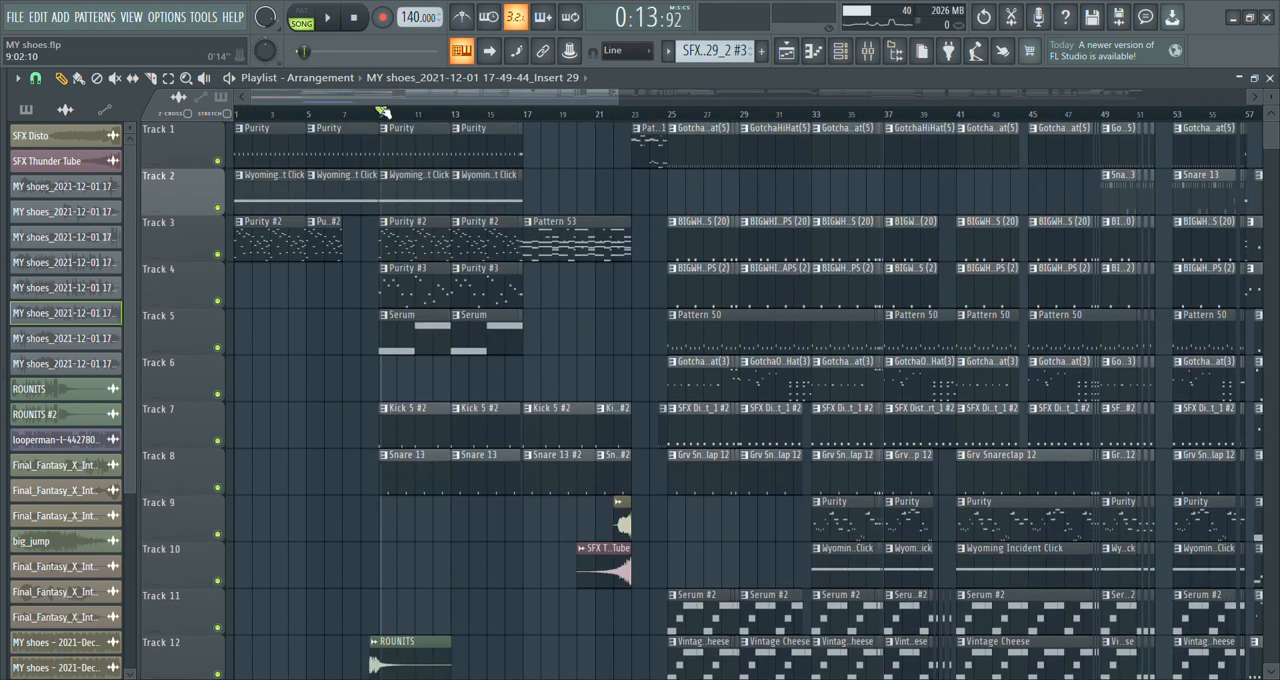
{"action": "left_click", "coordinate": [378, 112]}
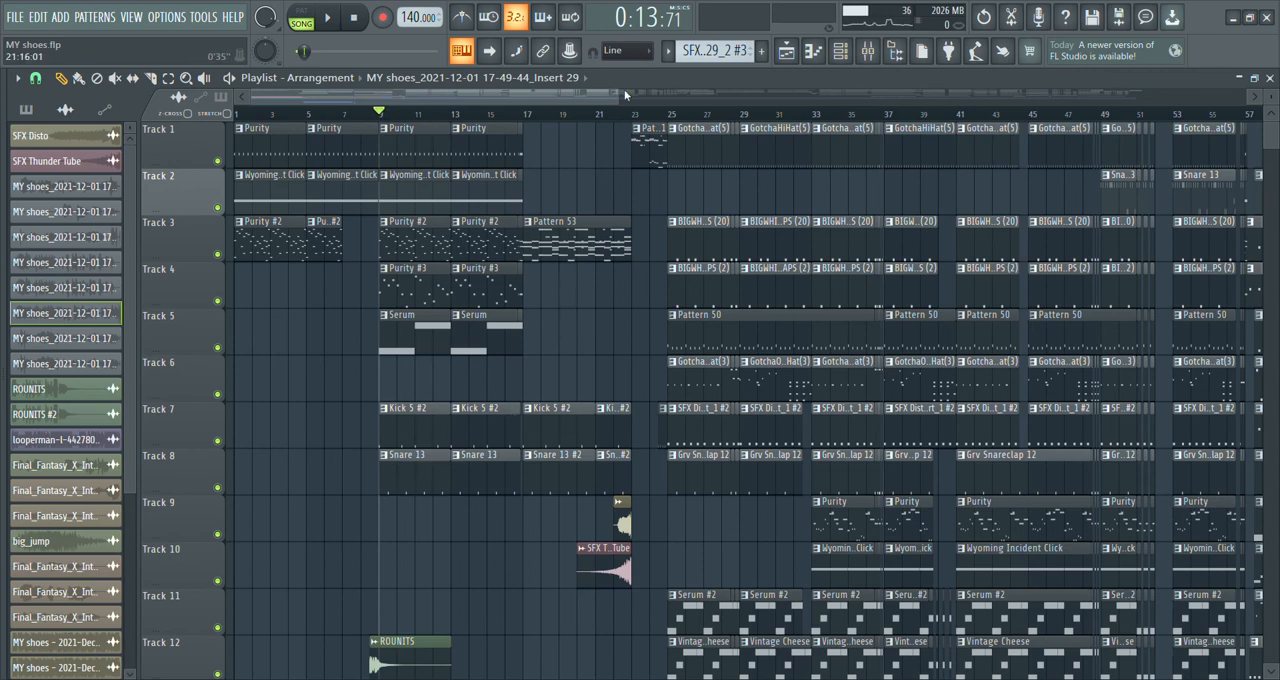
Browse the intro bars and the locked tempo and volume automation lanes.
{"action": "scroll", "scroll_direction": "down", "scroll_amount": 3}
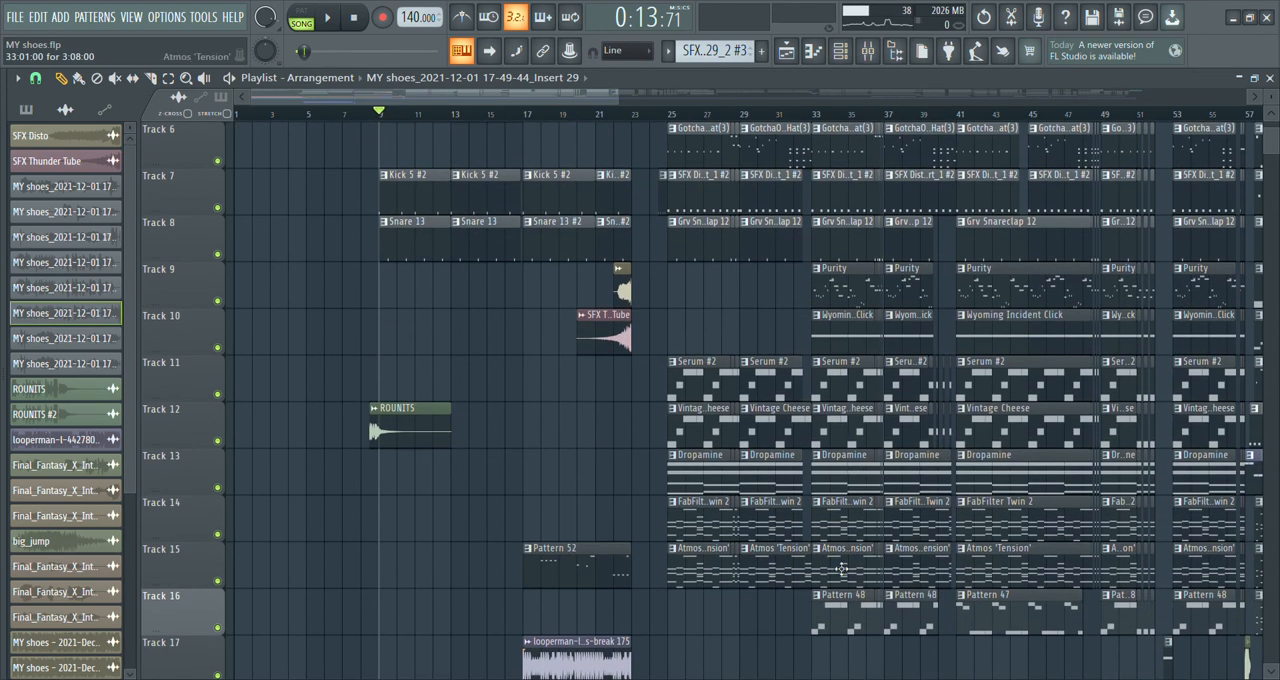
{"action": "mouse_move", "coordinate": [878, 440]}
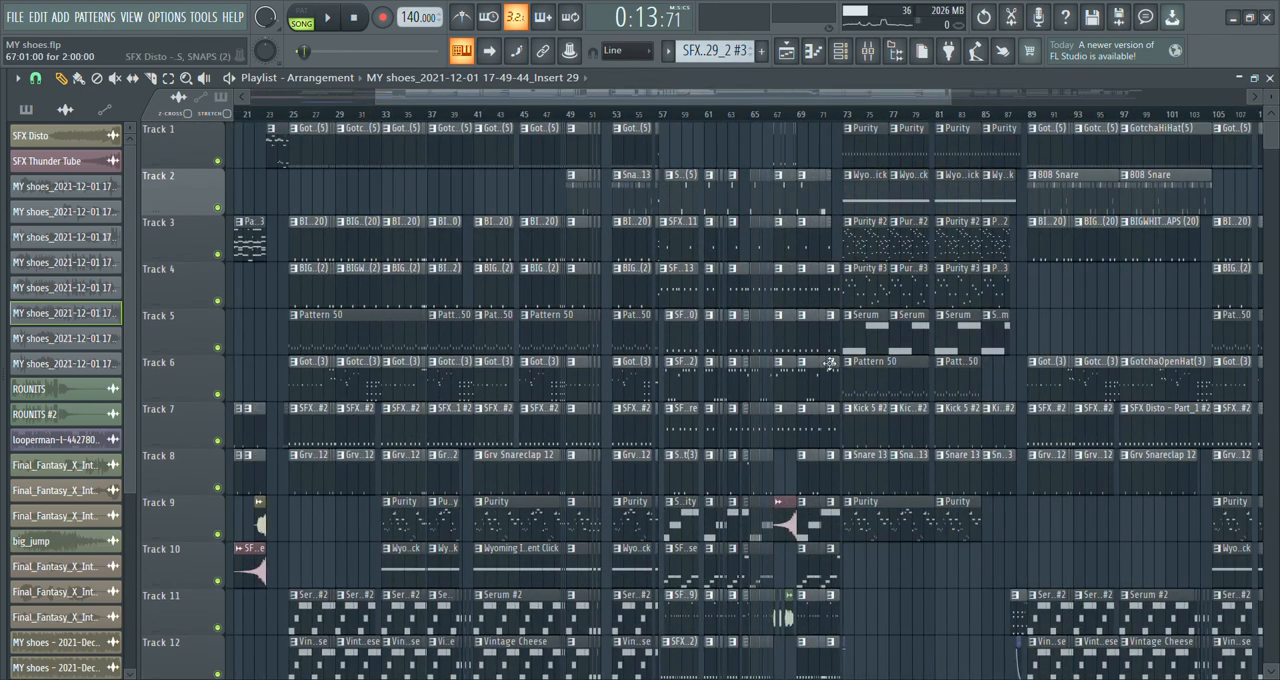
{"action": "scroll", "scroll_direction": "down", "scroll_amount": 3}
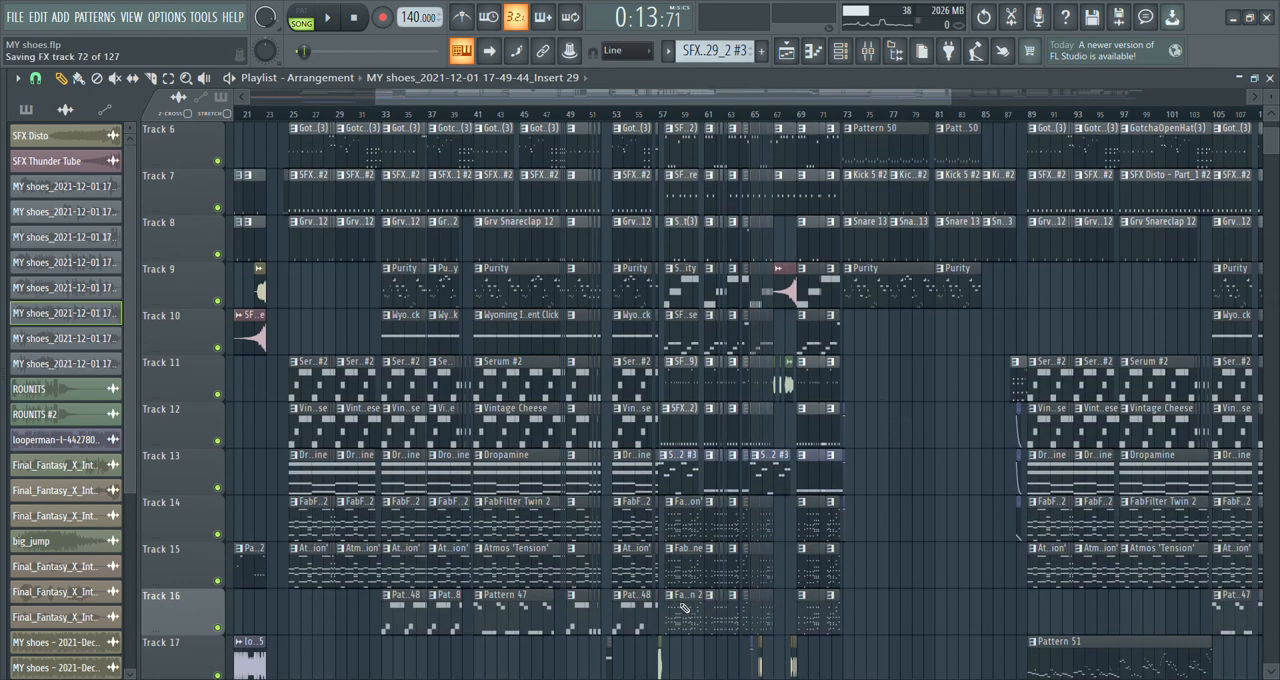
{"action": "scroll", "scroll_direction": "down", "scroll_amount": 3}
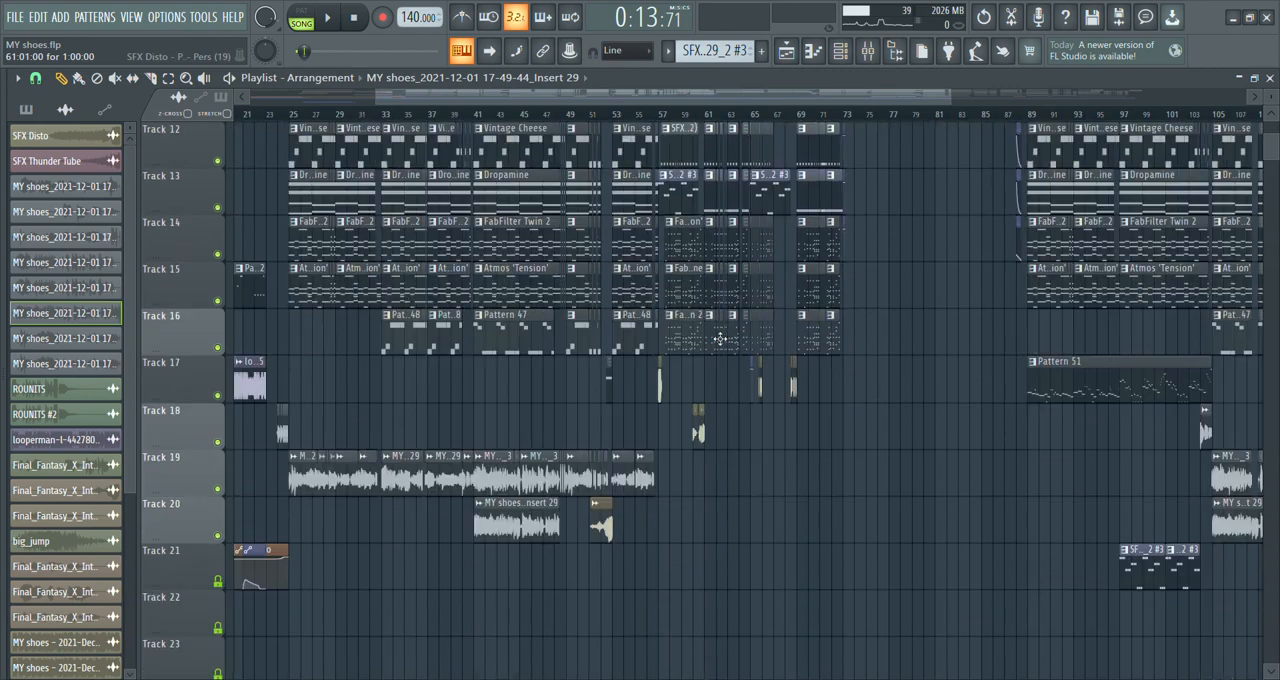
{"action": "scroll", "scroll_direction": "up", "scroll_amount": 3}
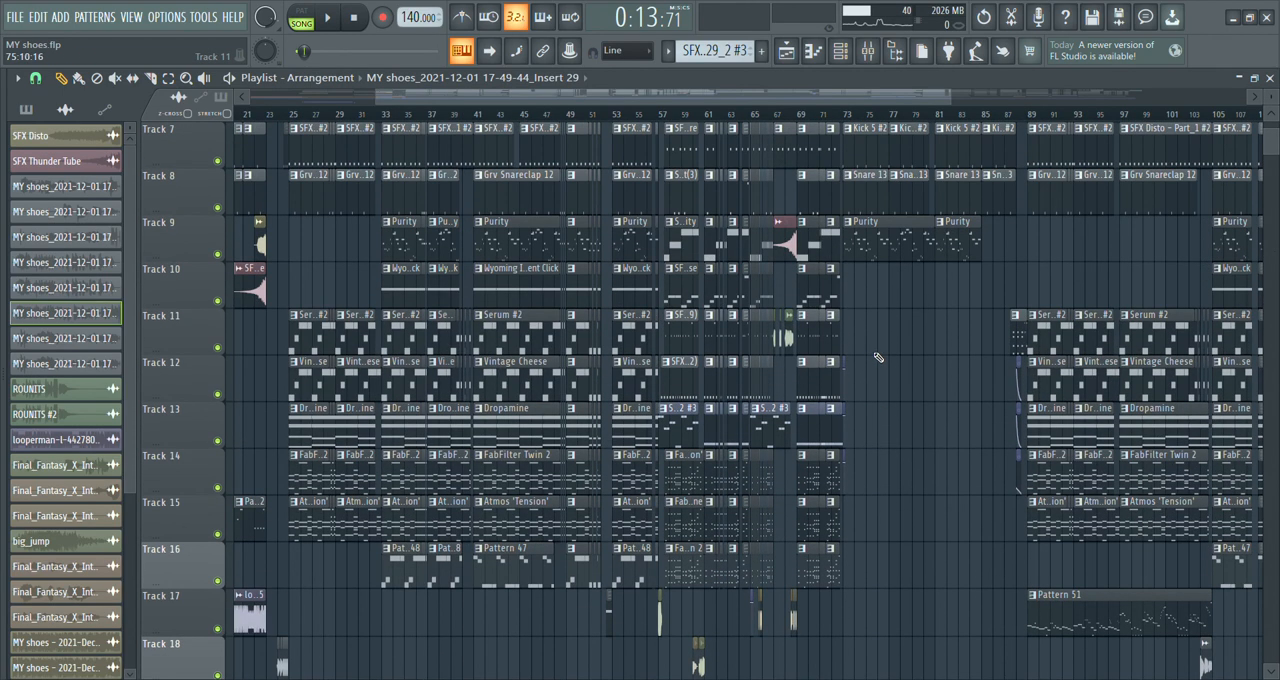
{"action": "scroll", "scroll_direction": "up", "scroll_amount": 3}
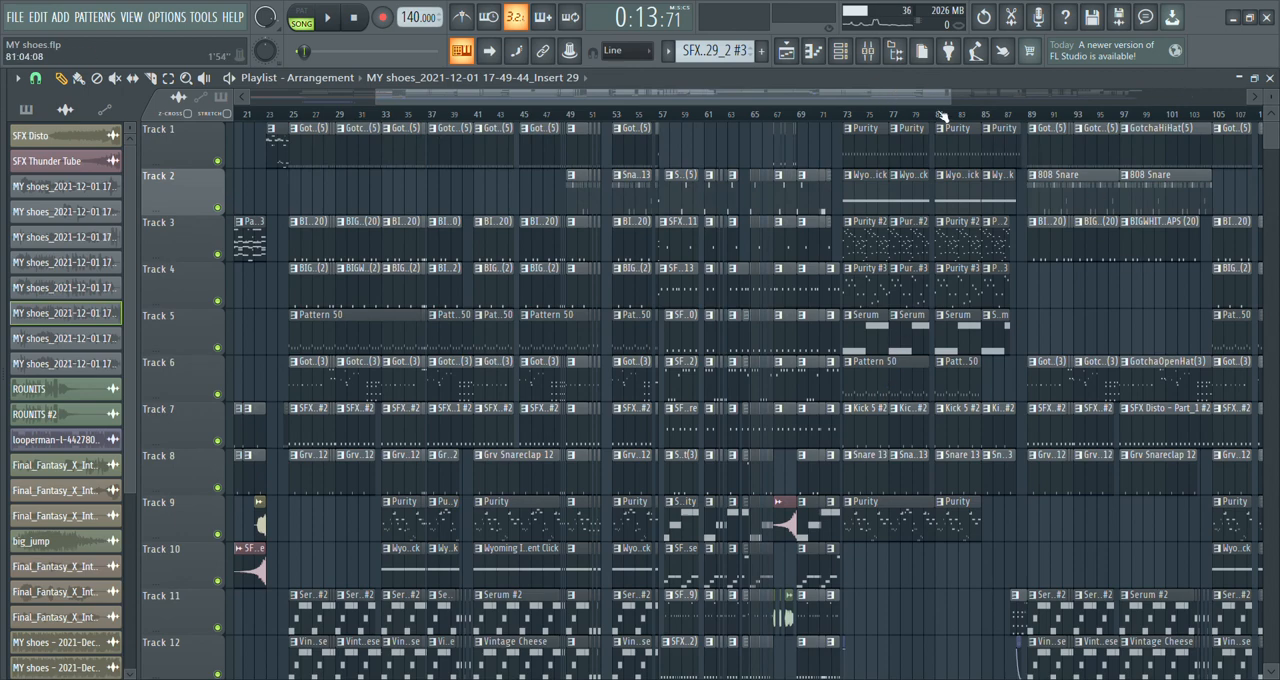
{"action": "scroll", "scroll_direction": "left", "scroll_amount": 3}
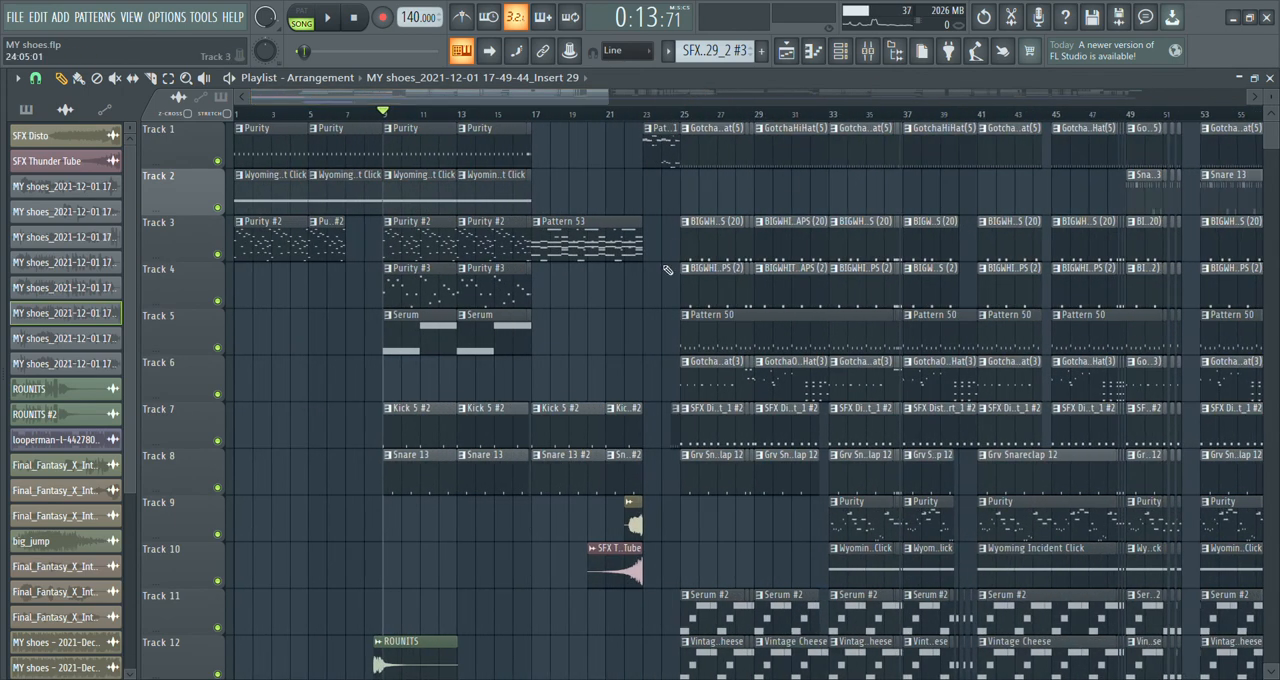
{"action": "scroll", "scroll_direction": "down", "scroll_amount": 3}
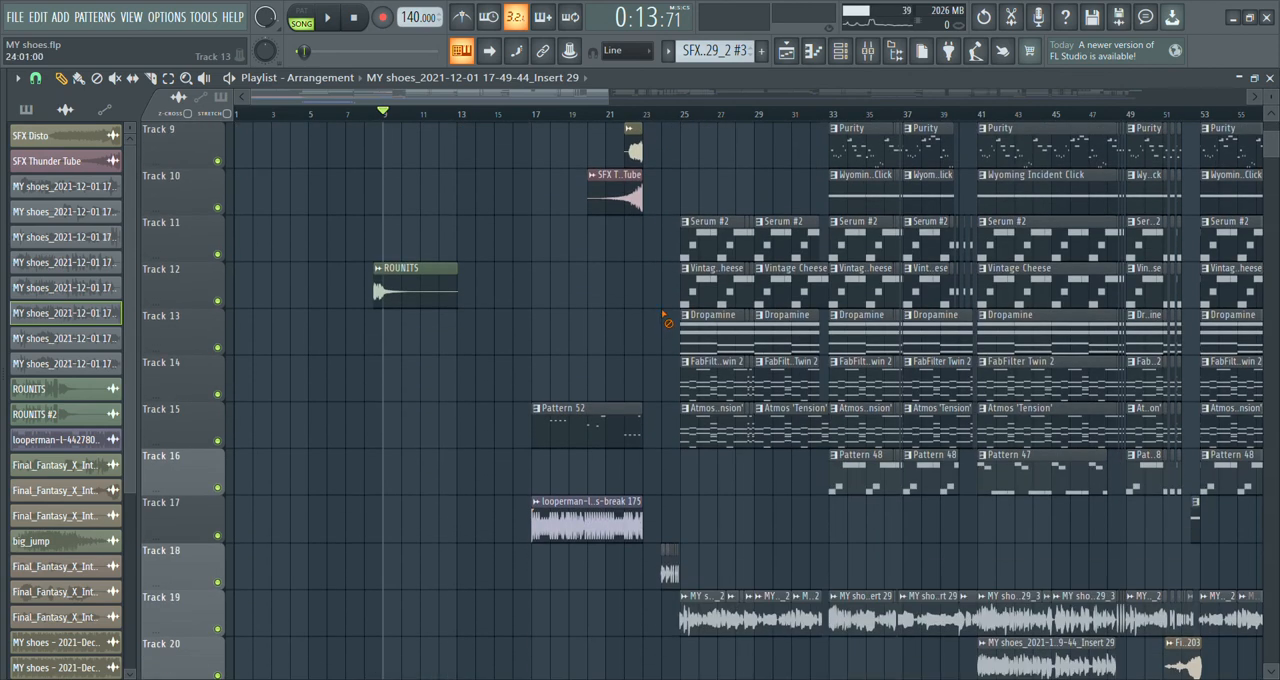
{"action": "mouse_move", "coordinate": [657, 318]}
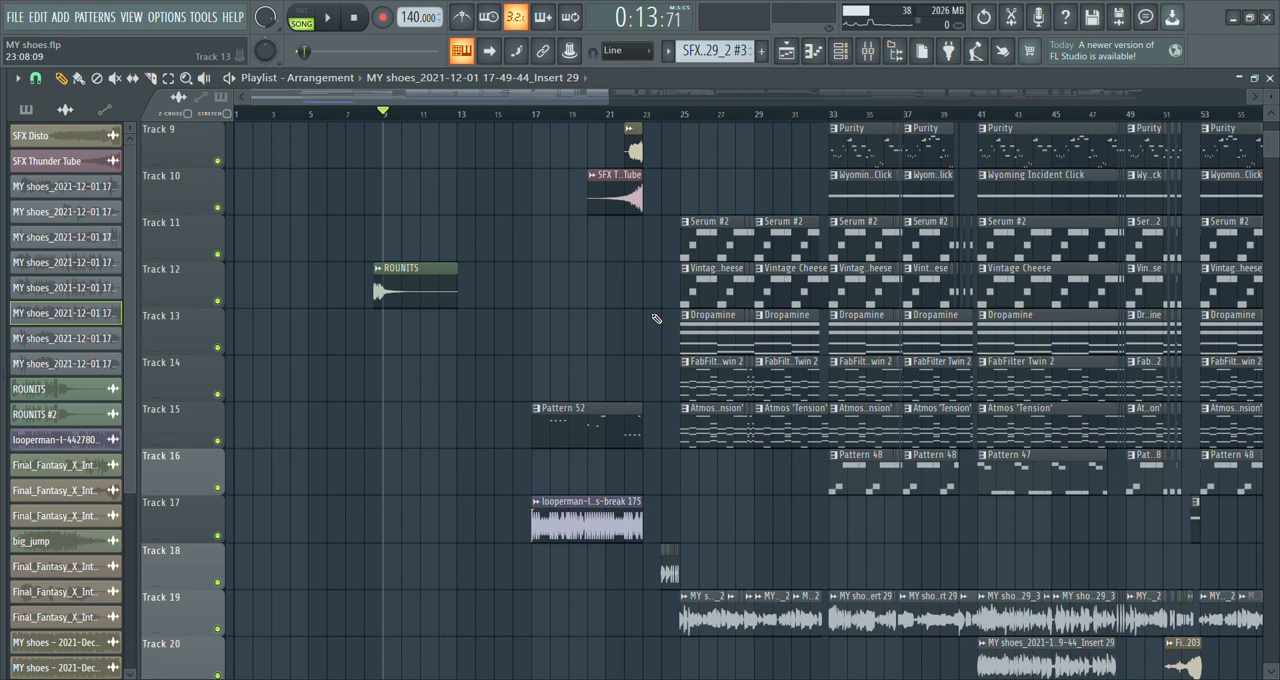
{"action": "scroll", "scroll_direction": "down", "scroll_amount": 3}
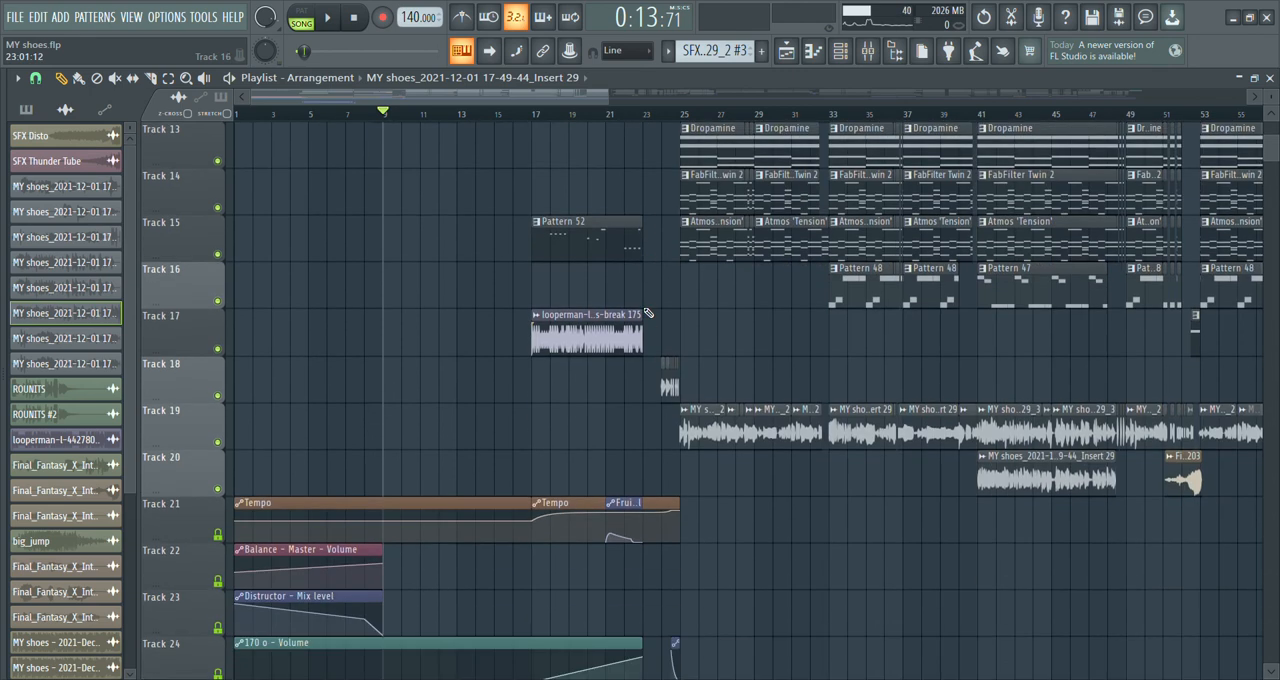
{"action": "scroll", "scroll_direction": "down", "scroll_amount": 3}
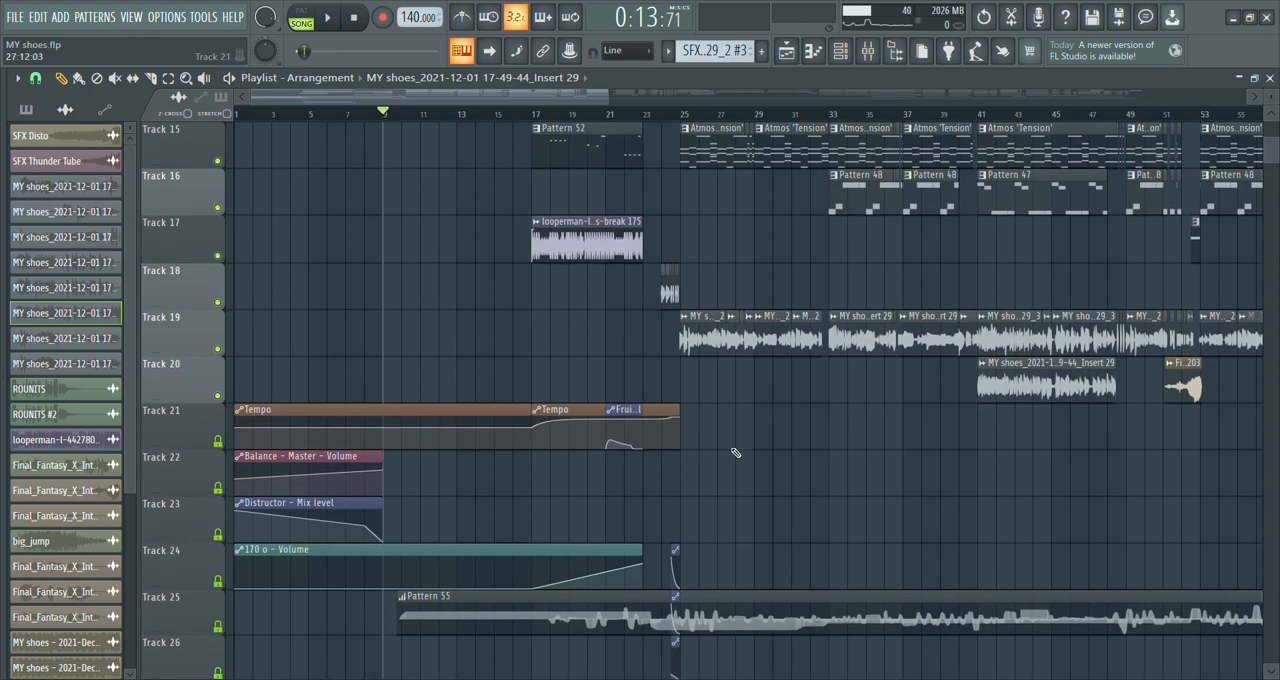
{"action": "scroll", "scroll_direction": "up", "scroll_amount": 3}
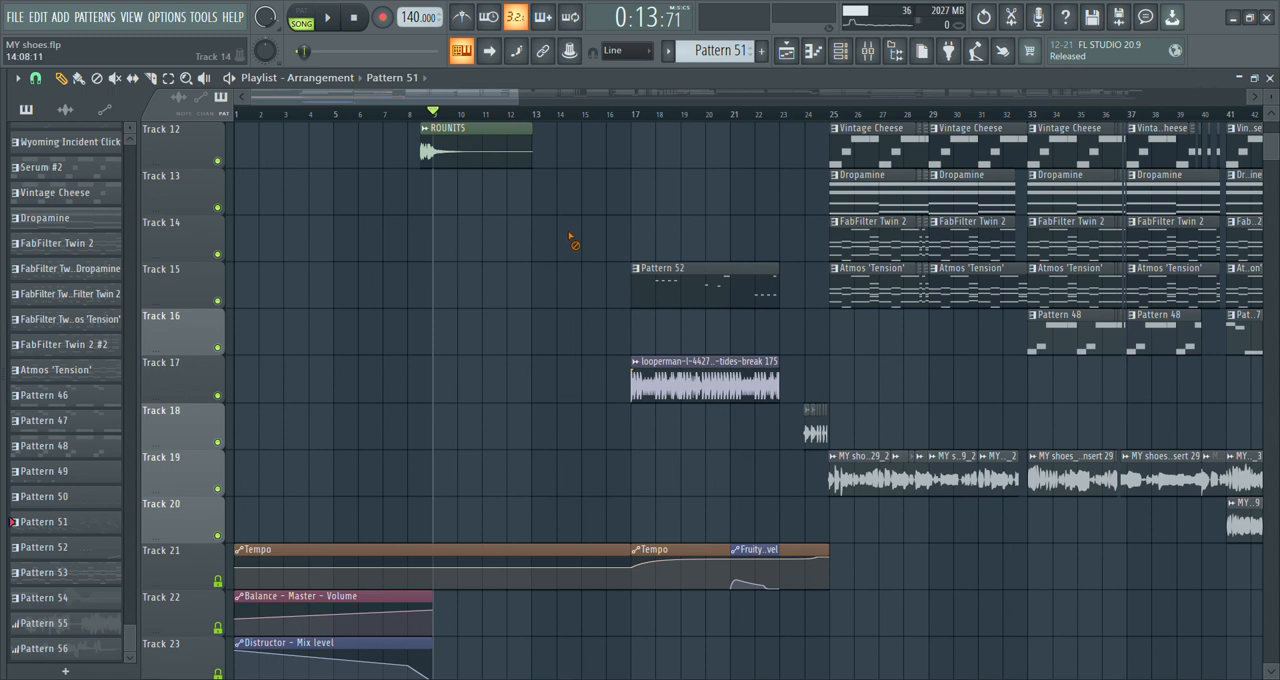
{"action": "mouse_move", "coordinate": [675, 228]}
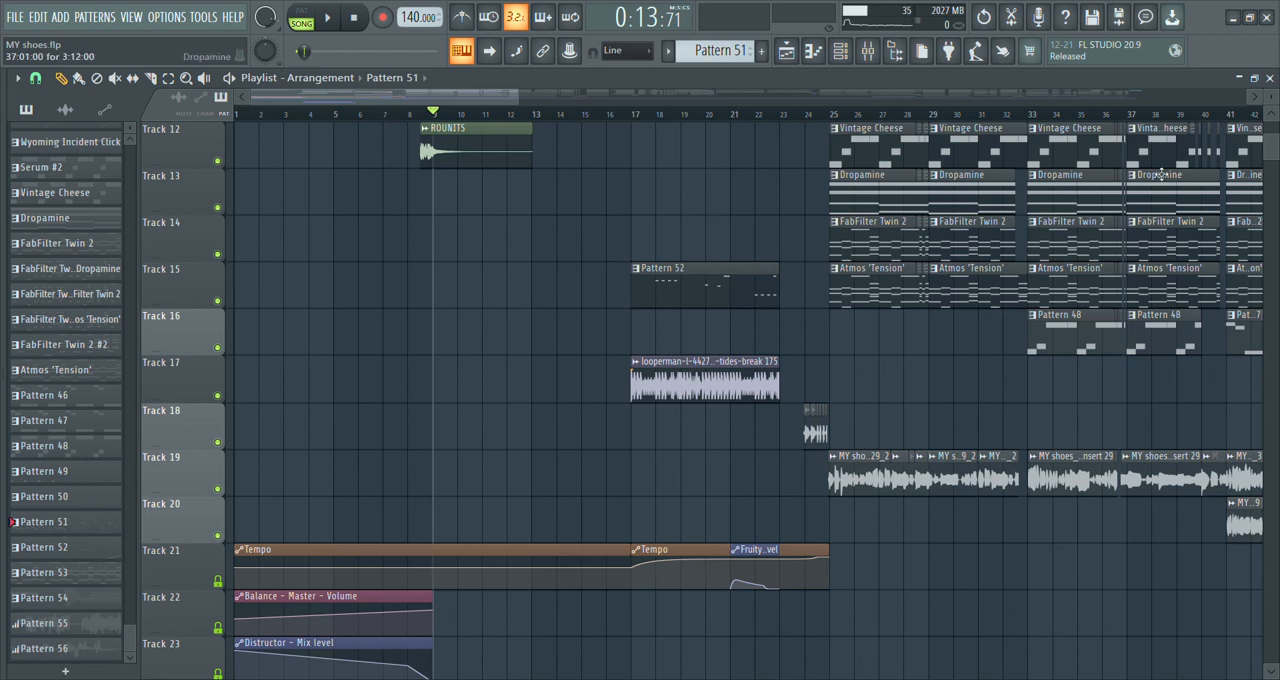
{"action": "mouse_move", "coordinate": [1200, 100]}
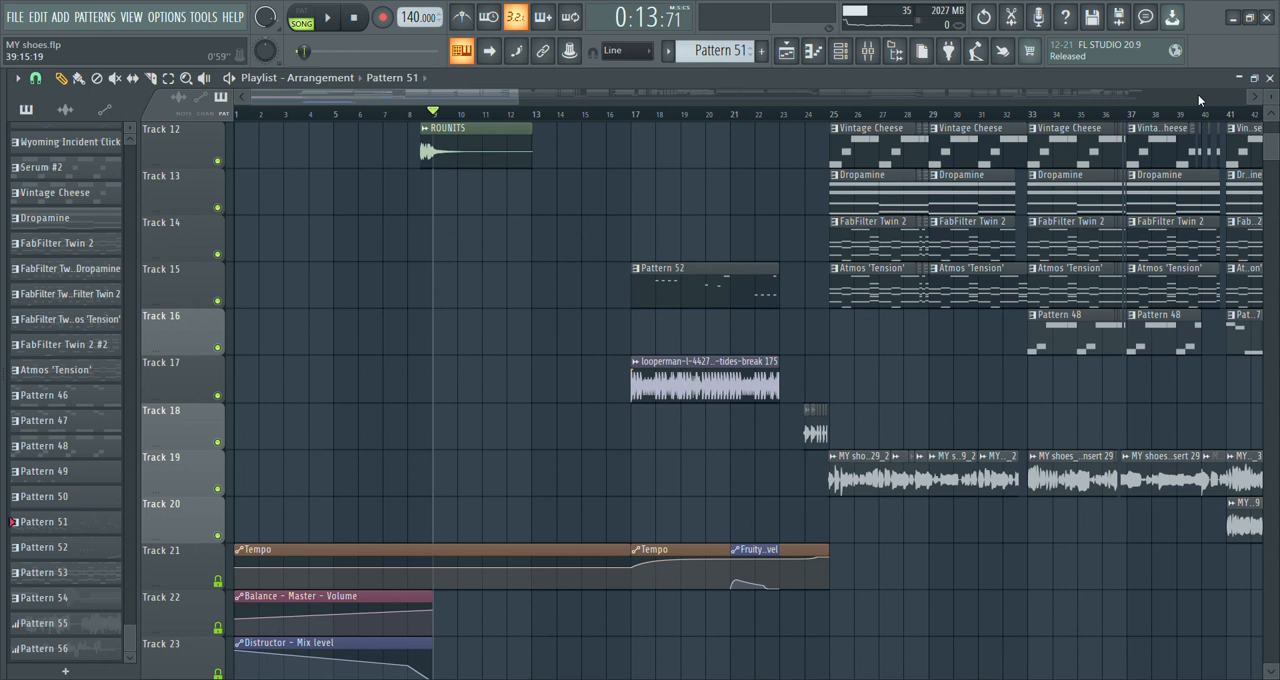
{"action": "mouse_move", "coordinate": [1203, 91]}
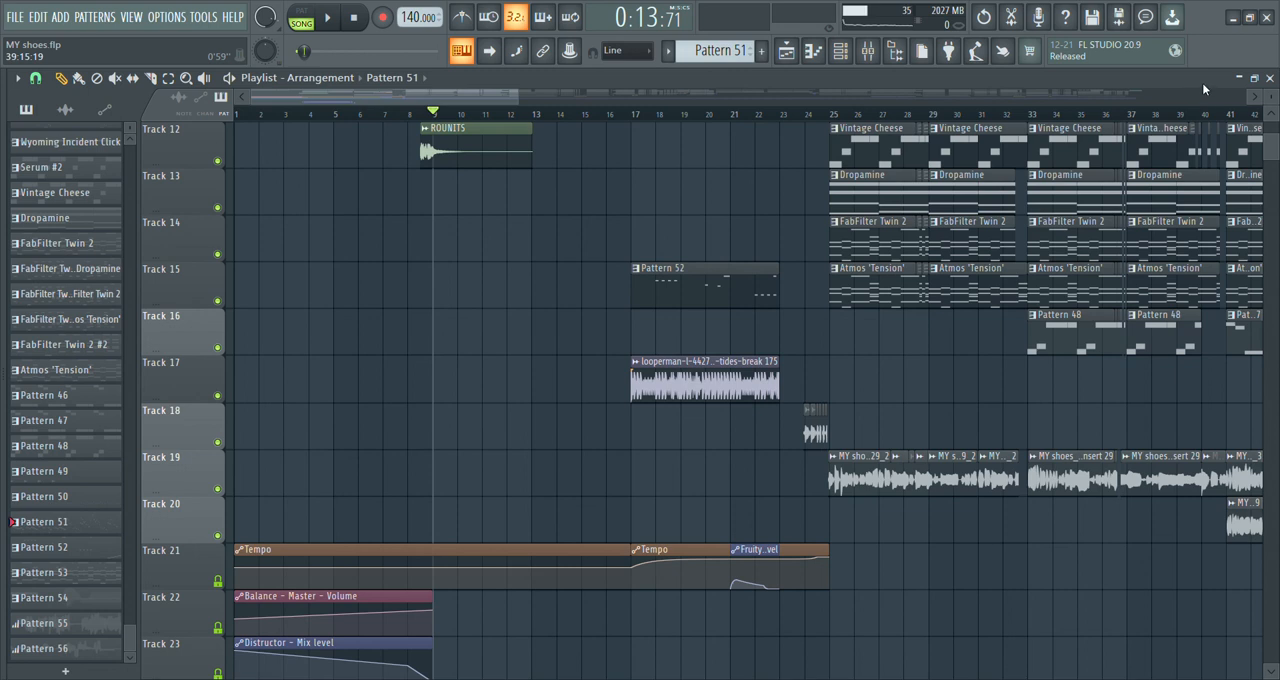